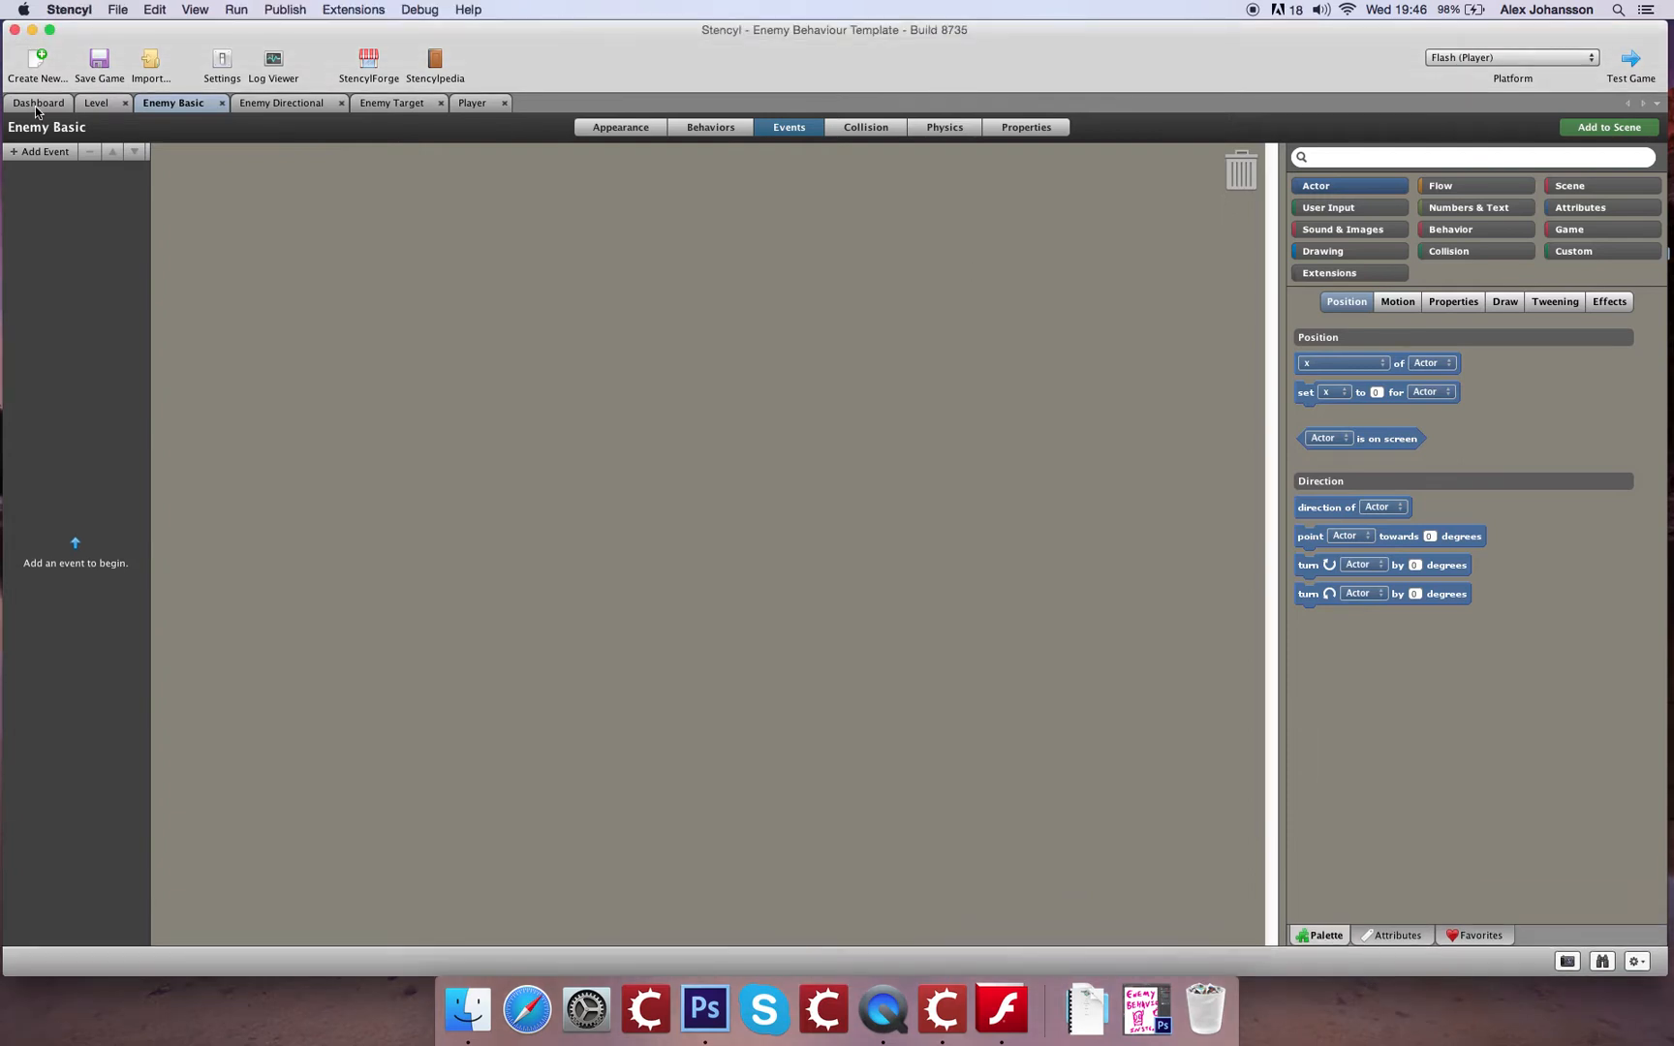
View the Level scene's events, then its layout, ahead of a test compile
left_click(37, 103)
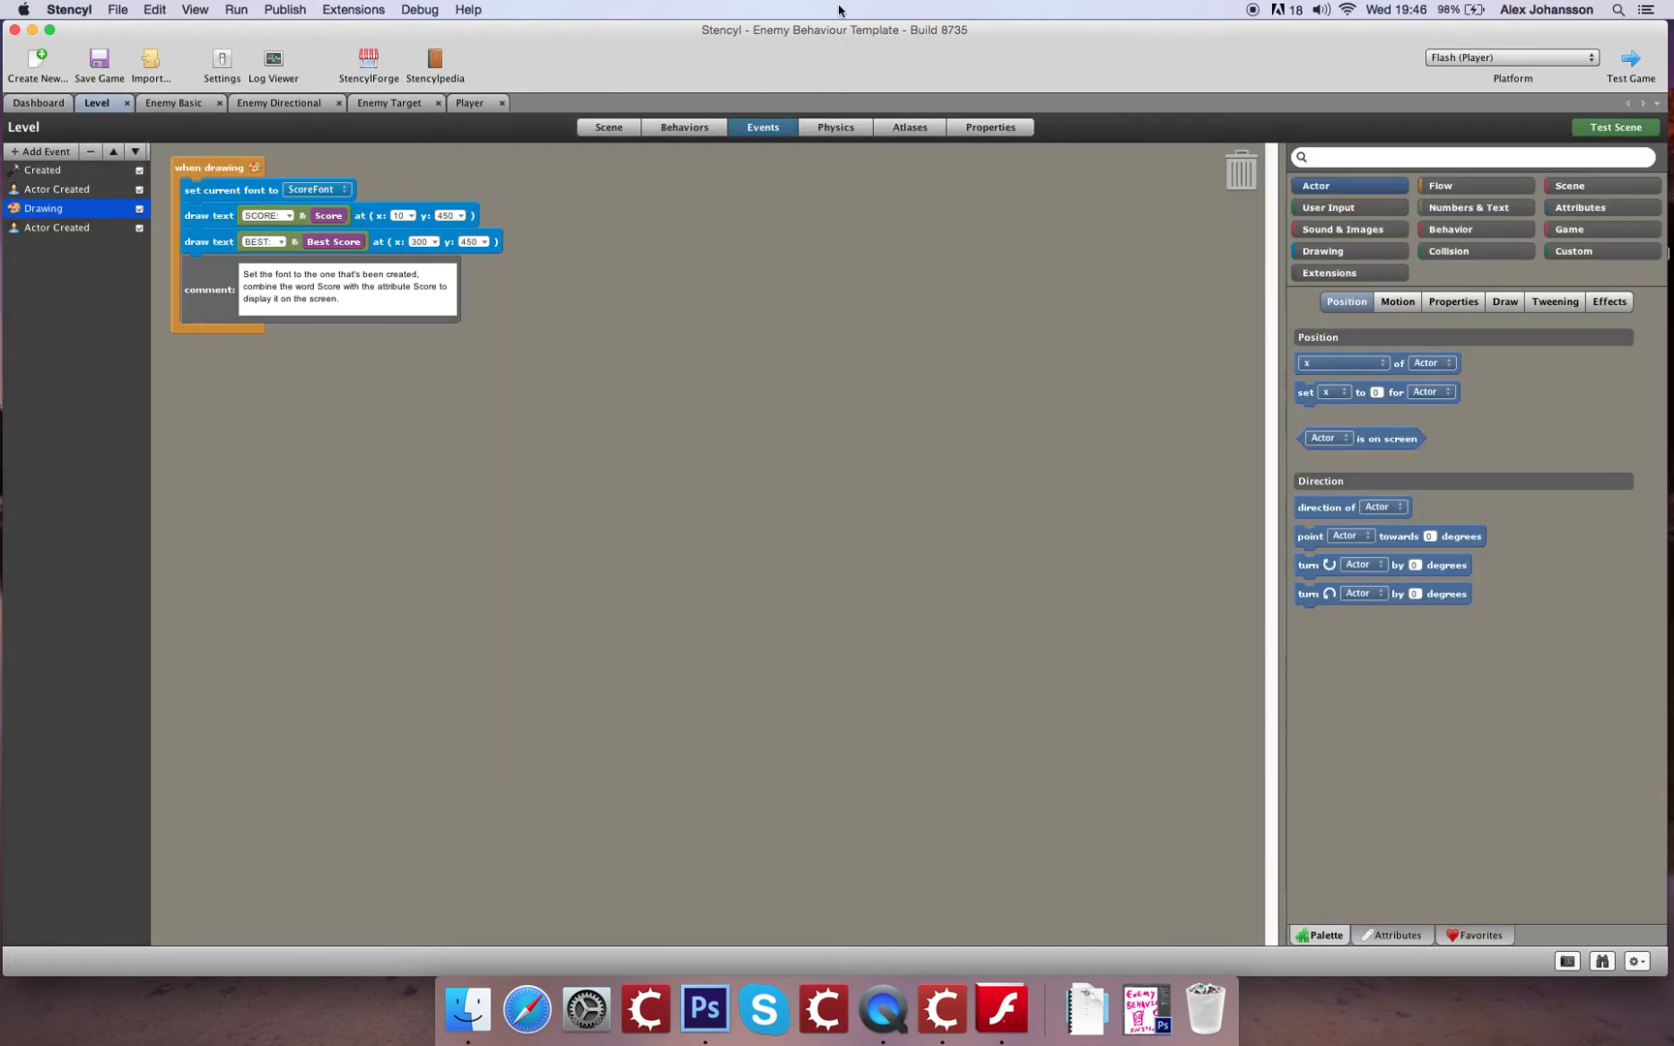
left_click(608, 128)
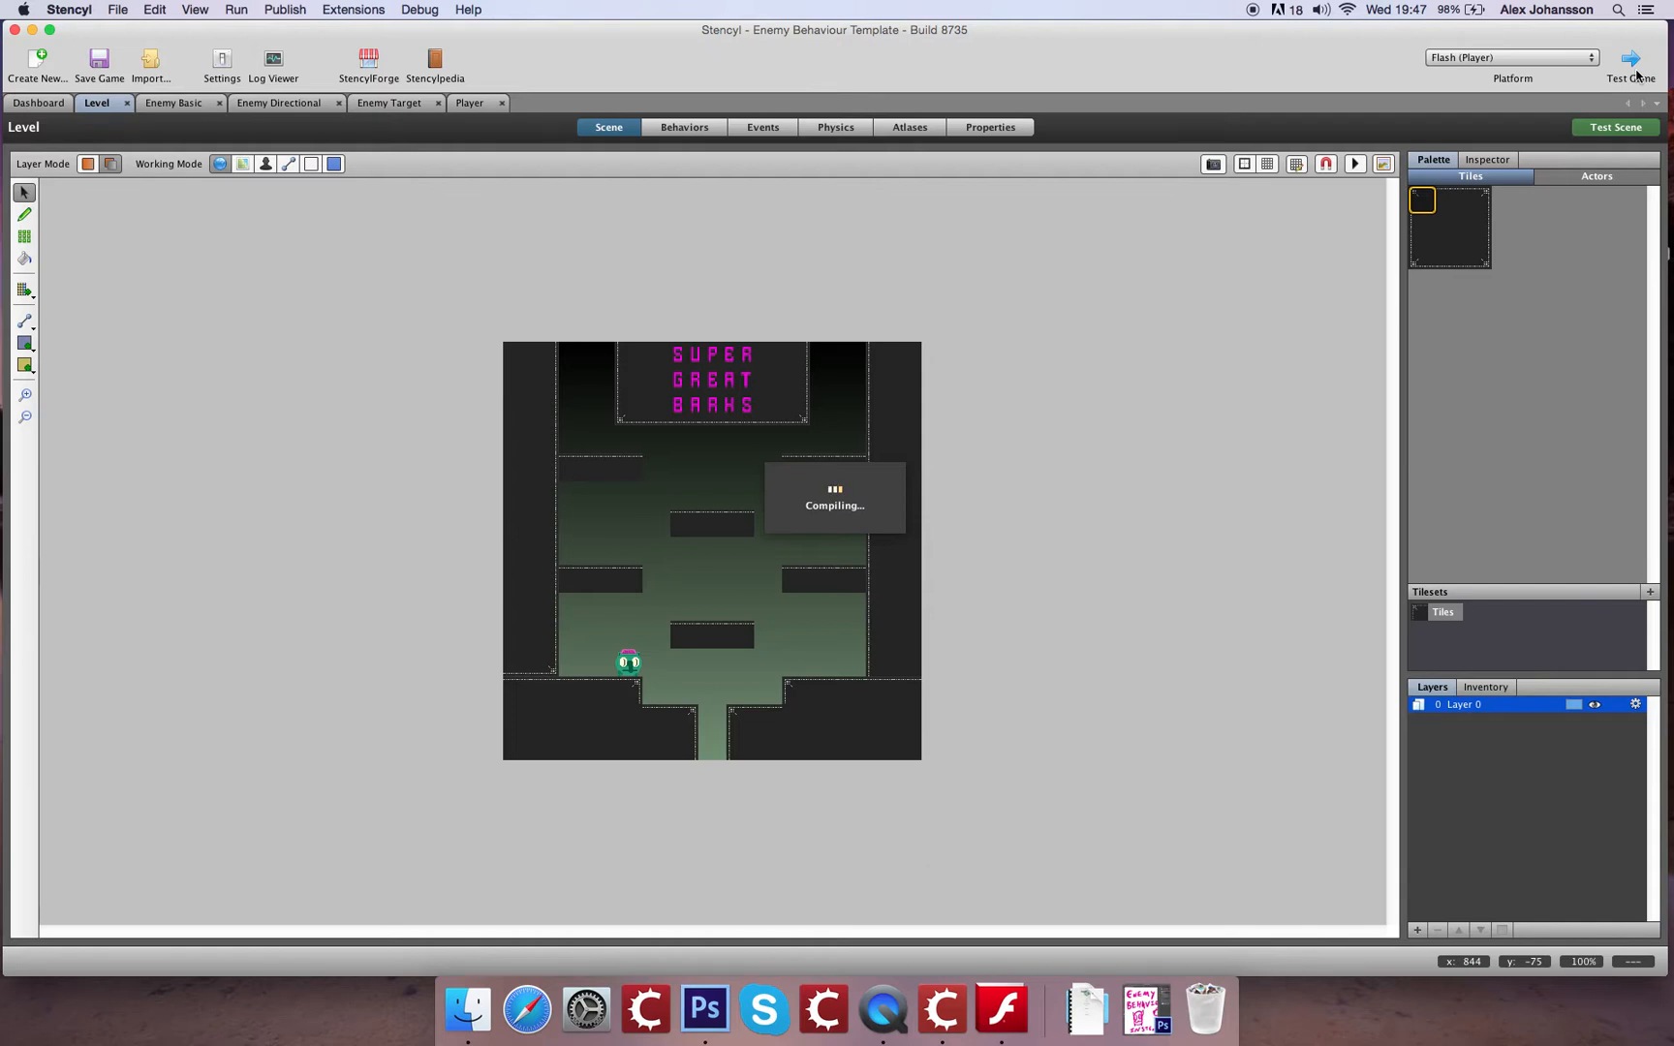
Run the test game in Flash Player Debugger and close its window
left_click(1629, 58)
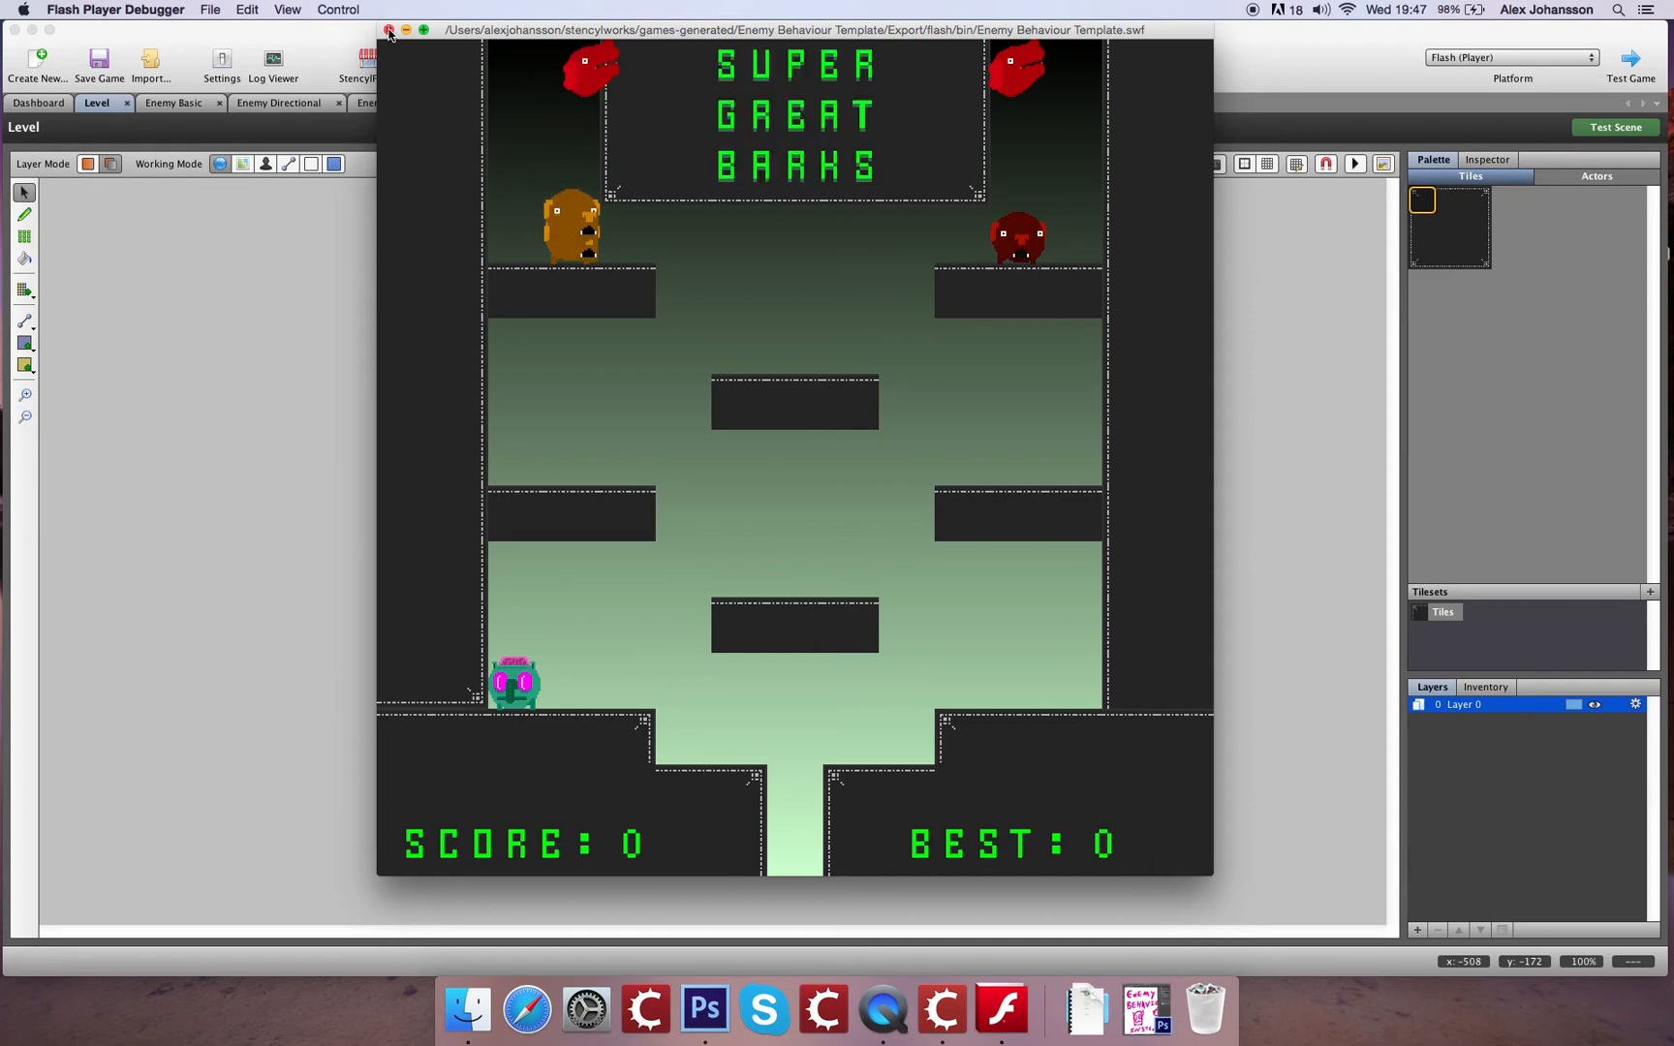
left_click(389, 29)
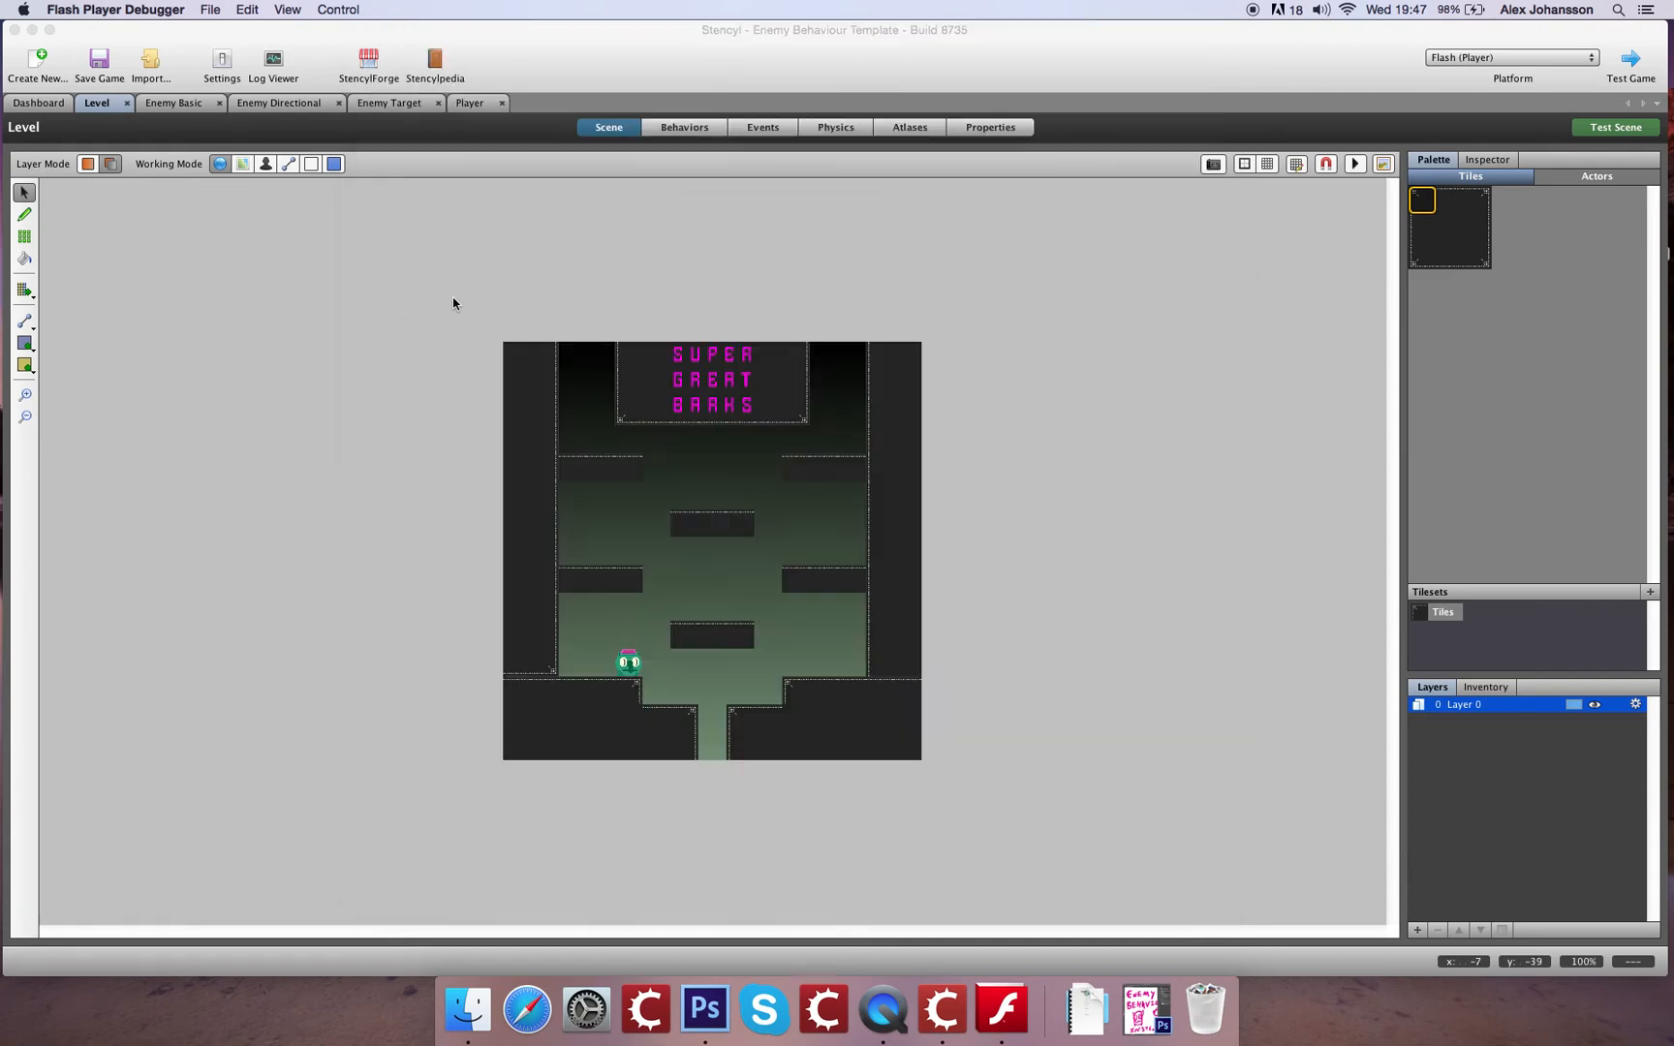
mouse_move(403, 147)
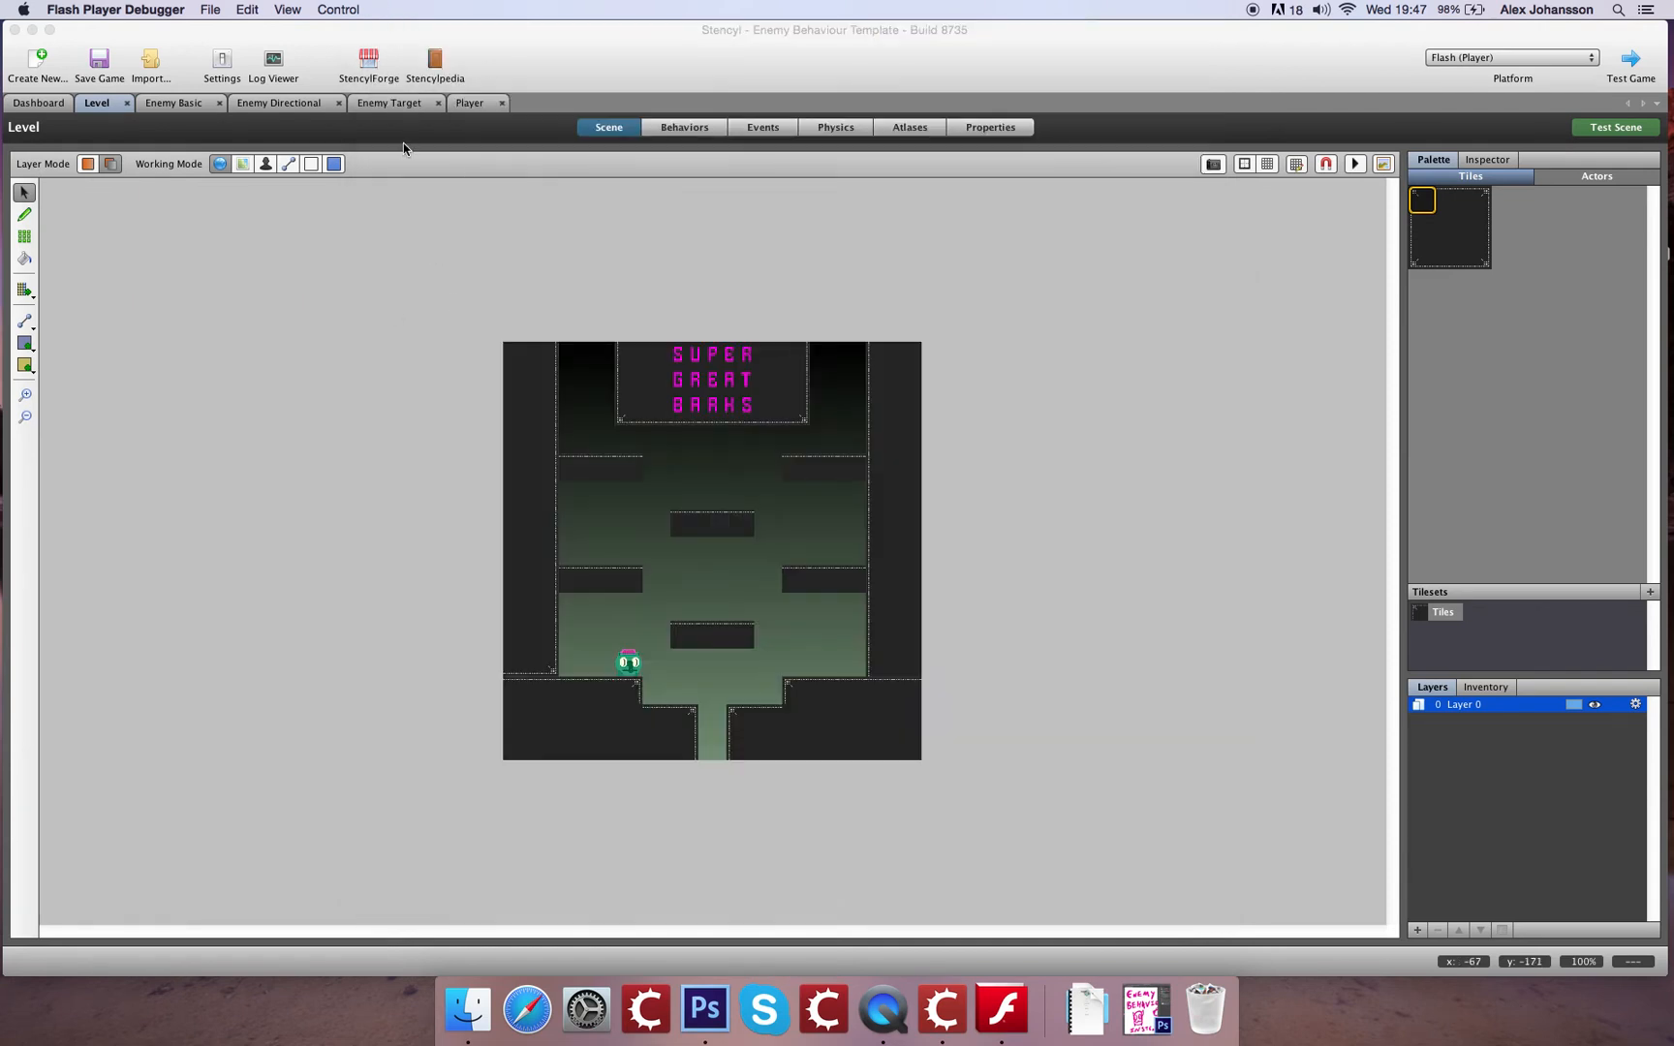
mouse_move(34, 128)
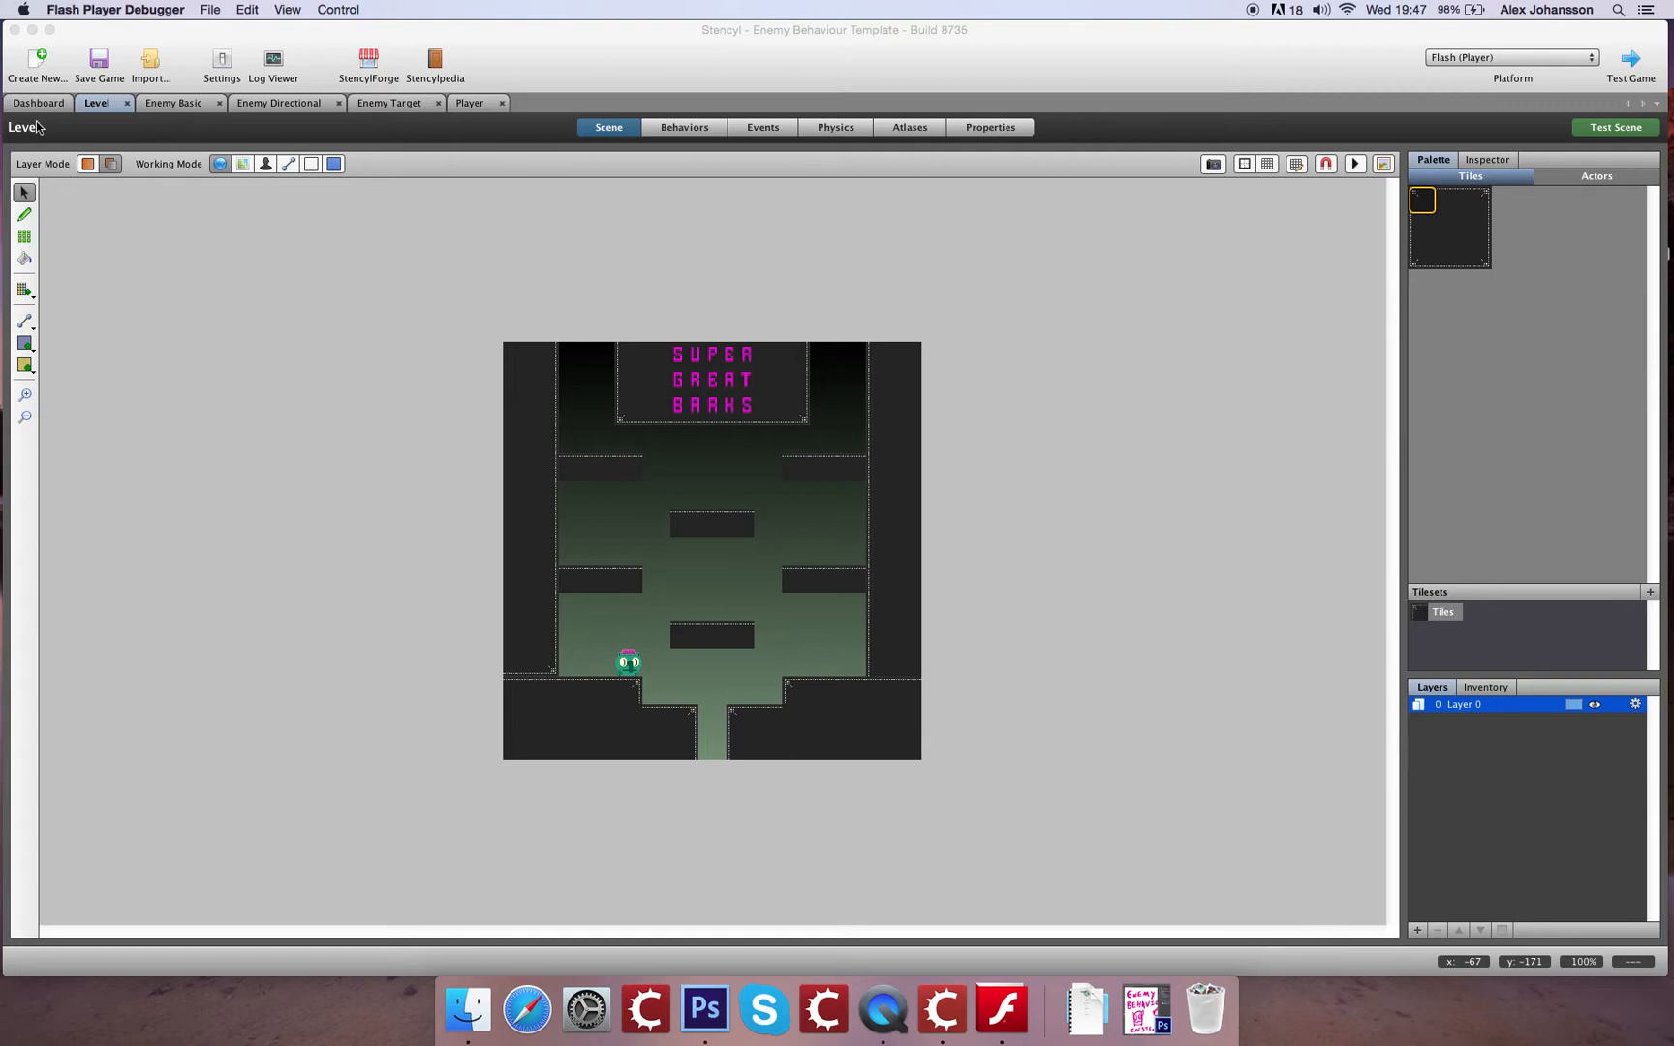
mouse_move(812, 399)
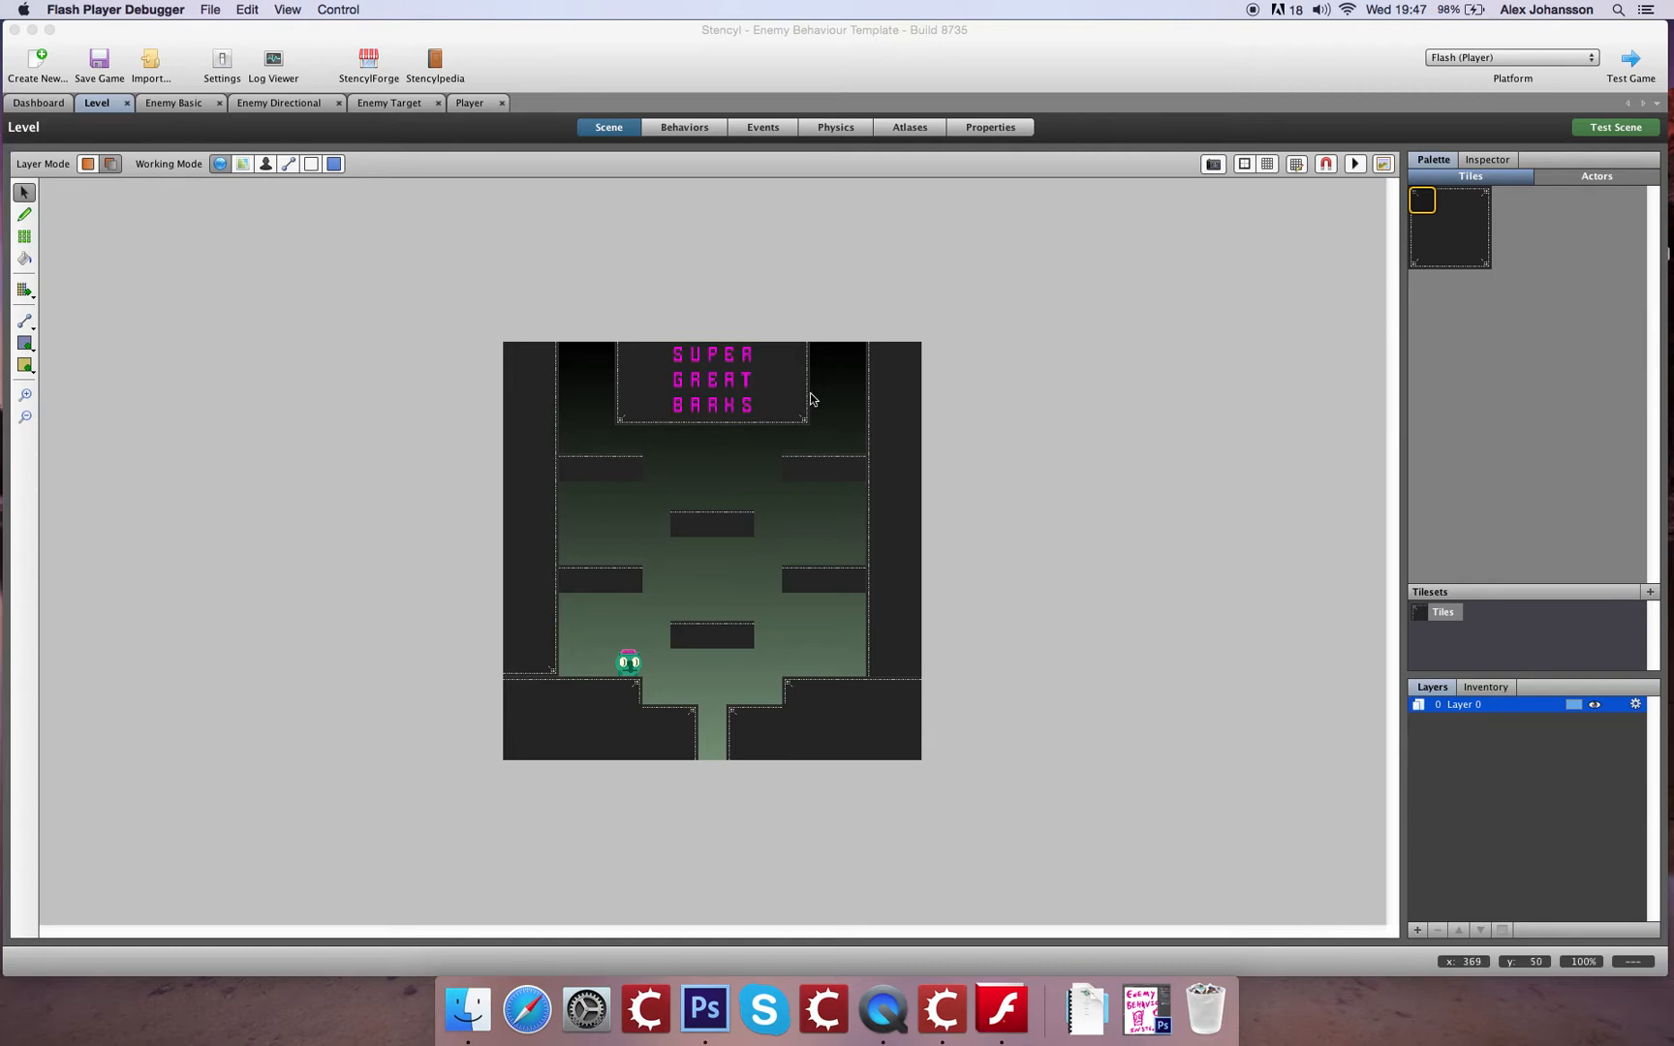
mouse_move(821, 349)
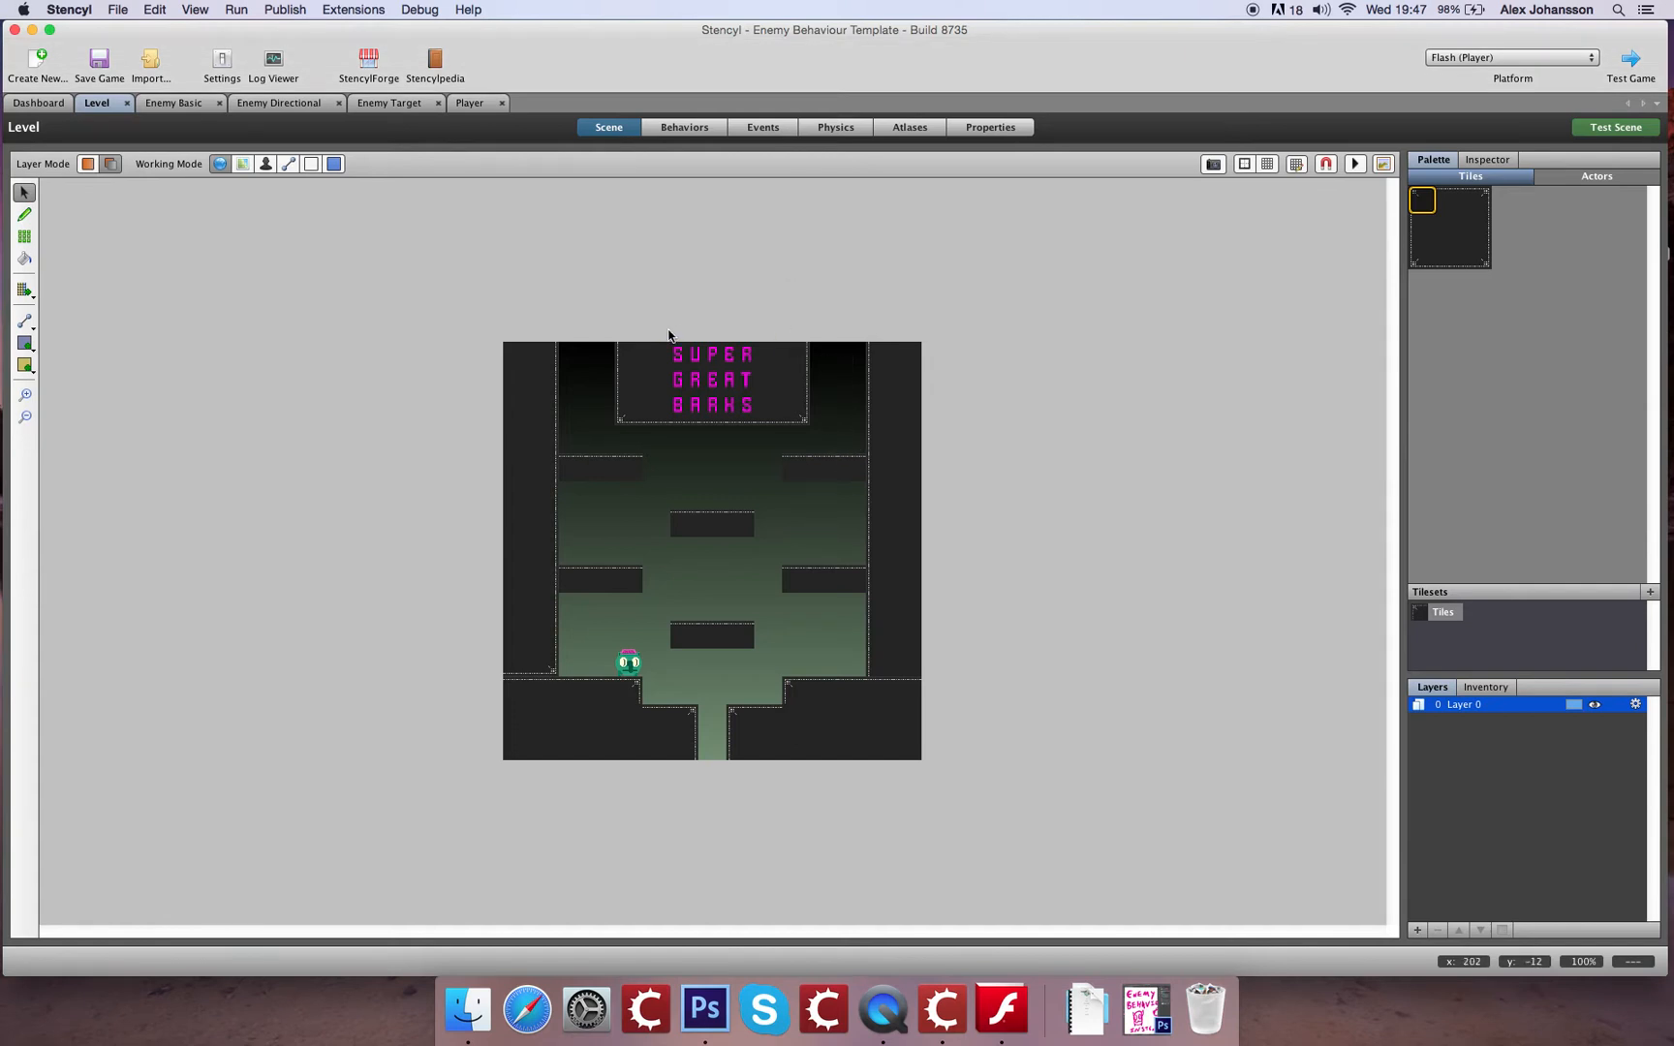
mouse_move(274, 6)
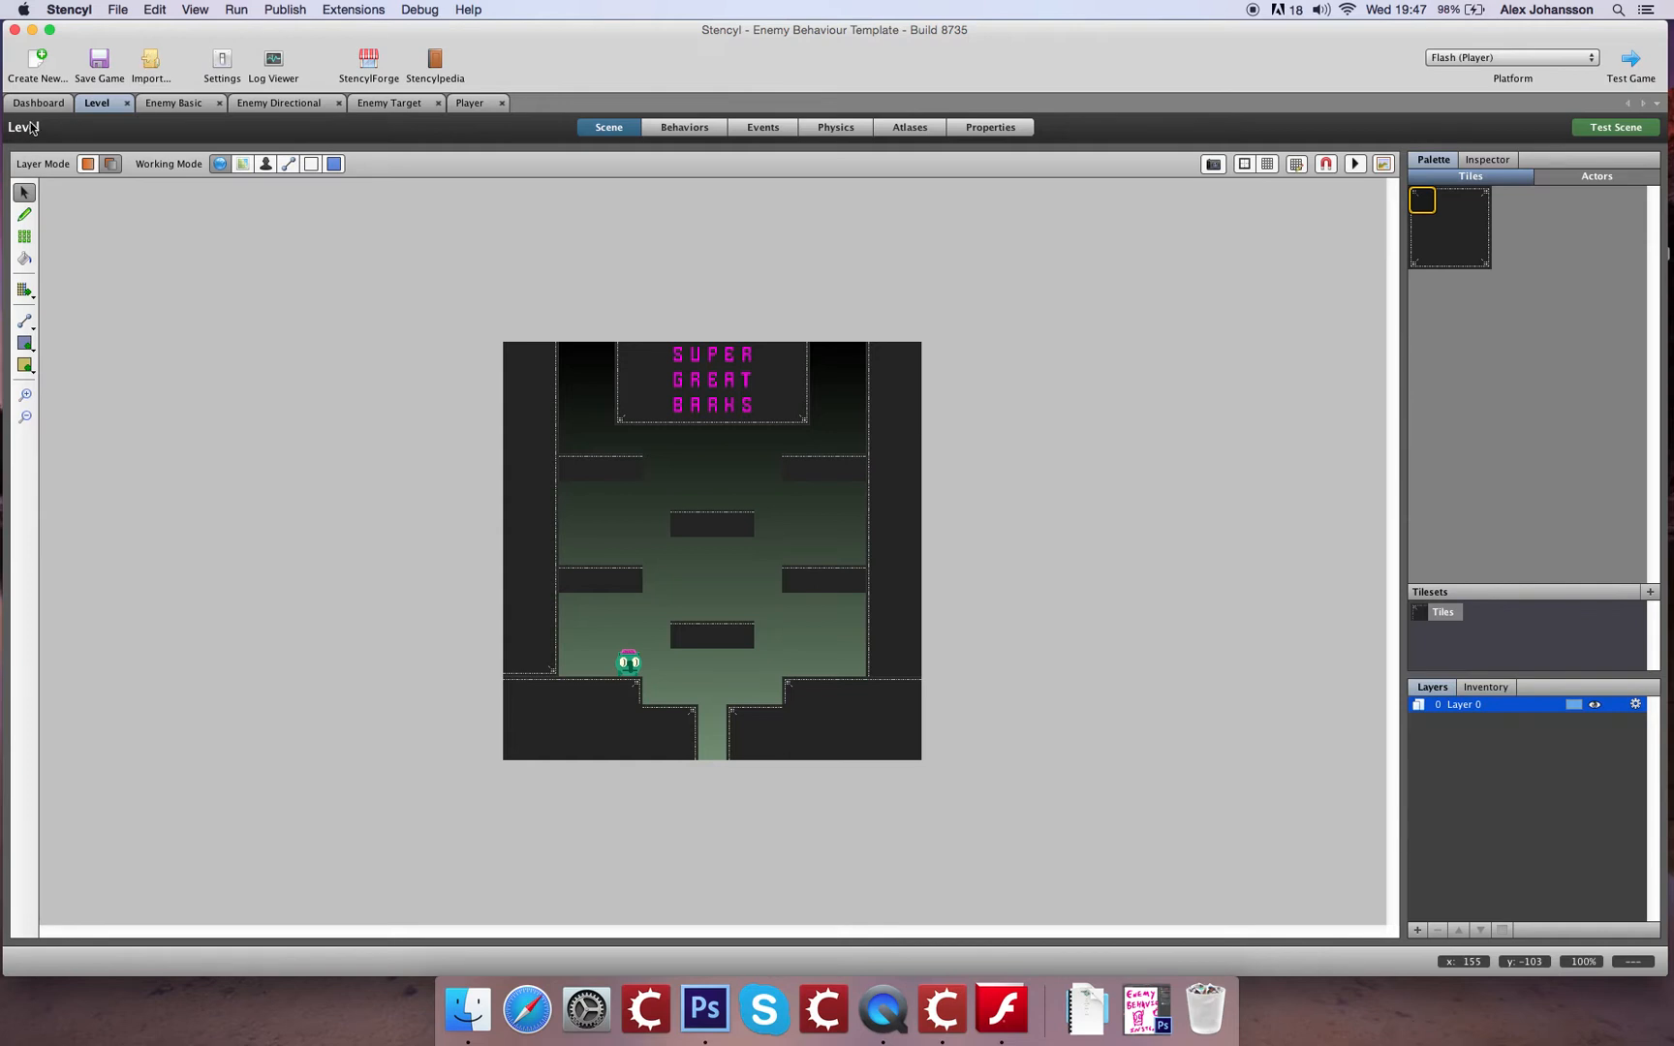
Show the project Dashboard with the Scenes list containing Level
left_click(37, 103)
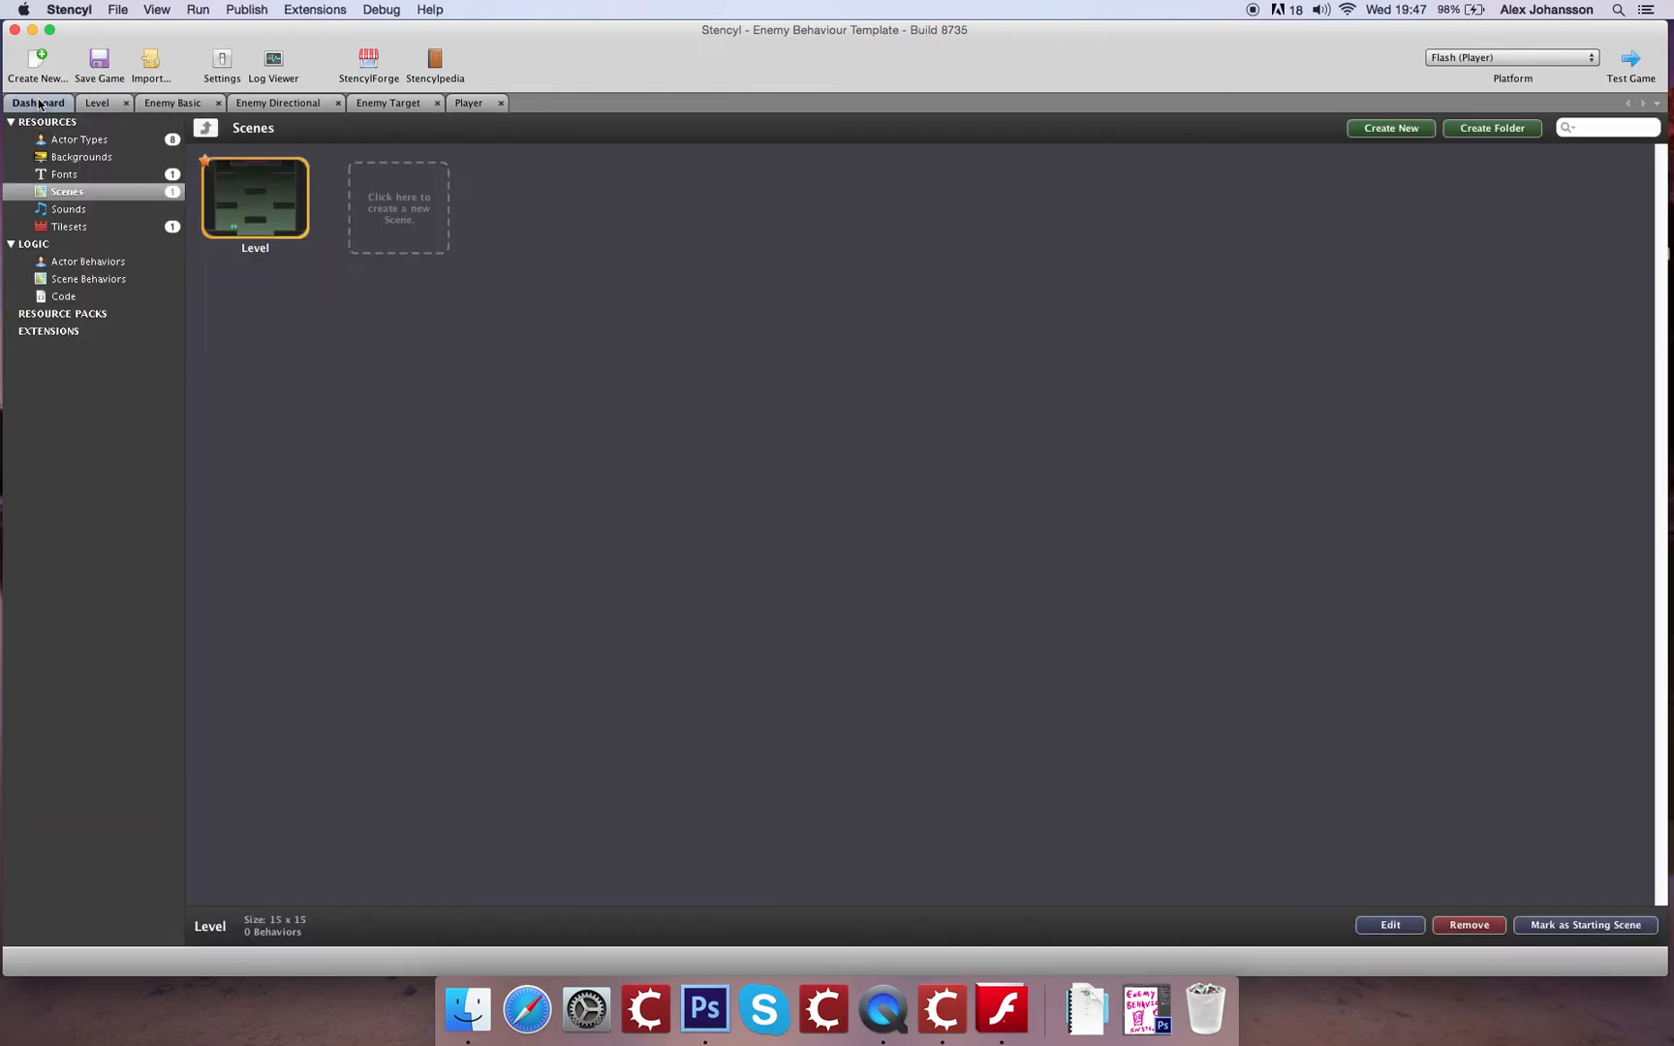
Add a 'when created' event to Enemy Basic and show the Flow > Time blocks for a timer
left_click(80, 140)
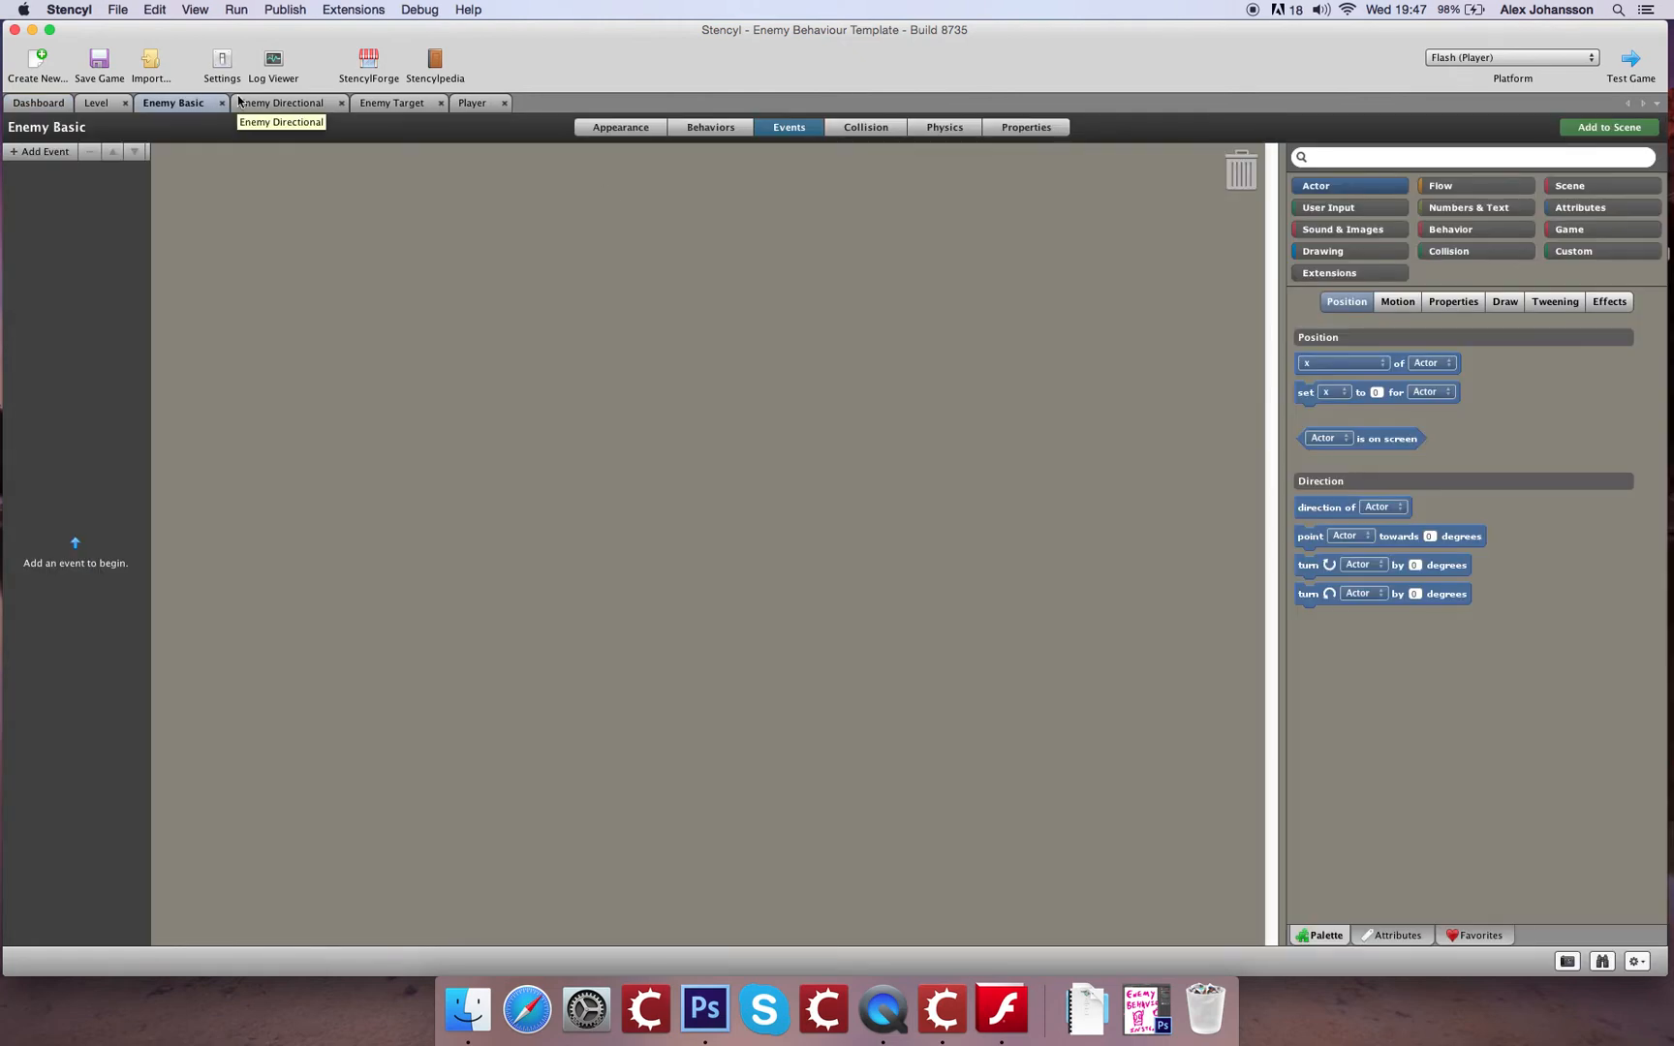
mouse_move(37, 165)
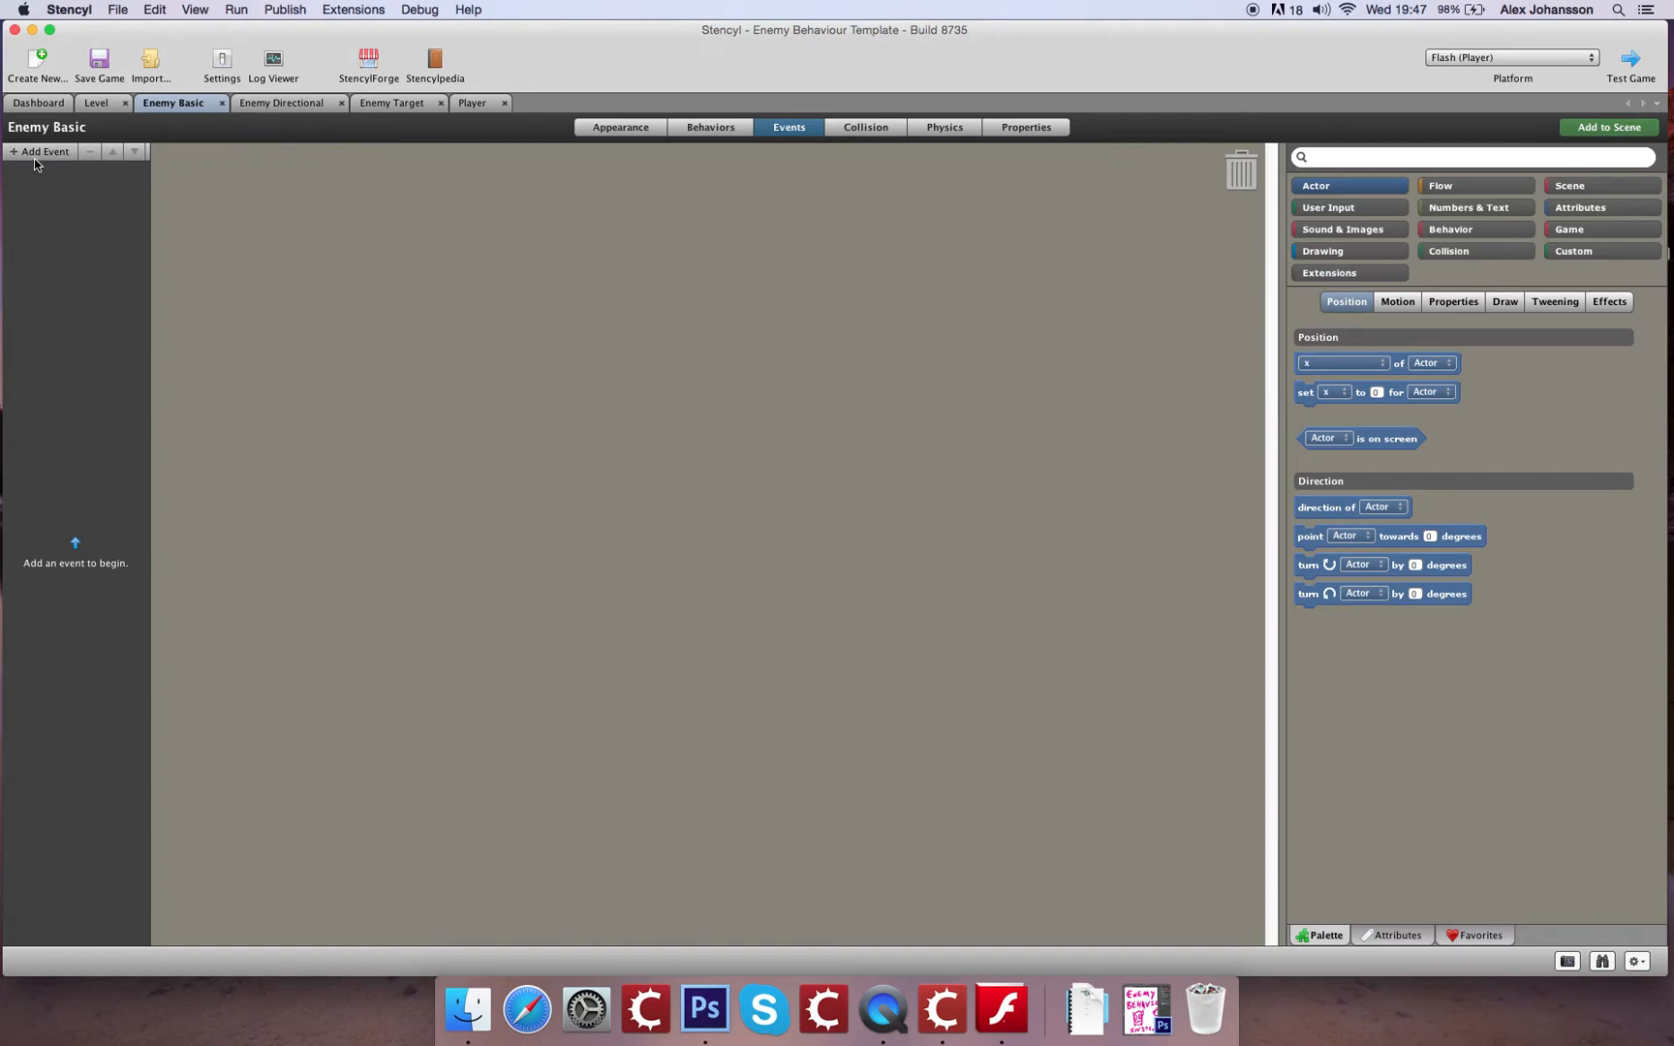
left_click(45, 151)
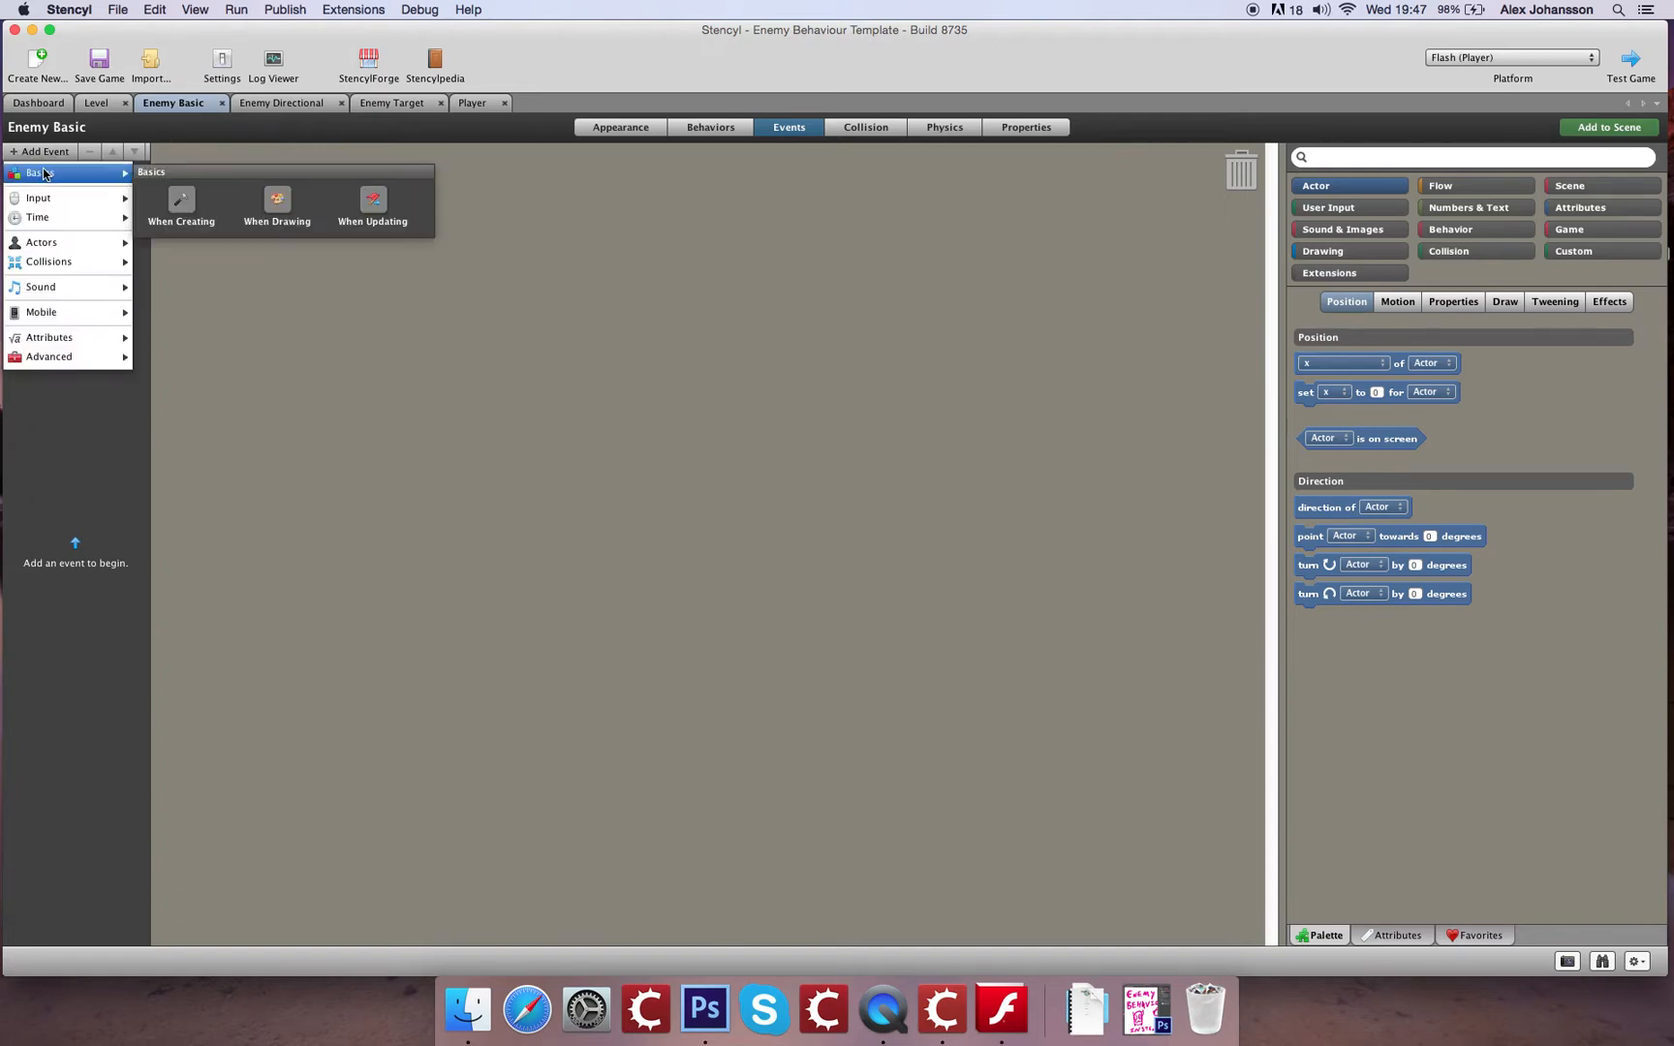
left_click(180, 197)
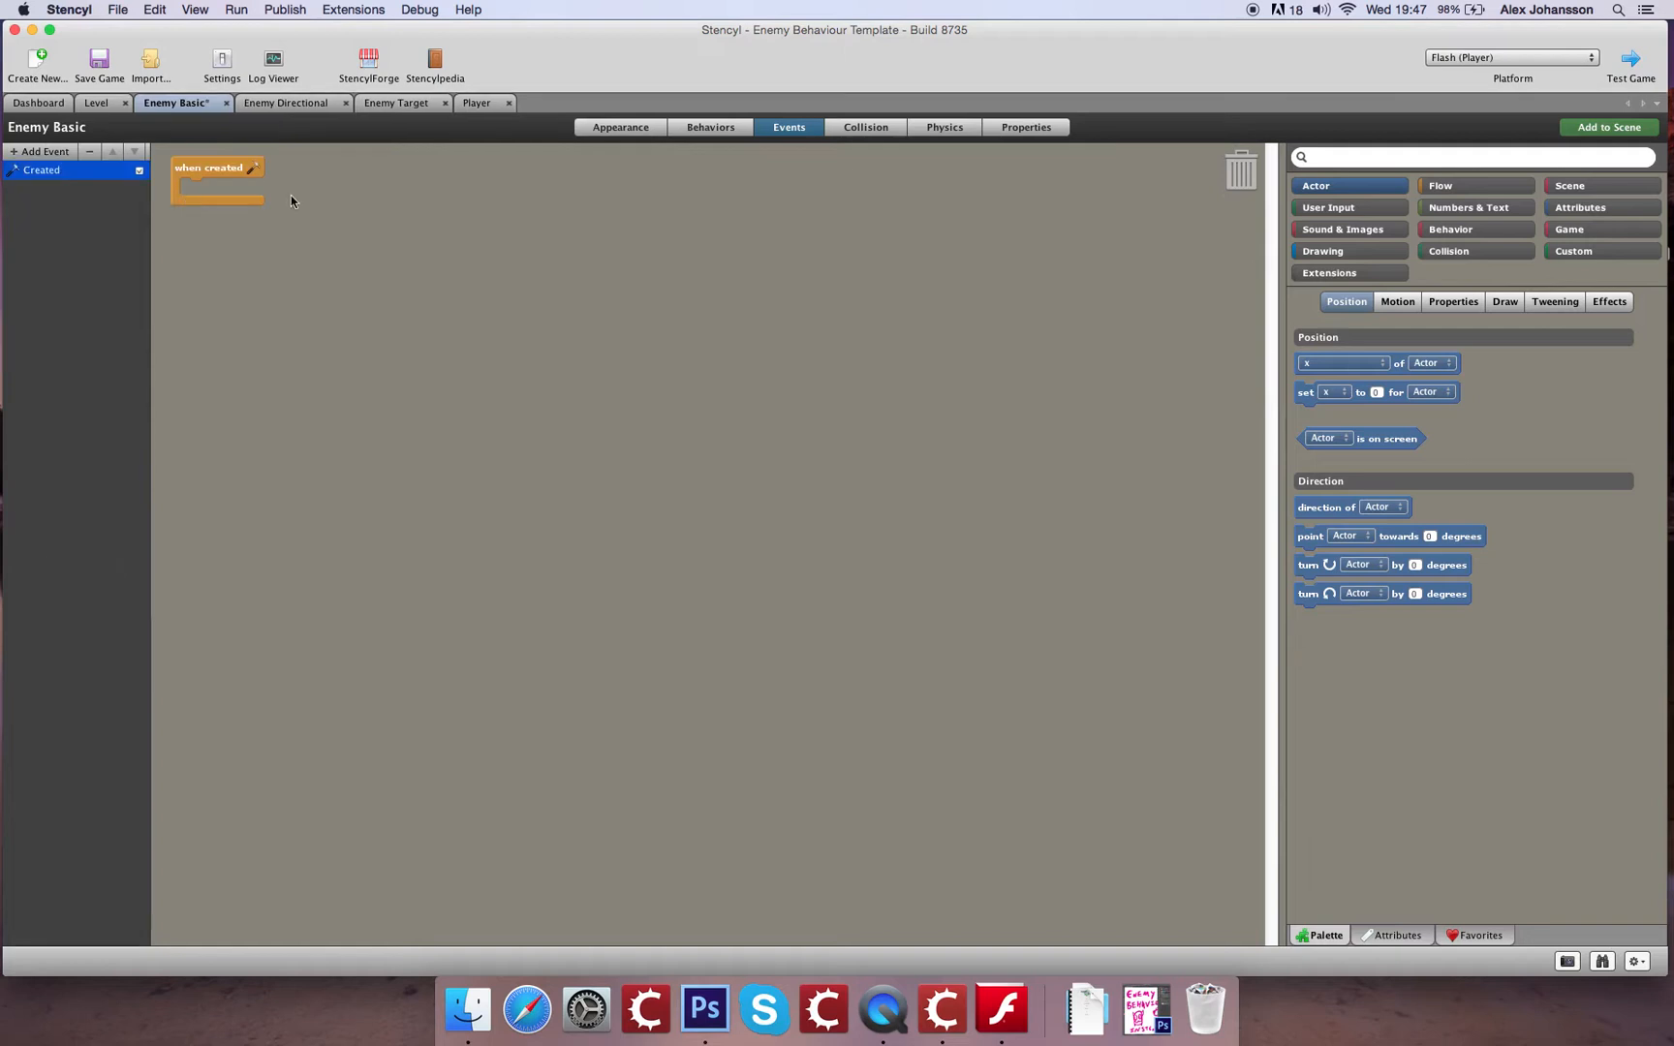
mouse_move(44, 151)
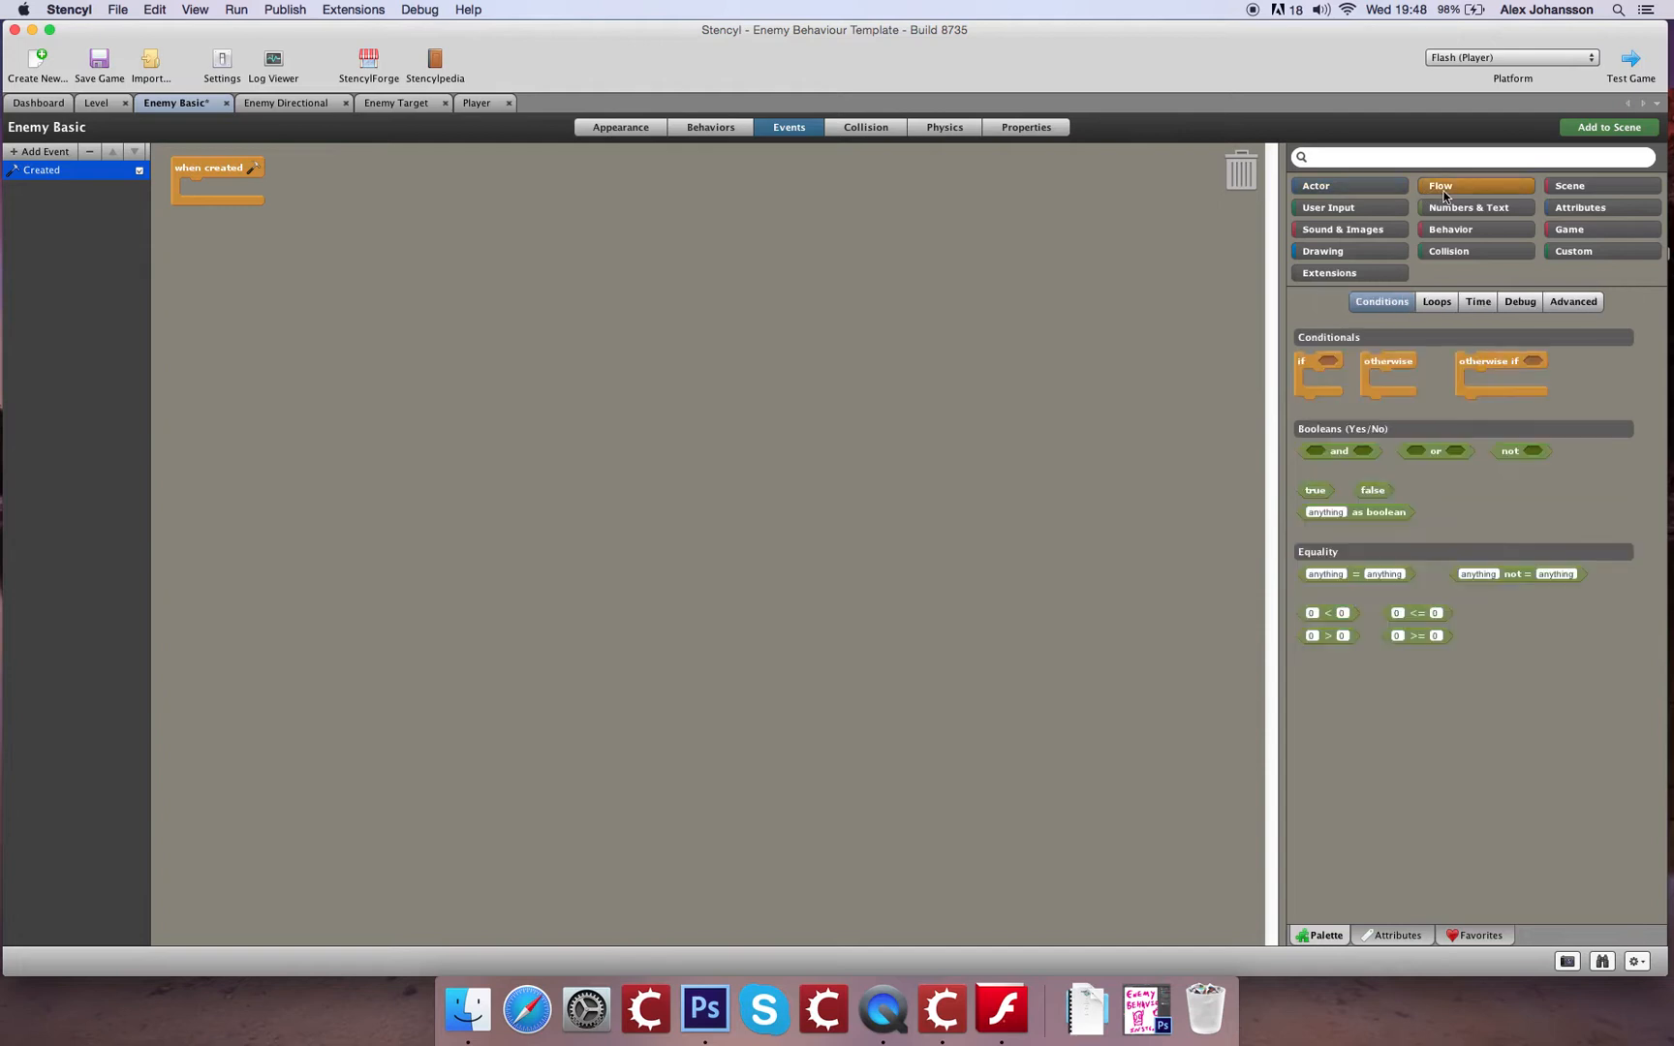
mouse_move(1435, 239)
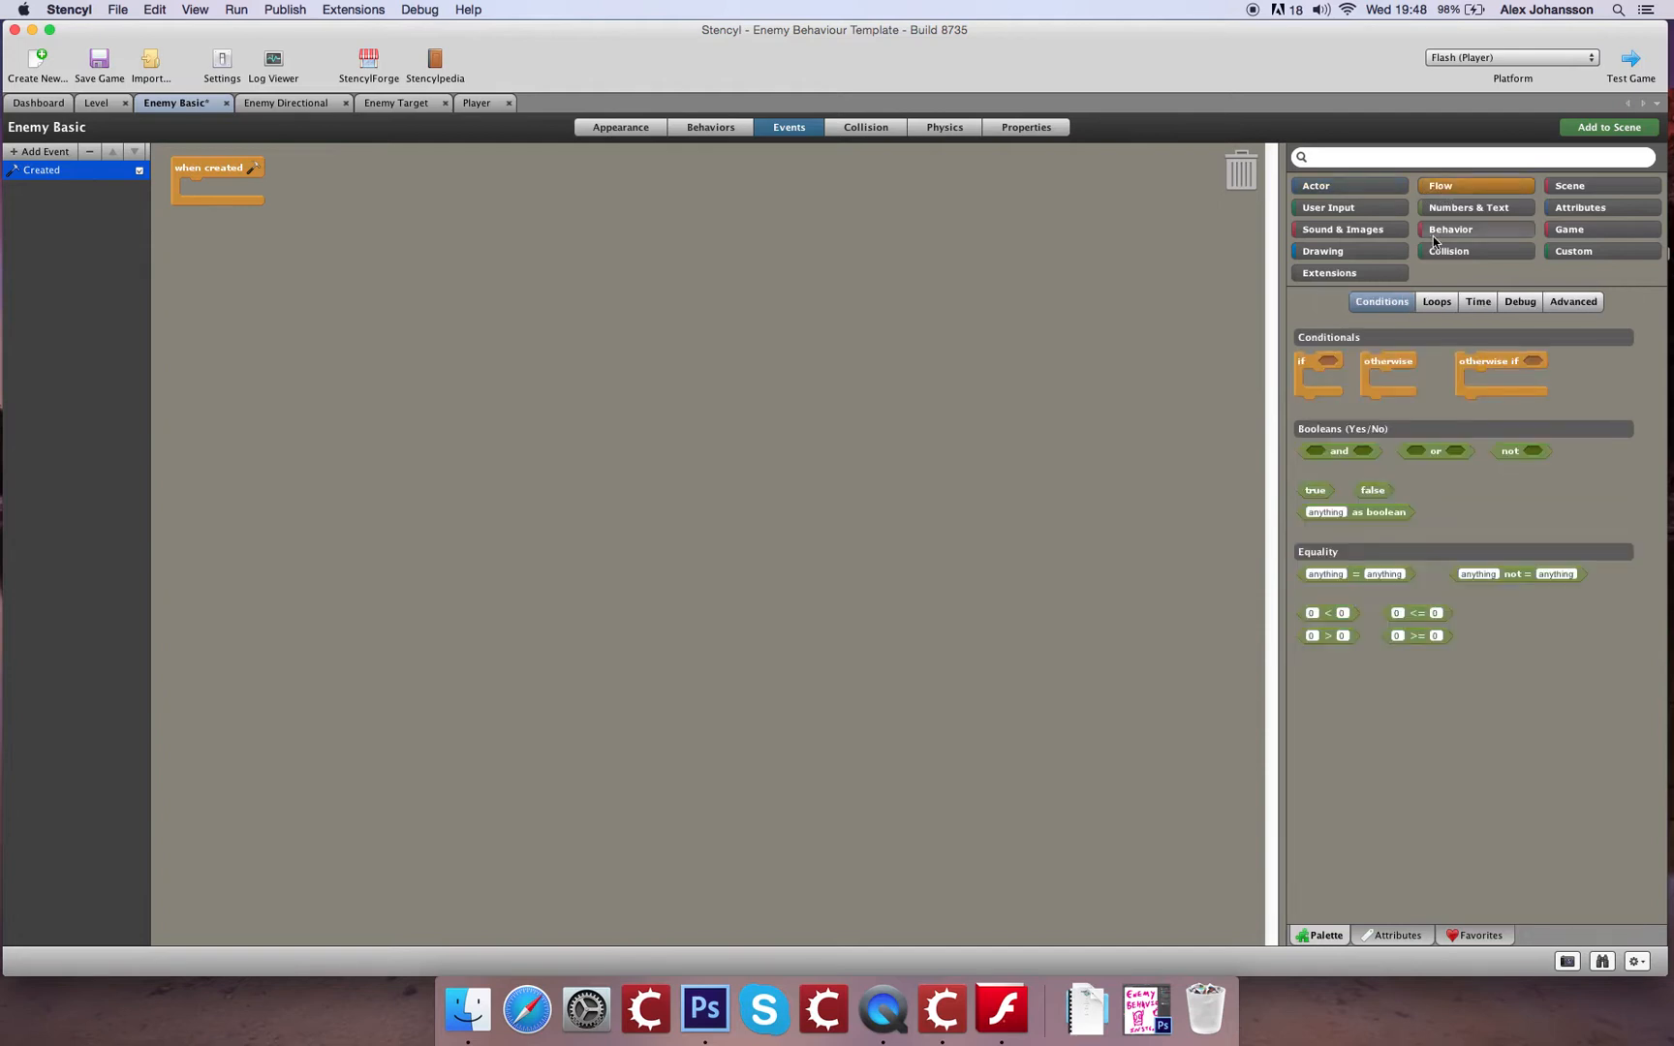
left_click(1478, 301)
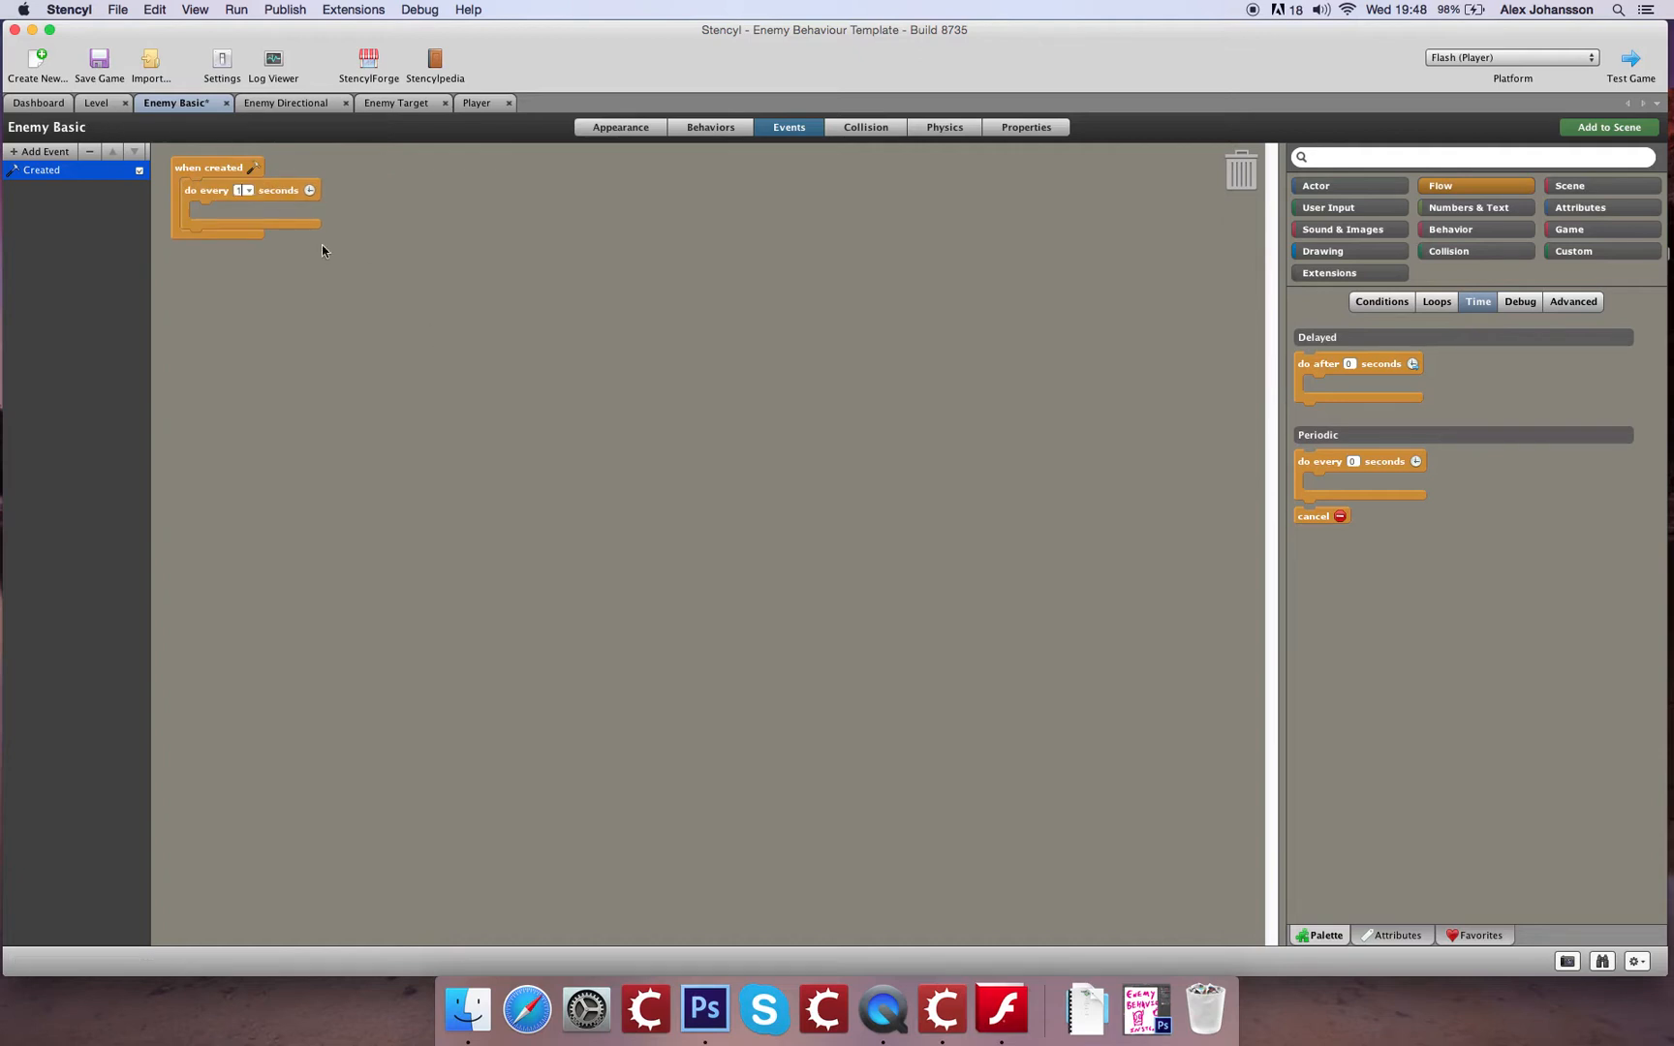
mouse_move(107, 113)
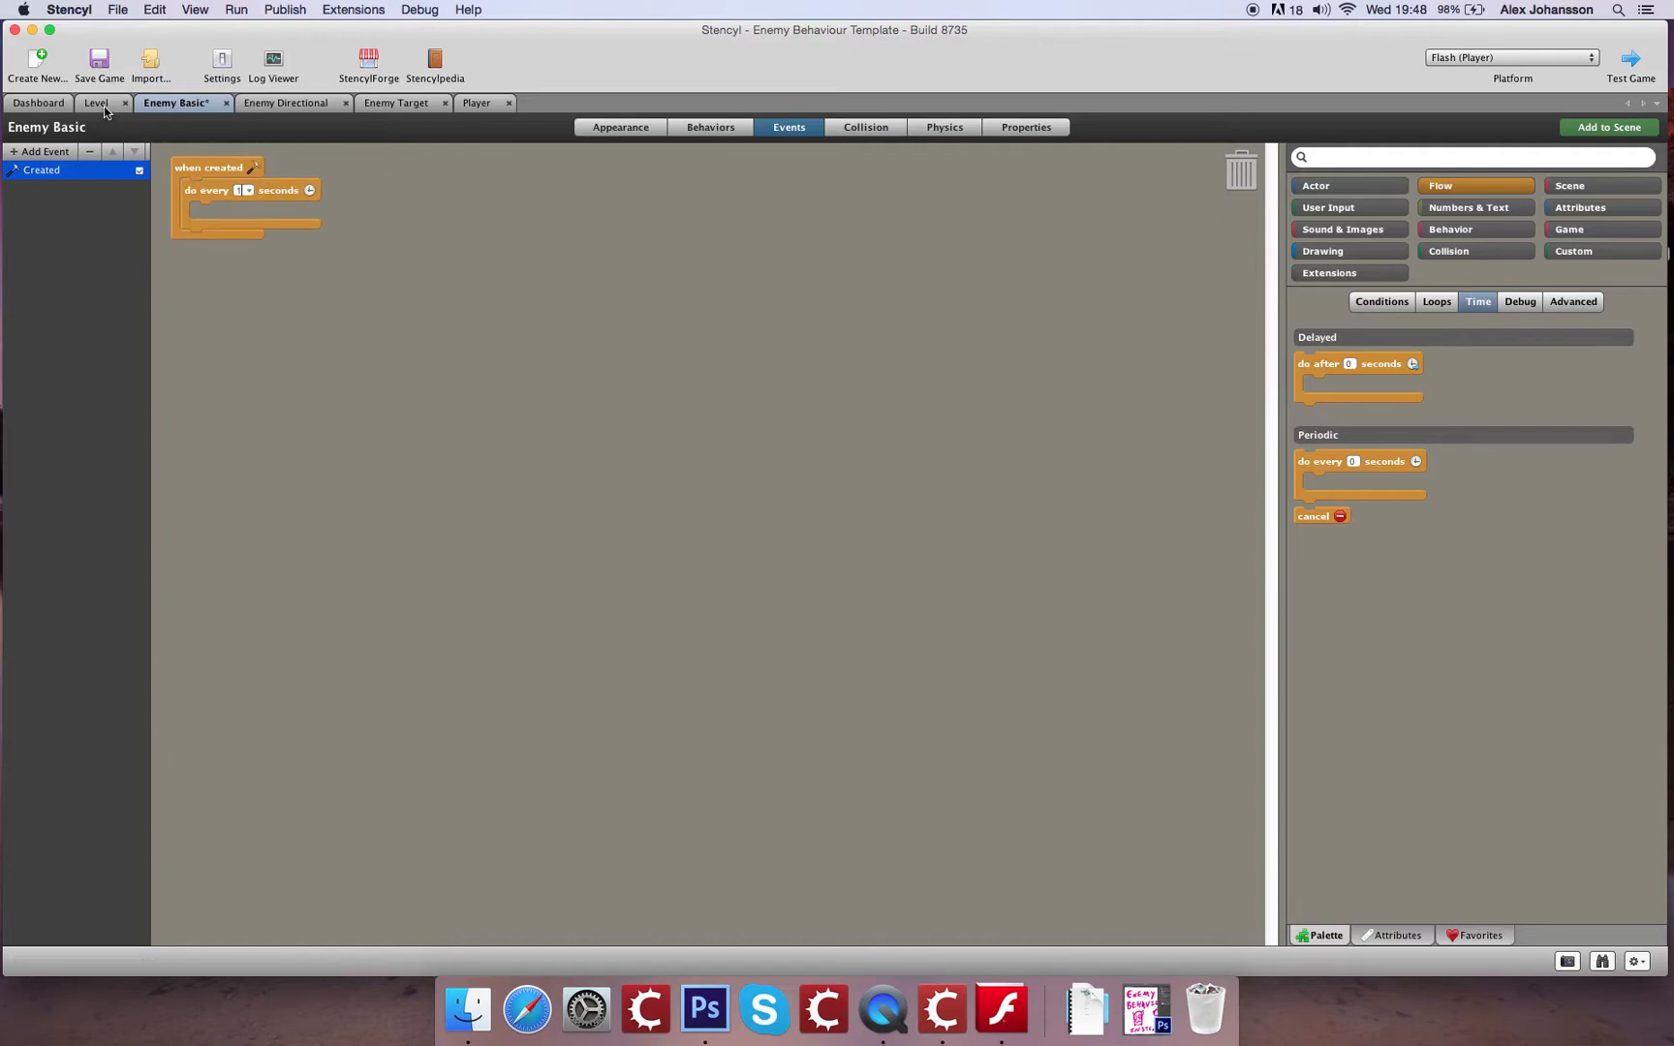
In Level's created event fix Enemy Spawn to 2 with only the Enemy Basic branch, then return to Enemy Basic
left_click(97, 102)
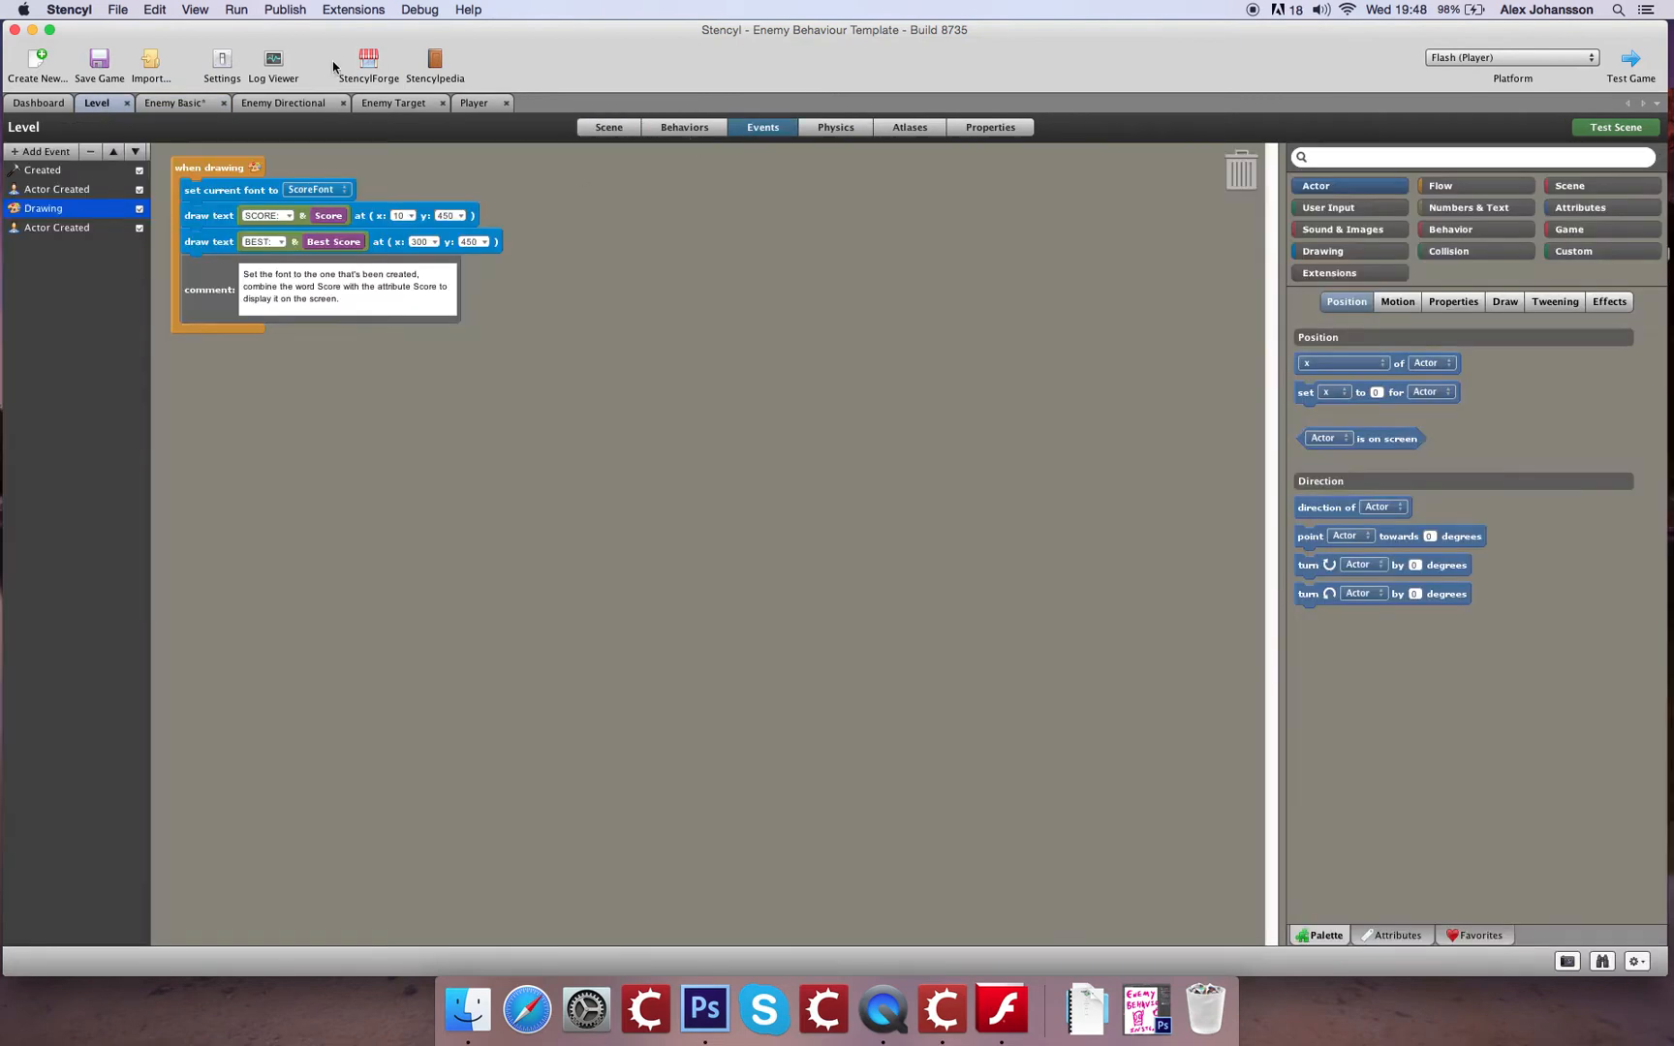
left_click(41, 170)
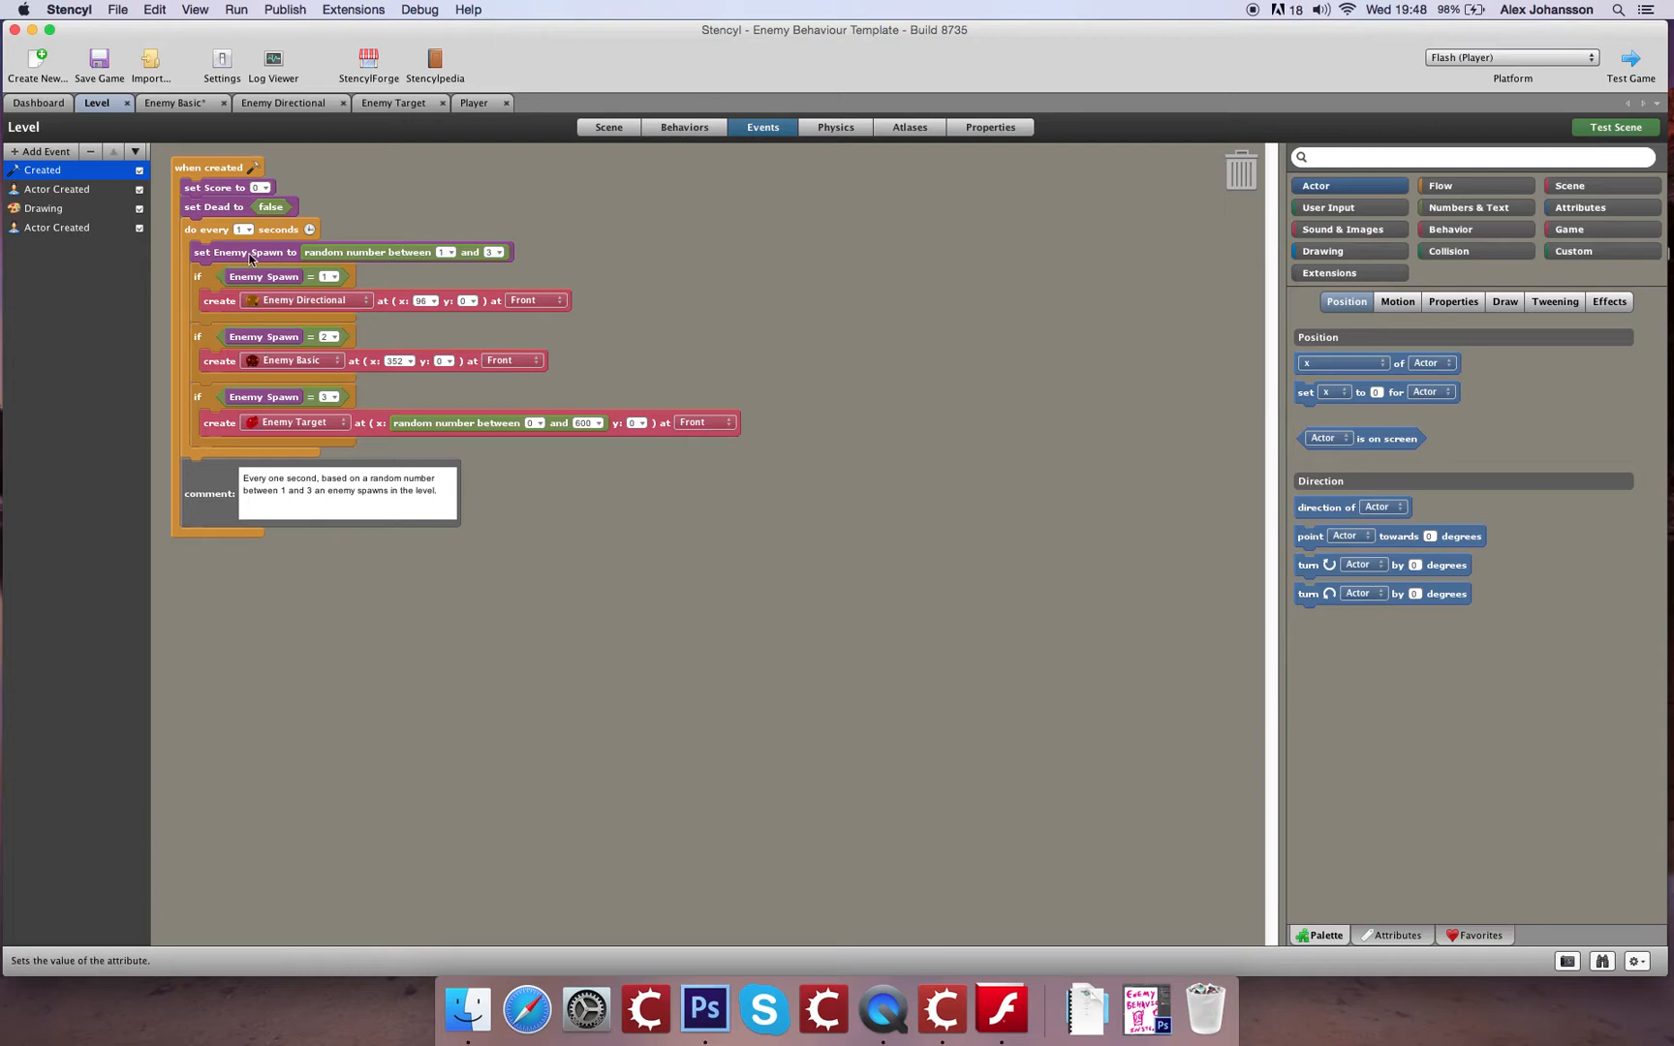
mouse_move(215, 322)
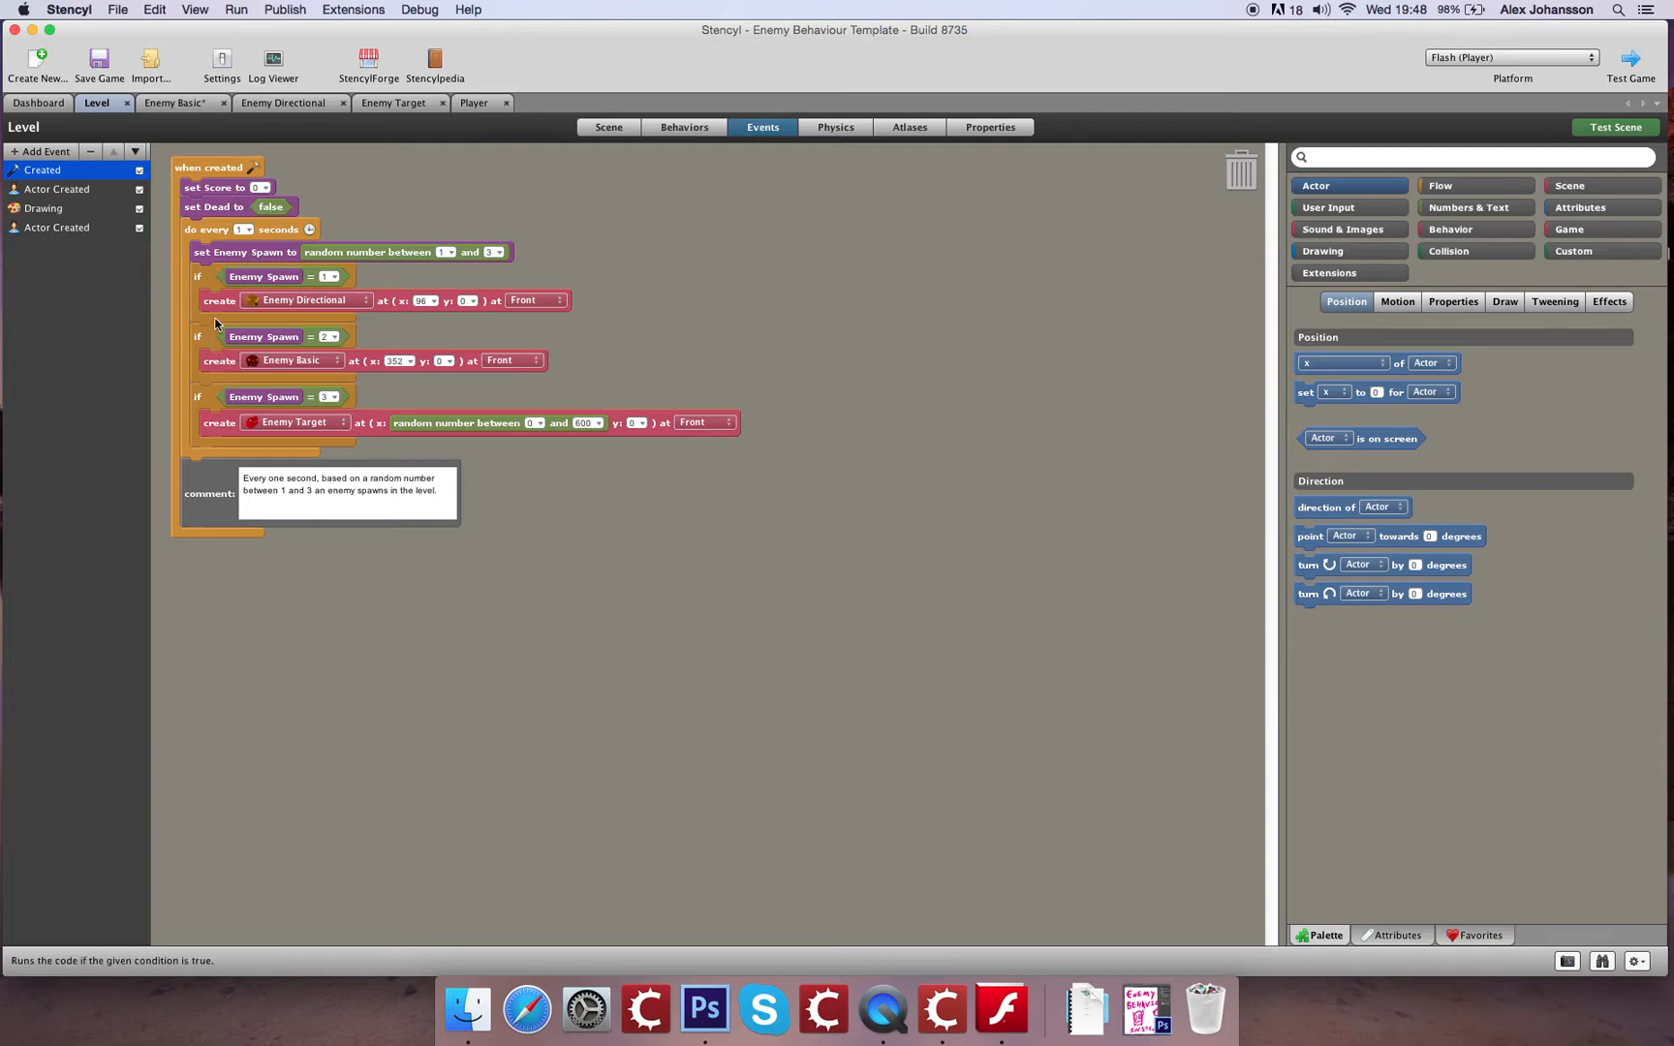
mouse_move(204, 281)
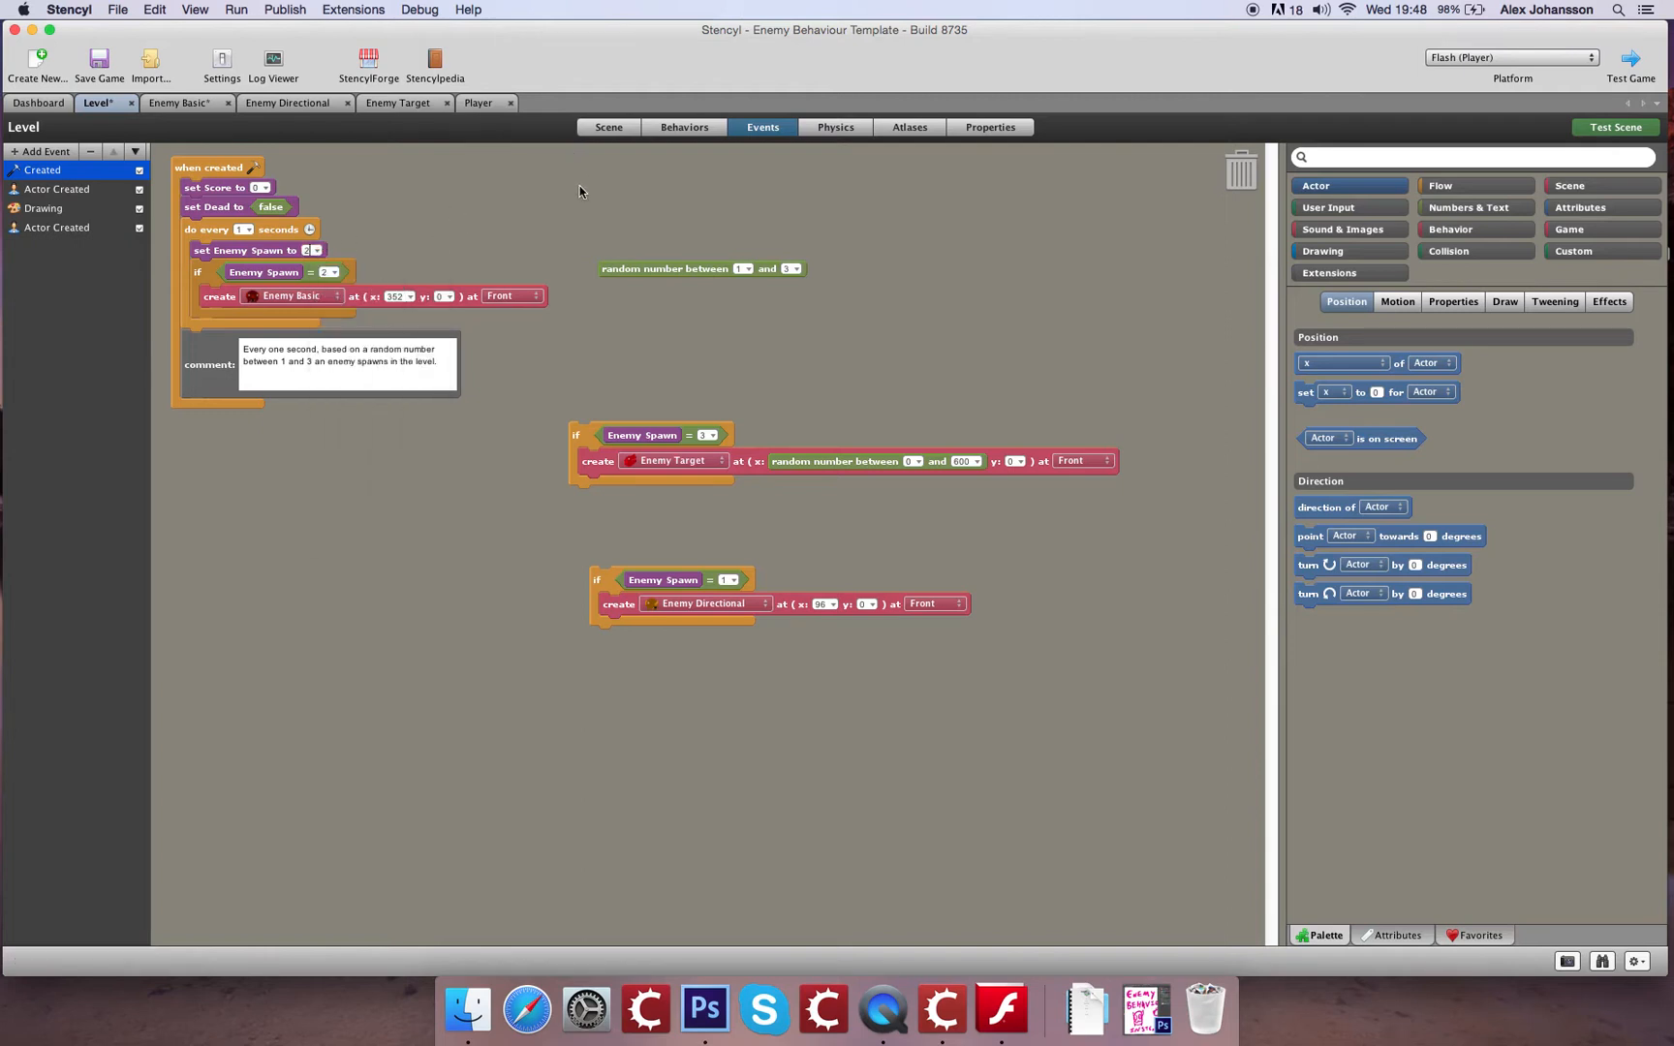
mouse_move(213, 169)
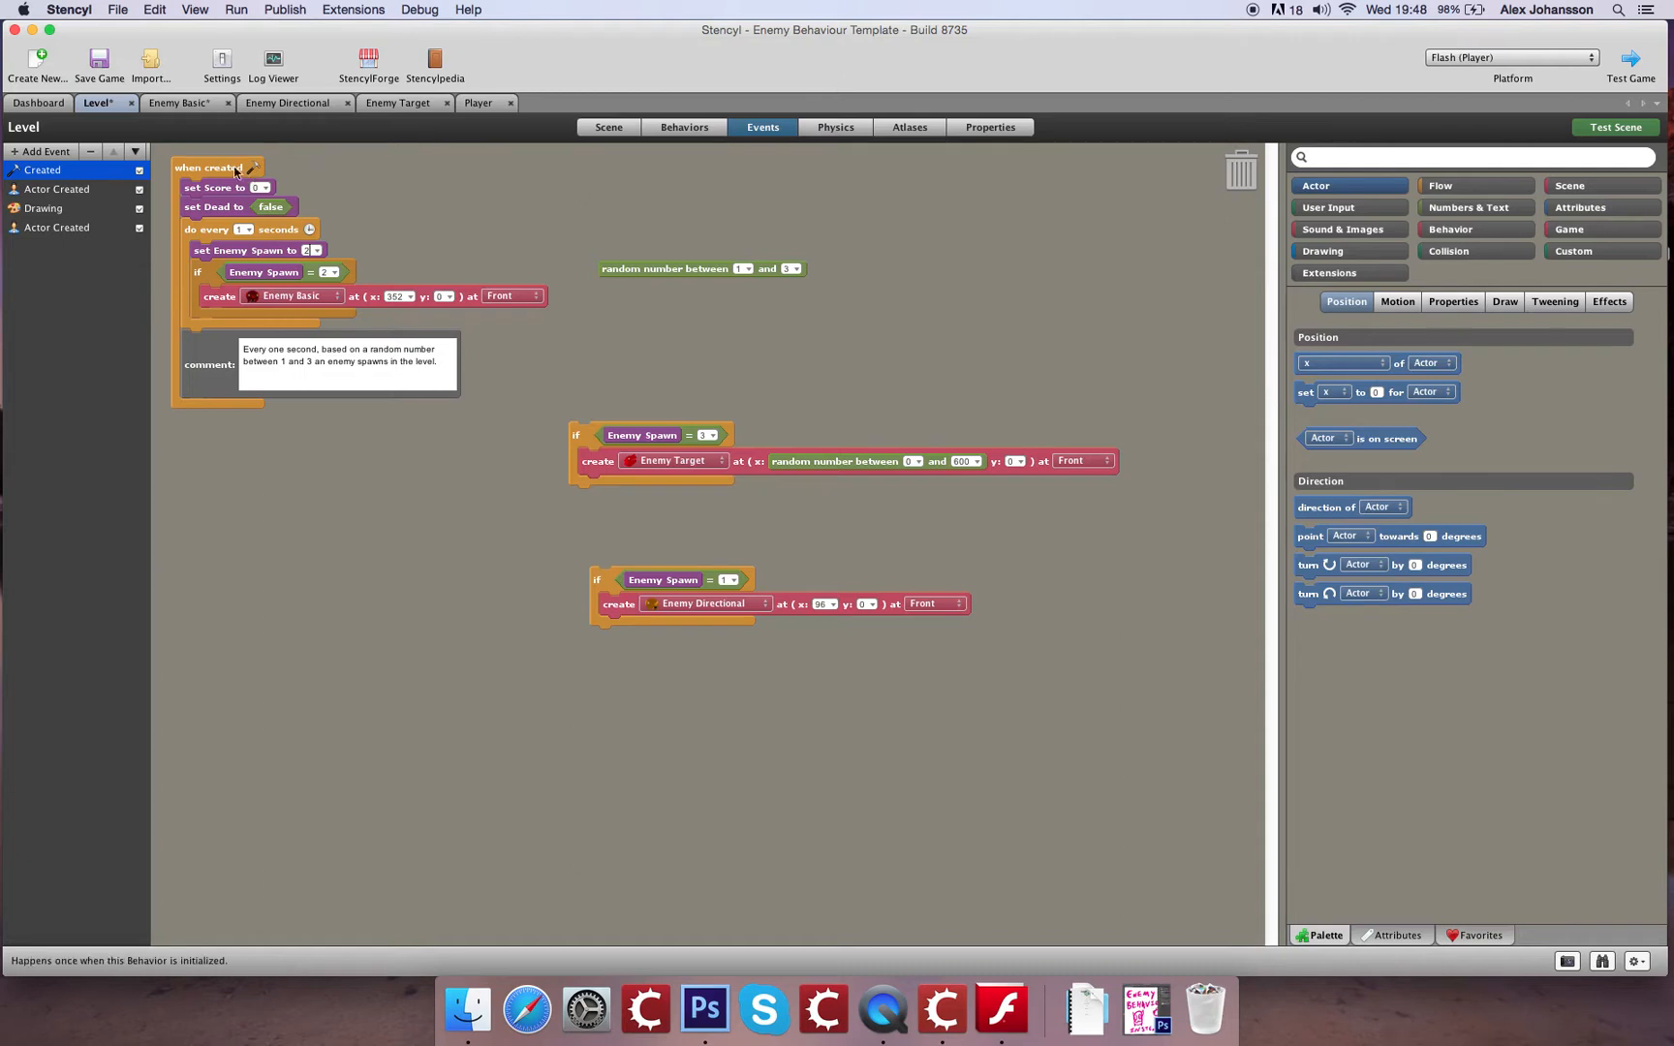
left_click(182, 103)
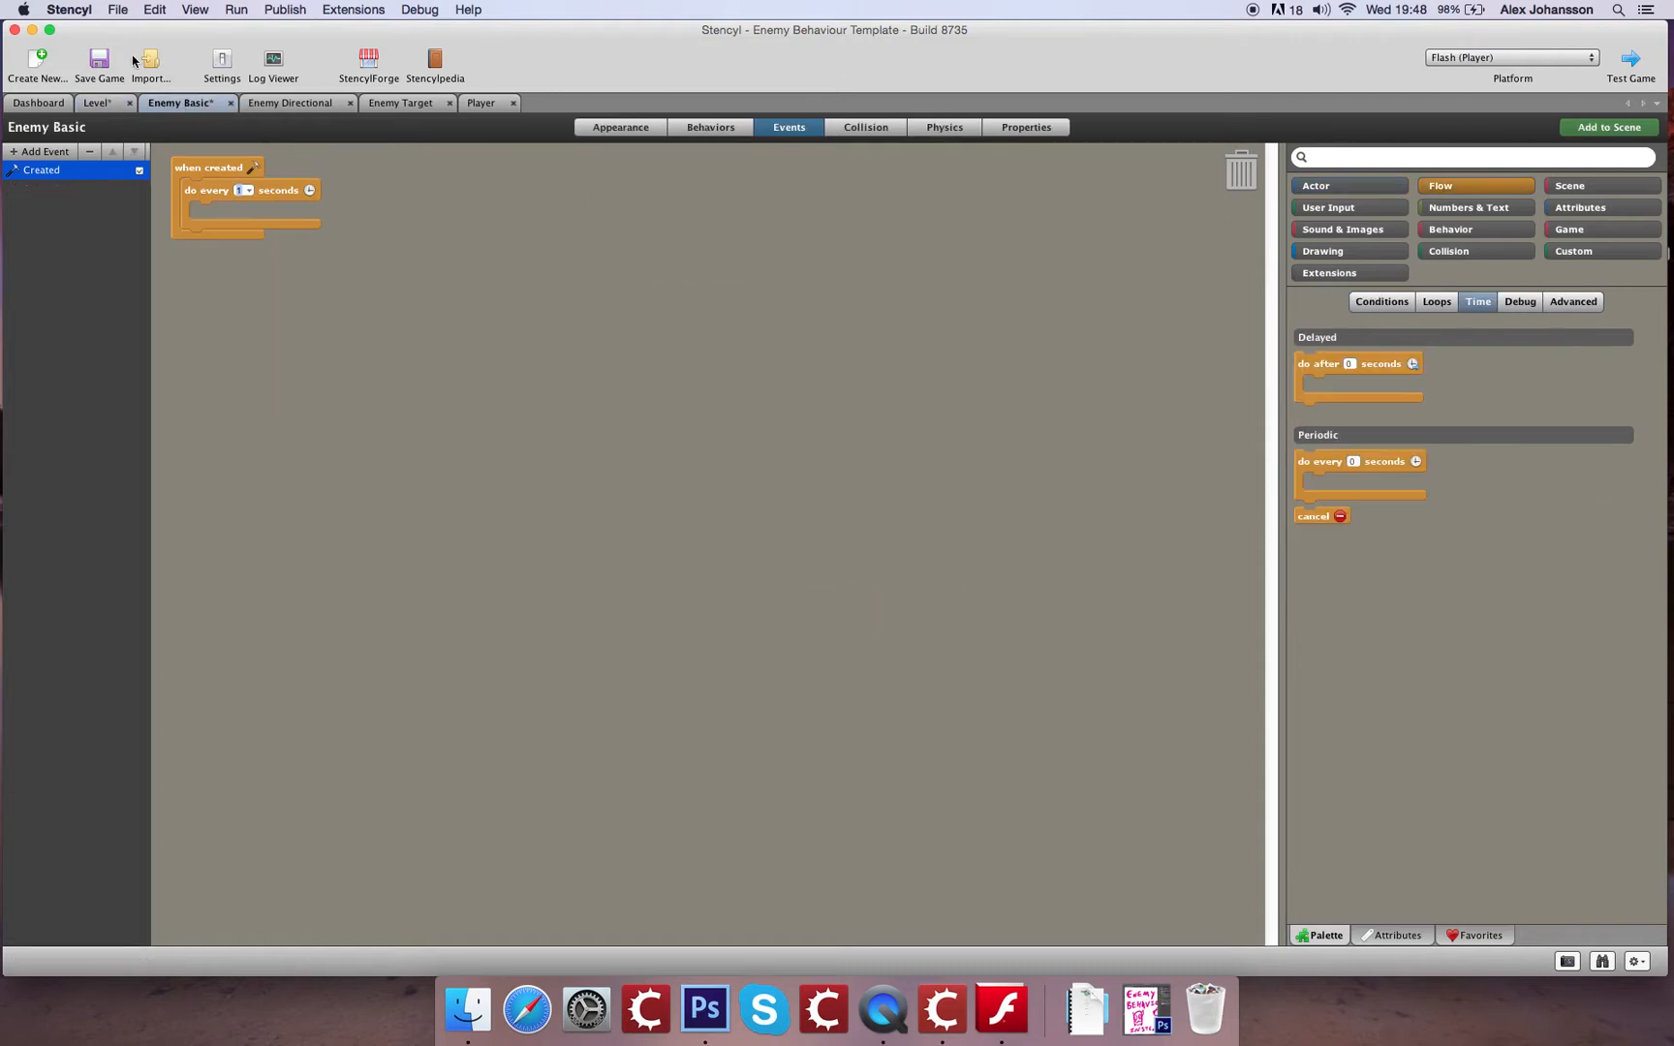
mouse_move(101, 115)
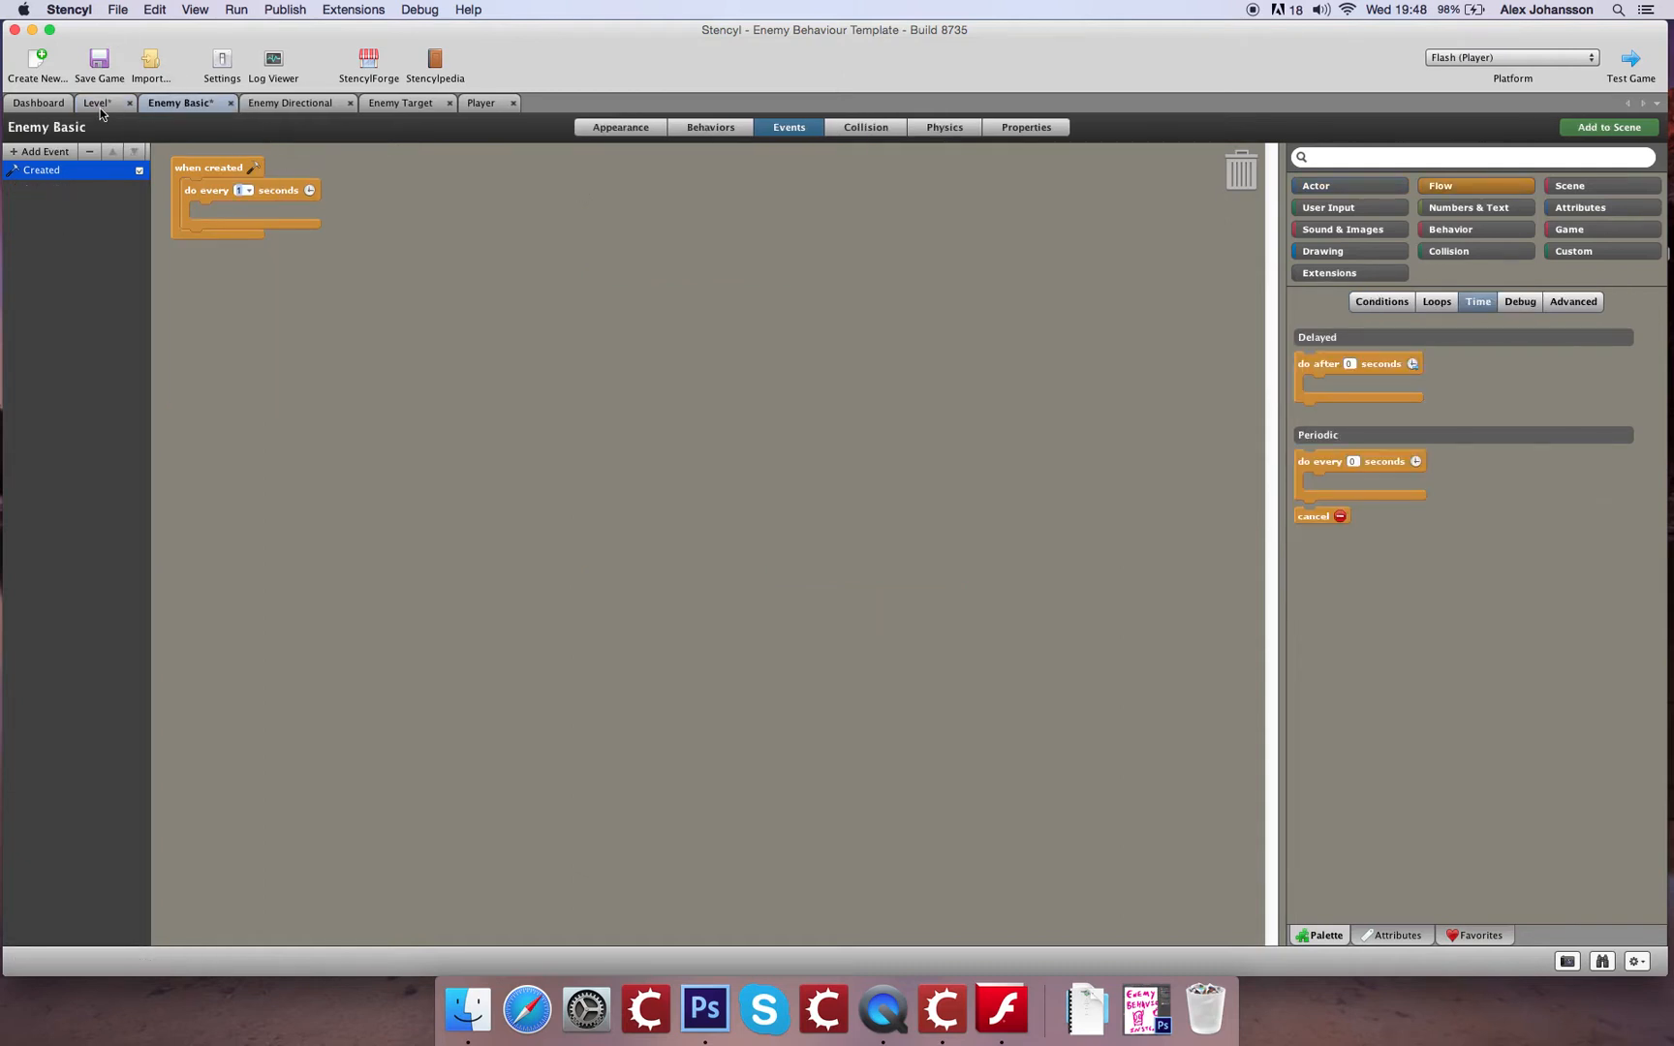
mouse_move(97, 103)
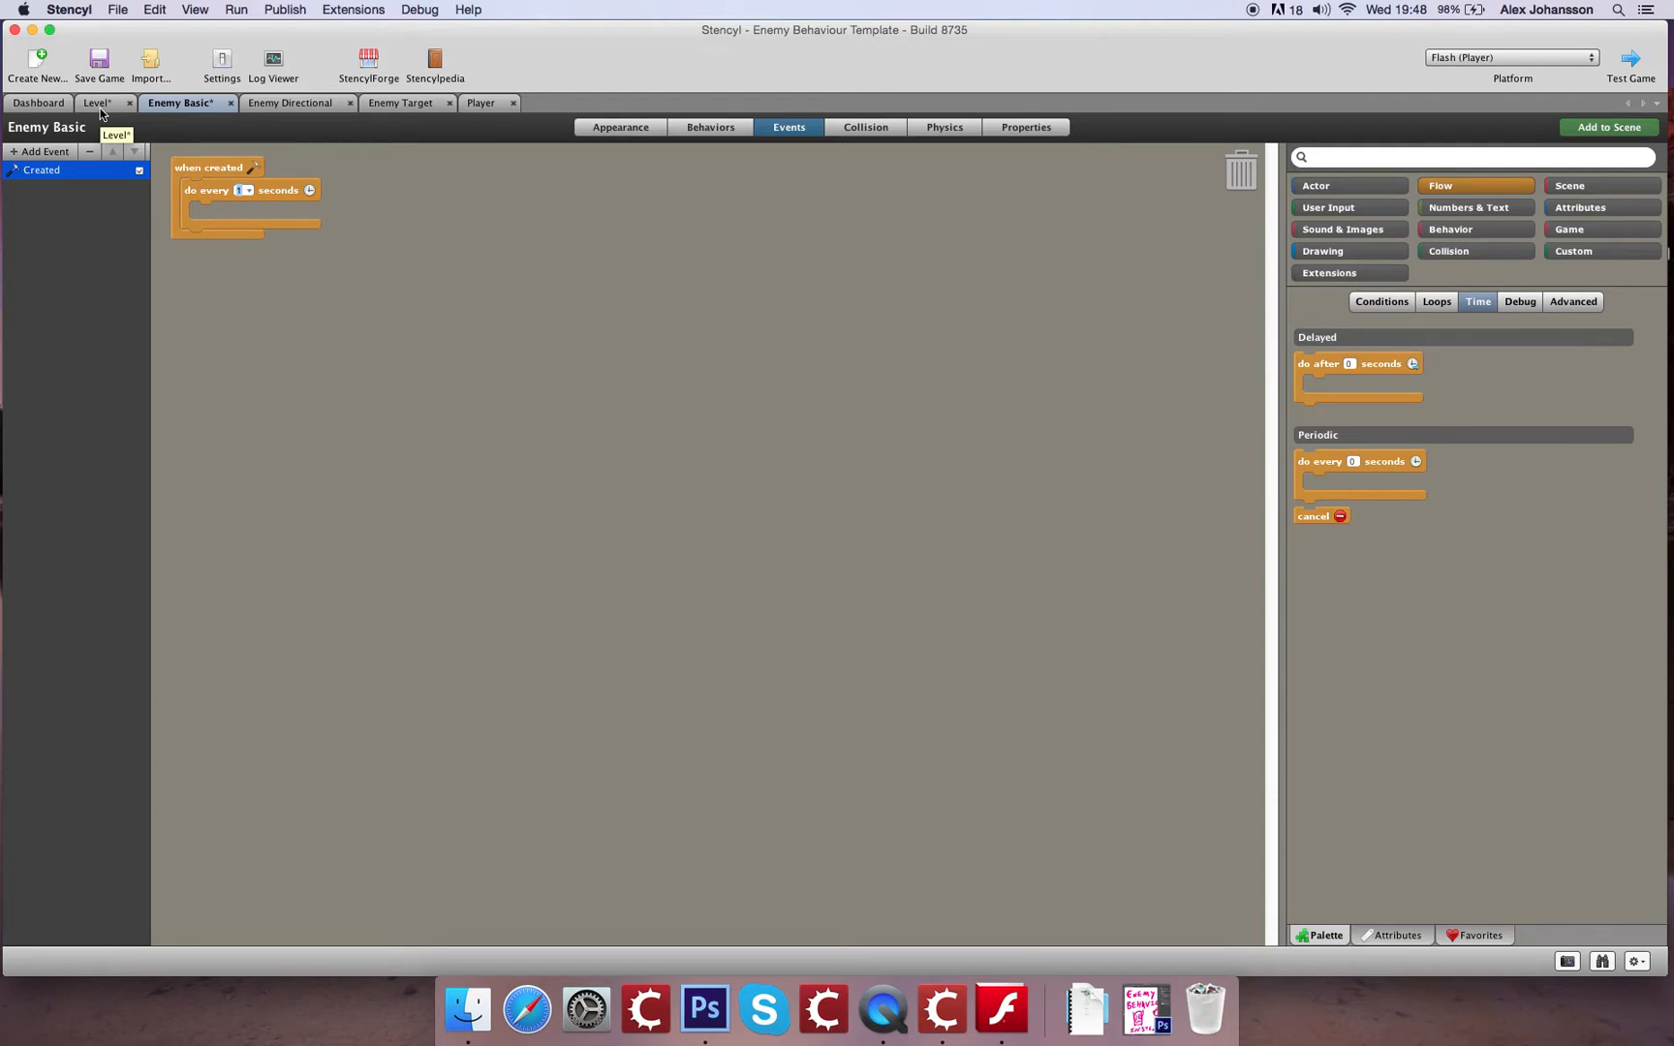
mouse_move(339, 180)
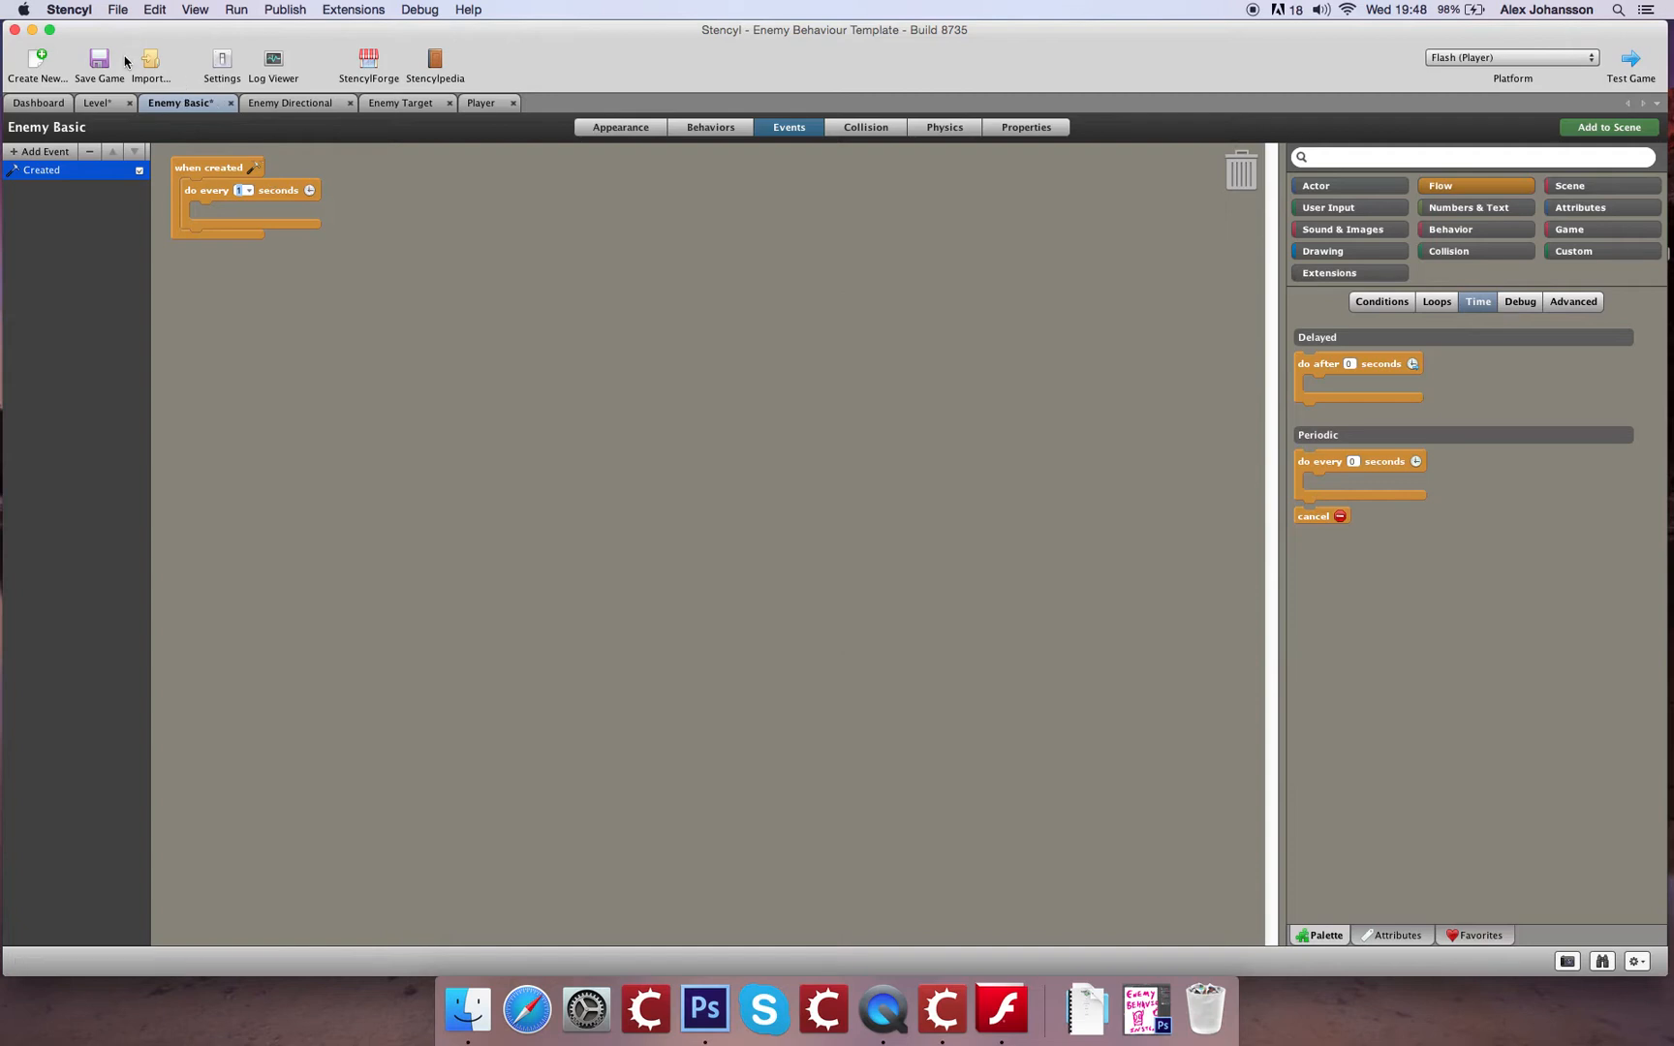
Save the project with Enemy Basic's 'do every N seconds' timer in place
left_click(98, 61)
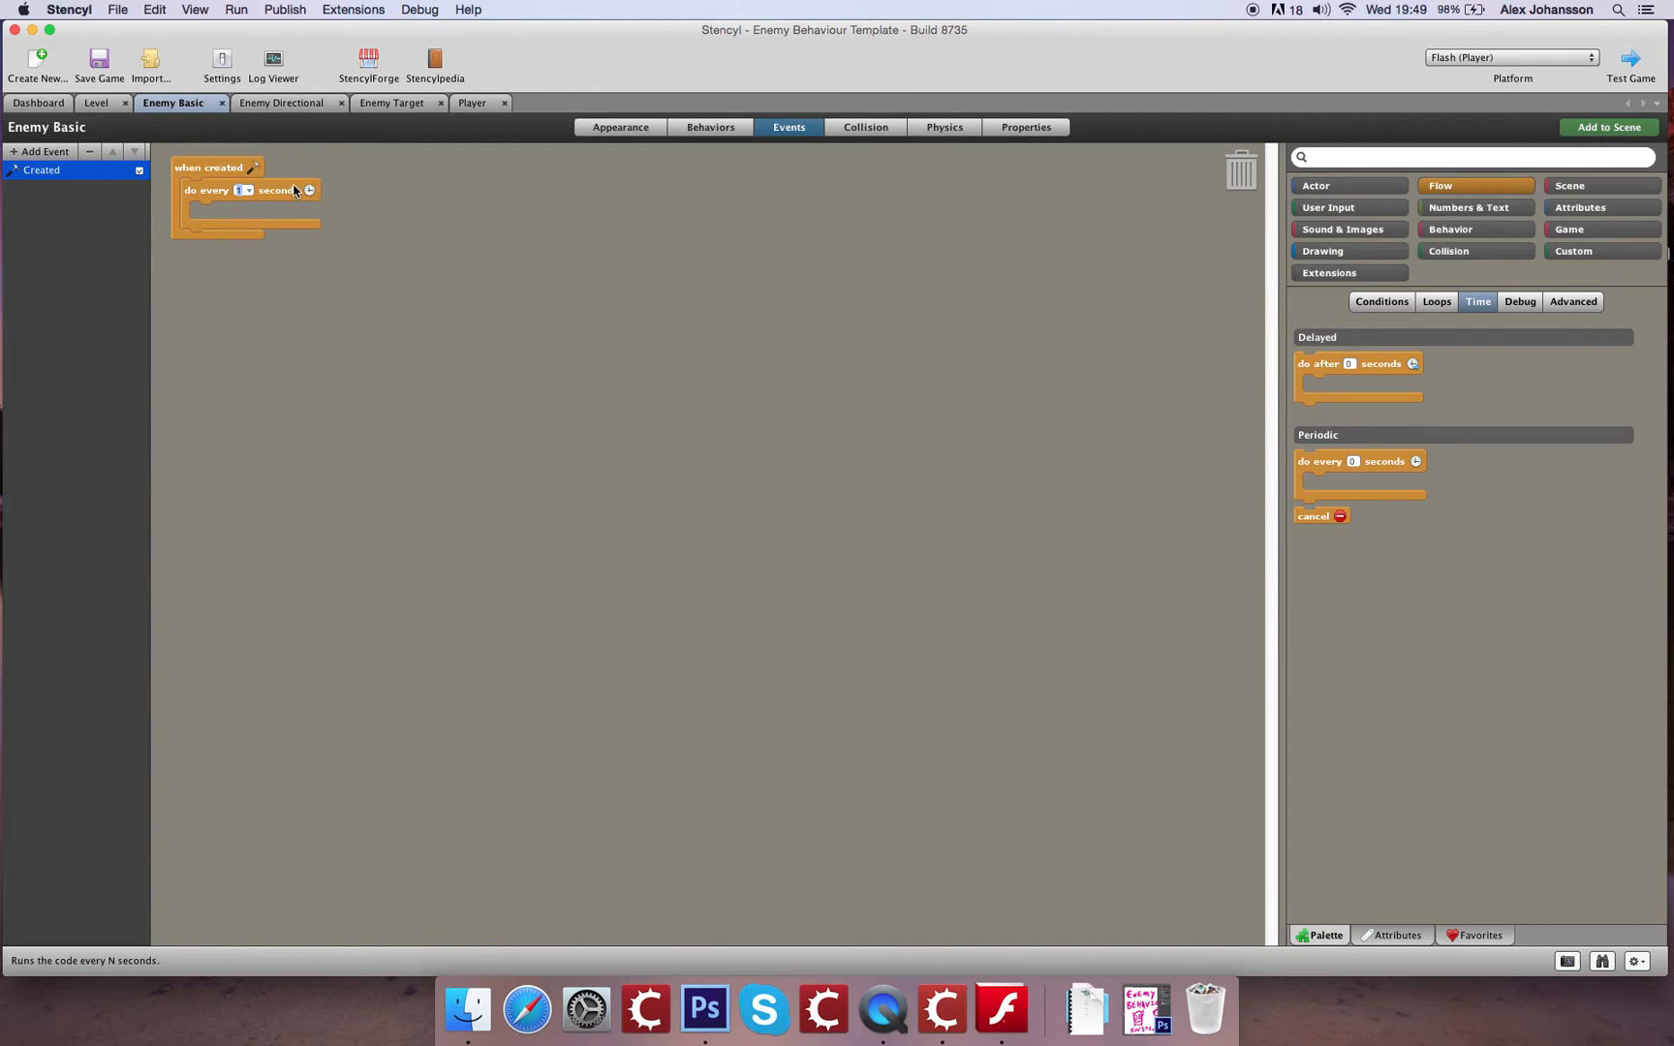
mouse_move(792, 208)
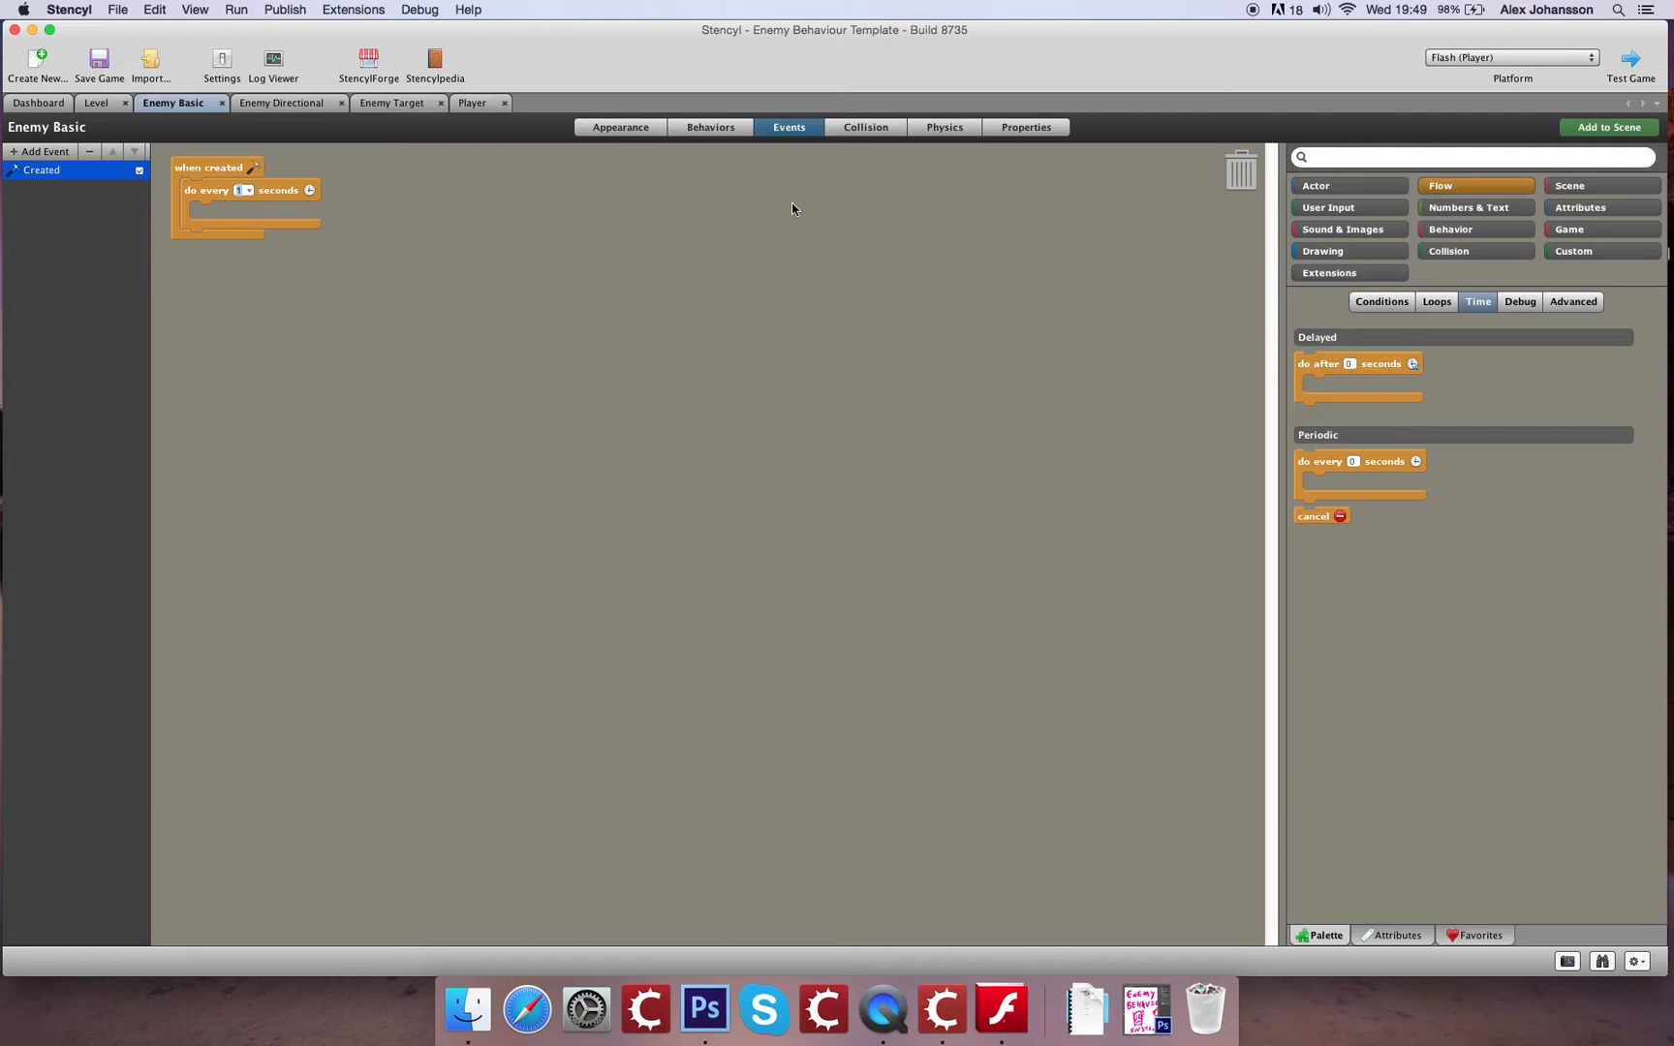
mouse_move(267, 208)
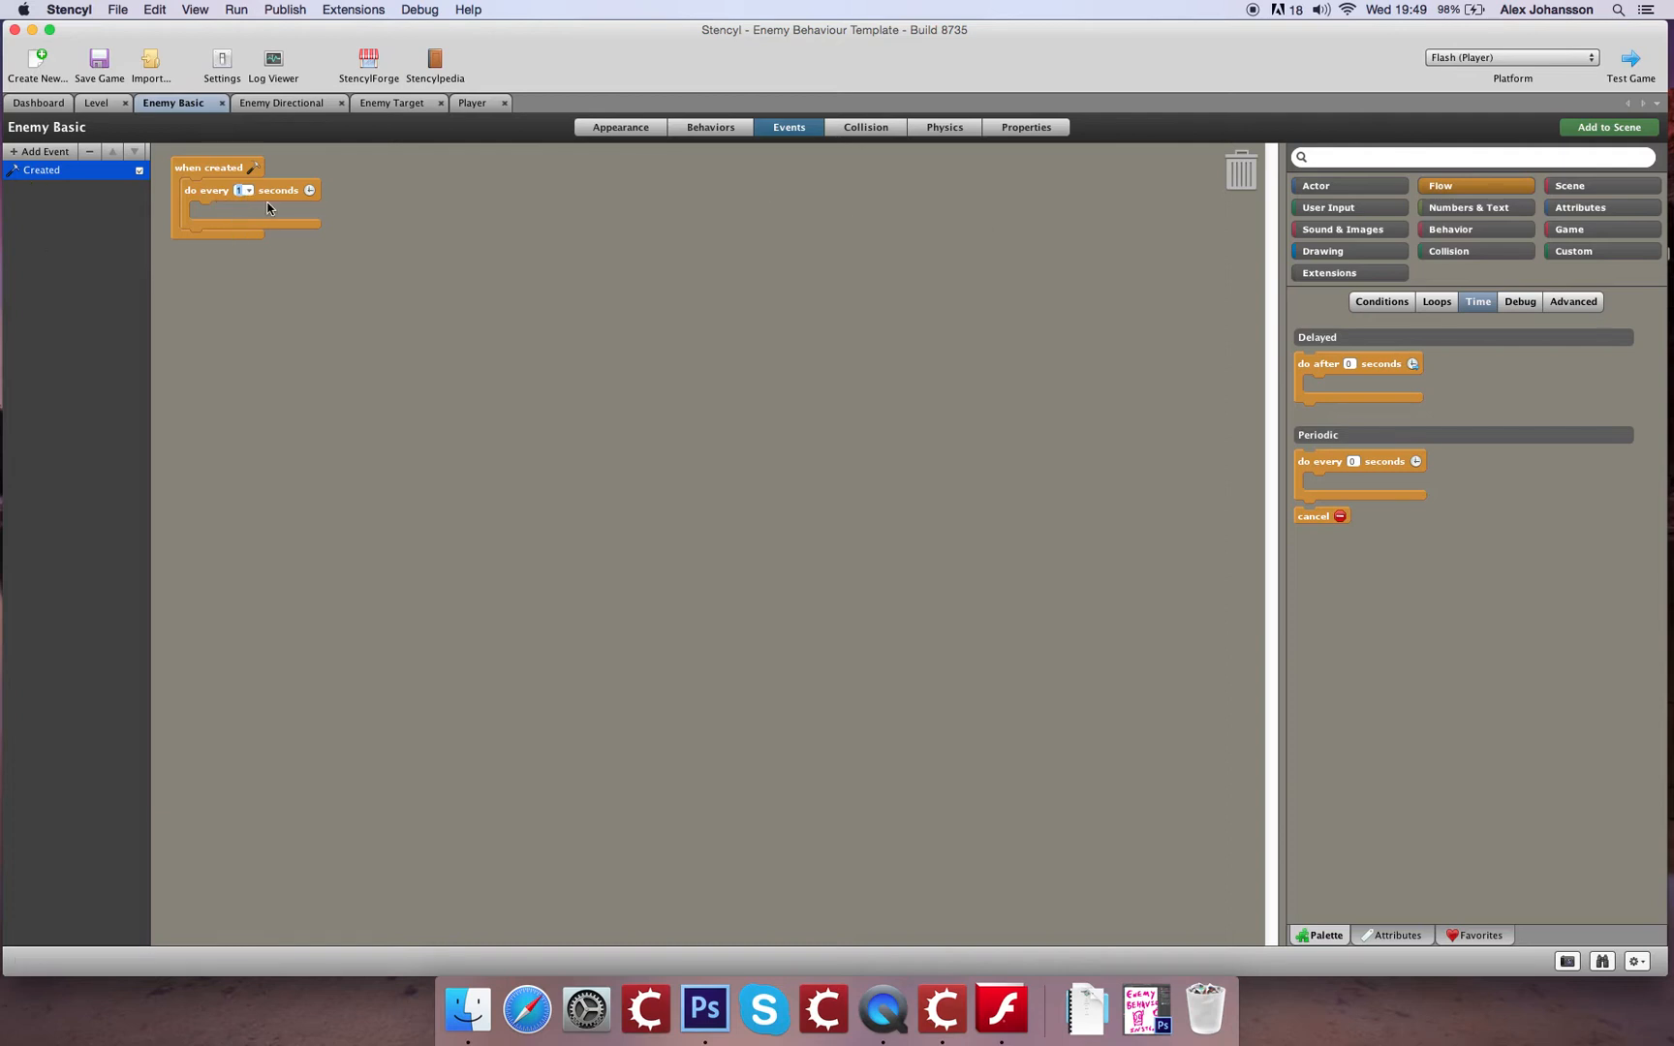
mouse_move(1096, 169)
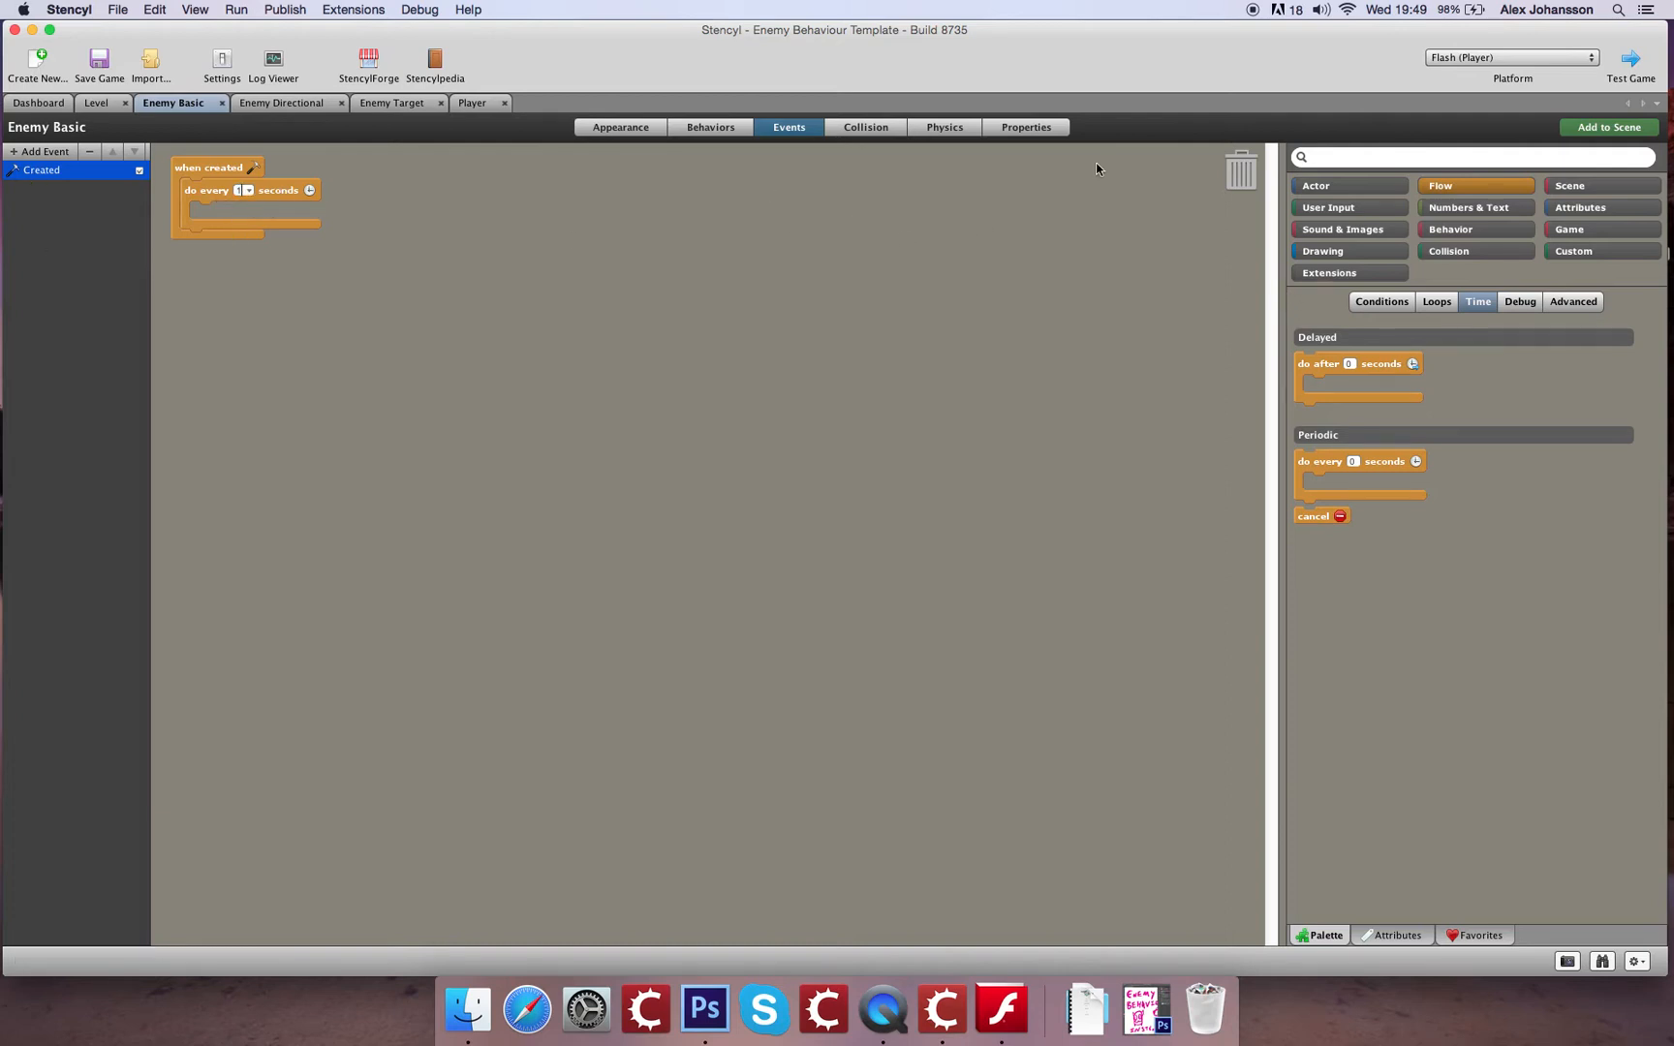
mouse_move(399, 162)
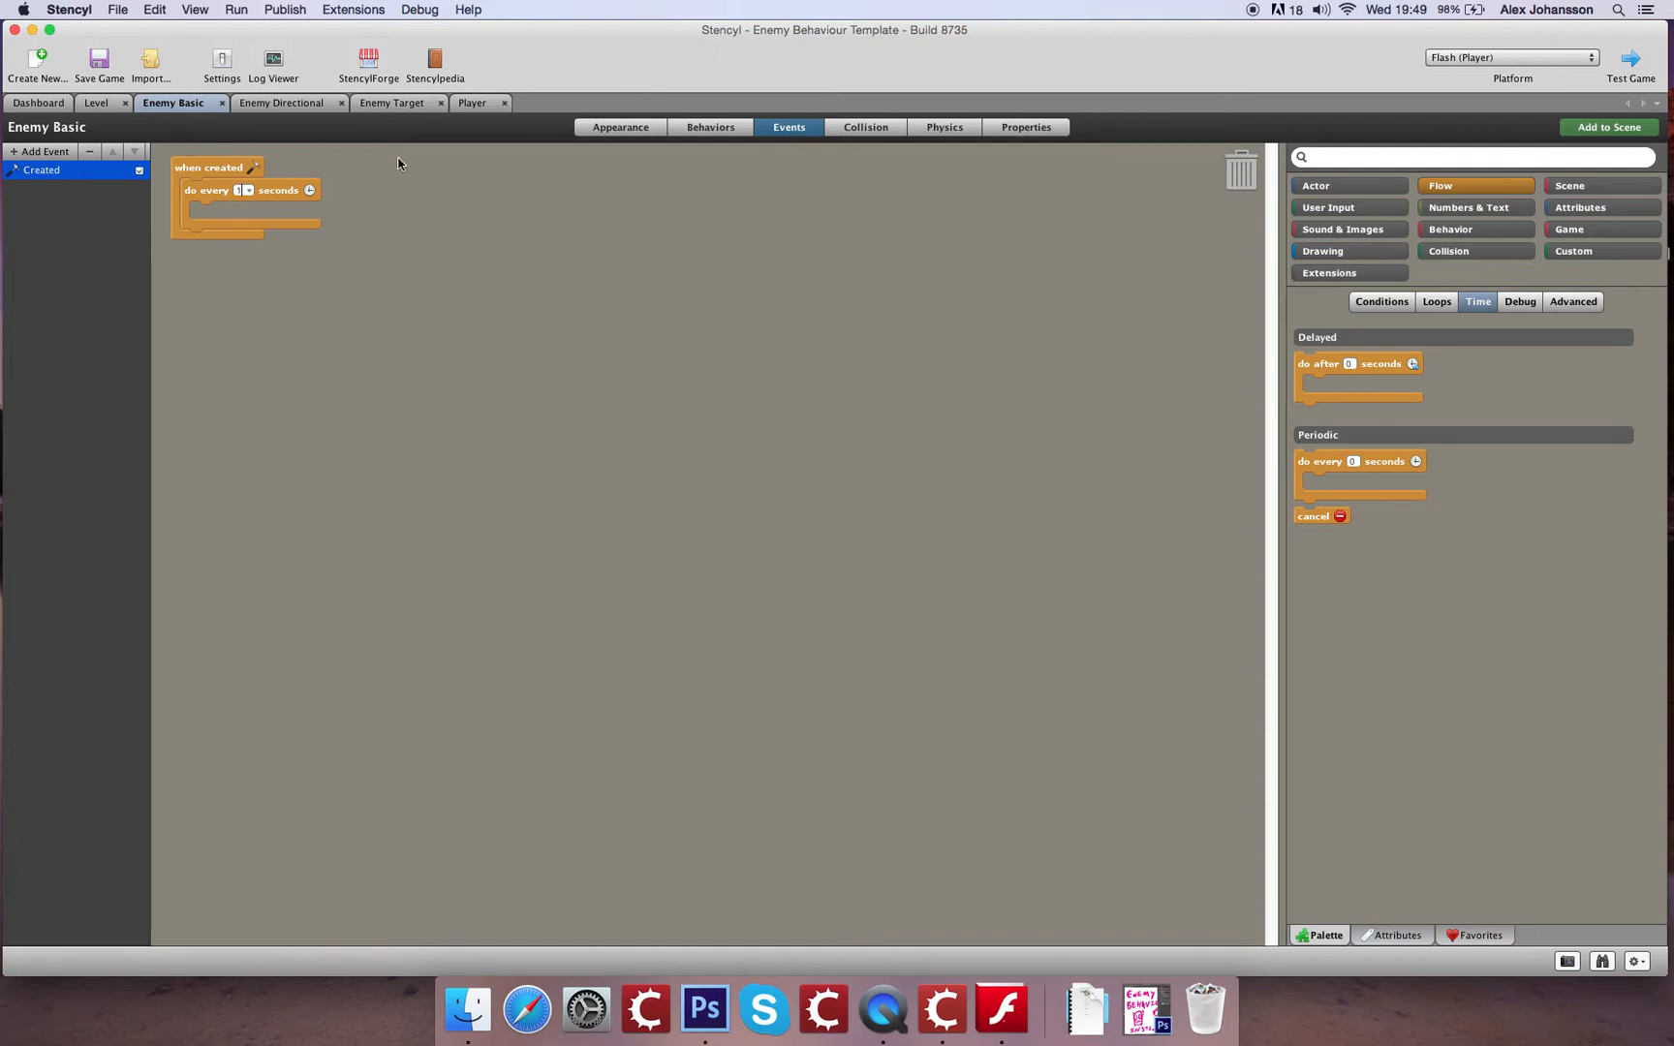
mouse_move(224, 198)
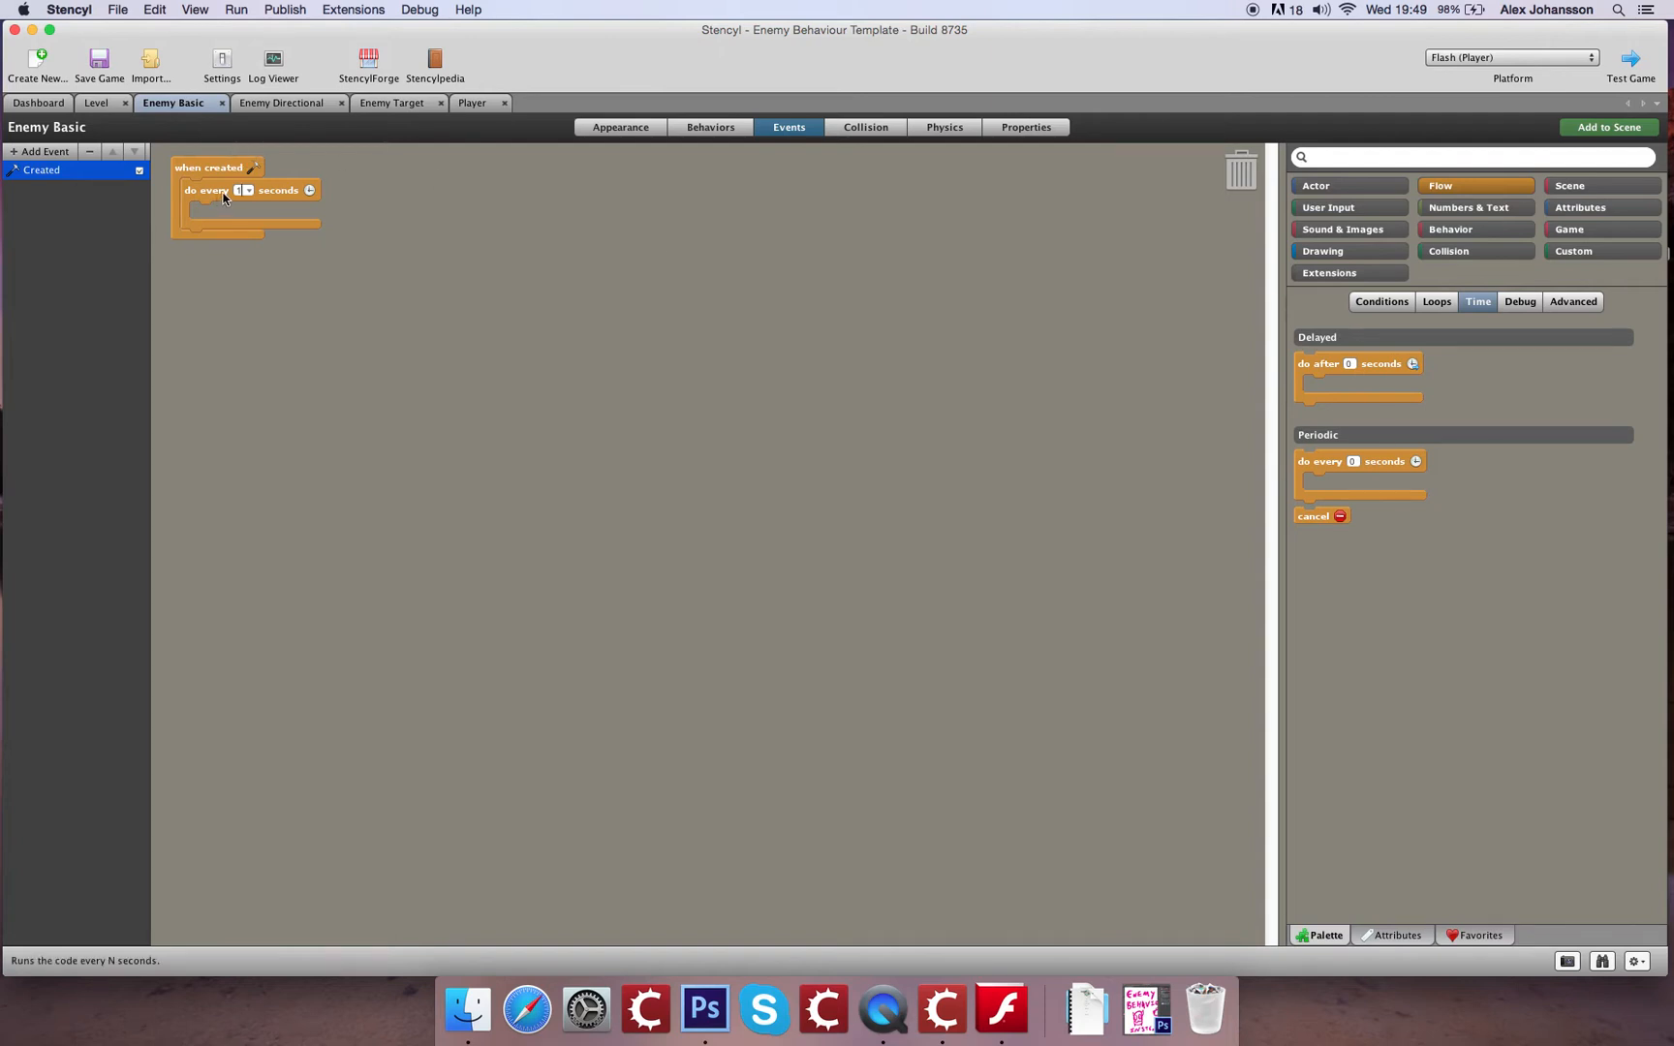
left_click_drag(246, 190, 339, 201)
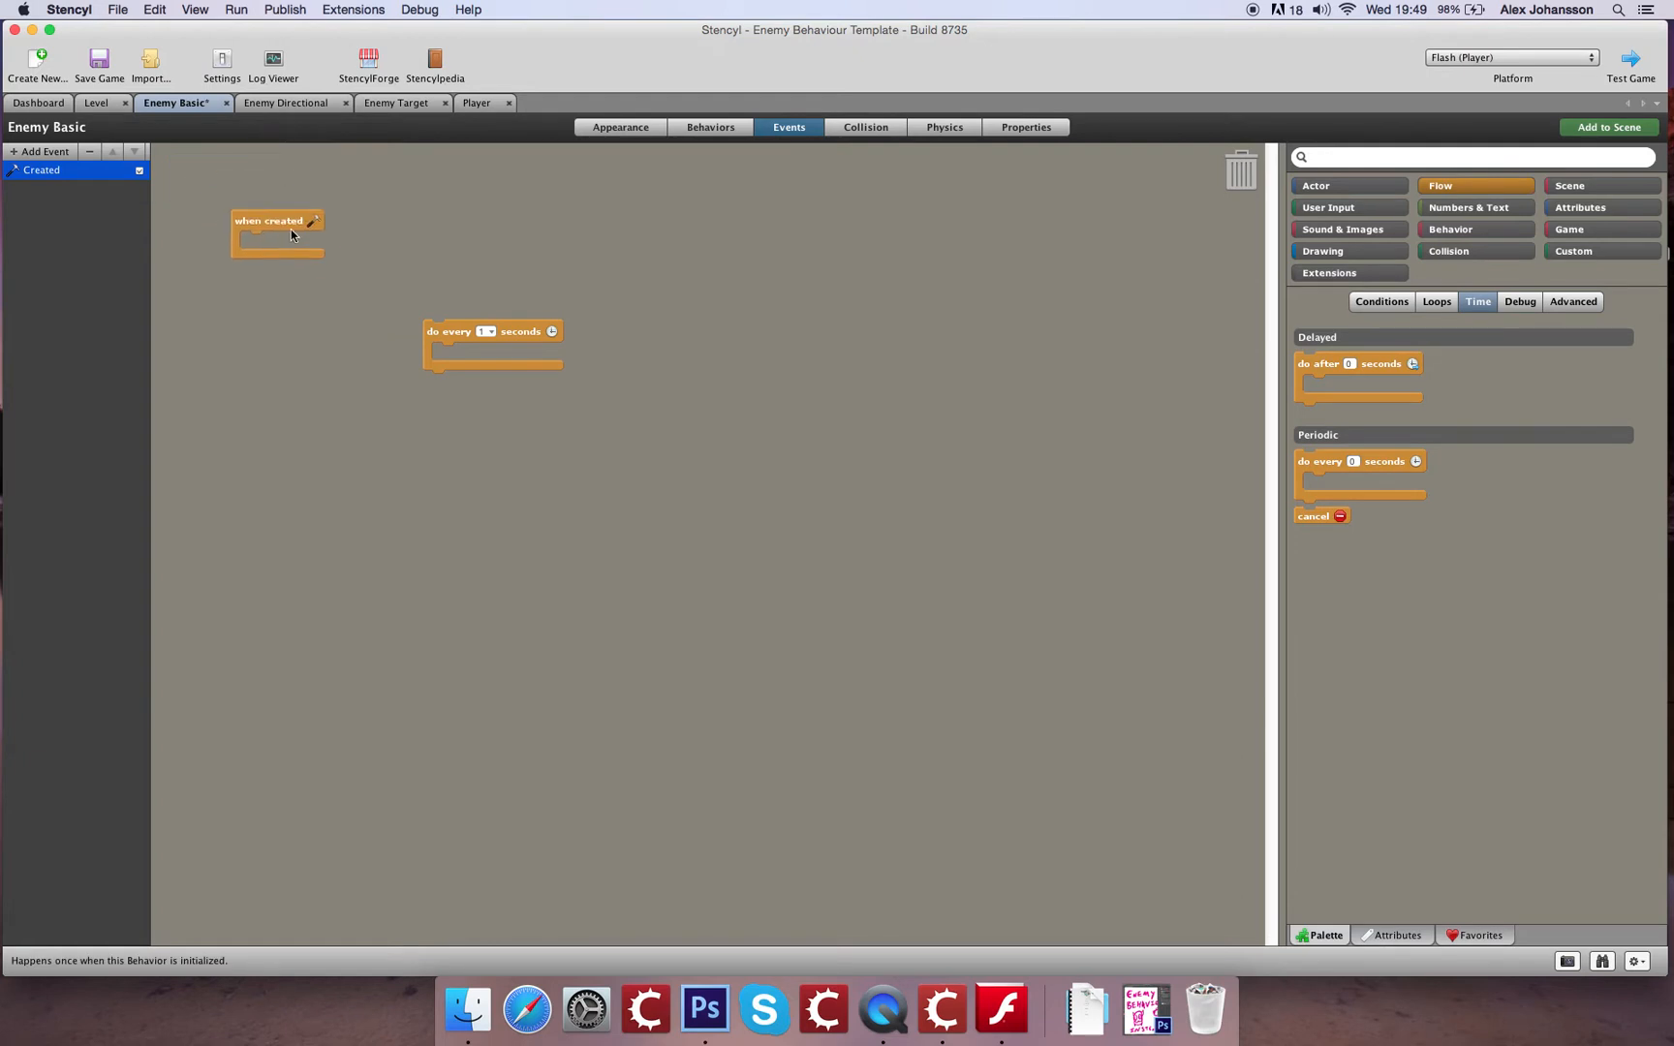
left_click_drag(277, 232, 238, 203)
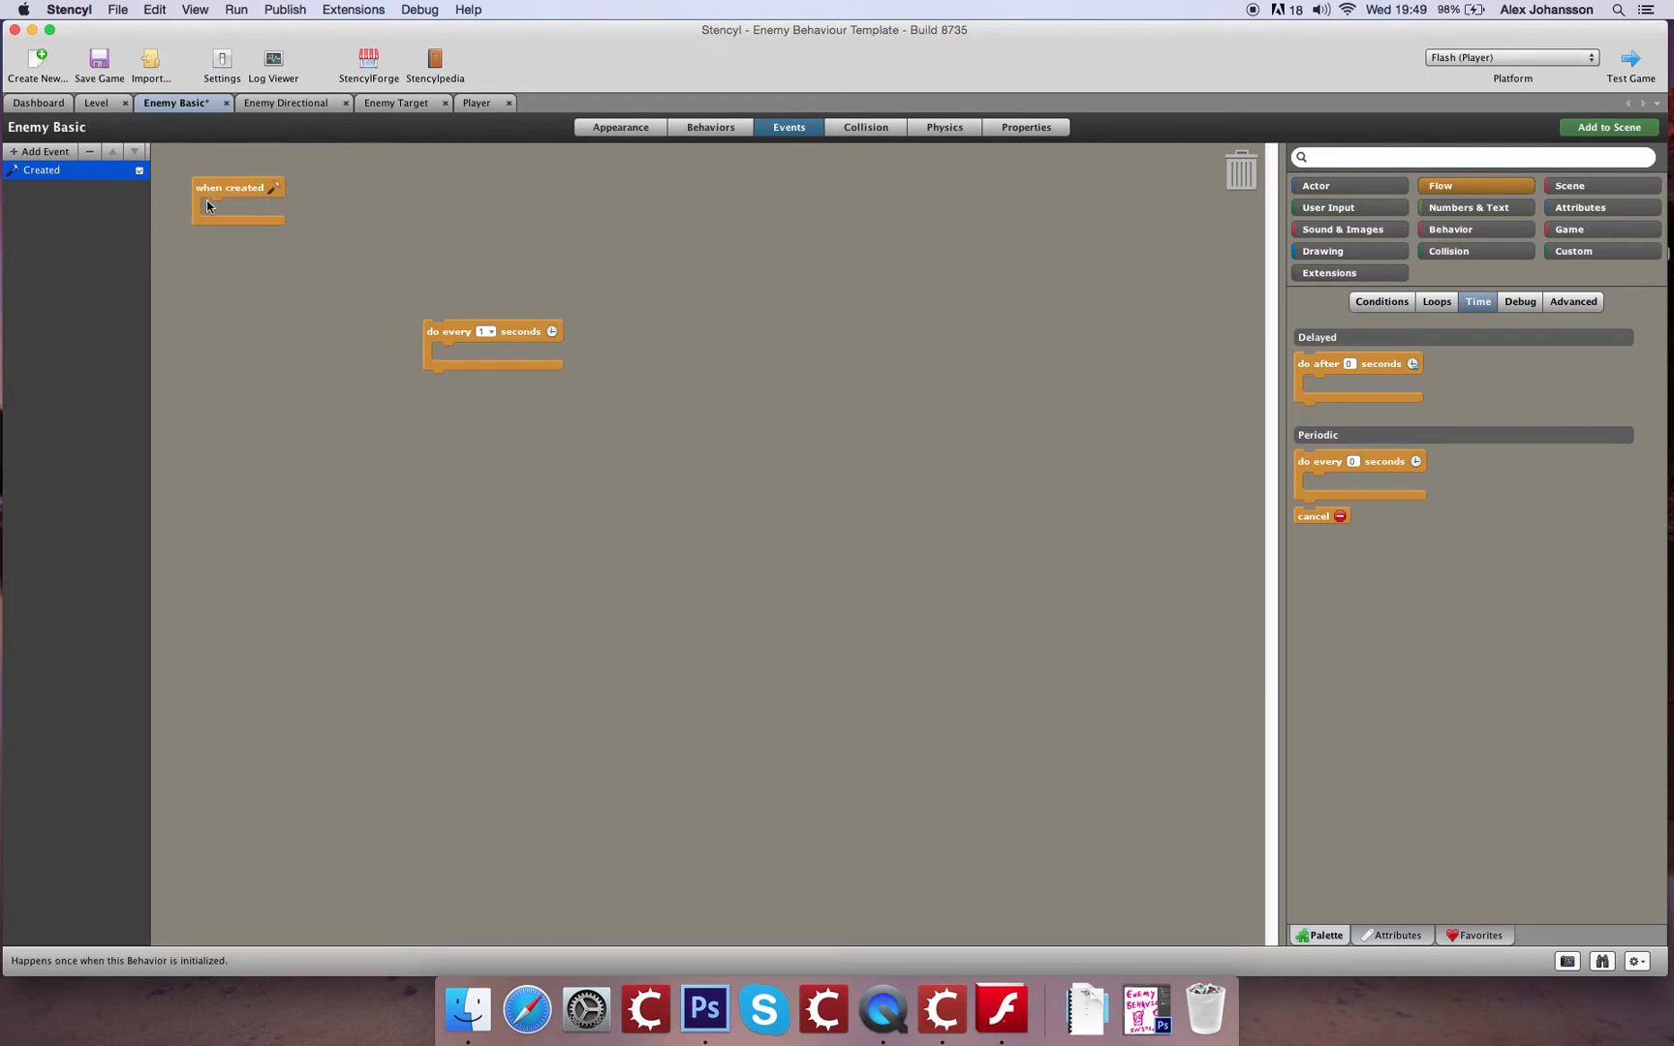
mouse_move(270, 240)
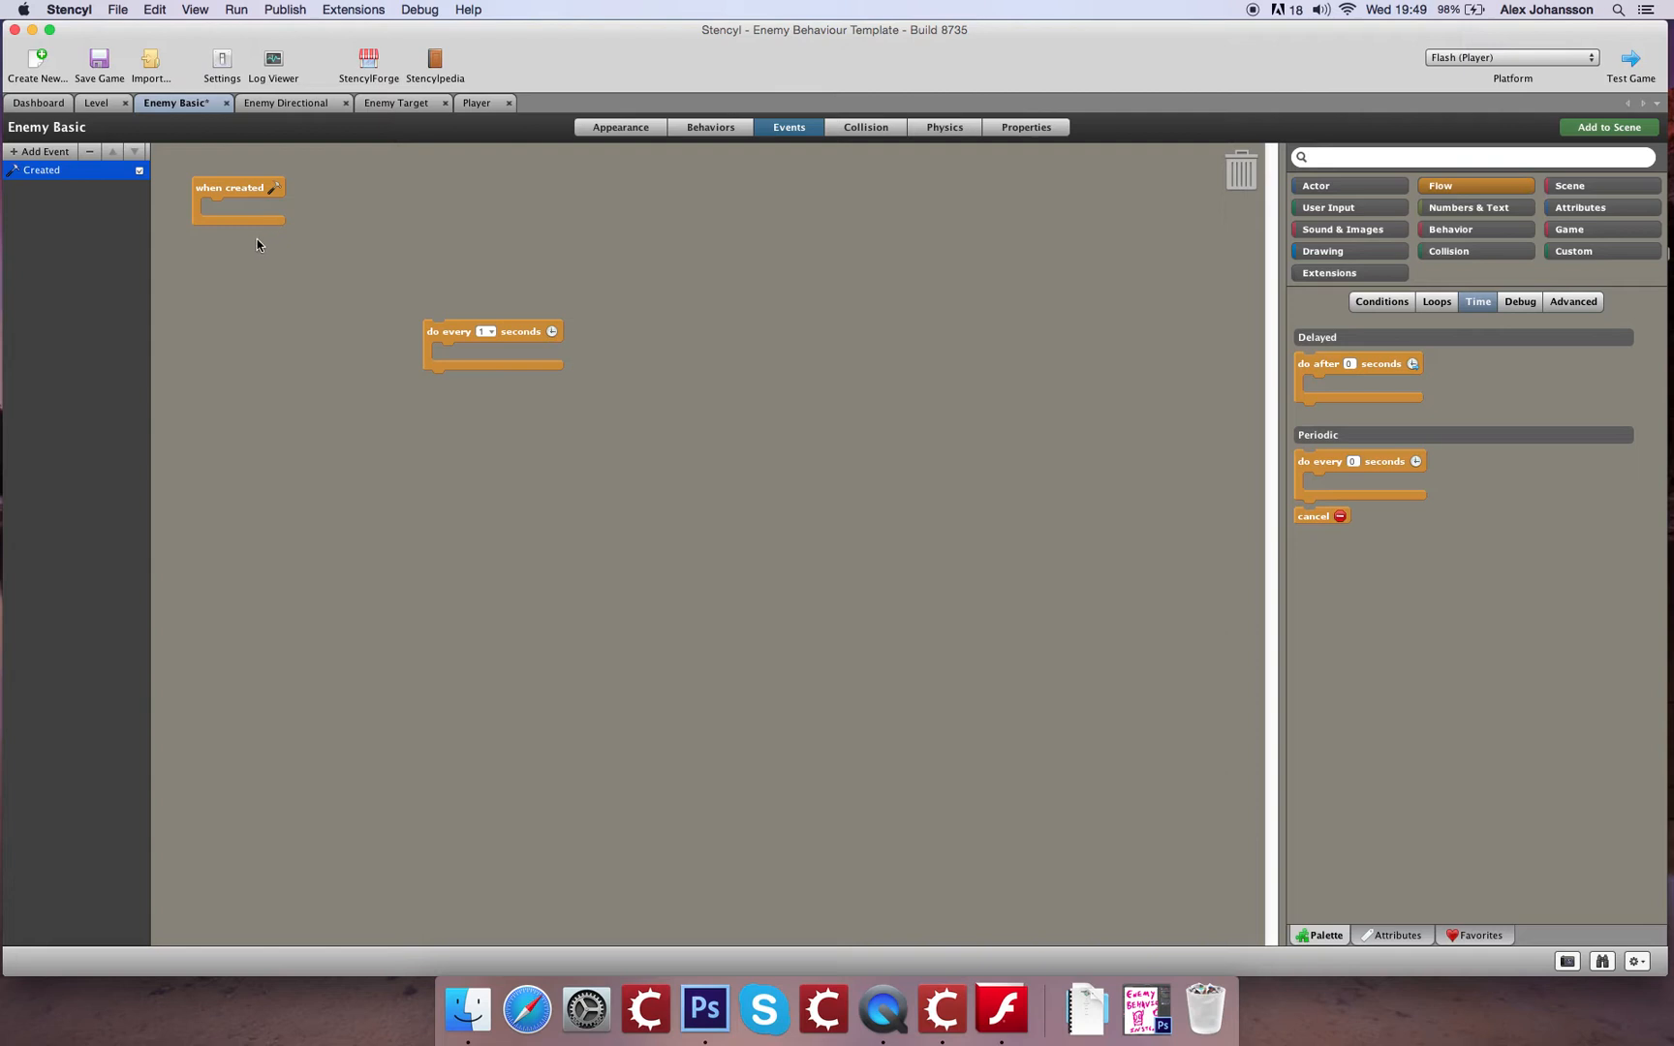
mouse_move(190, 195)
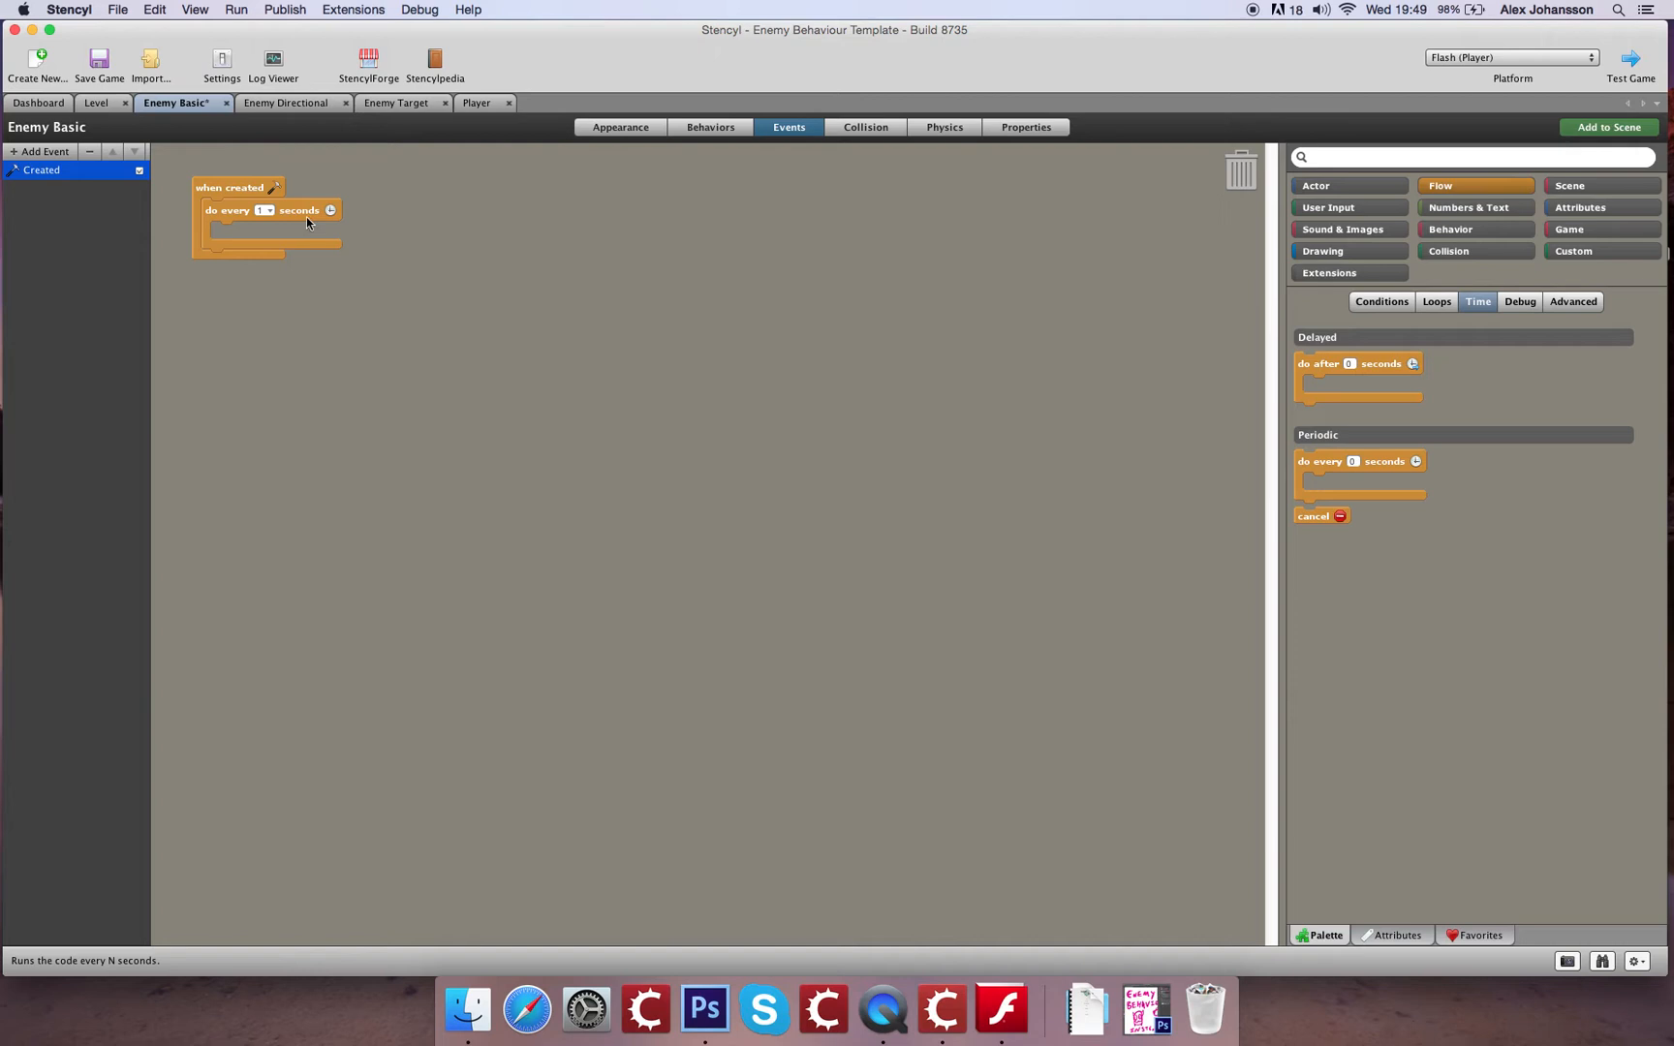
mouse_move(237, 190)
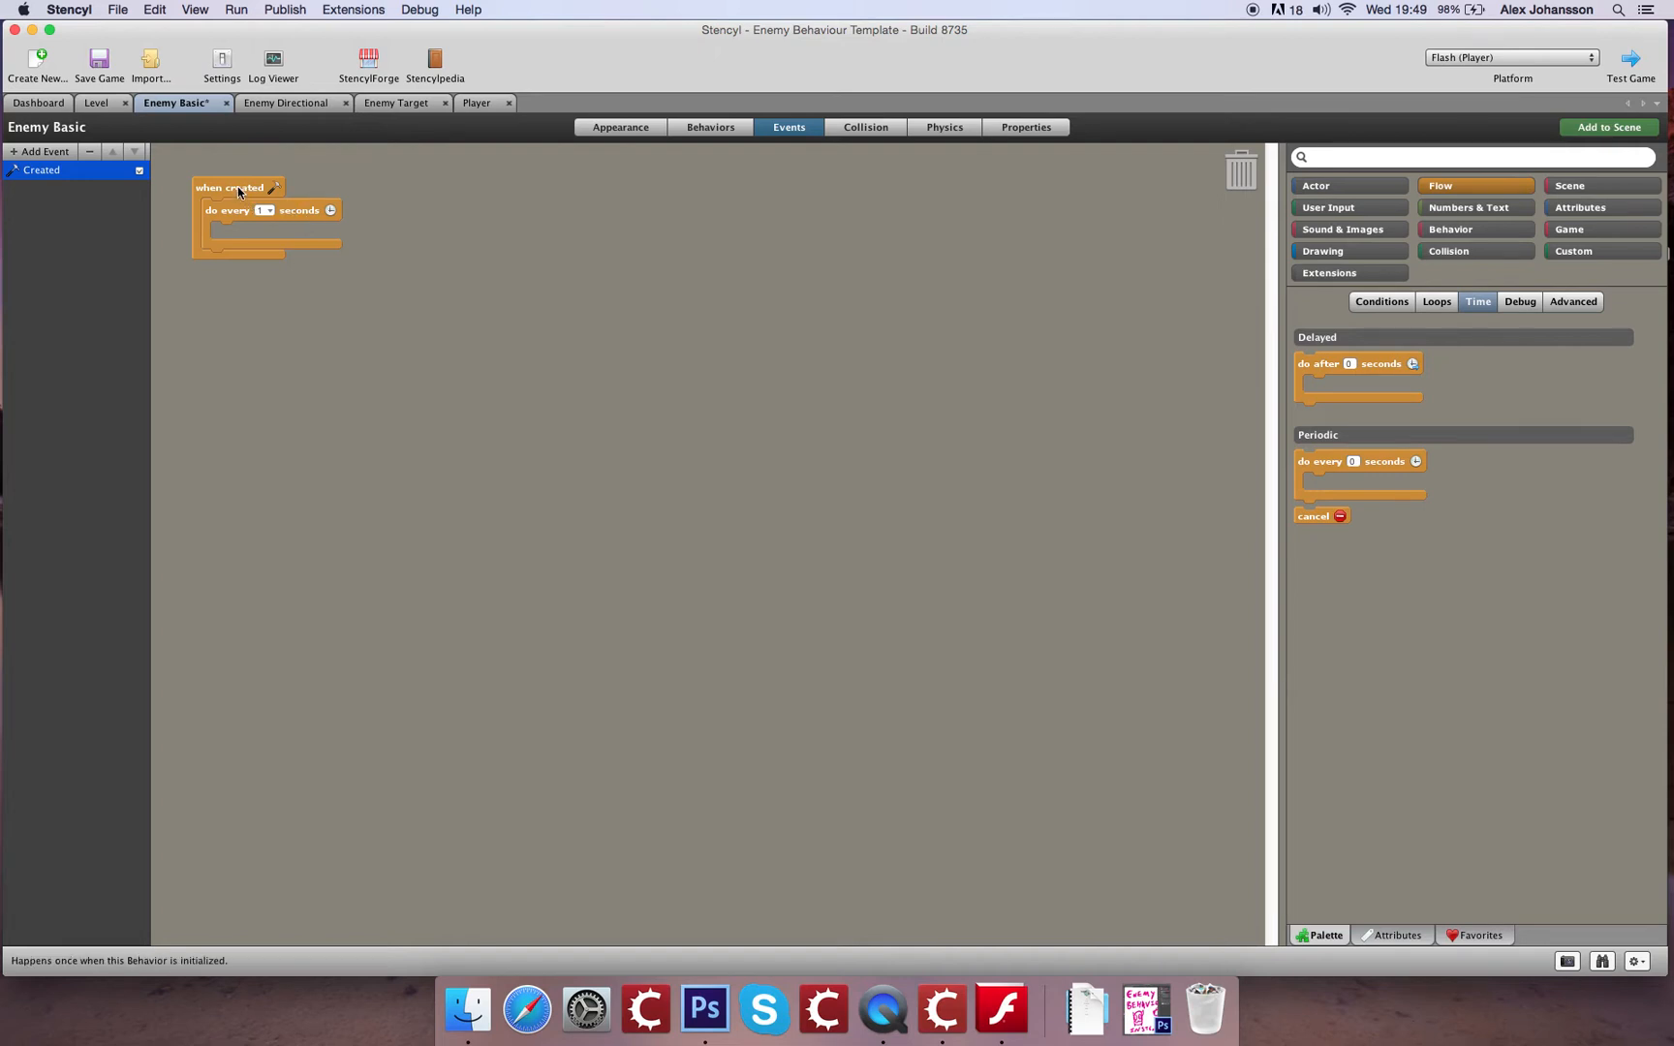
left_click_drag(234, 186, 213, 167)
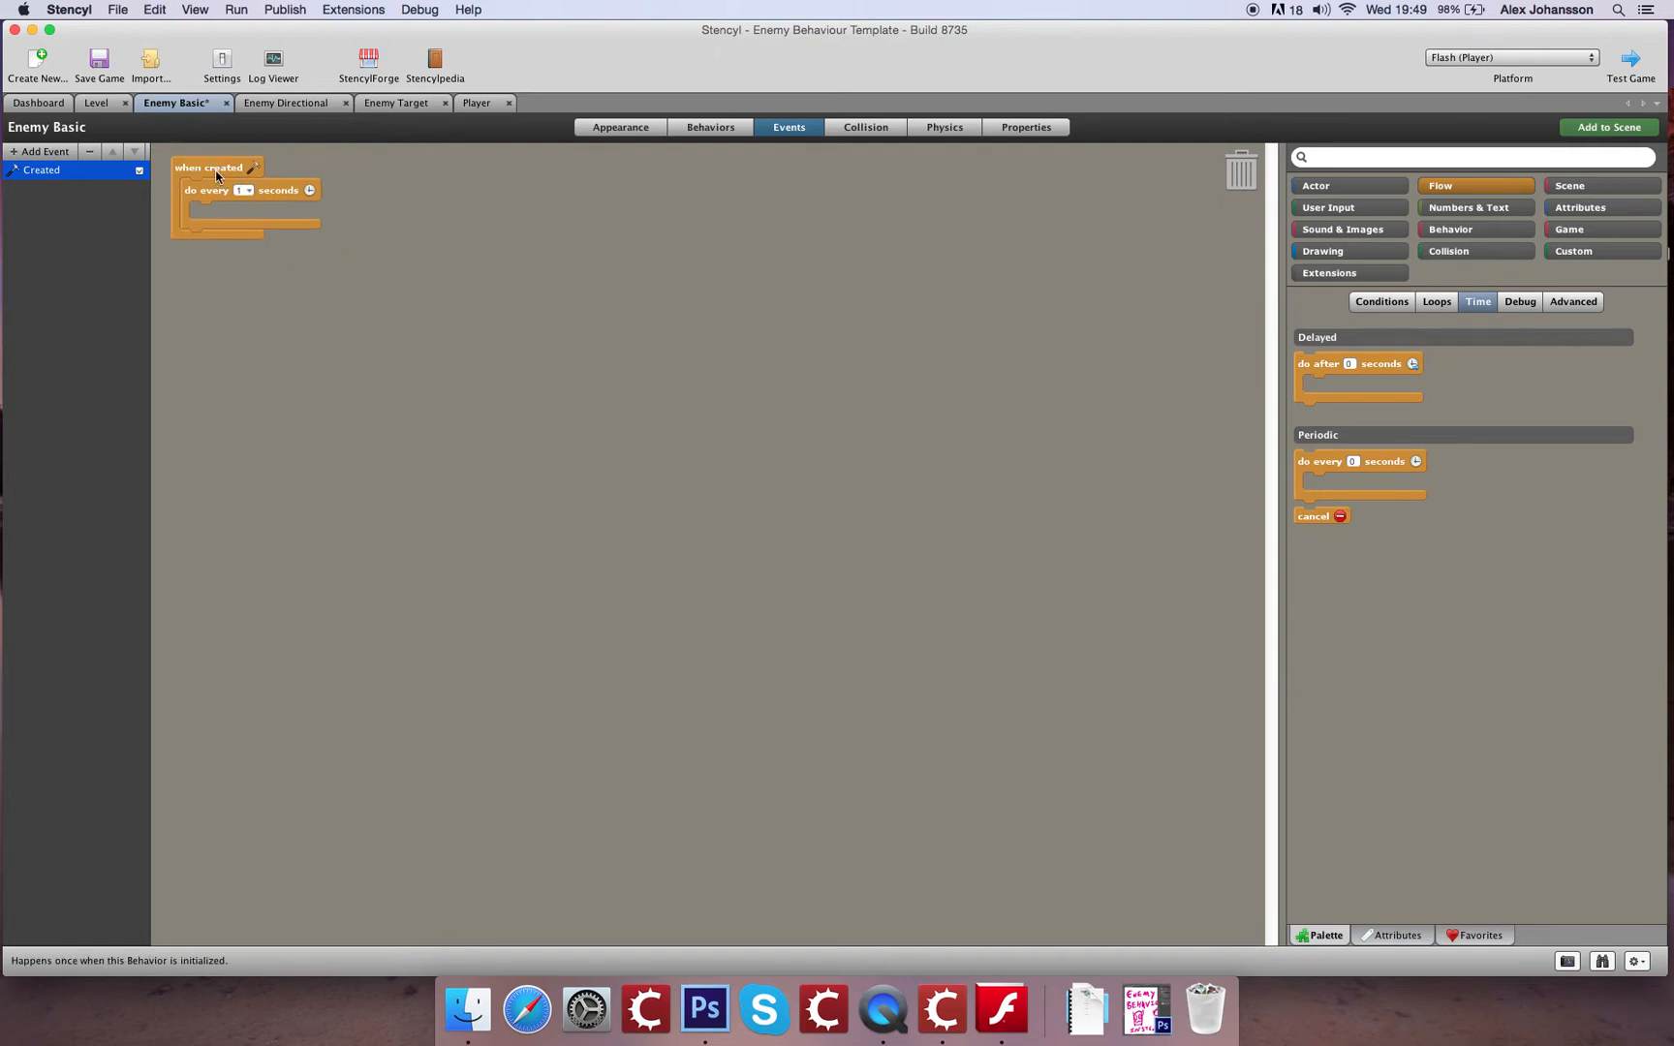
left_click_drag(208, 189, 227, 190)
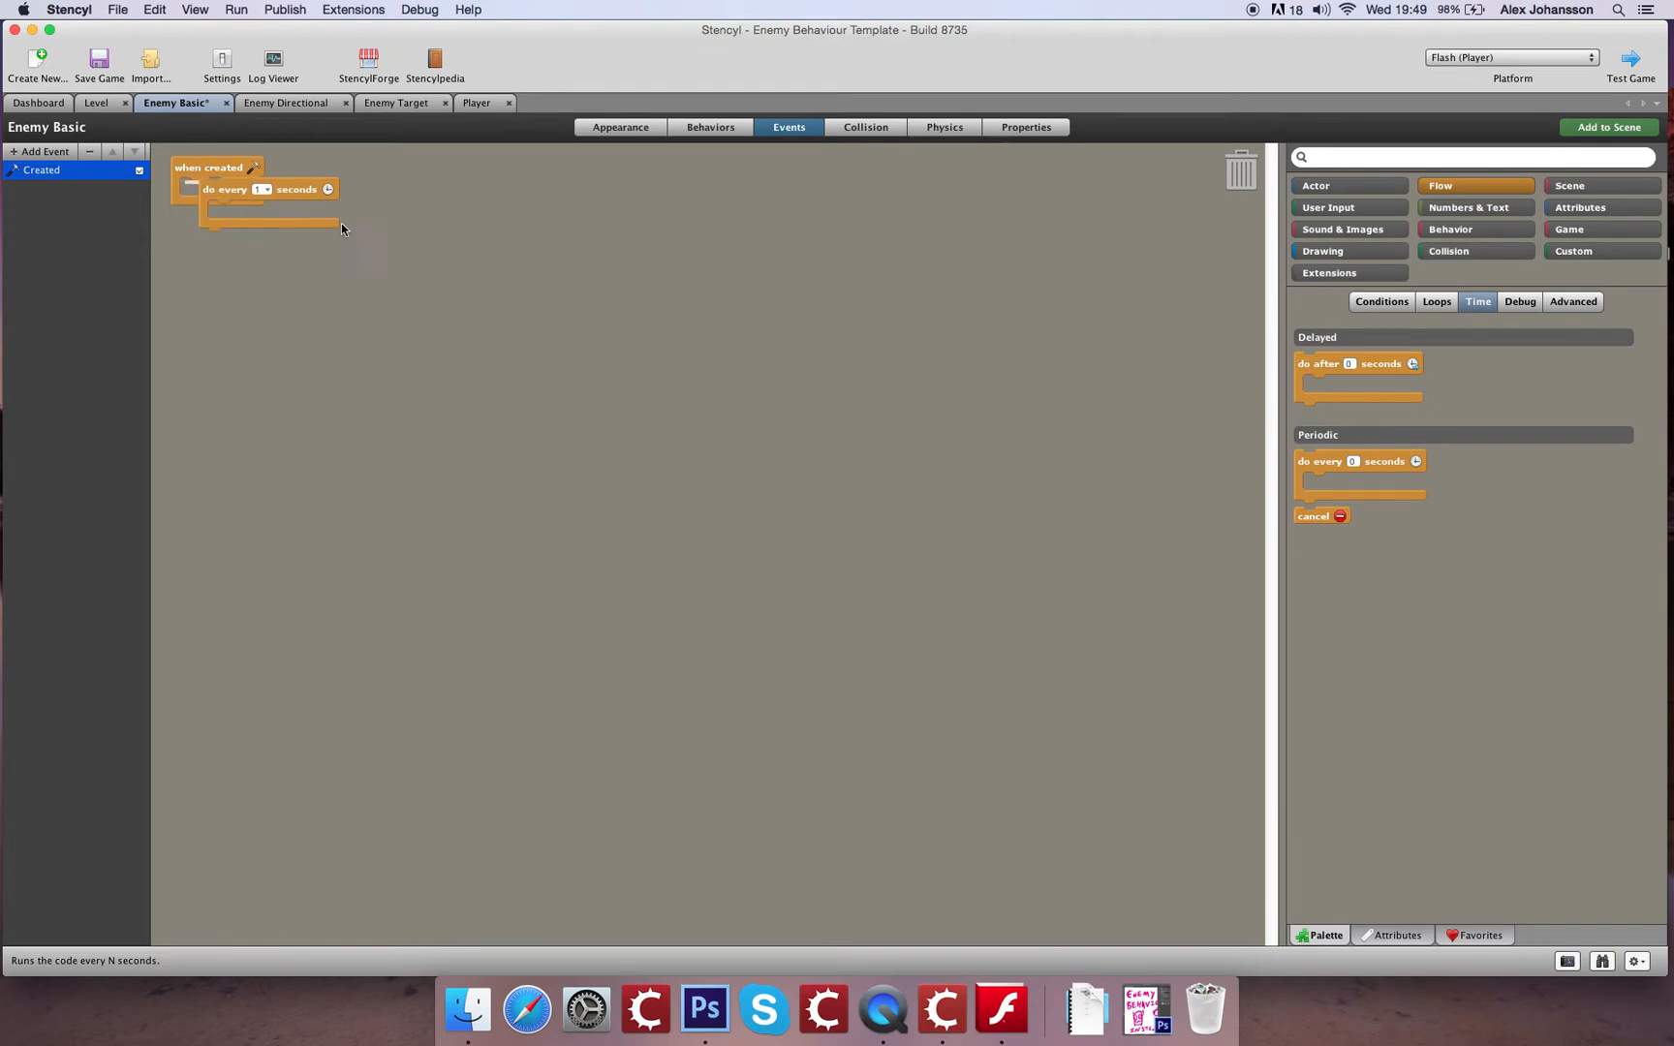
left_click_drag(266, 190, 426, 254)
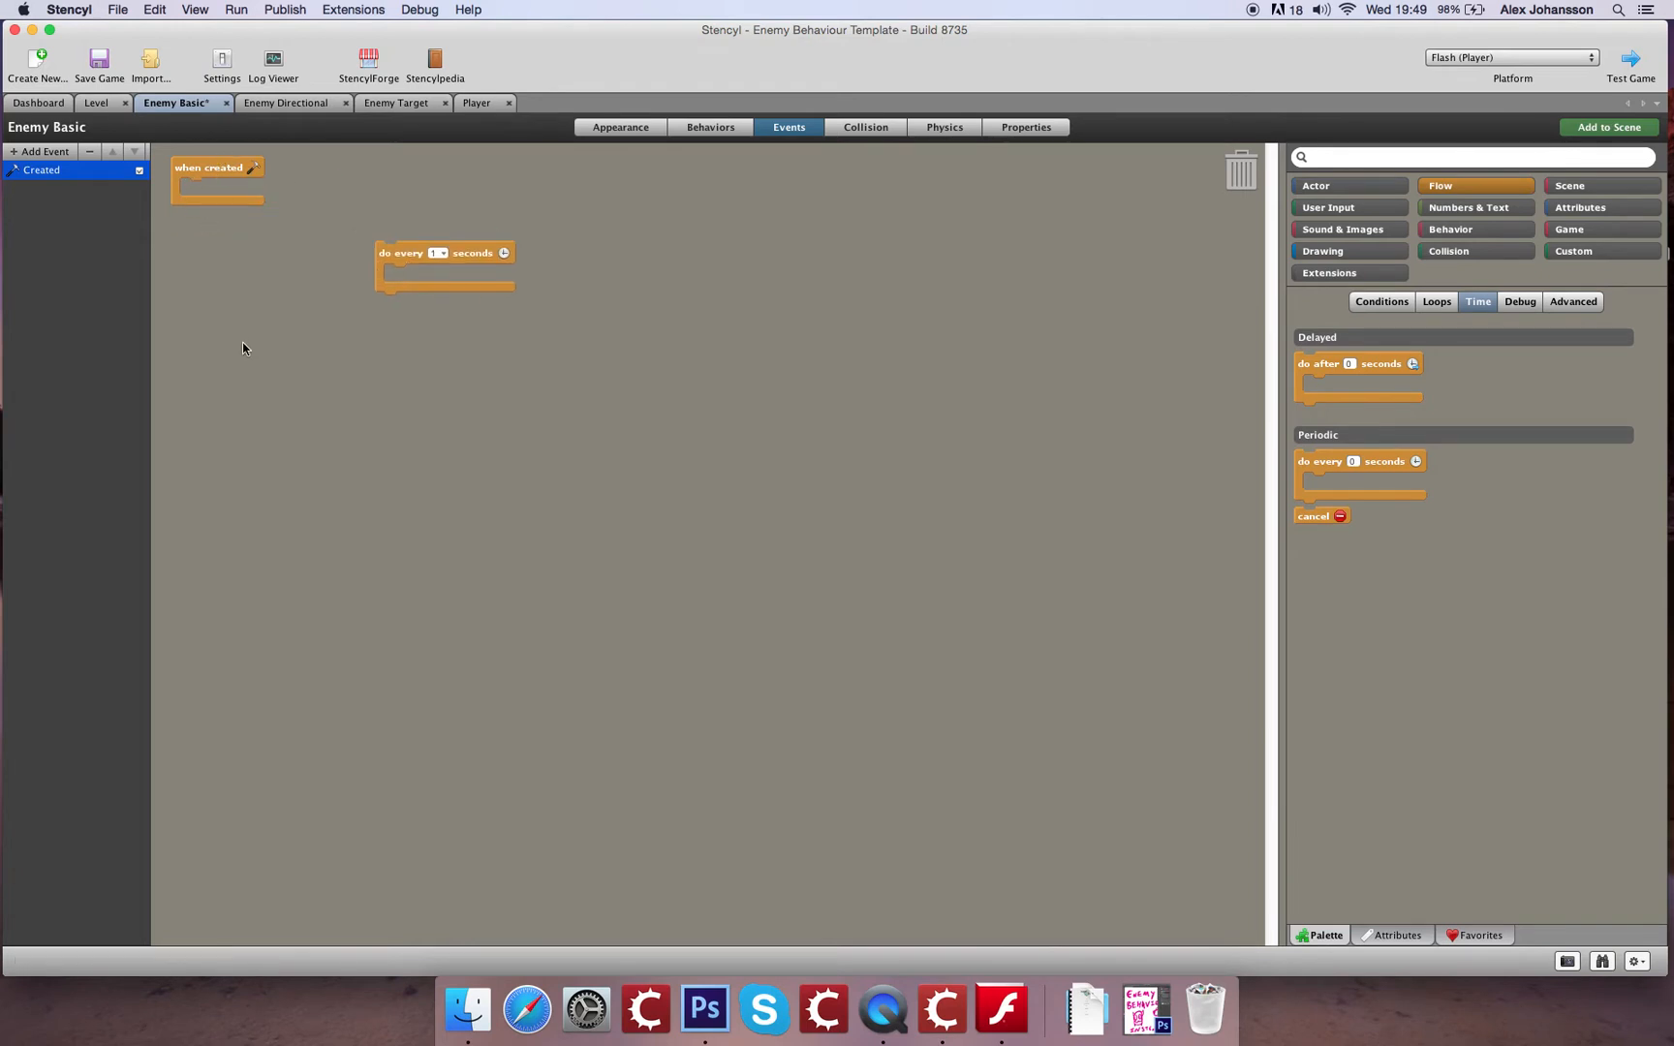
left_click_drag(444, 253, 219, 182)
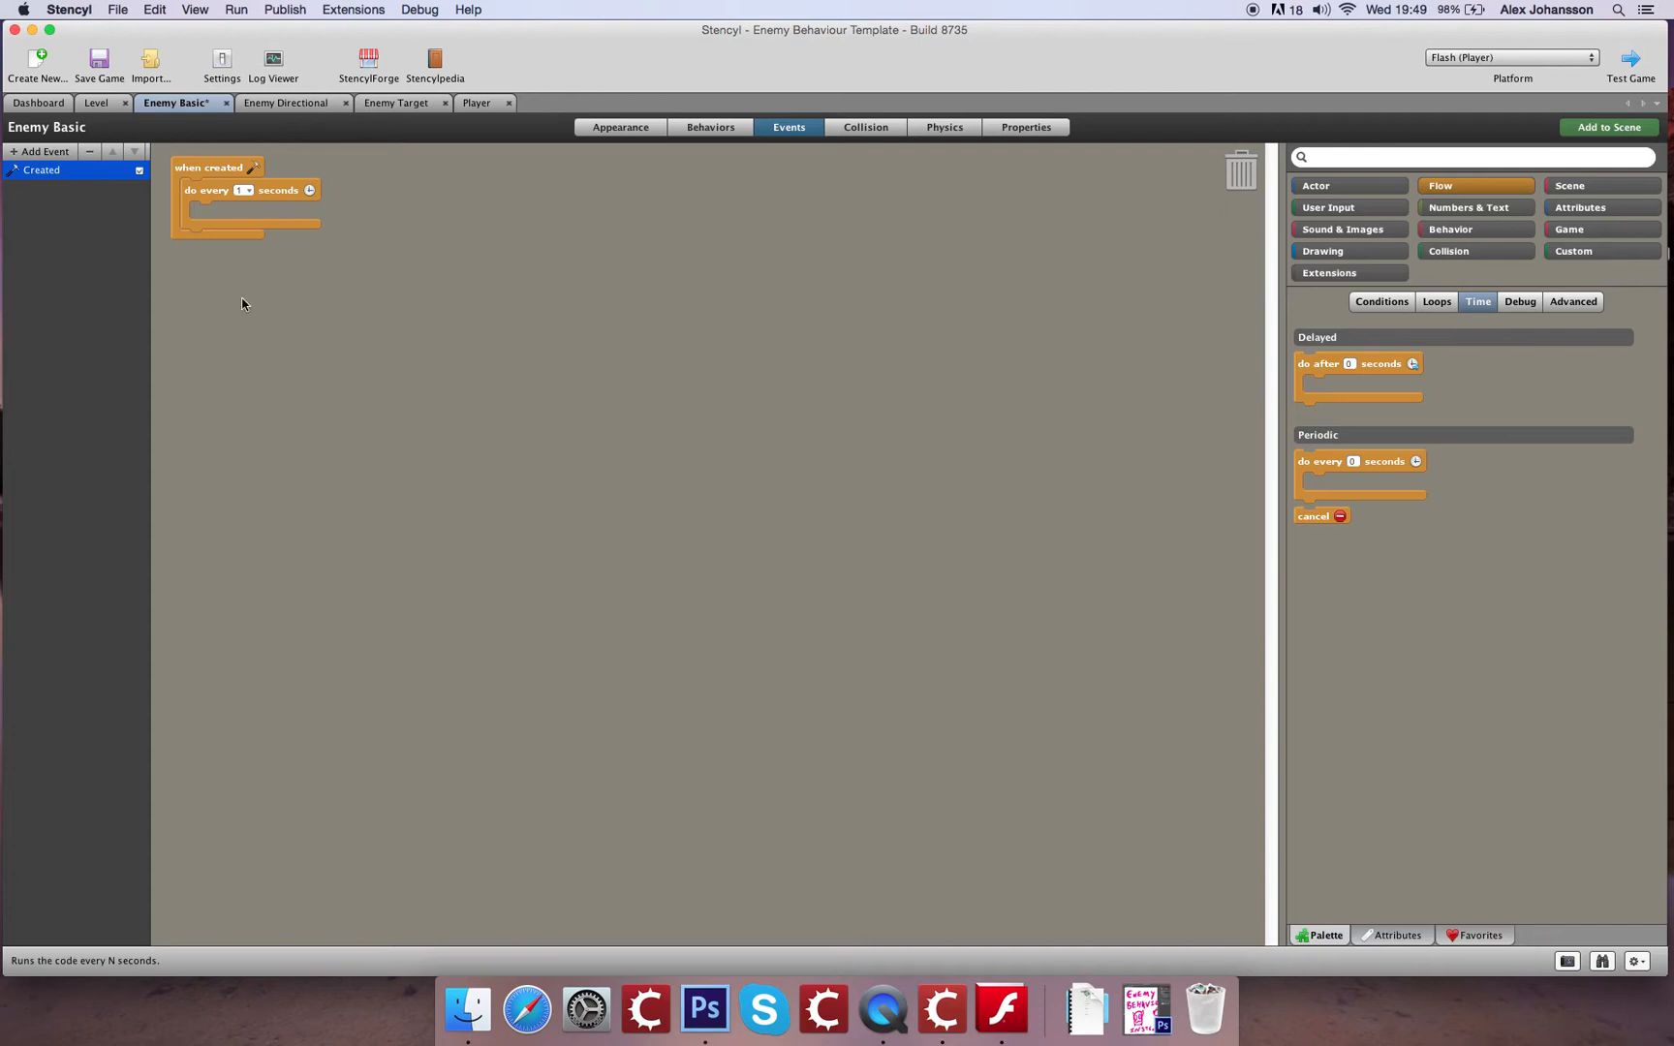
mouse_move(160, 205)
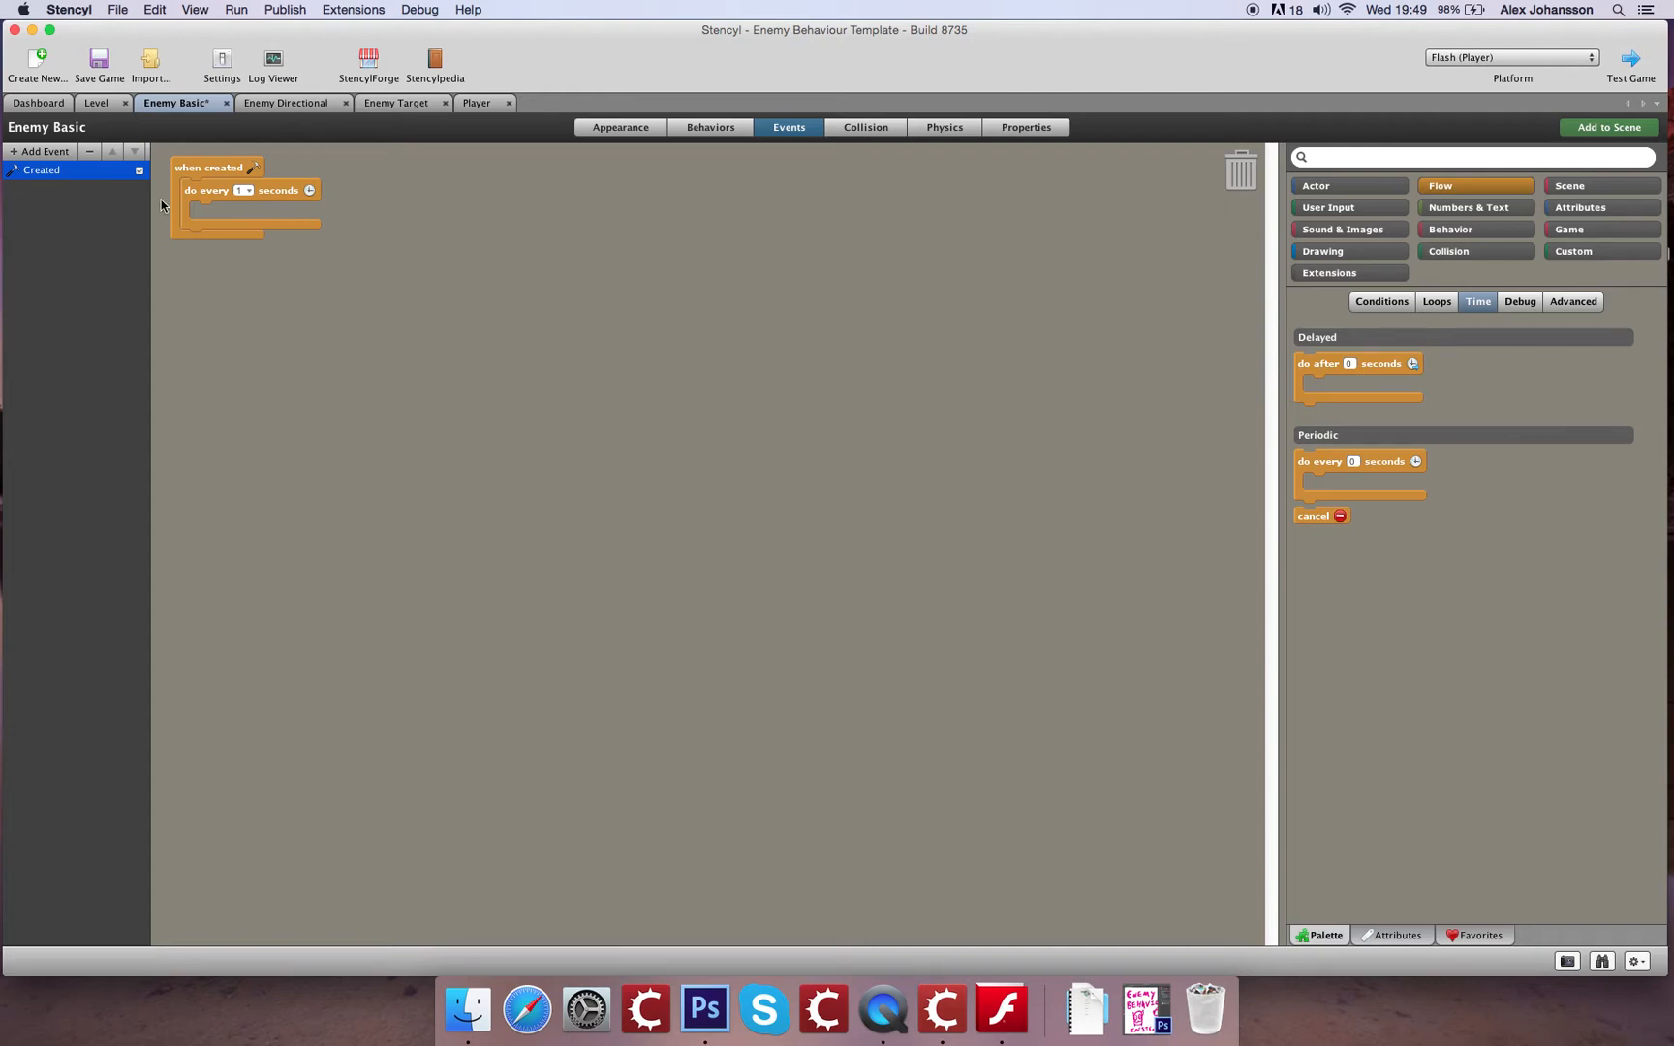
mouse_move(914, 318)
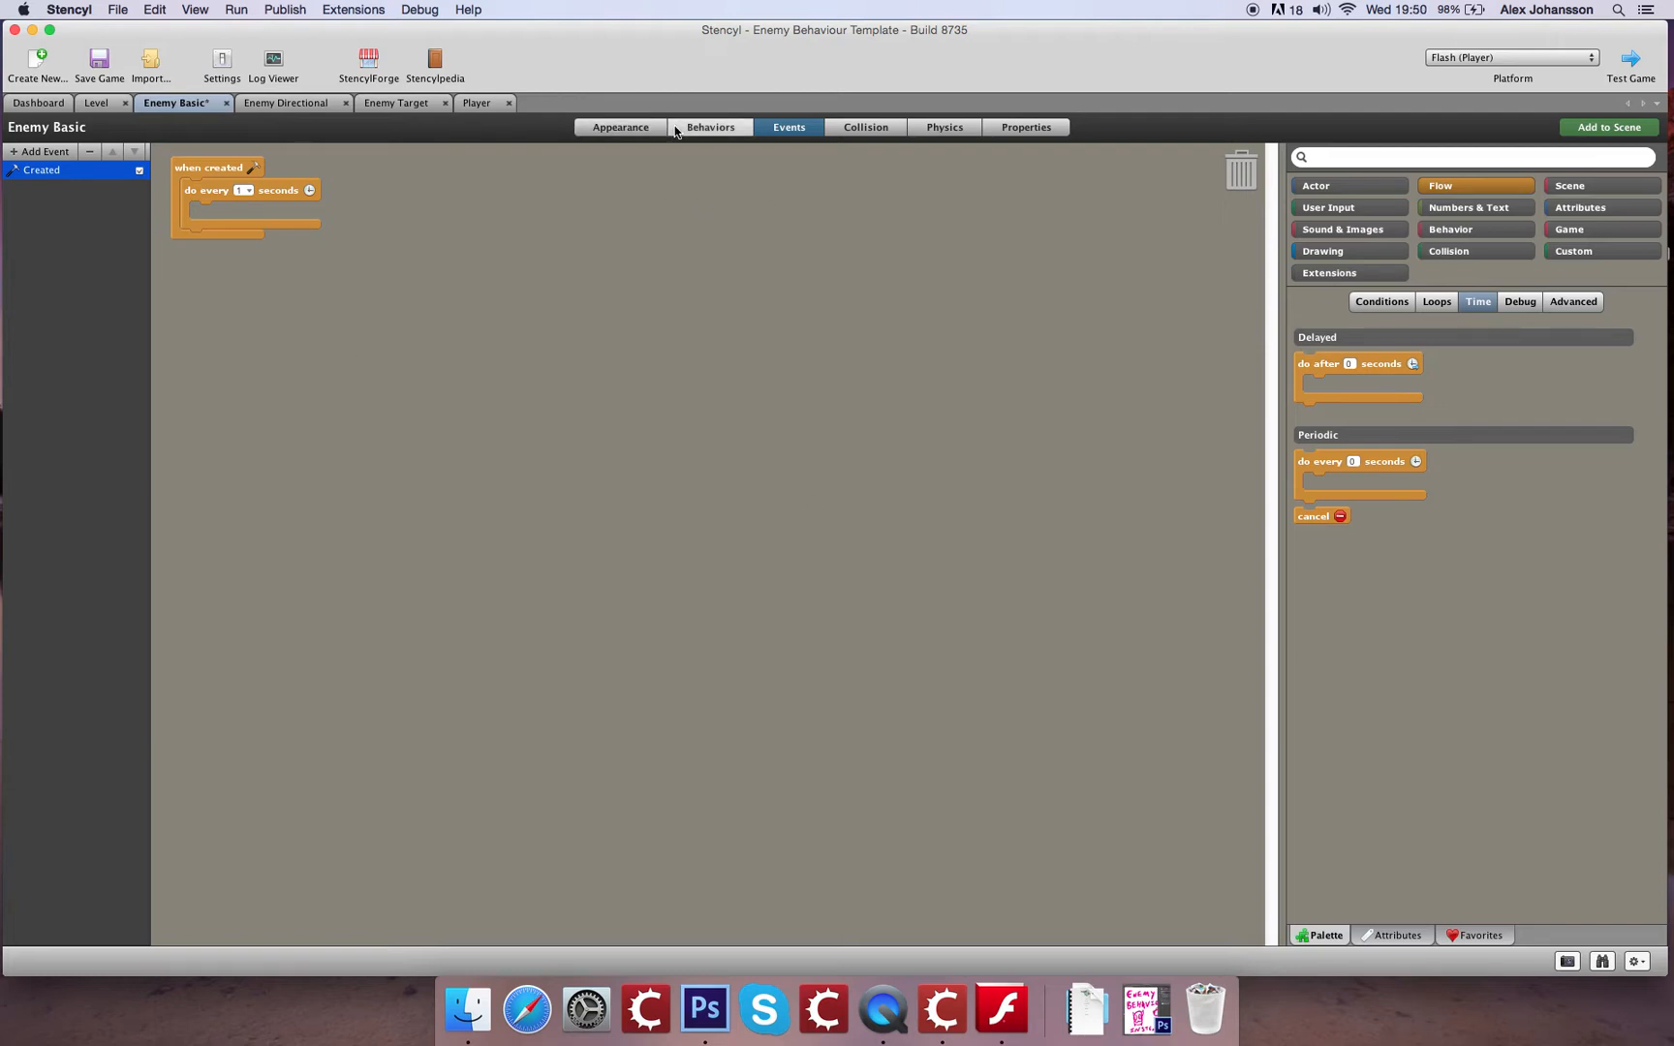
mouse_move(1350, 198)
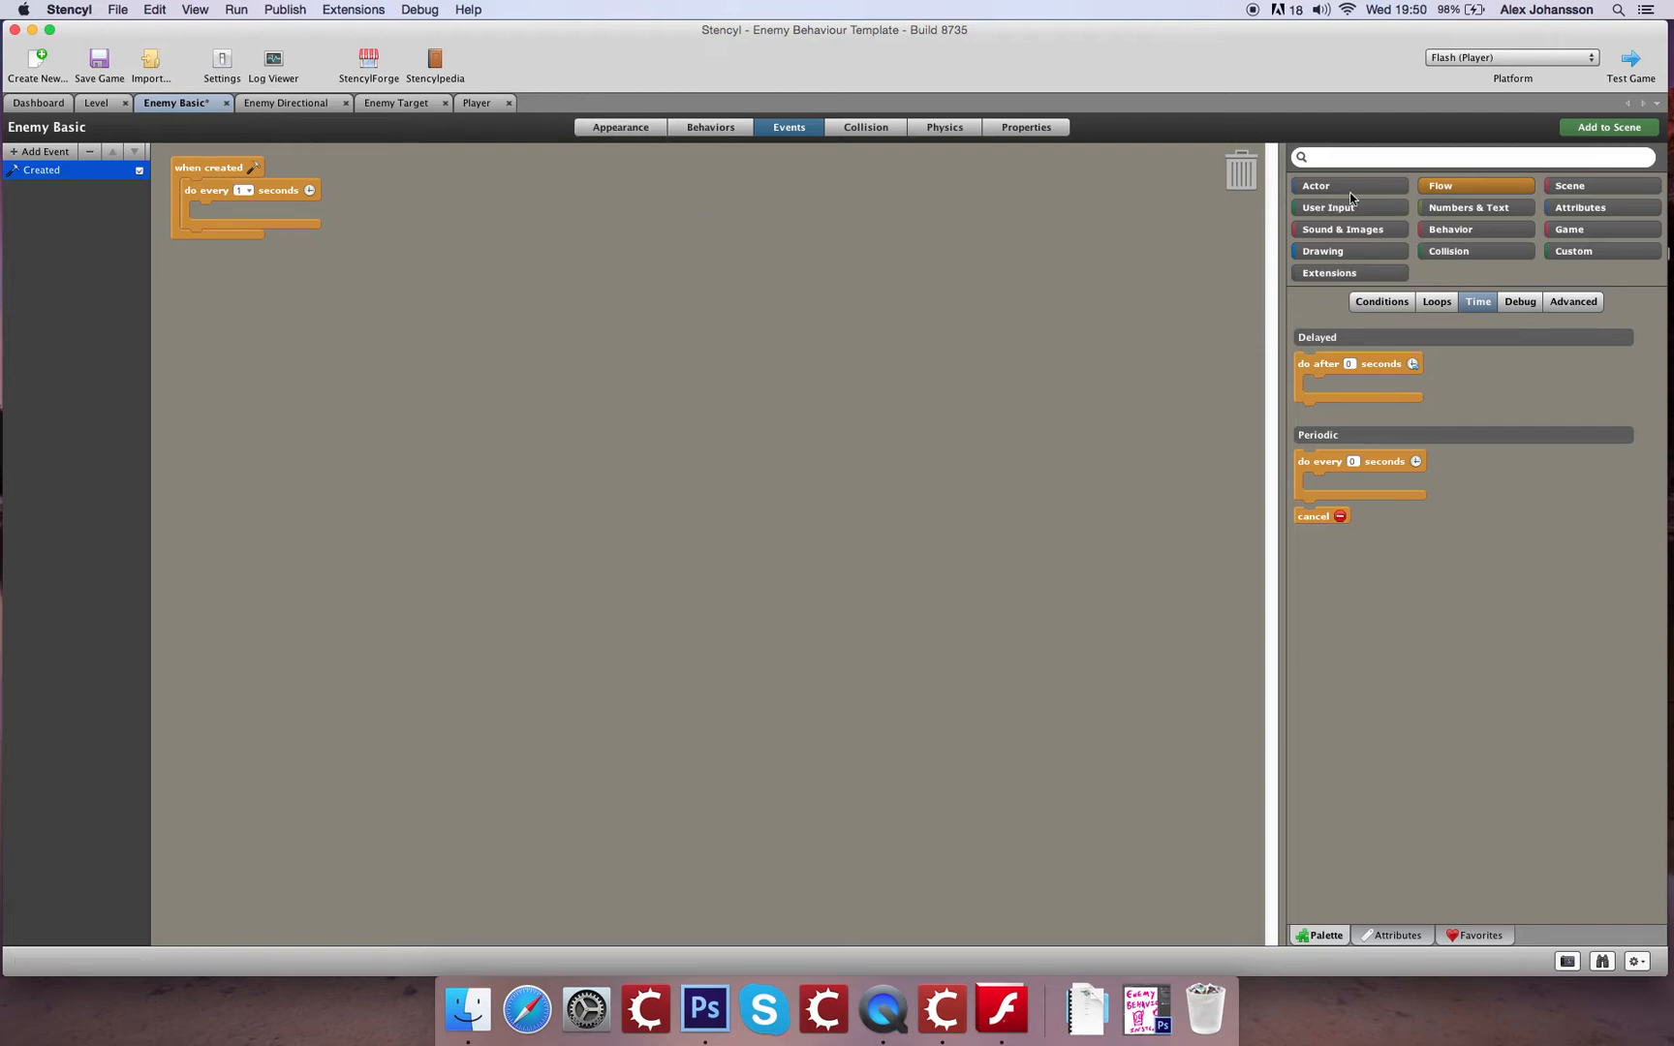
Place 'set x-speed for Self' in the timer and bring up the random-number blocks for its value
left_click(1316, 184)
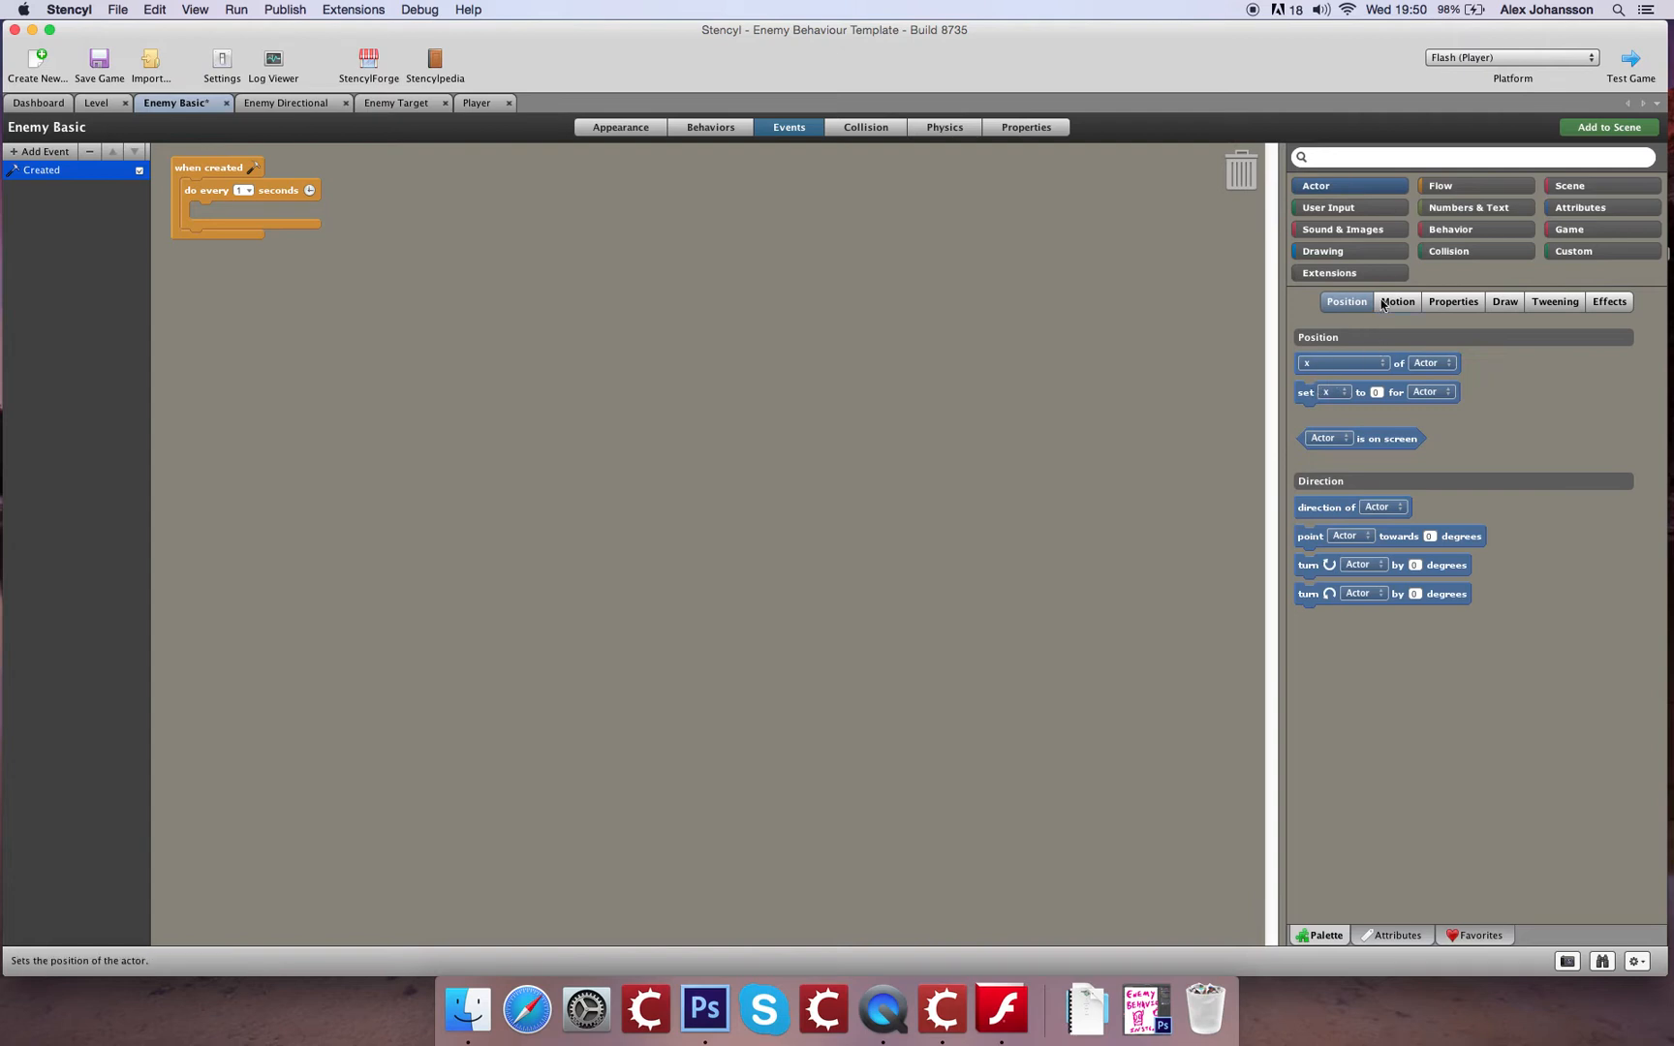
left_click(1397, 300)
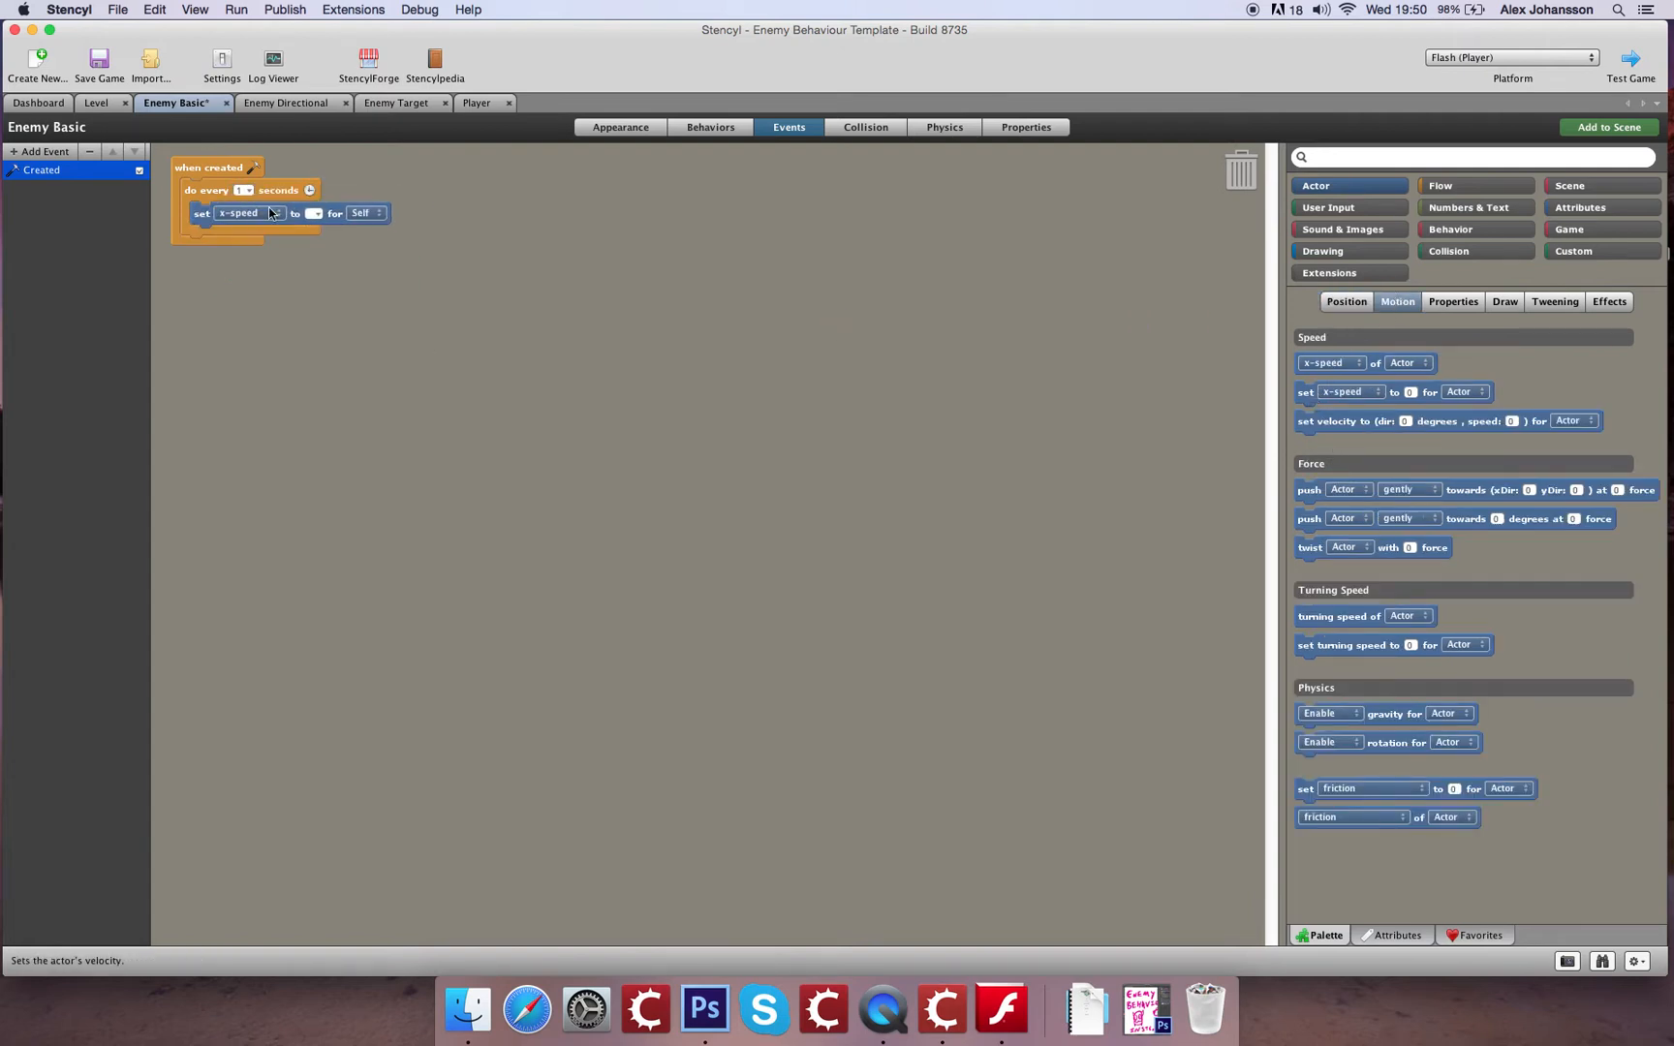
mouse_move(284, 225)
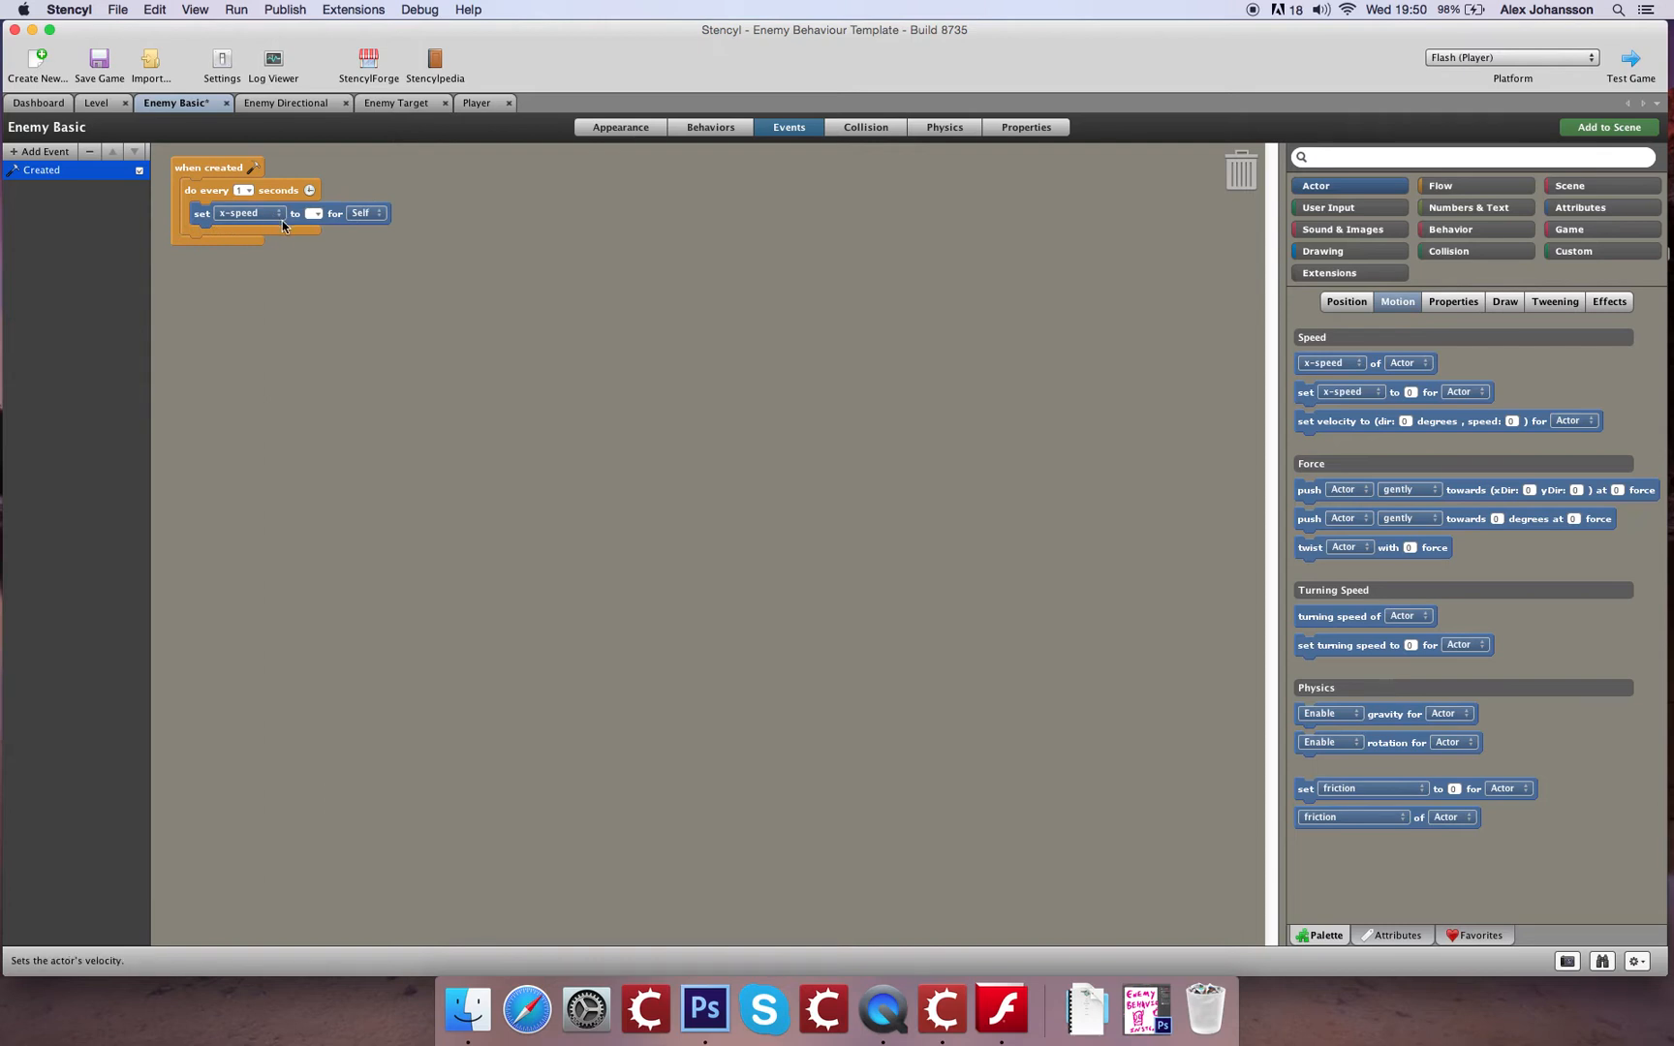
mouse_move(724, 270)
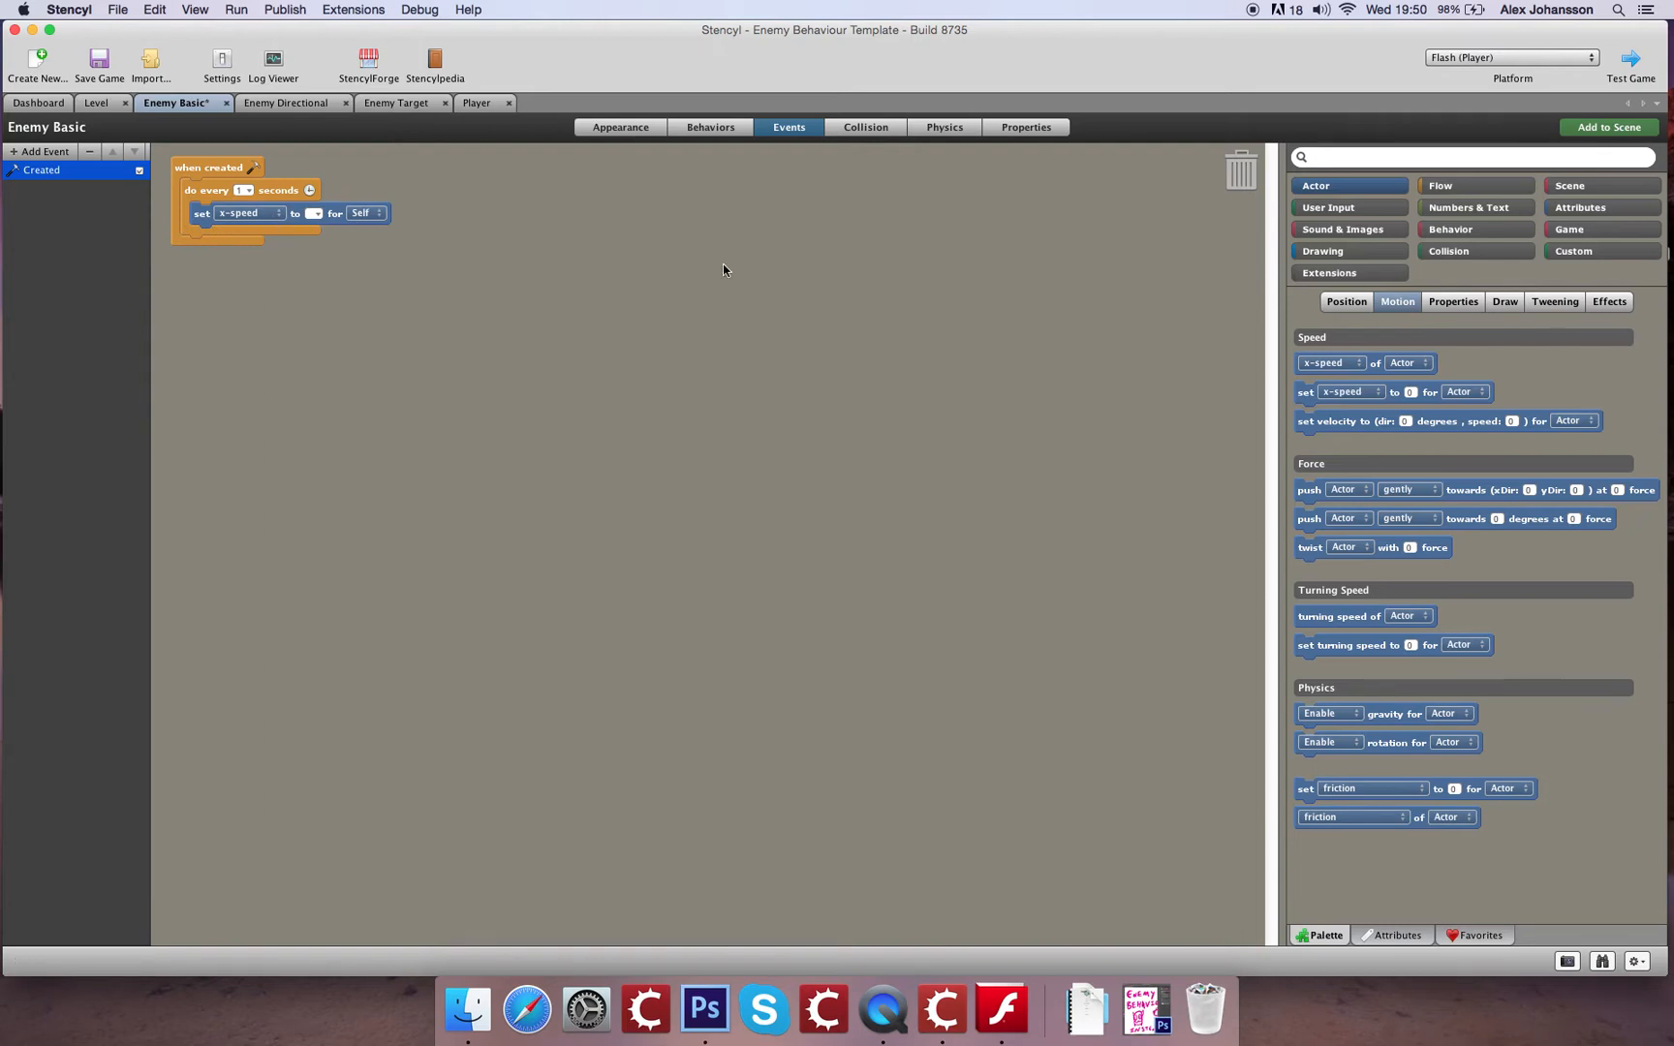
mouse_move(1469, 207)
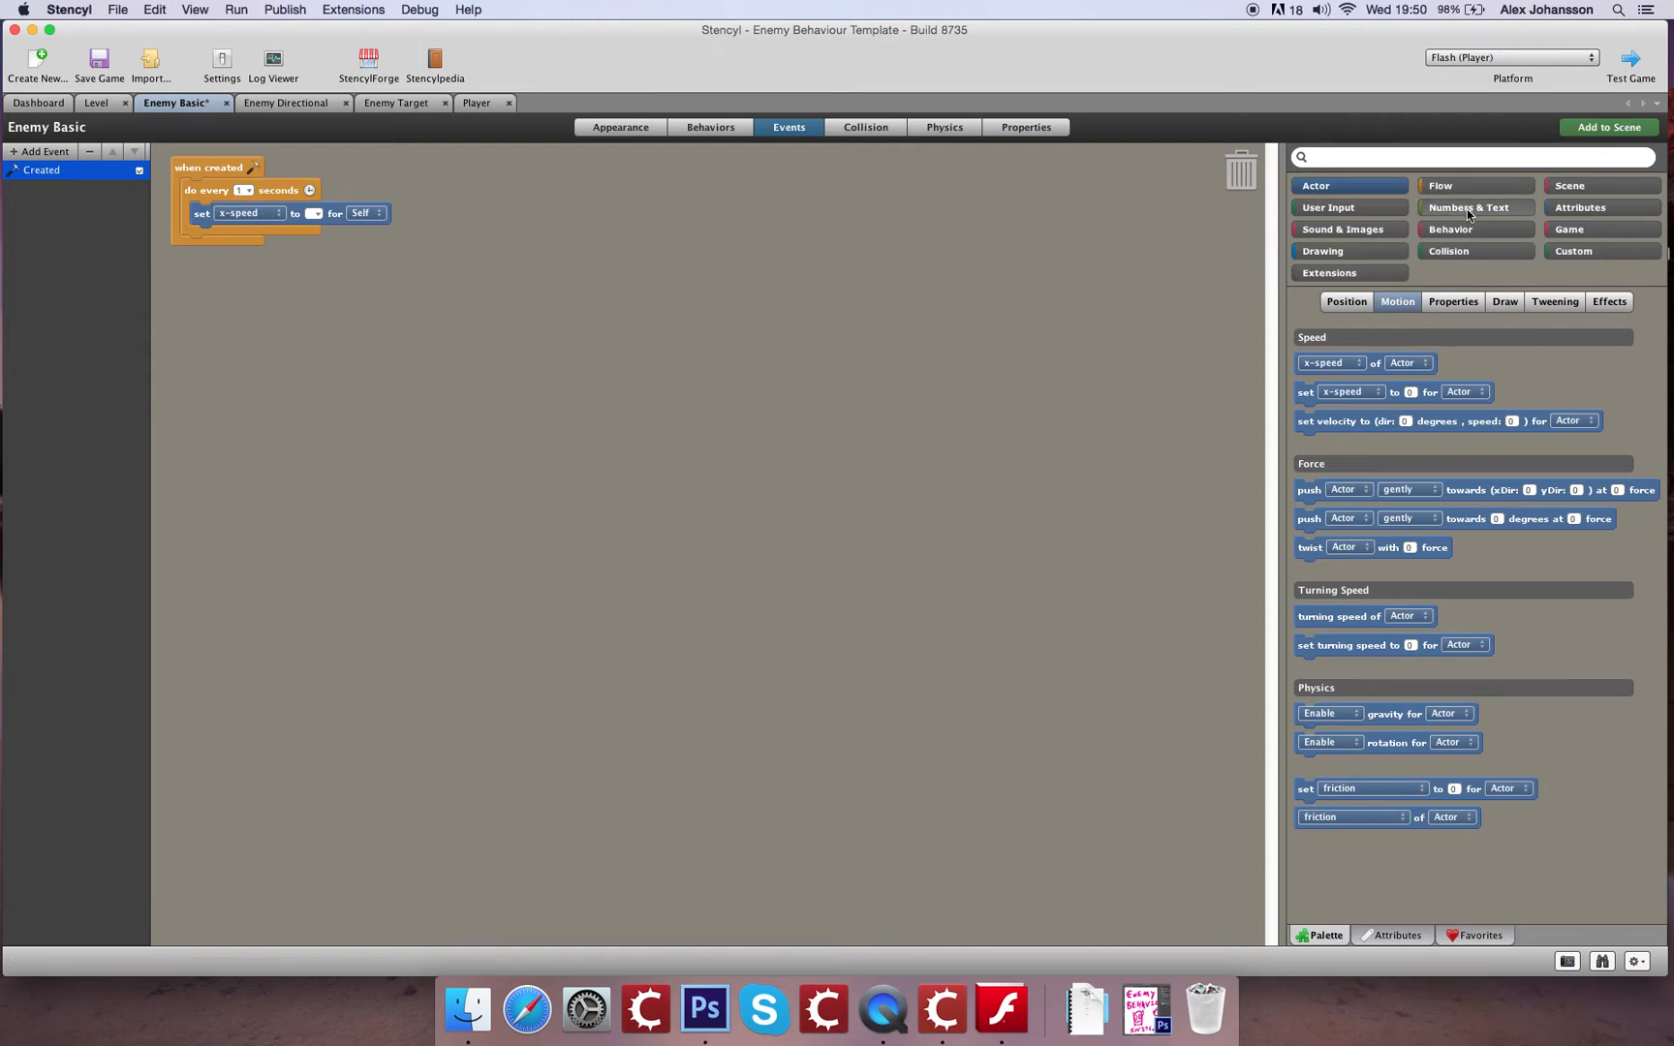
left_click(1468, 207)
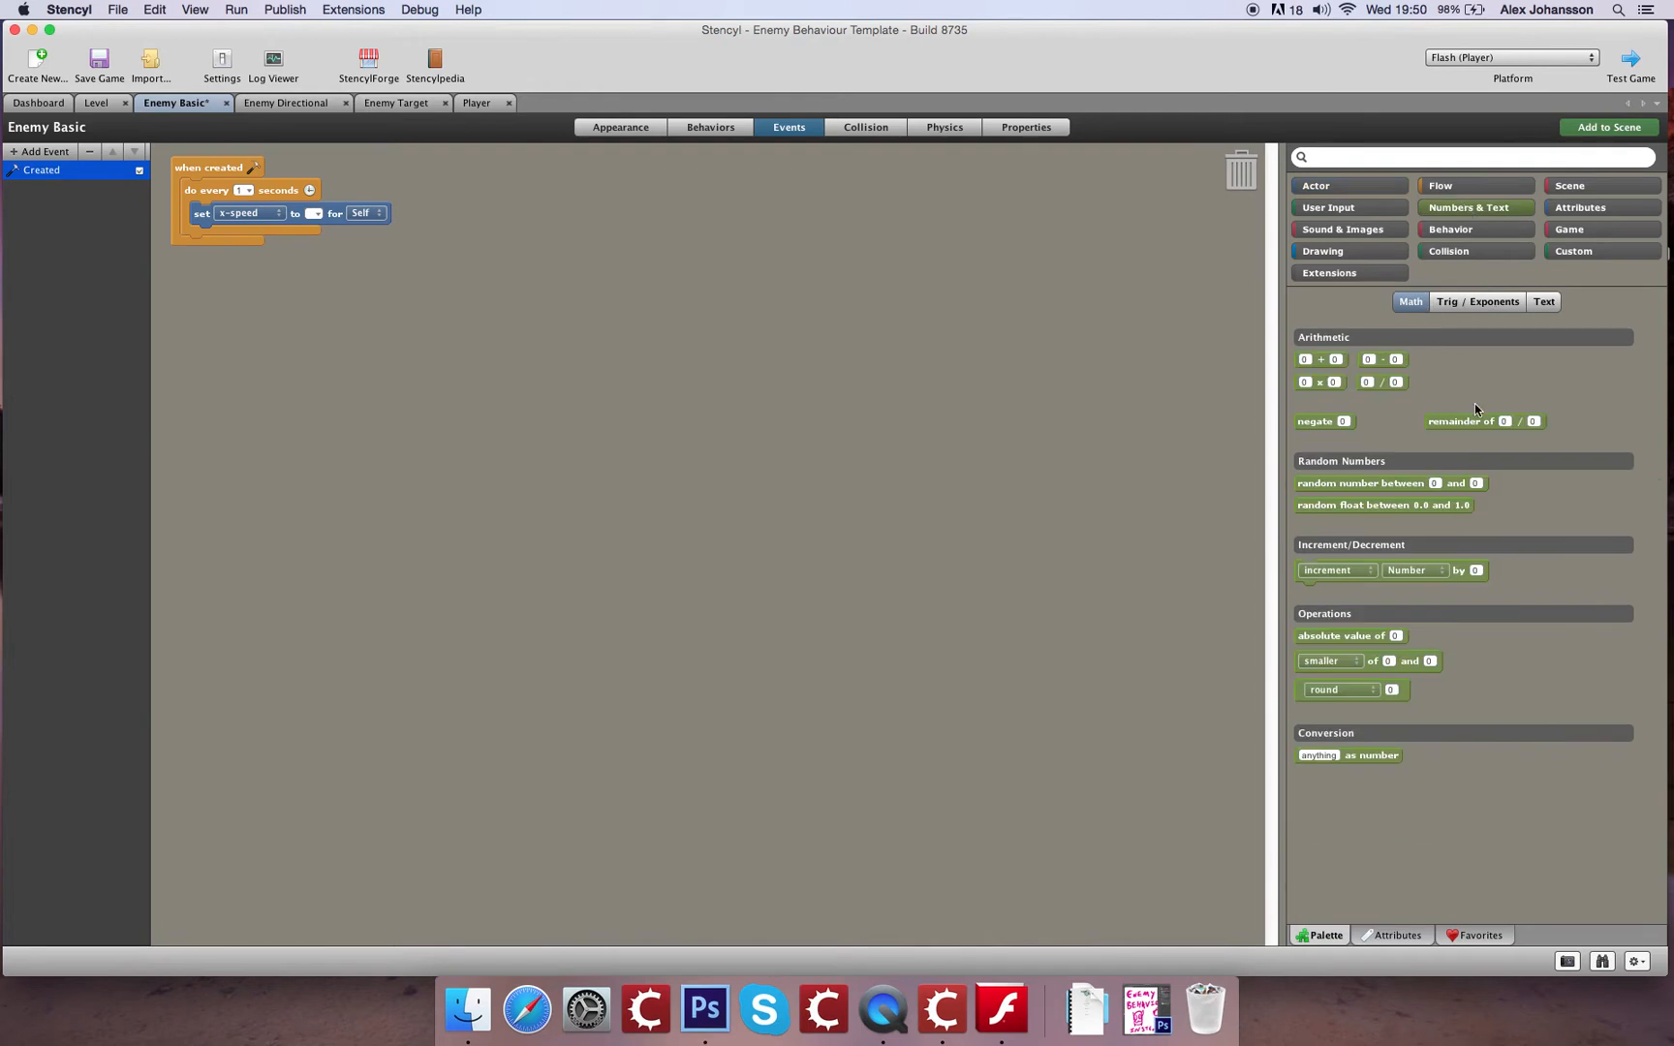
mouse_move(1381, 477)
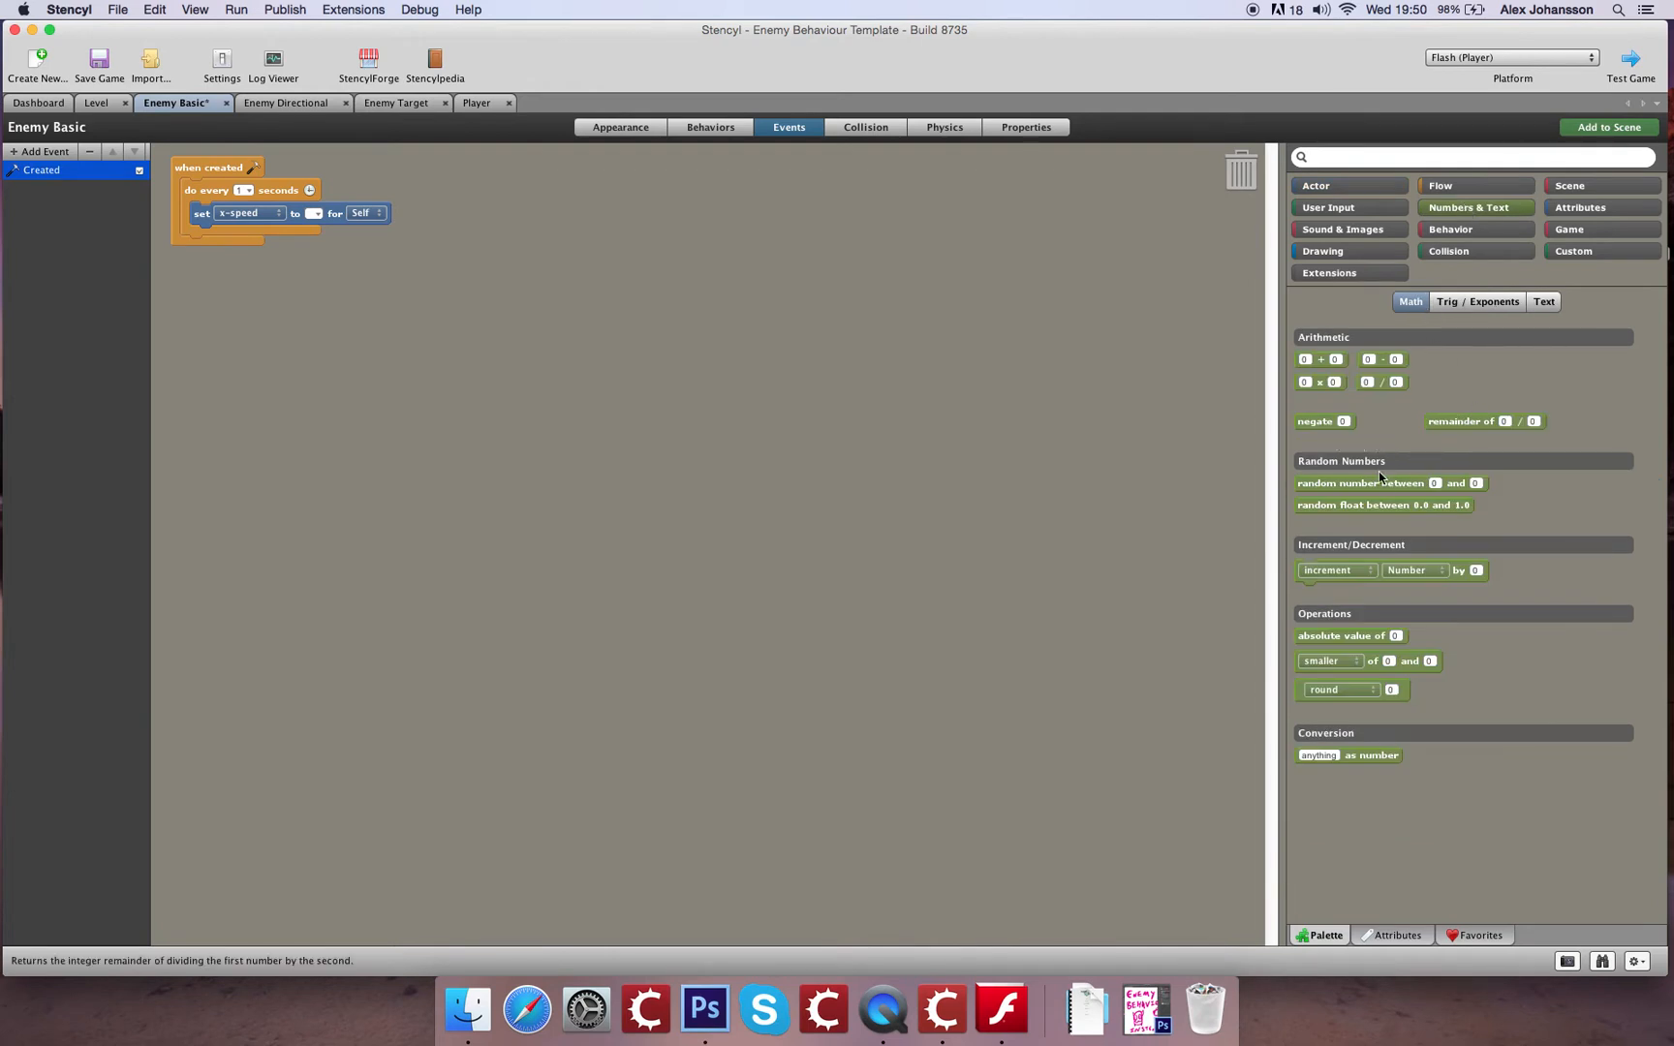
mouse_move(1482, 215)
type("50")
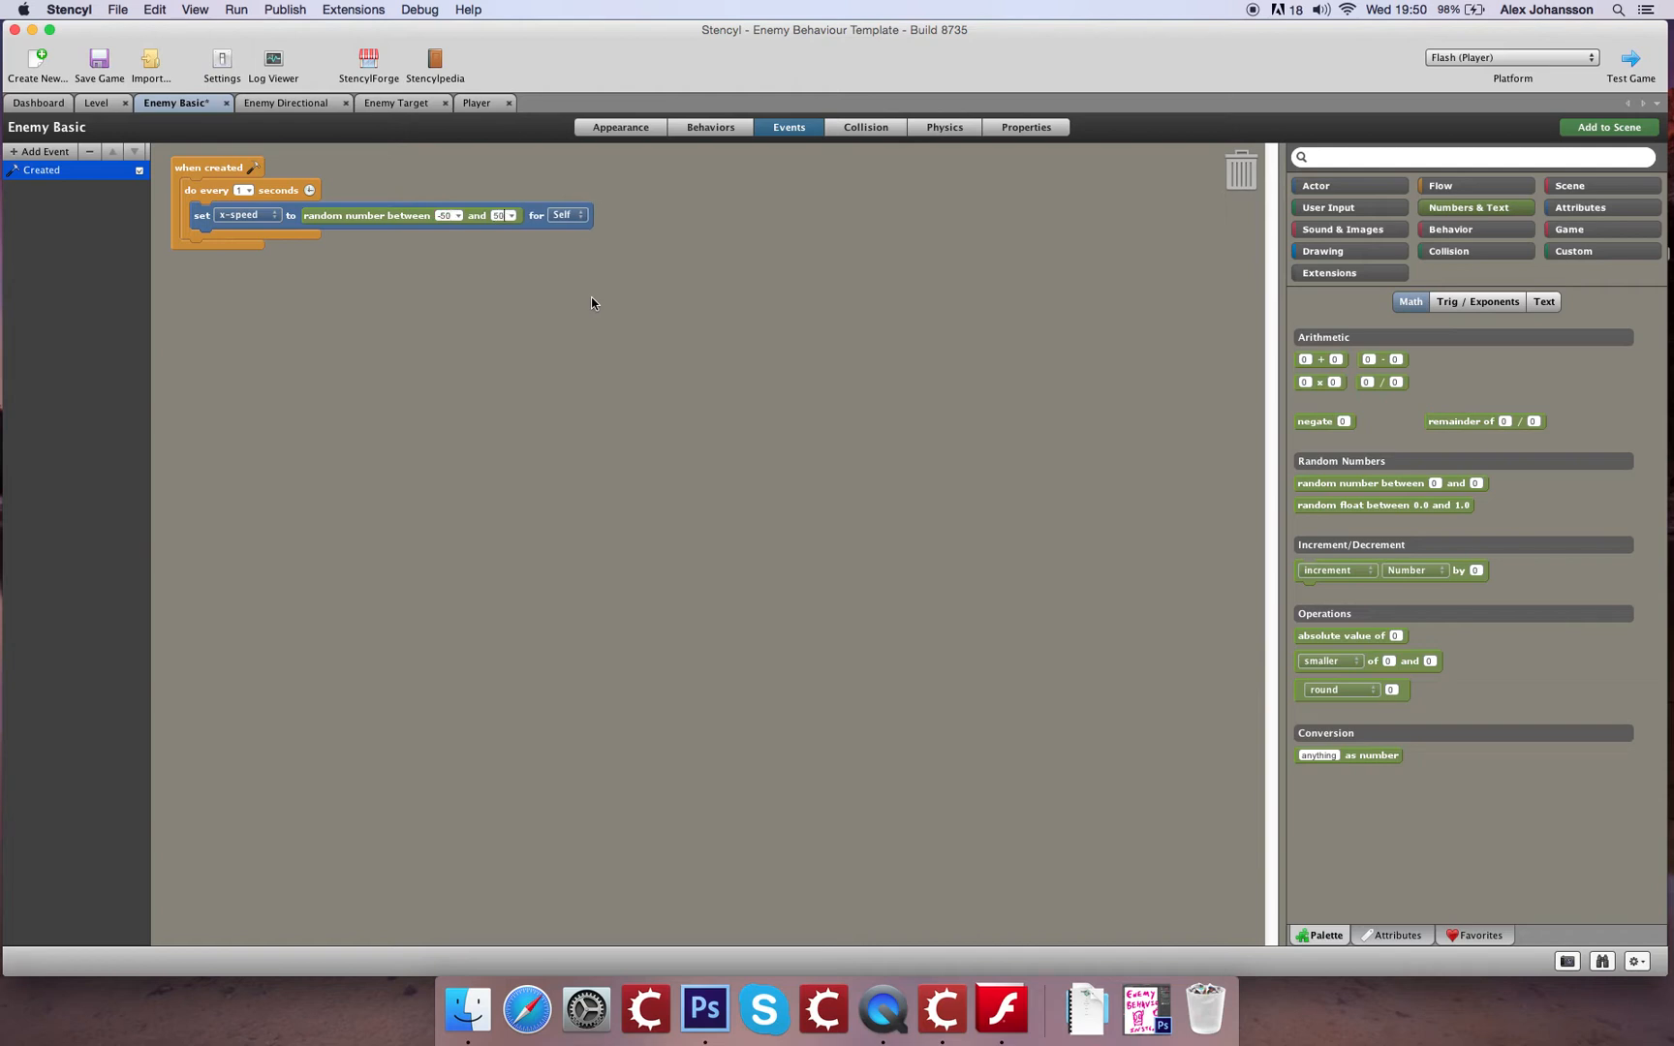
mouse_move(131, 97)
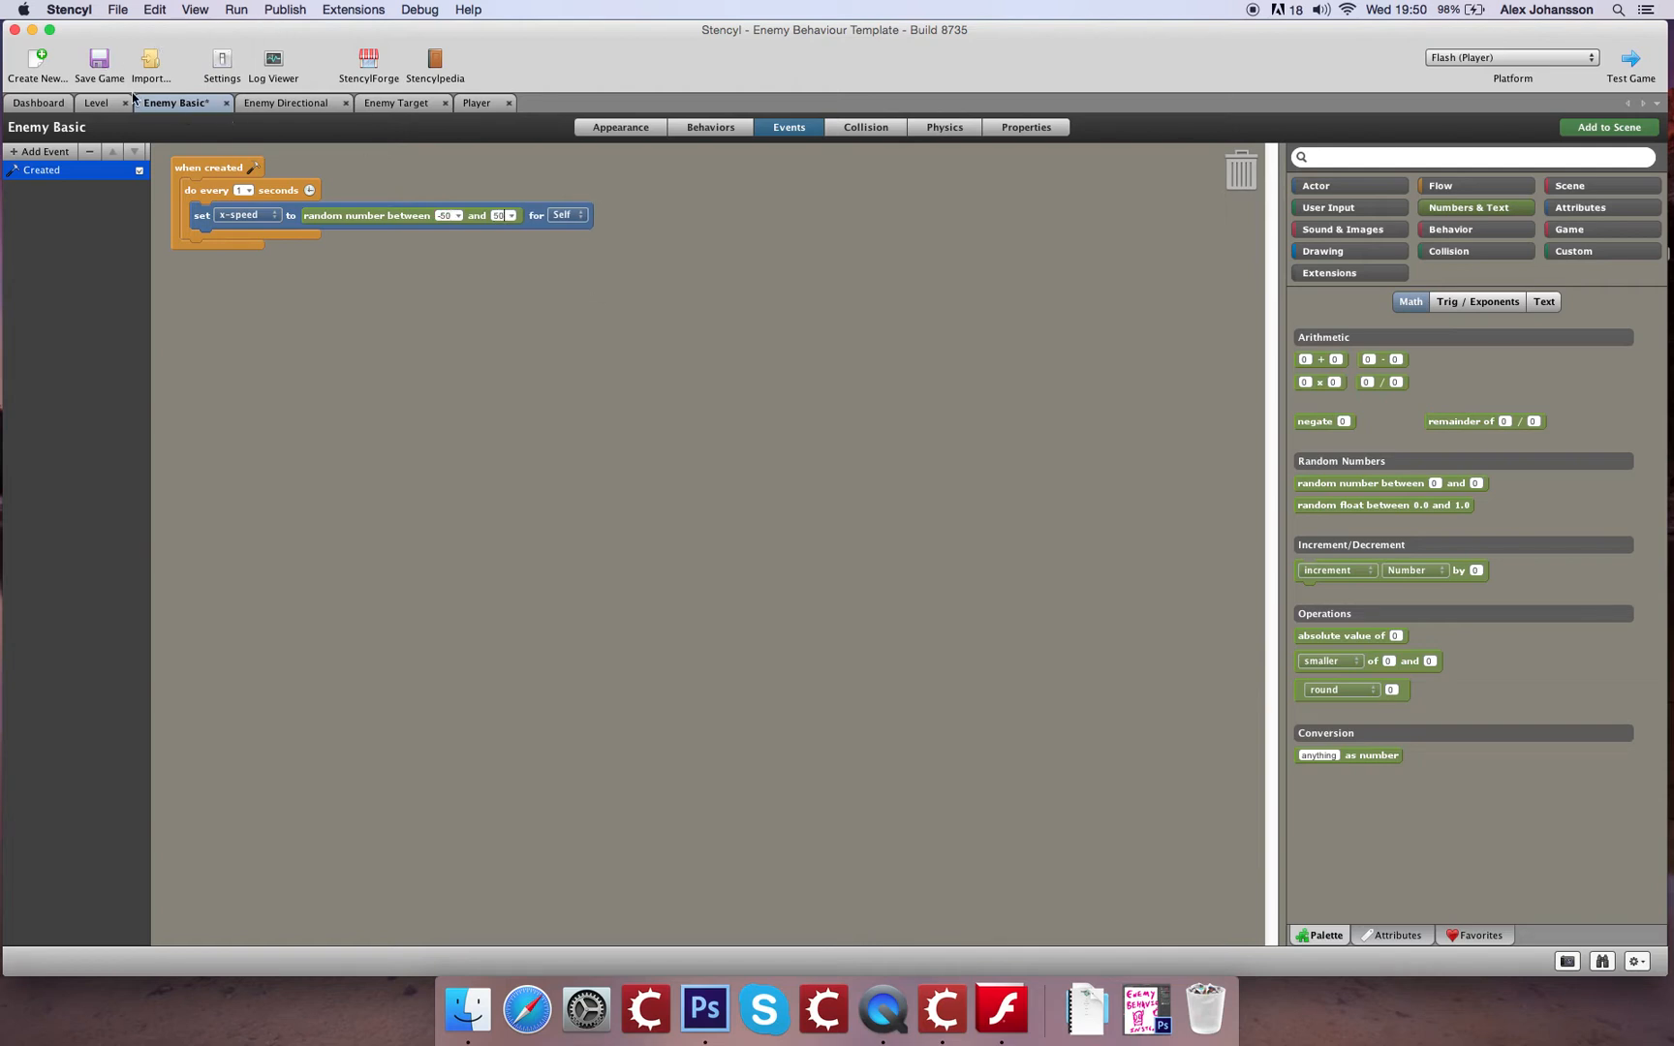
Save the random x-speed script and compile a test run of the game
left_click(99, 60)
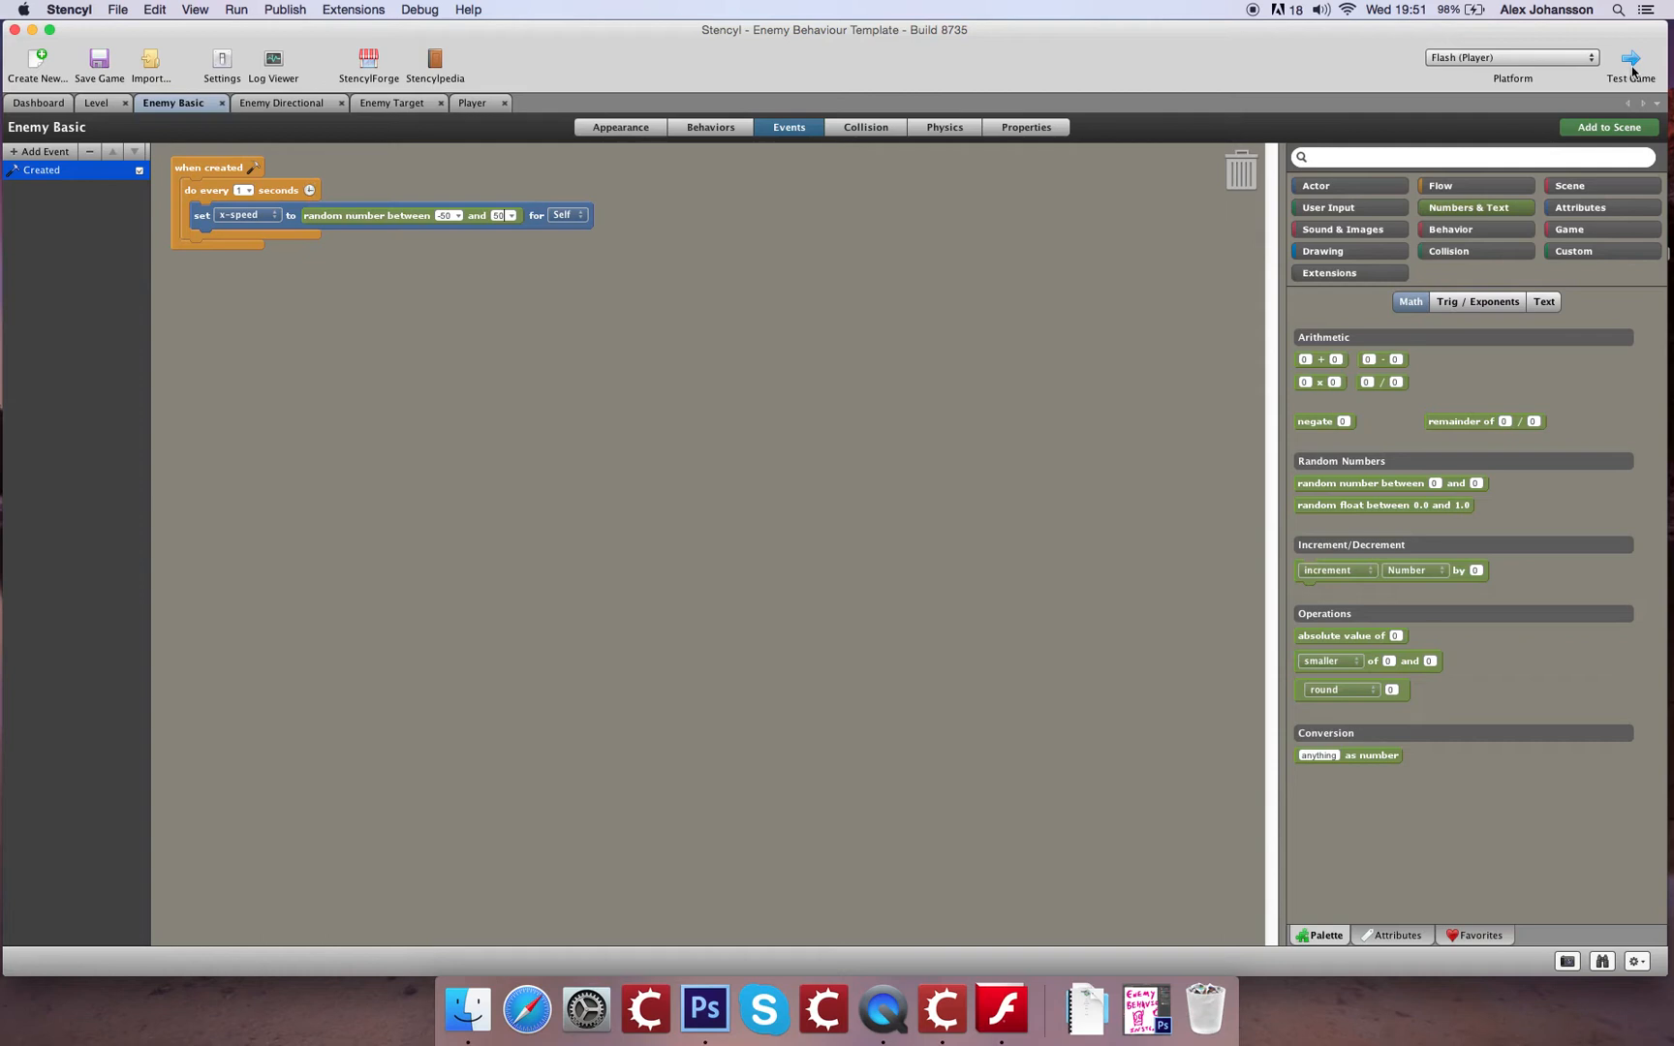
left_click(1630, 58)
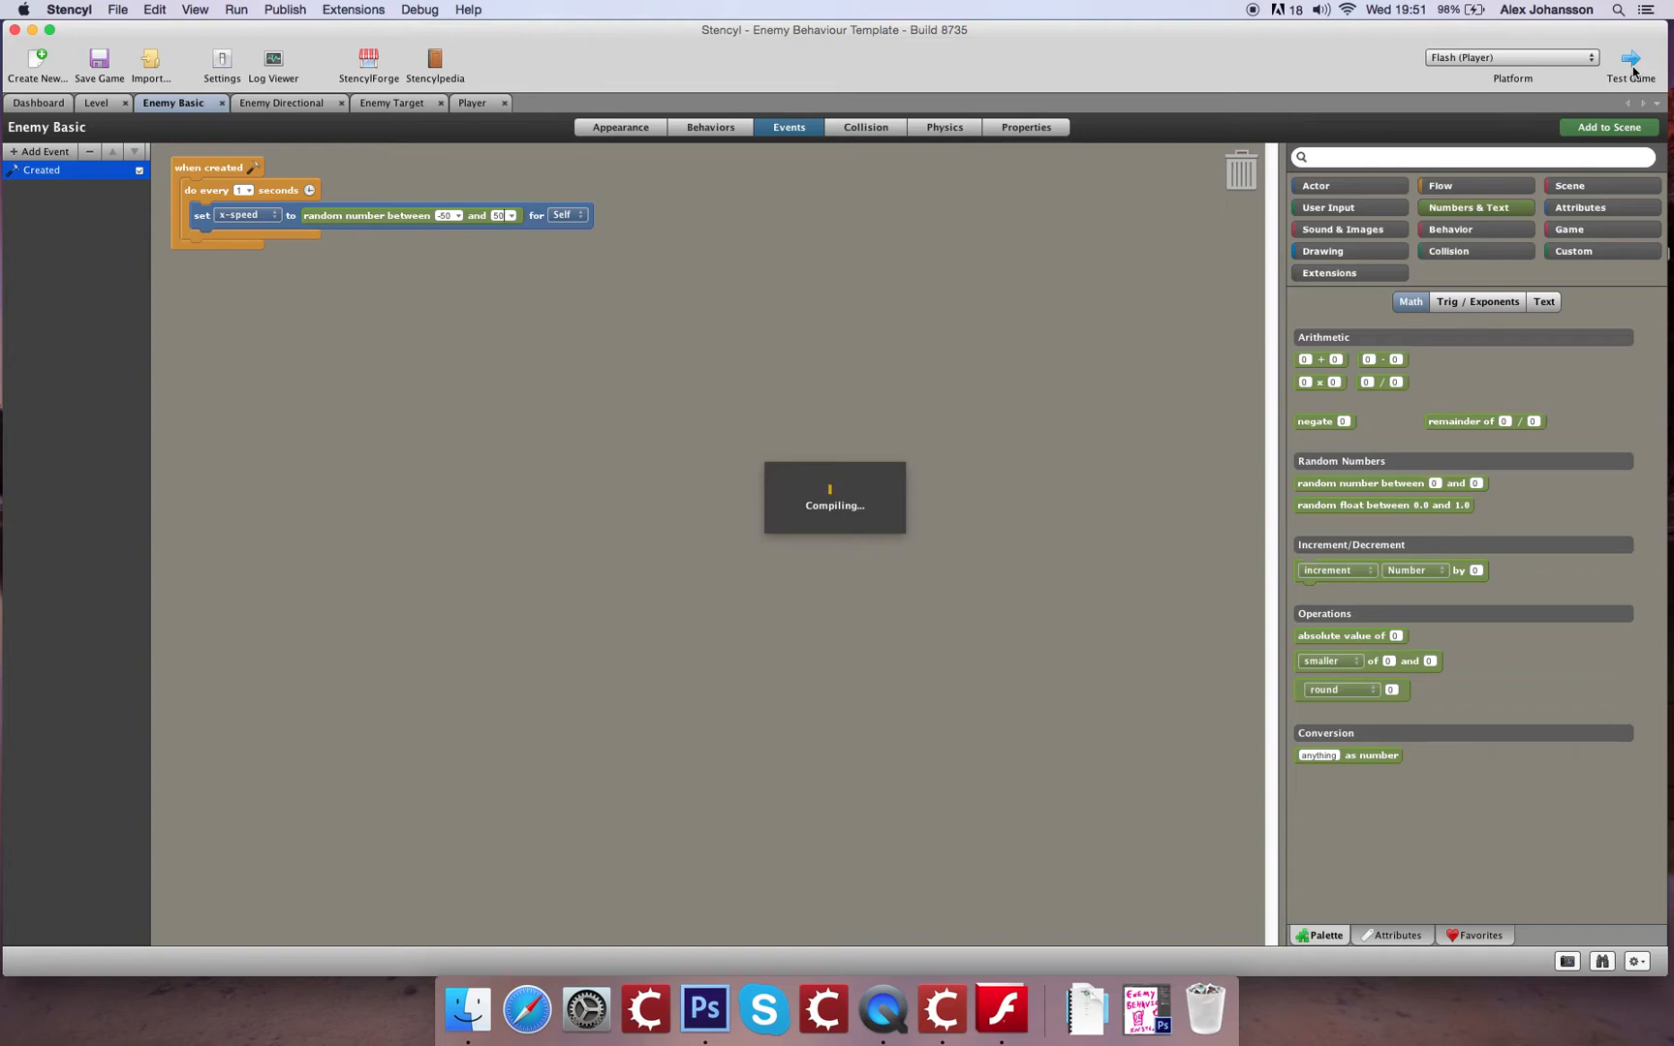
left_click(1630, 60)
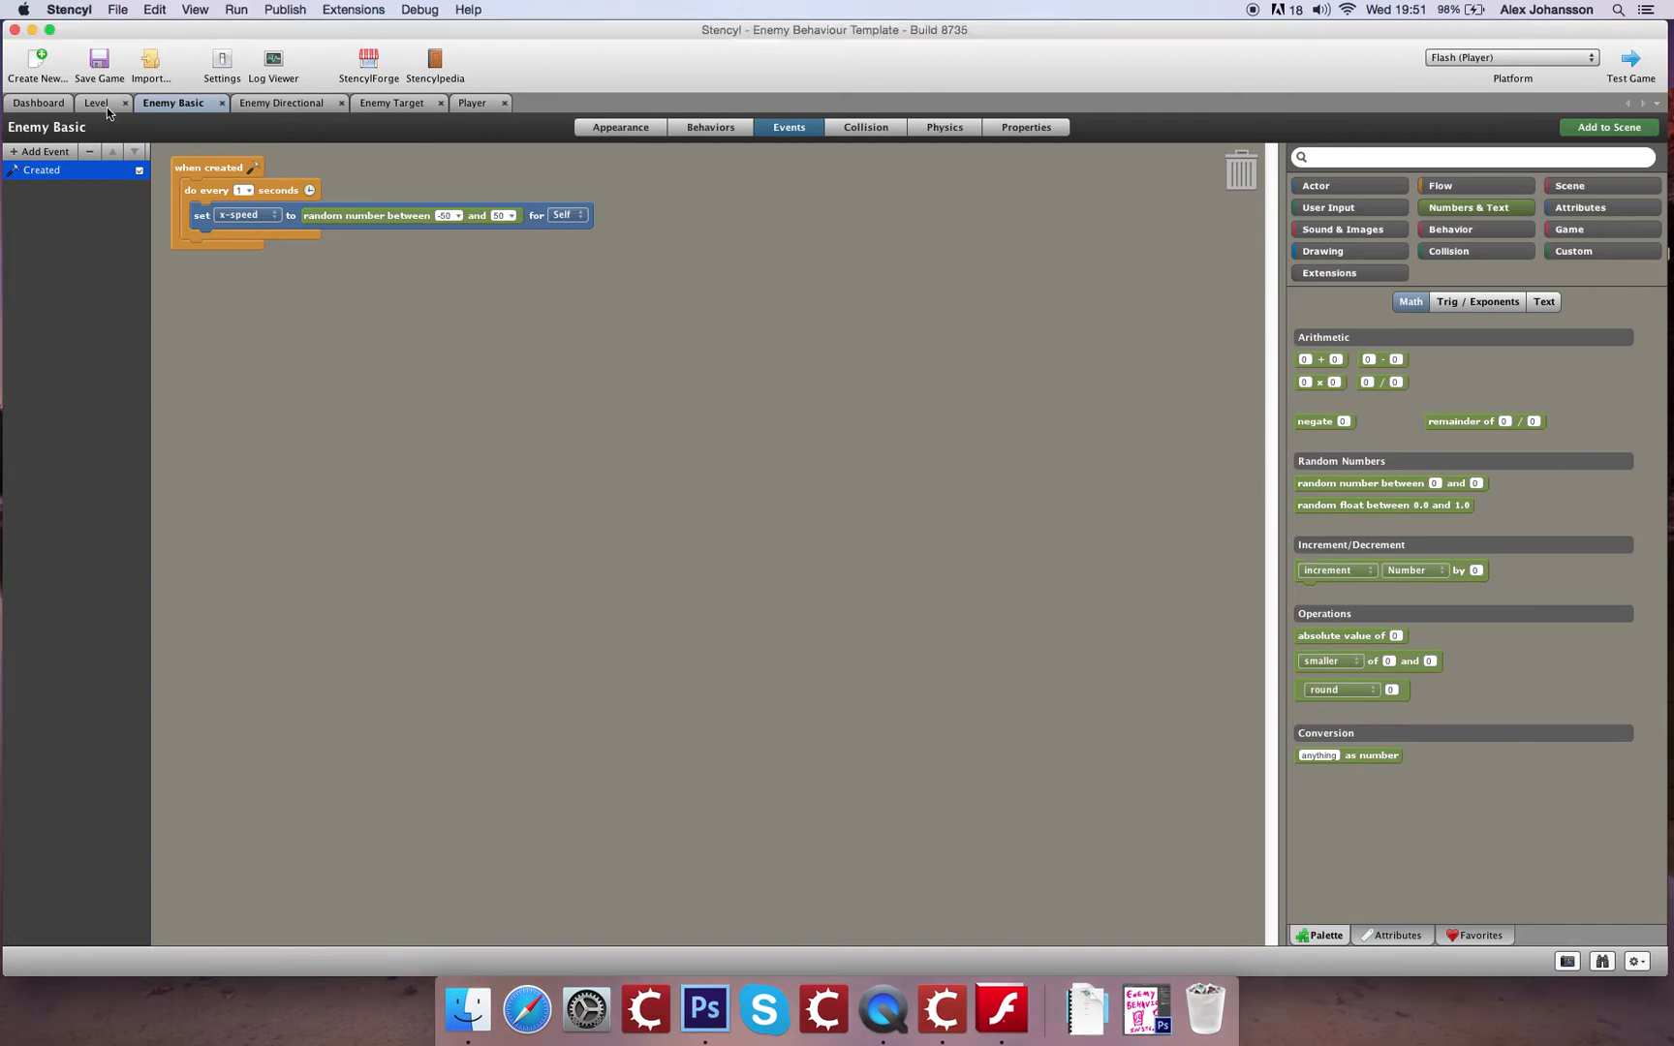
Adjust the Level spawner's fixed Enemy Spawn value and save for another test
left_click(95, 102)
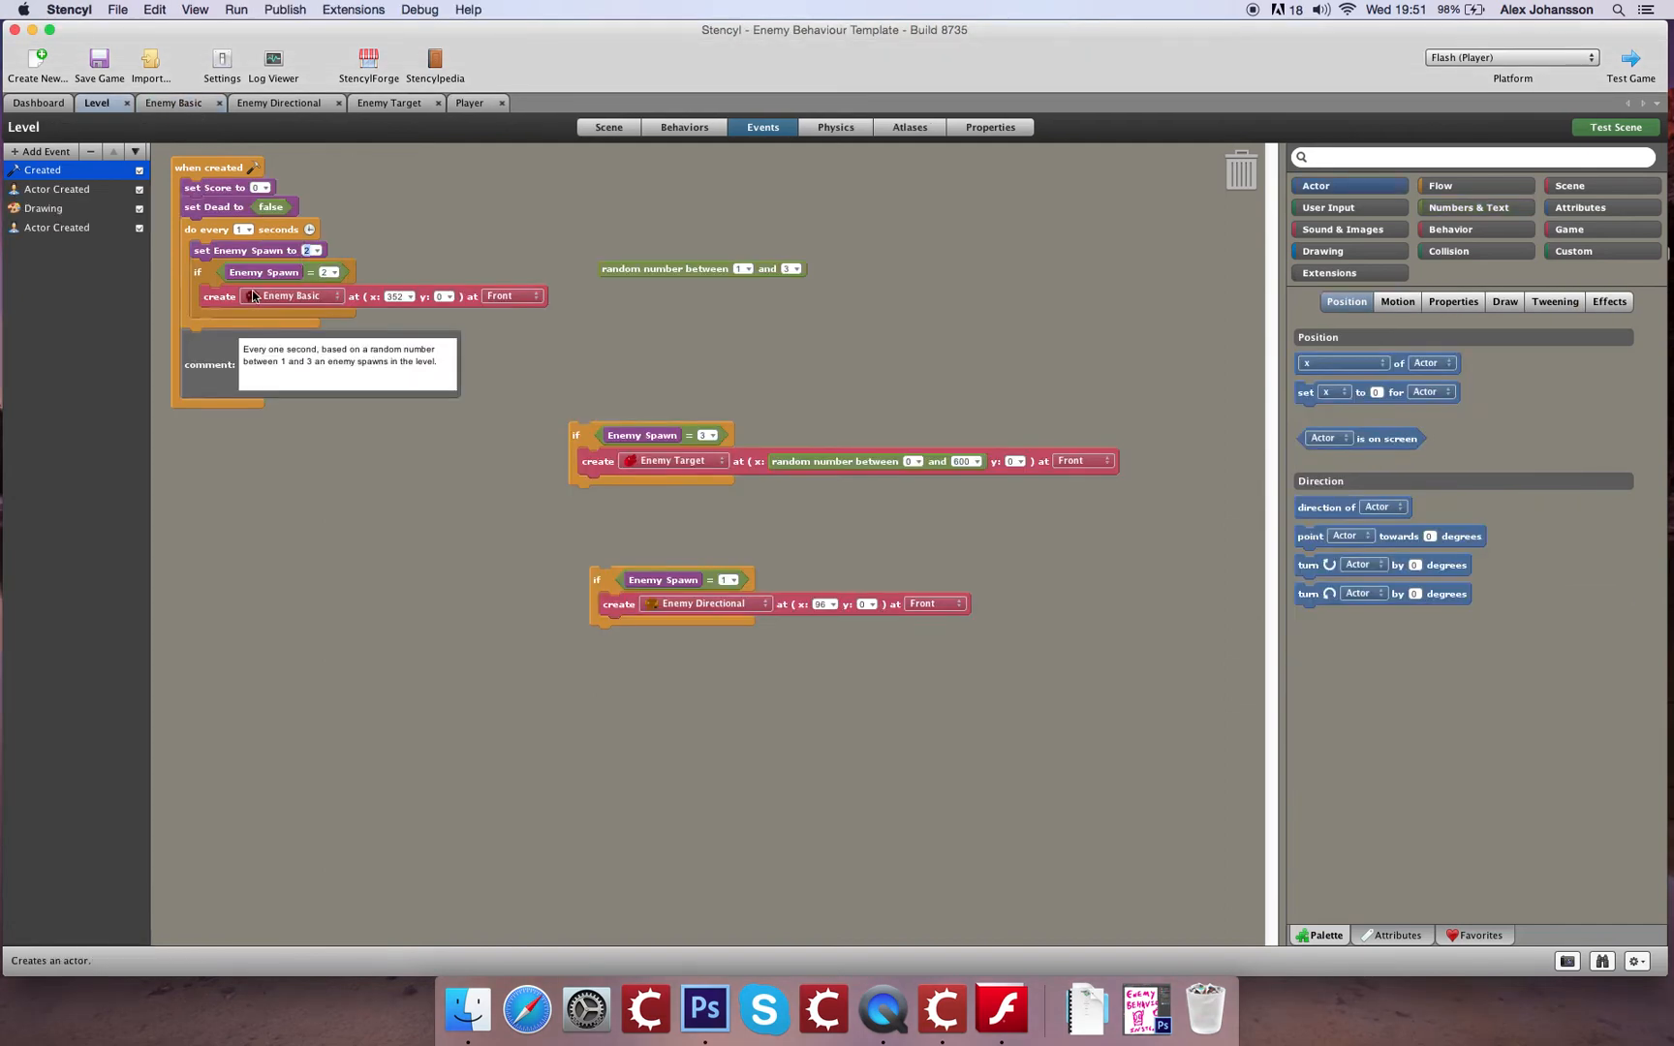
mouse_move(240, 228)
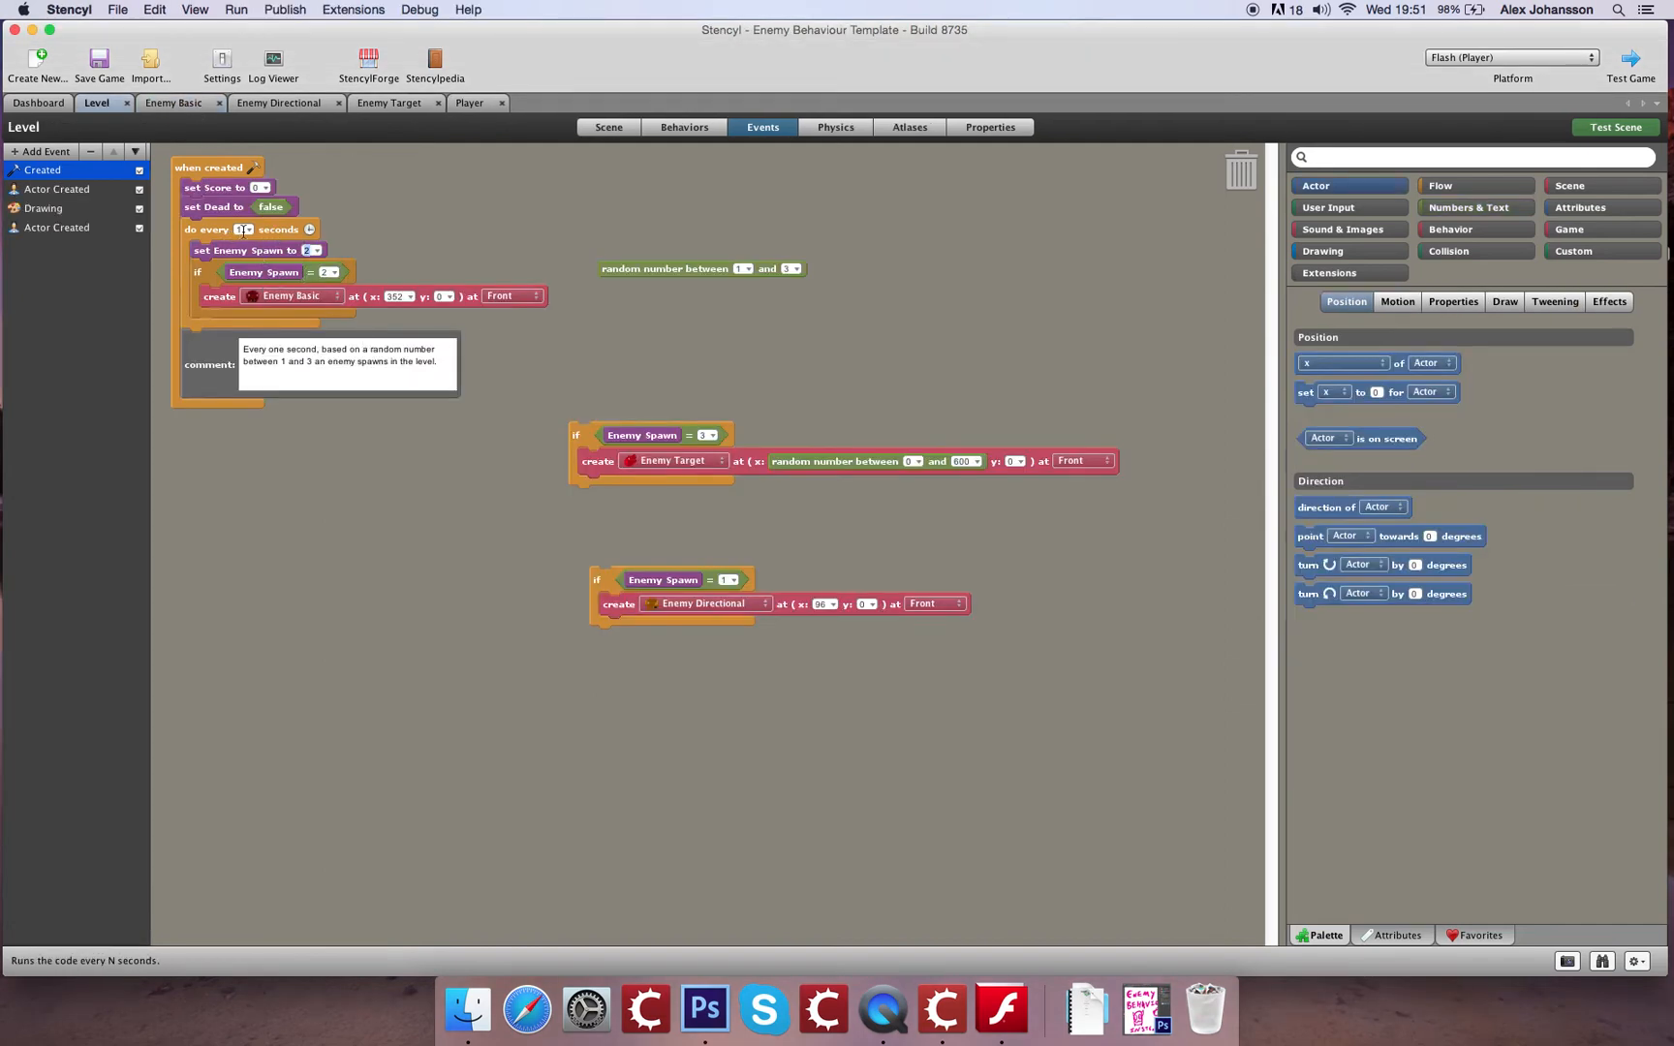
mouse_move(306, 275)
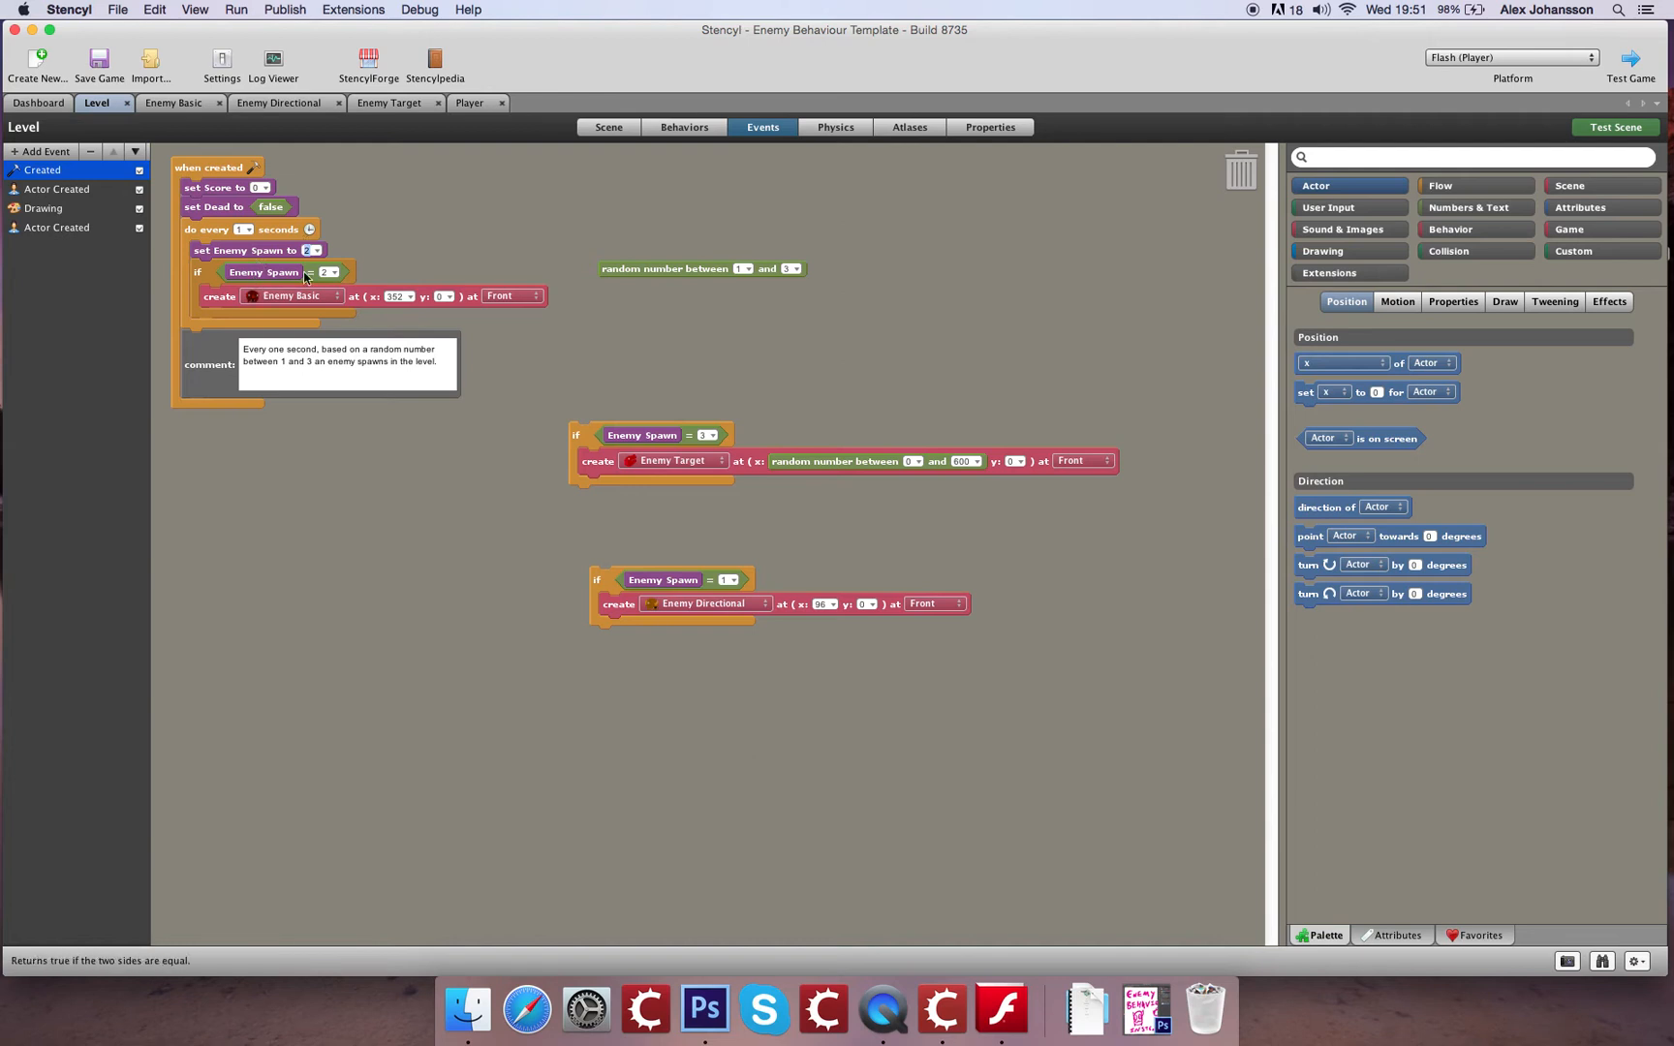
mouse_move(240, 254)
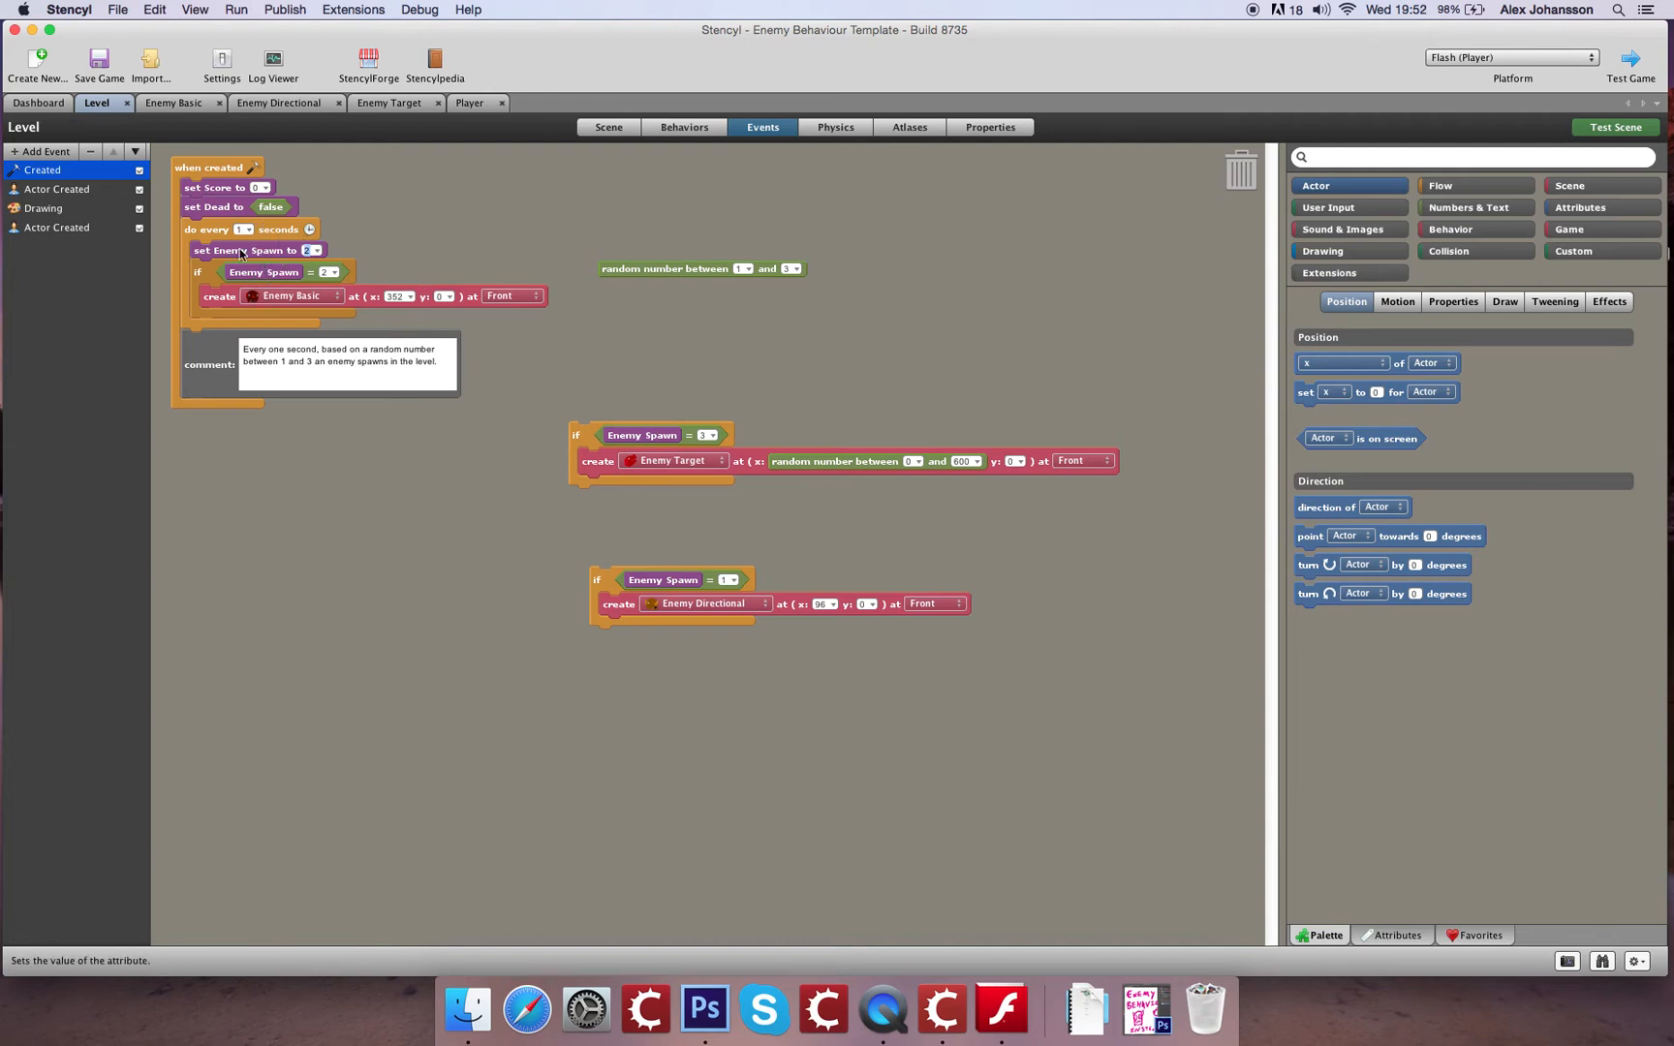
mouse_move(443, 264)
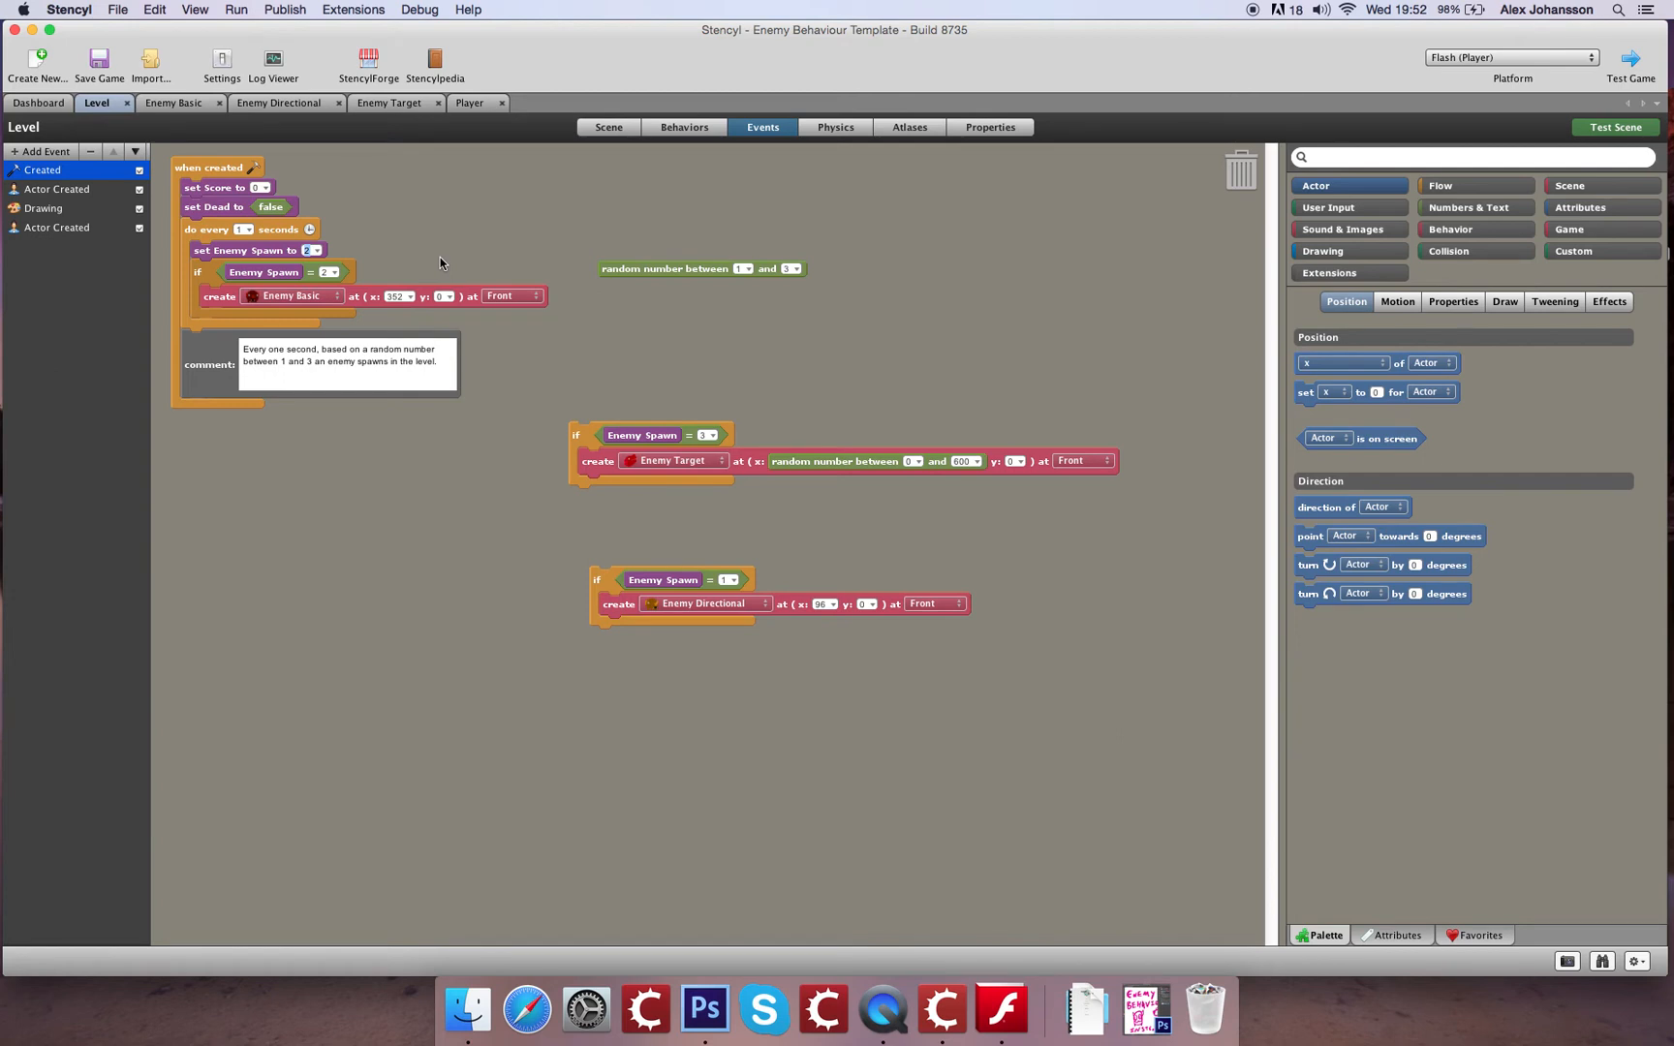
mouse_move(215, 207)
type("3")
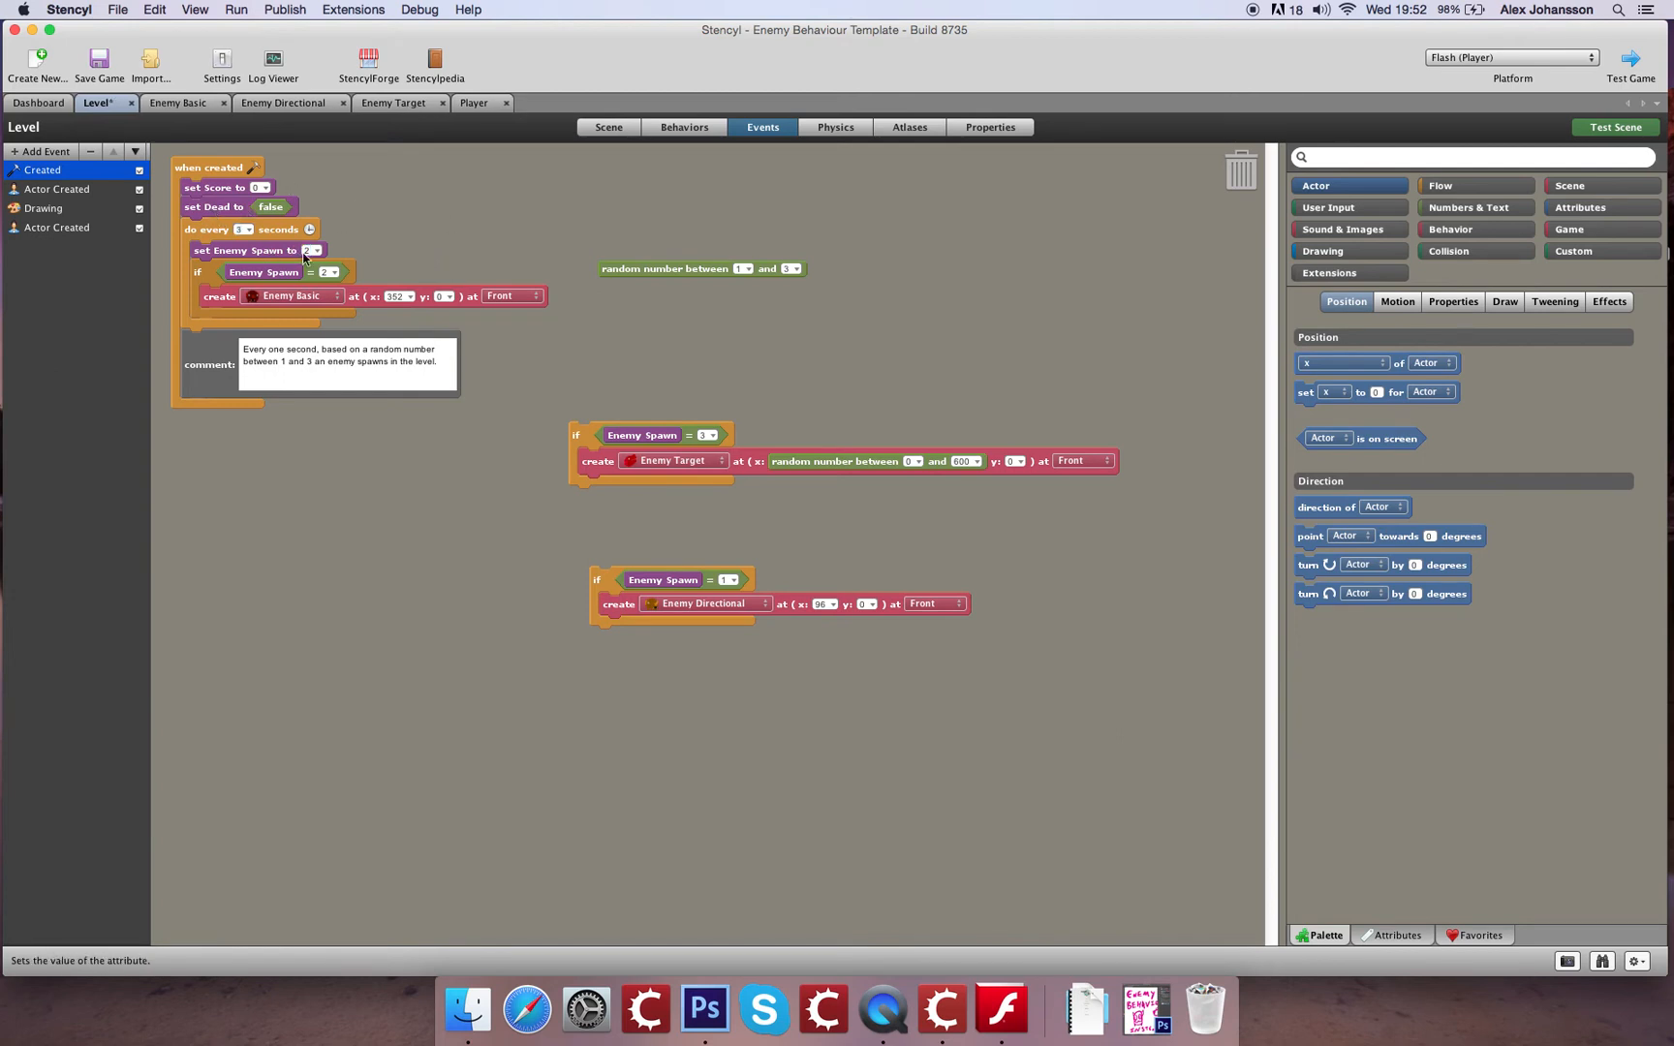
mouse_move(275, 318)
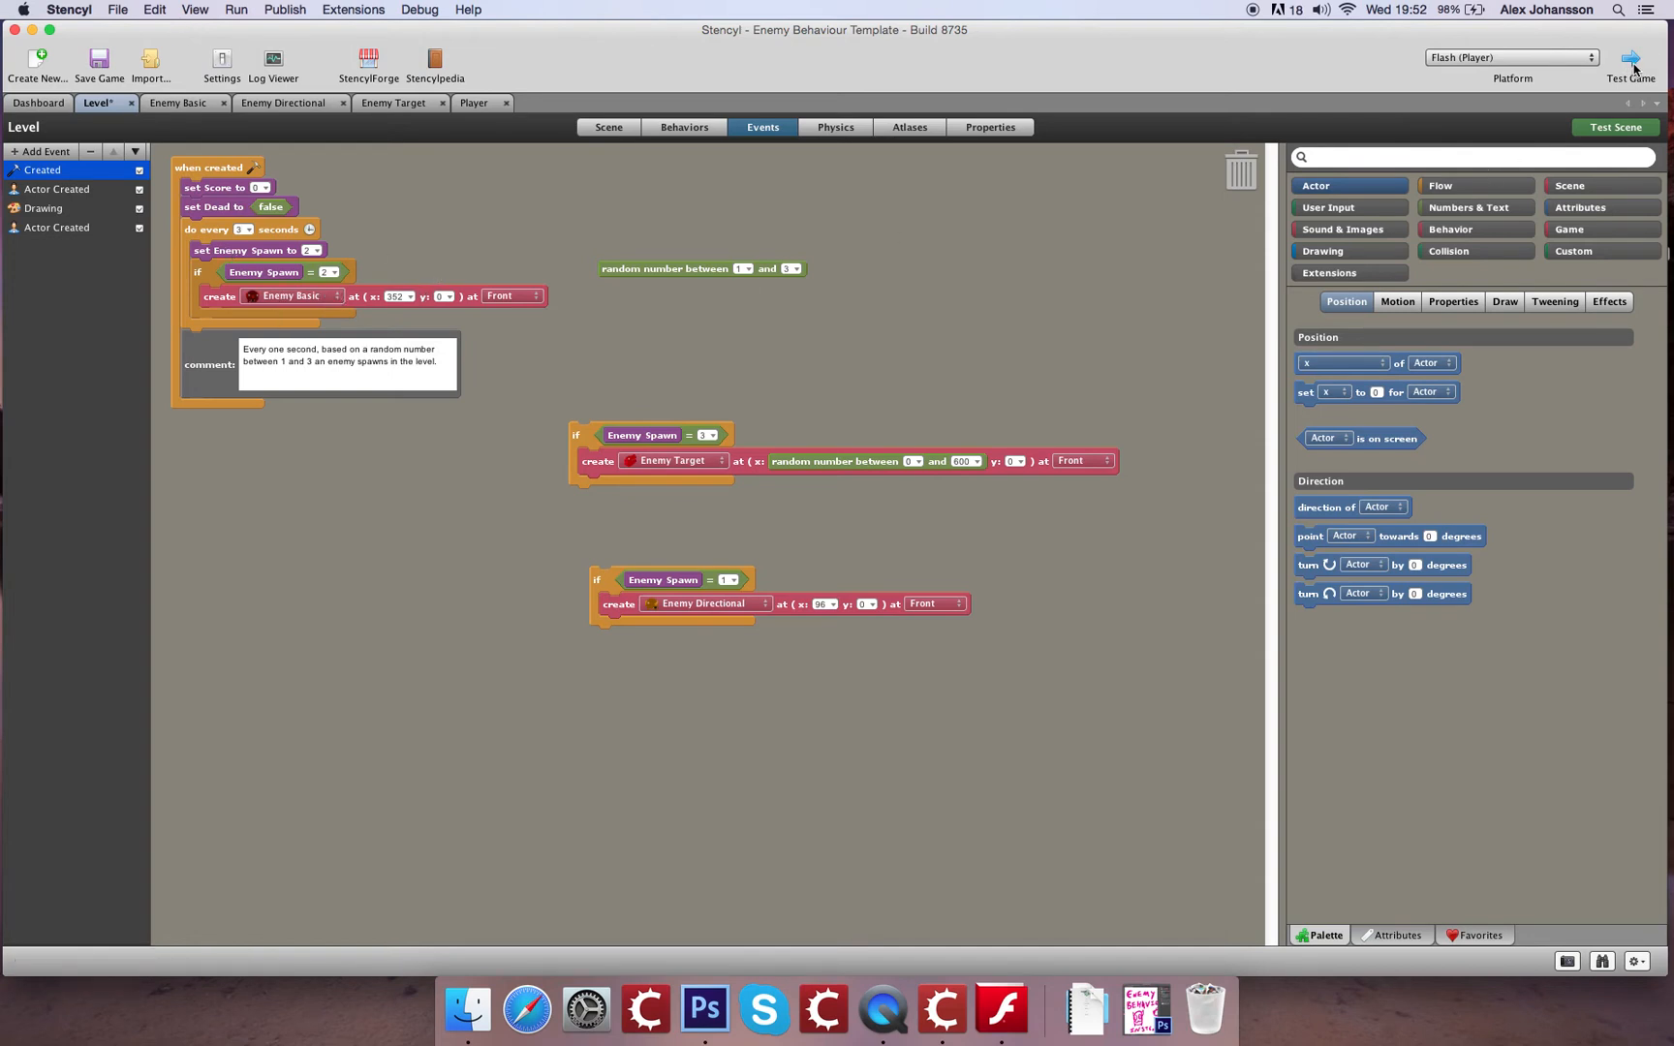
left_click(98, 60)
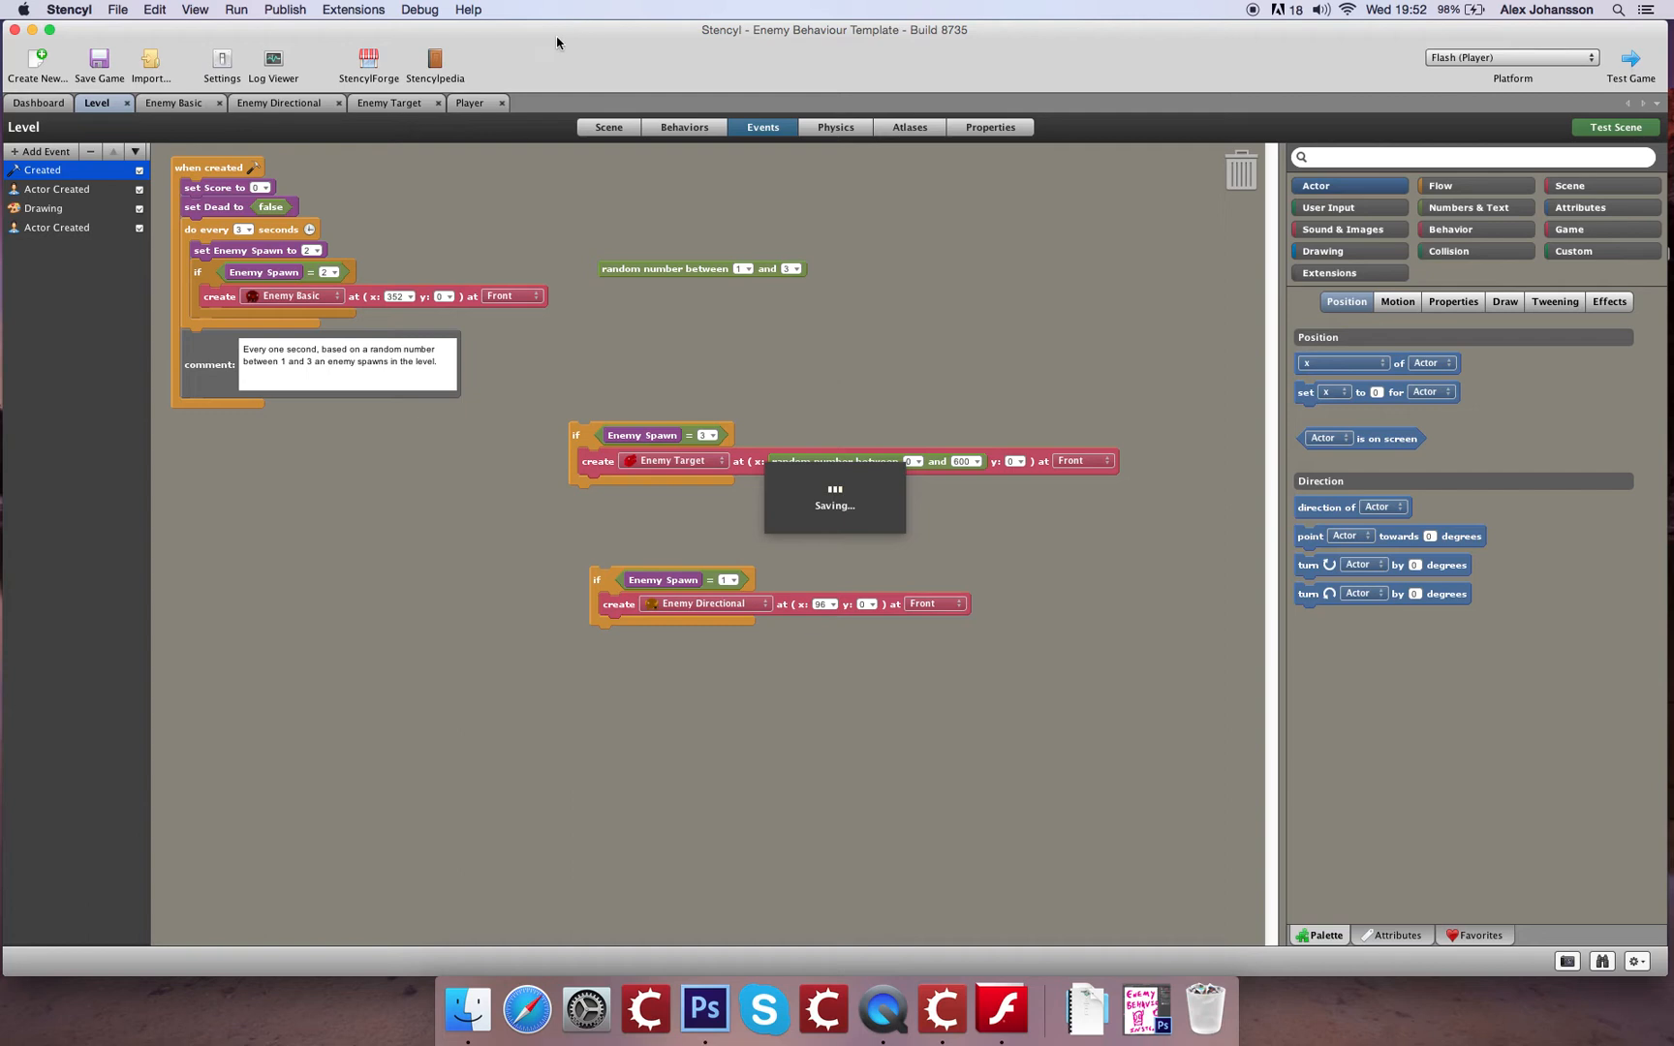
mouse_move(355, 165)
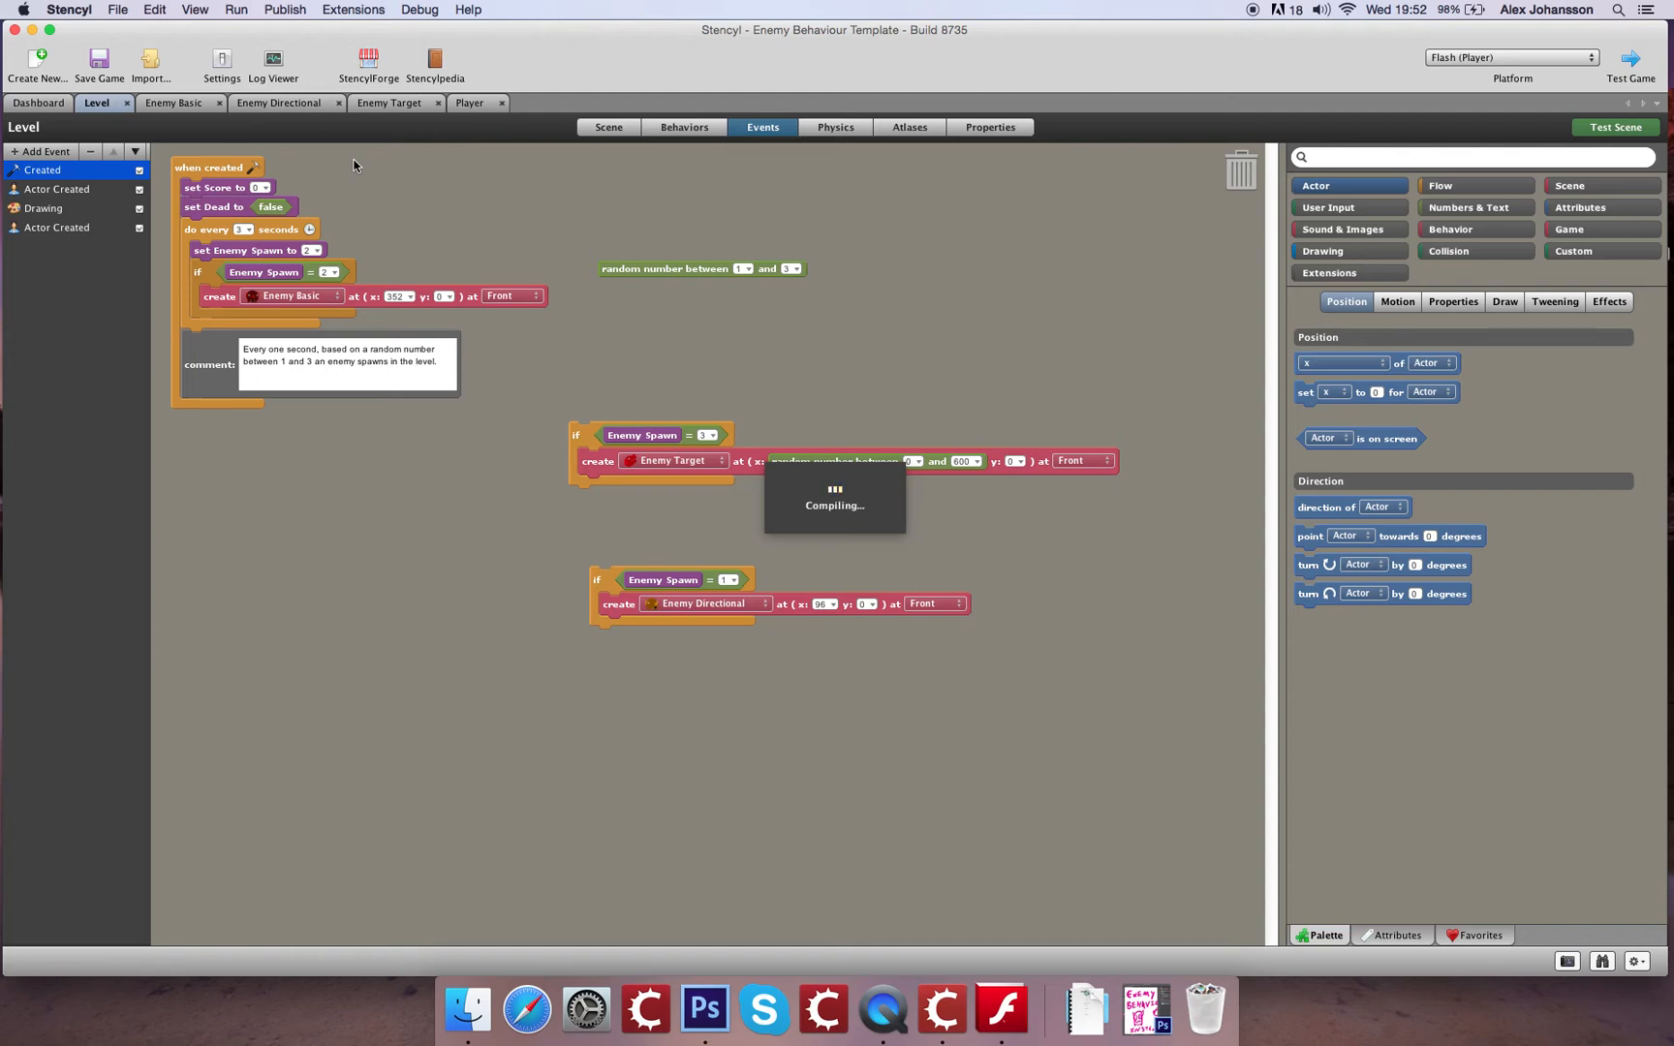
mouse_move(882, 1008)
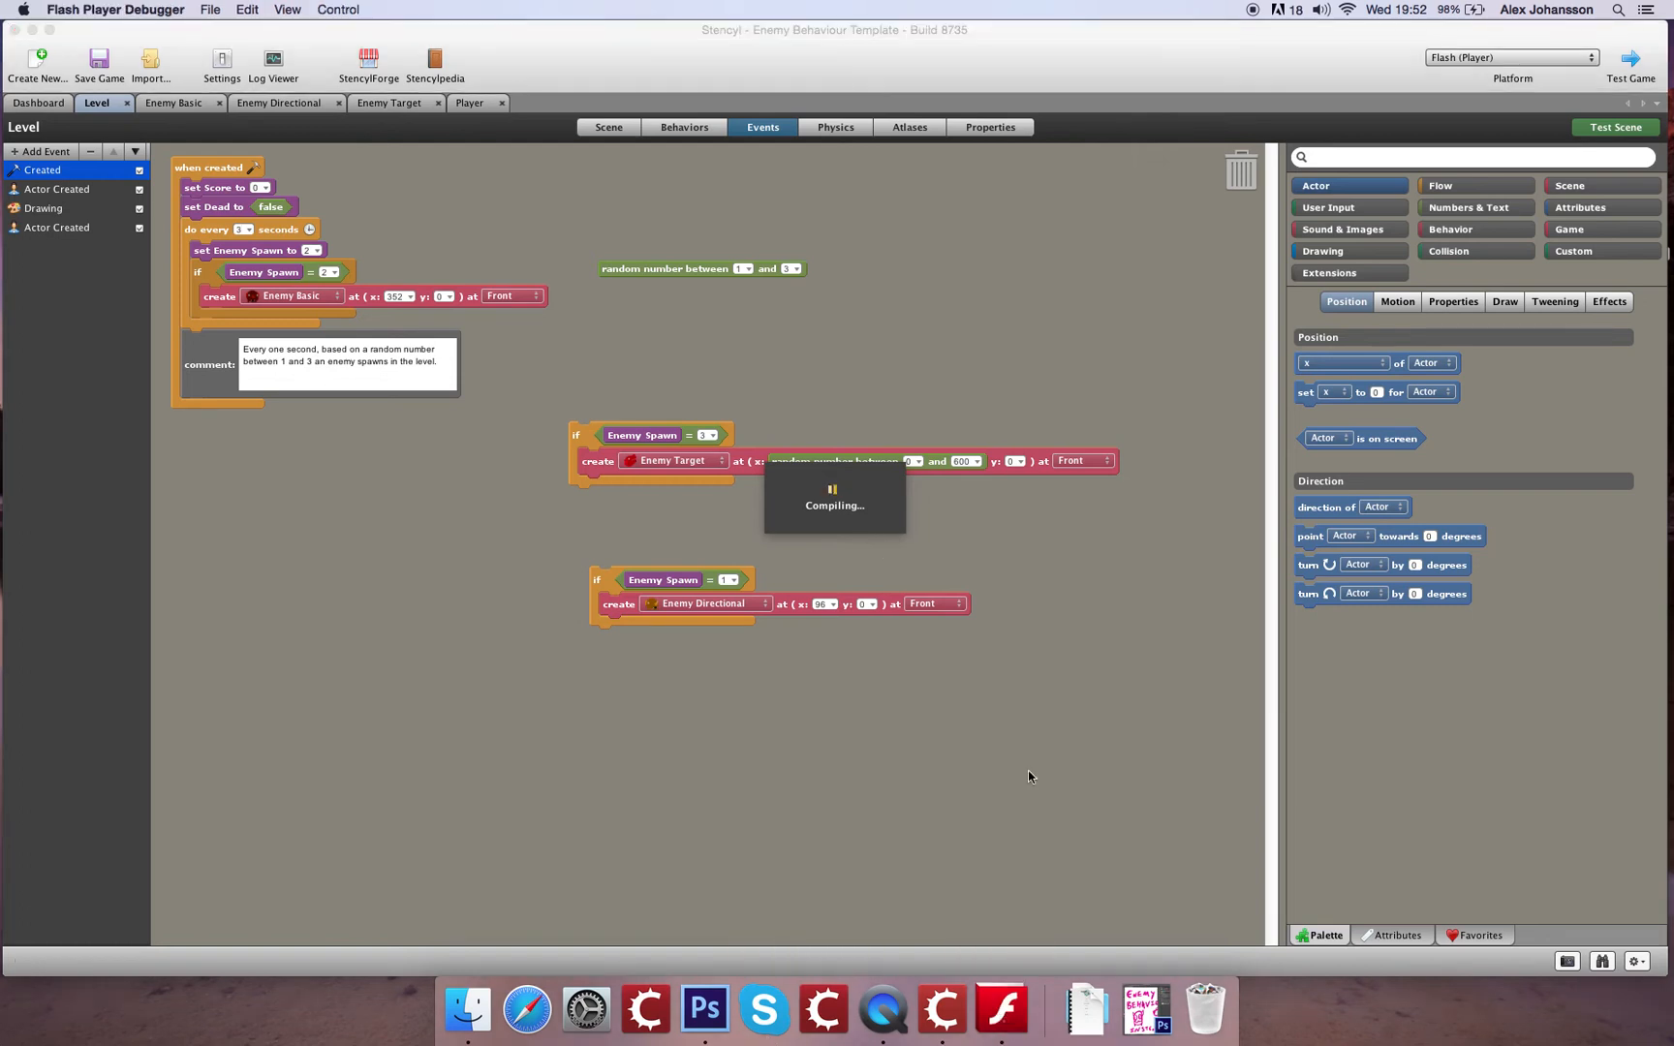
mouse_move(623, 882)
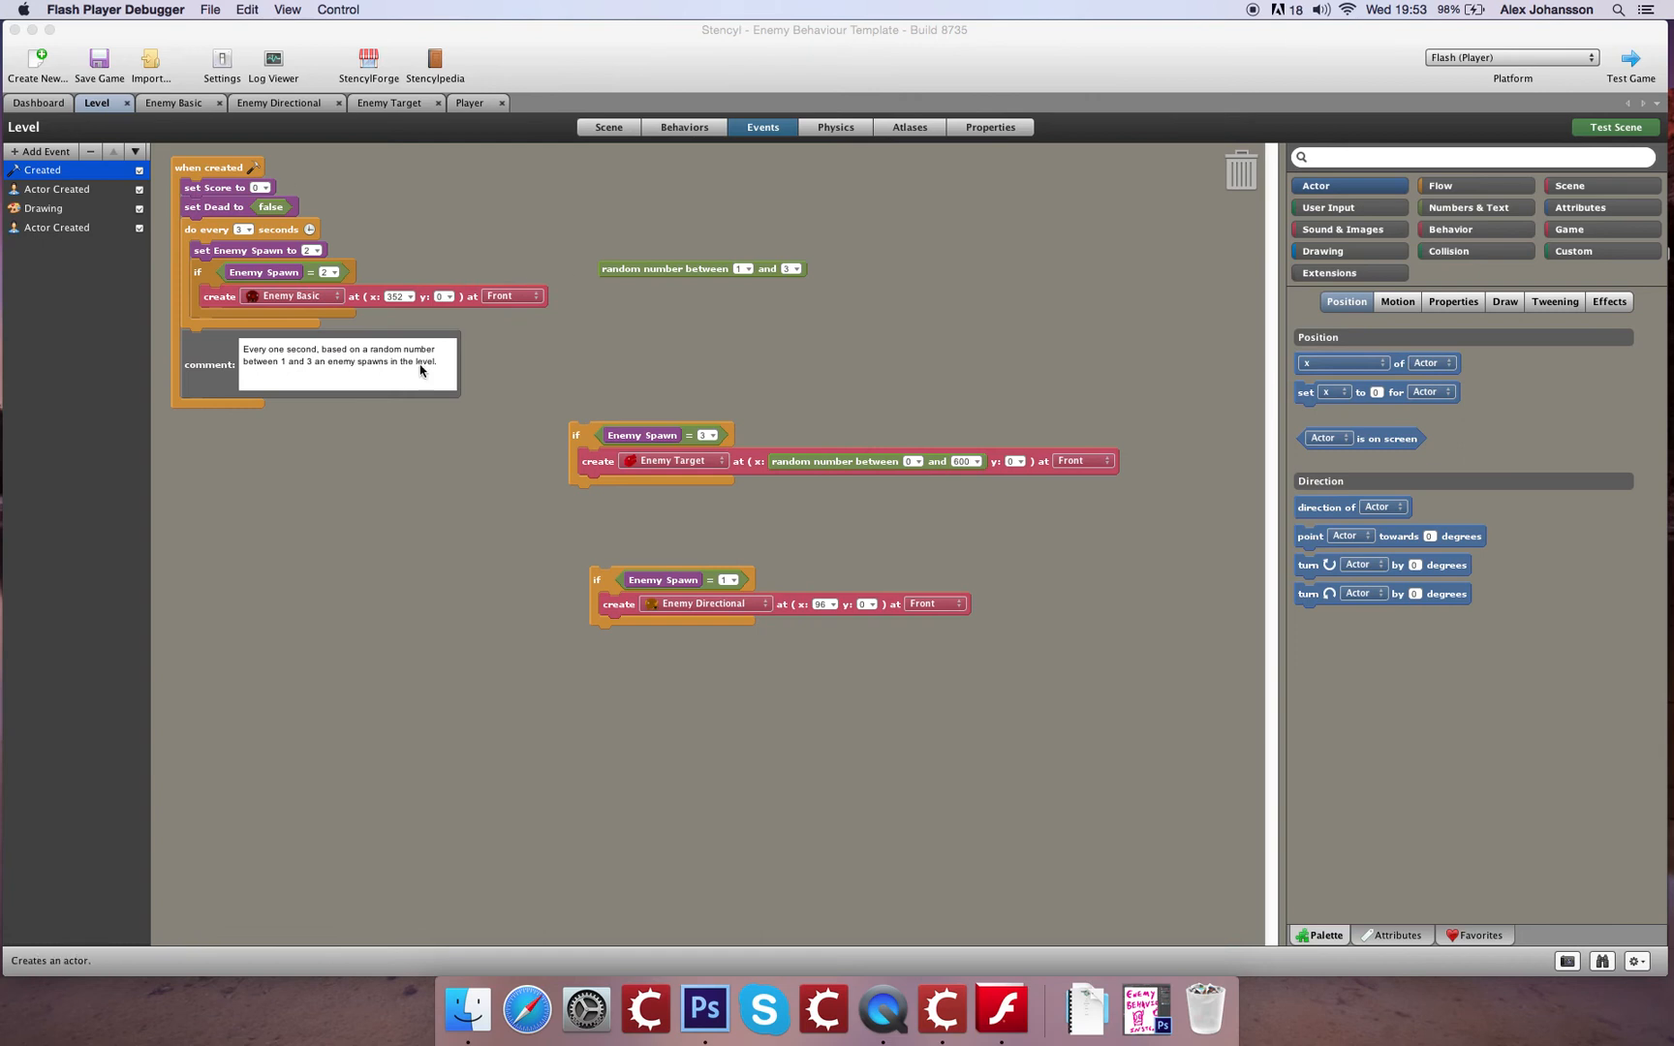
mouse_move(407, 128)
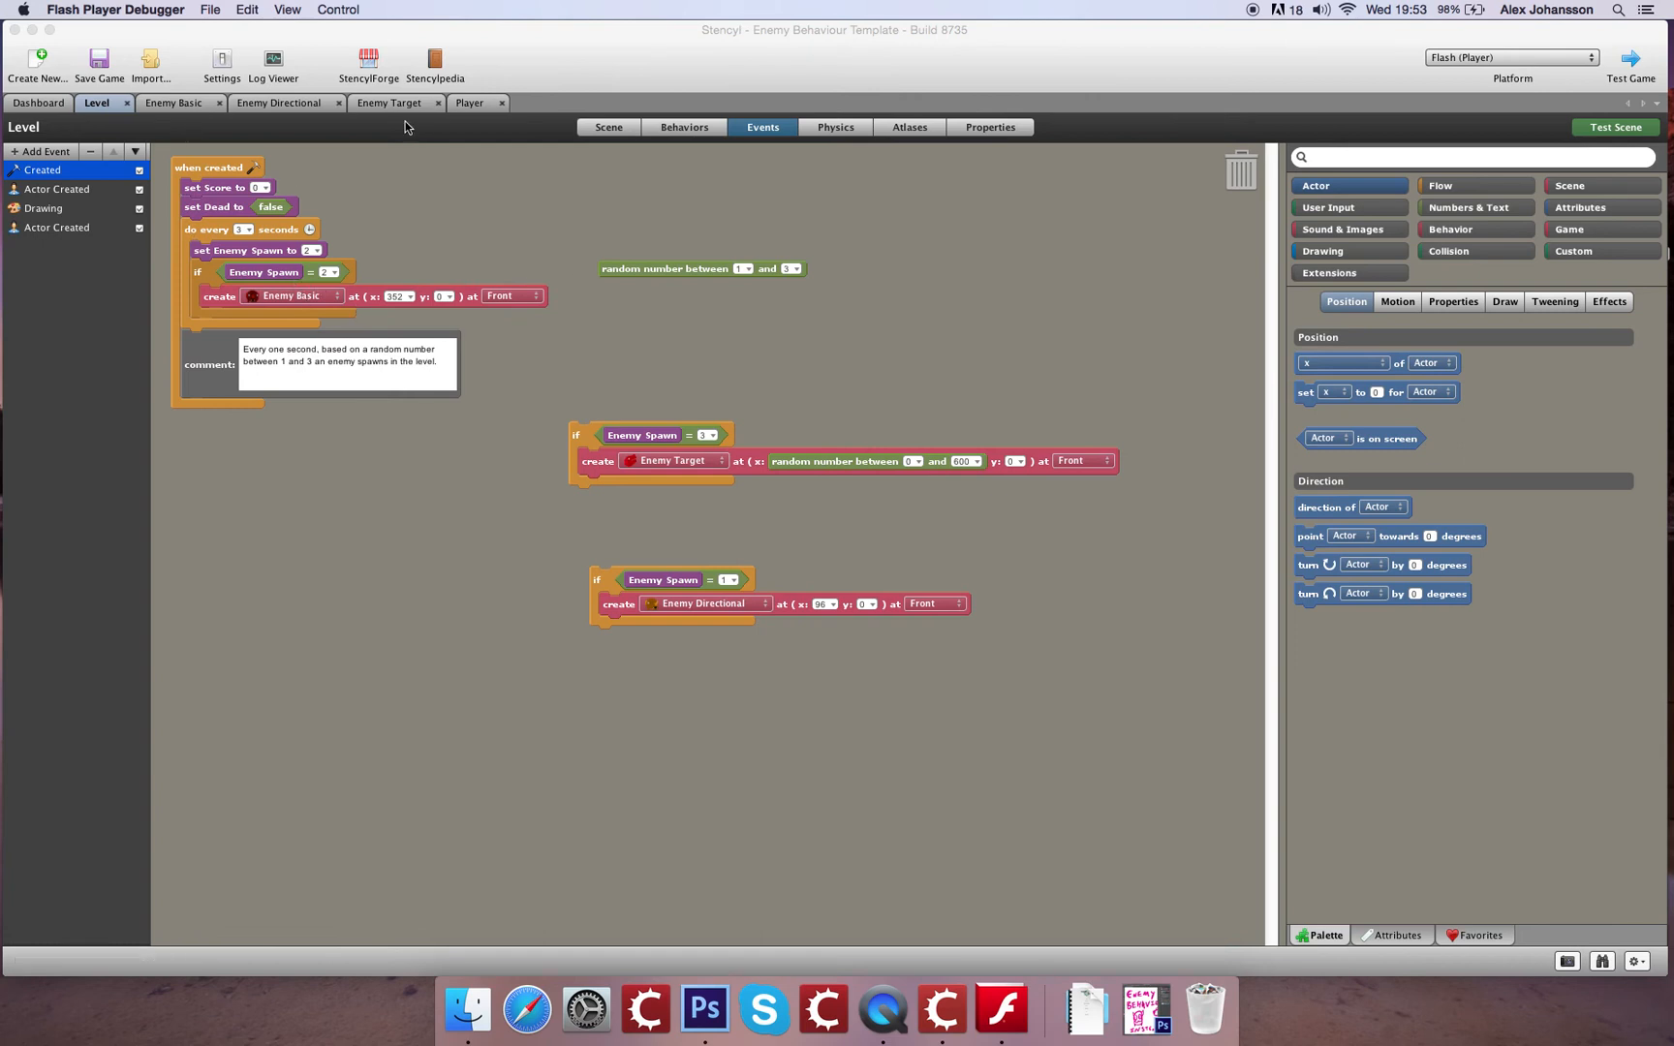
After the test run, reopen the Enemy Basic actor's event script
left_click(172, 103)
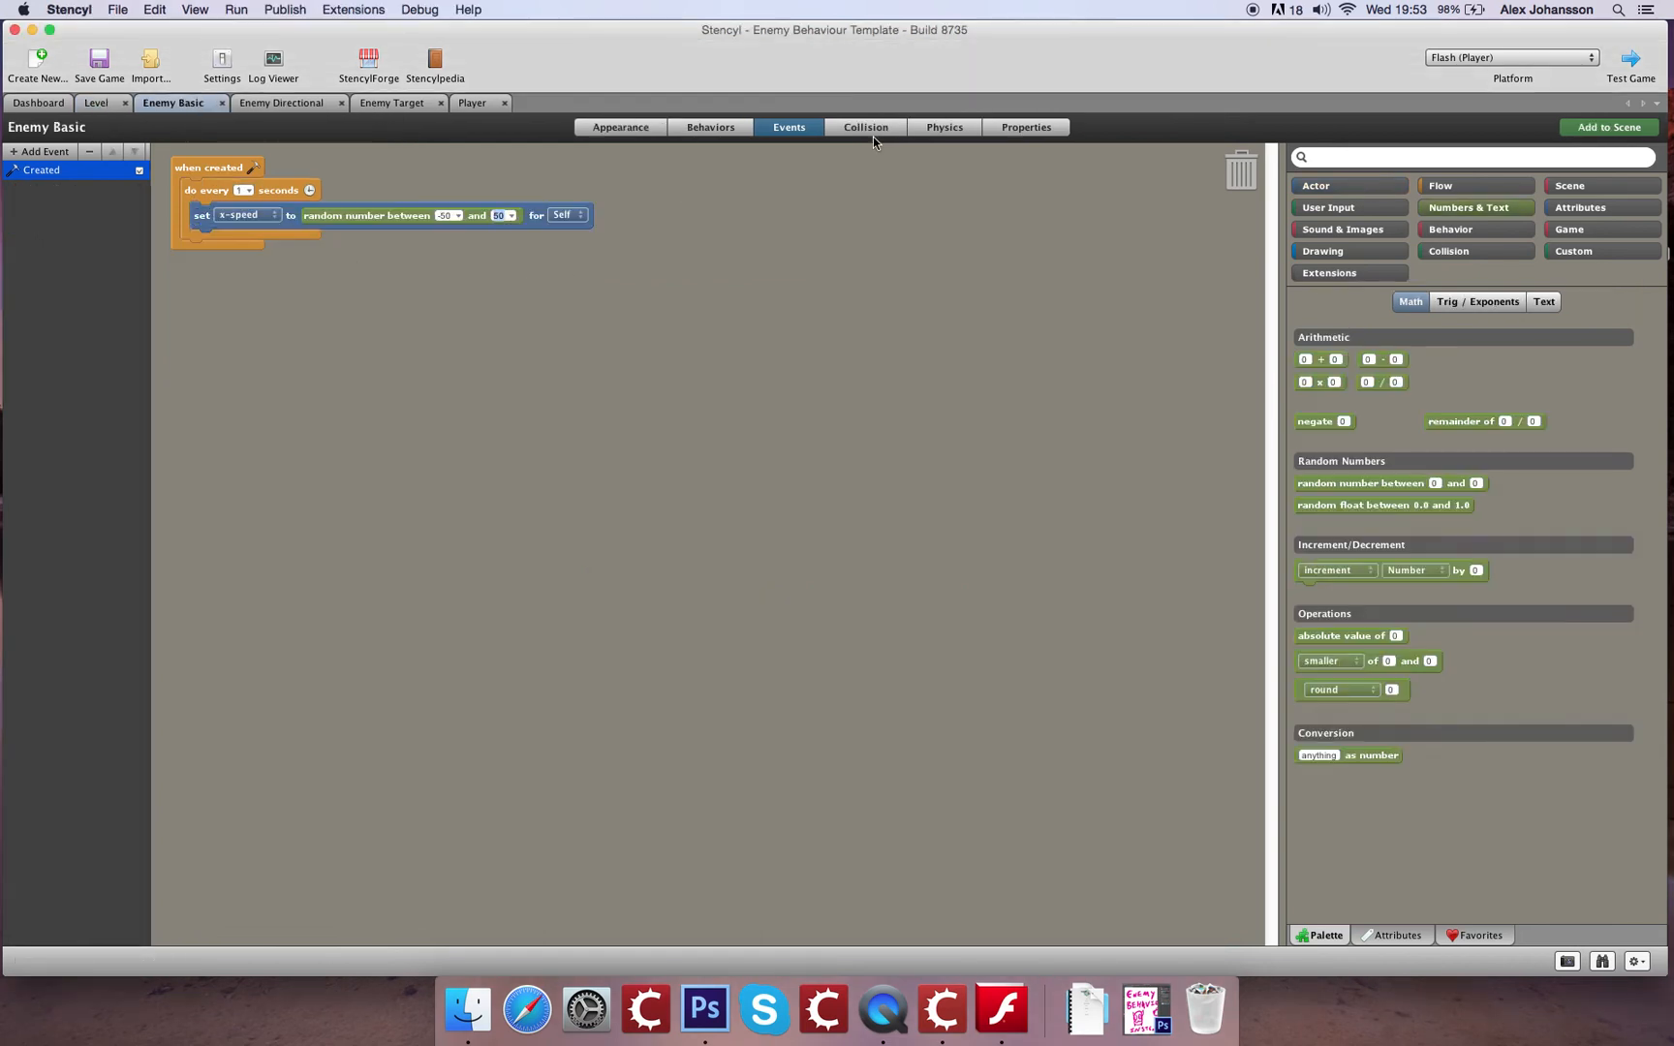
mouse_move(1462, 203)
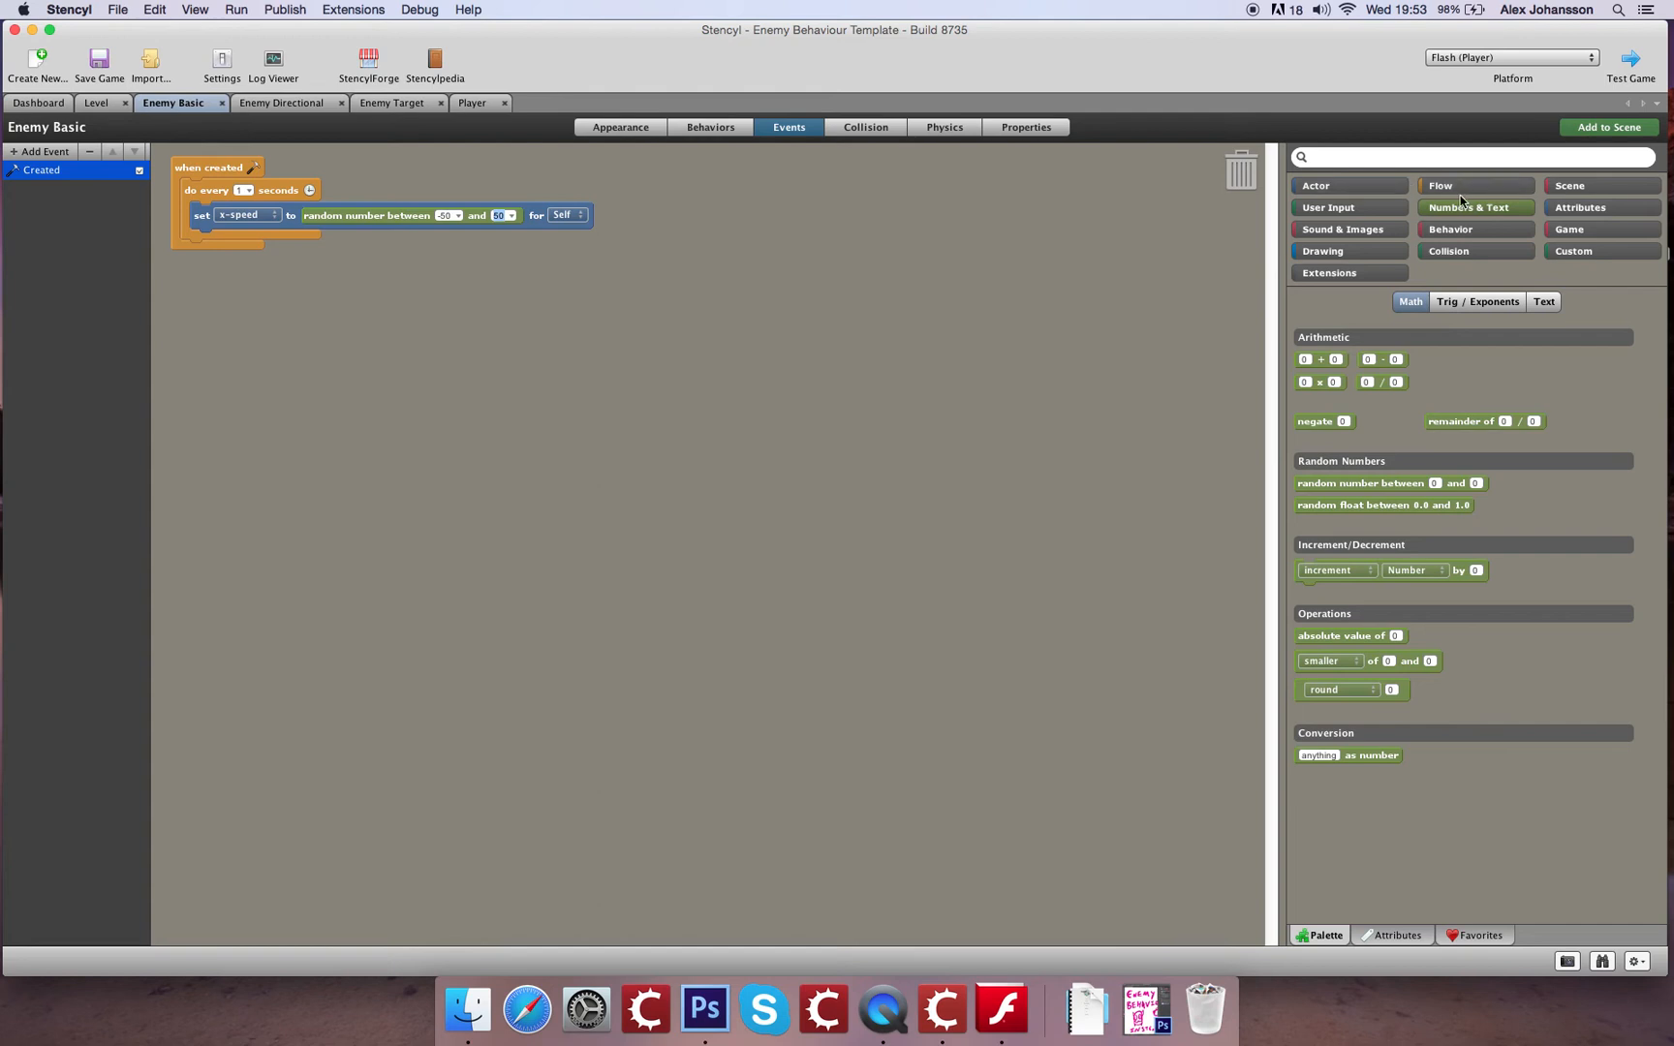
Add an if block testing whether x-speed of Self is greater than 0 inside the every-second loop
left_click(1440, 184)
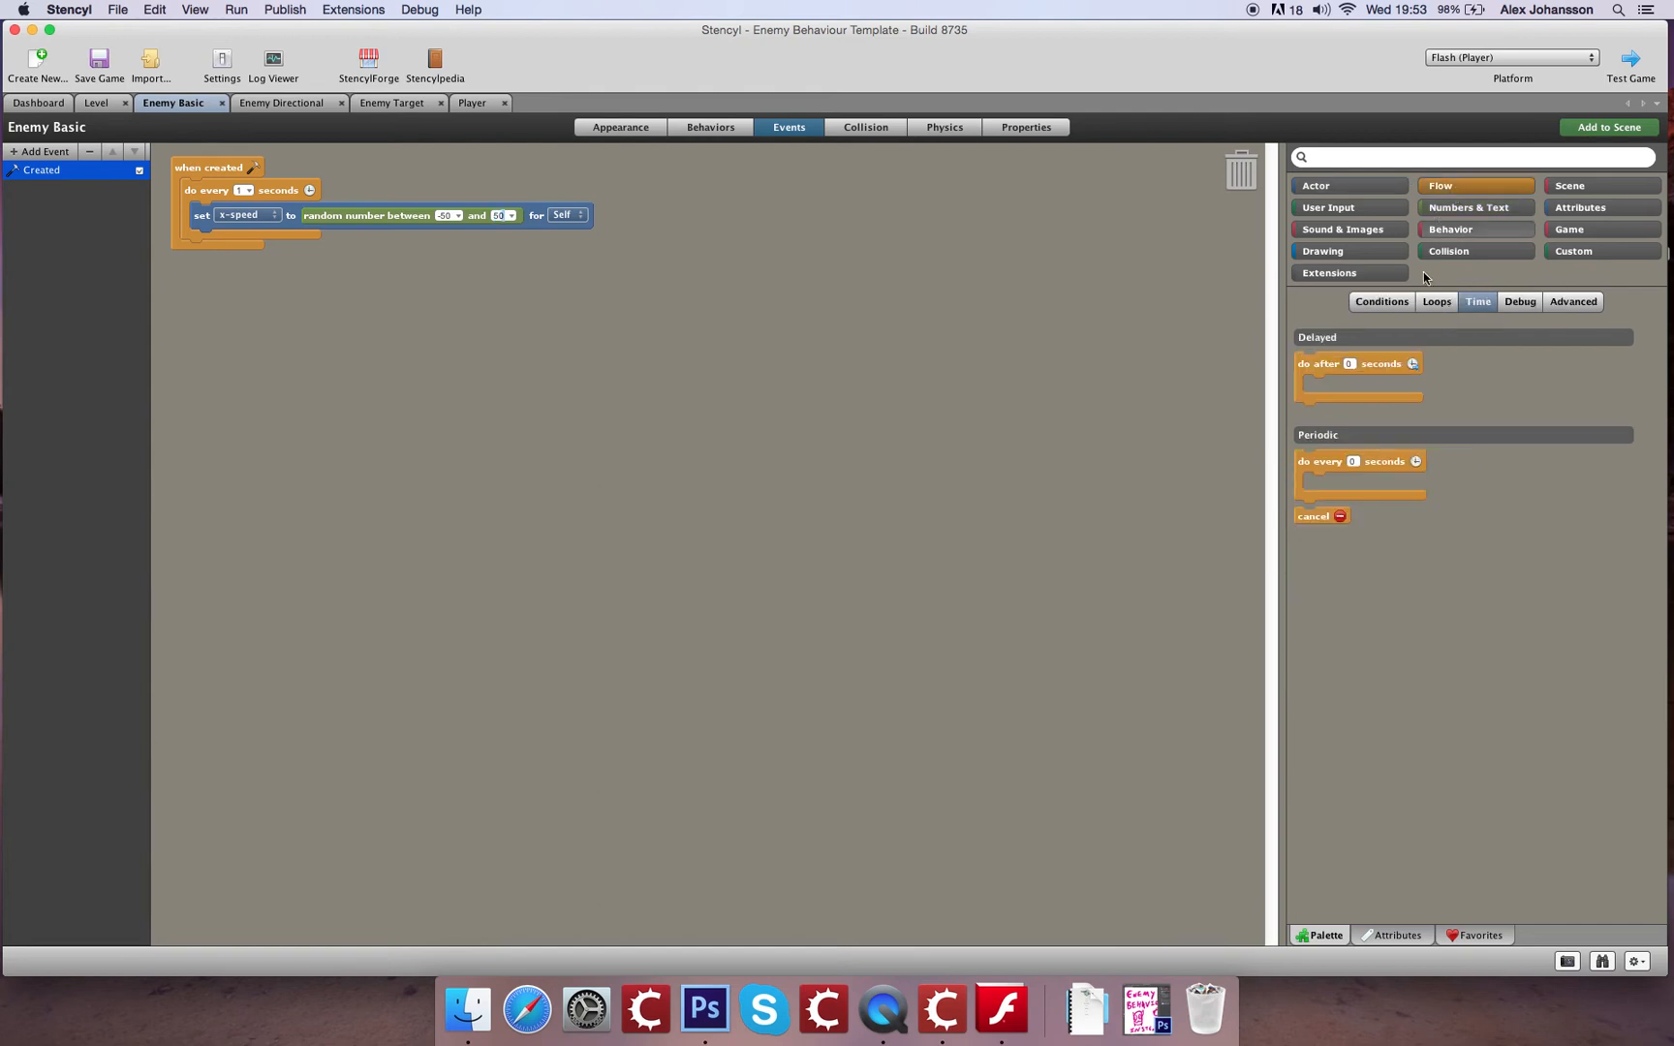
left_click(1379, 301)
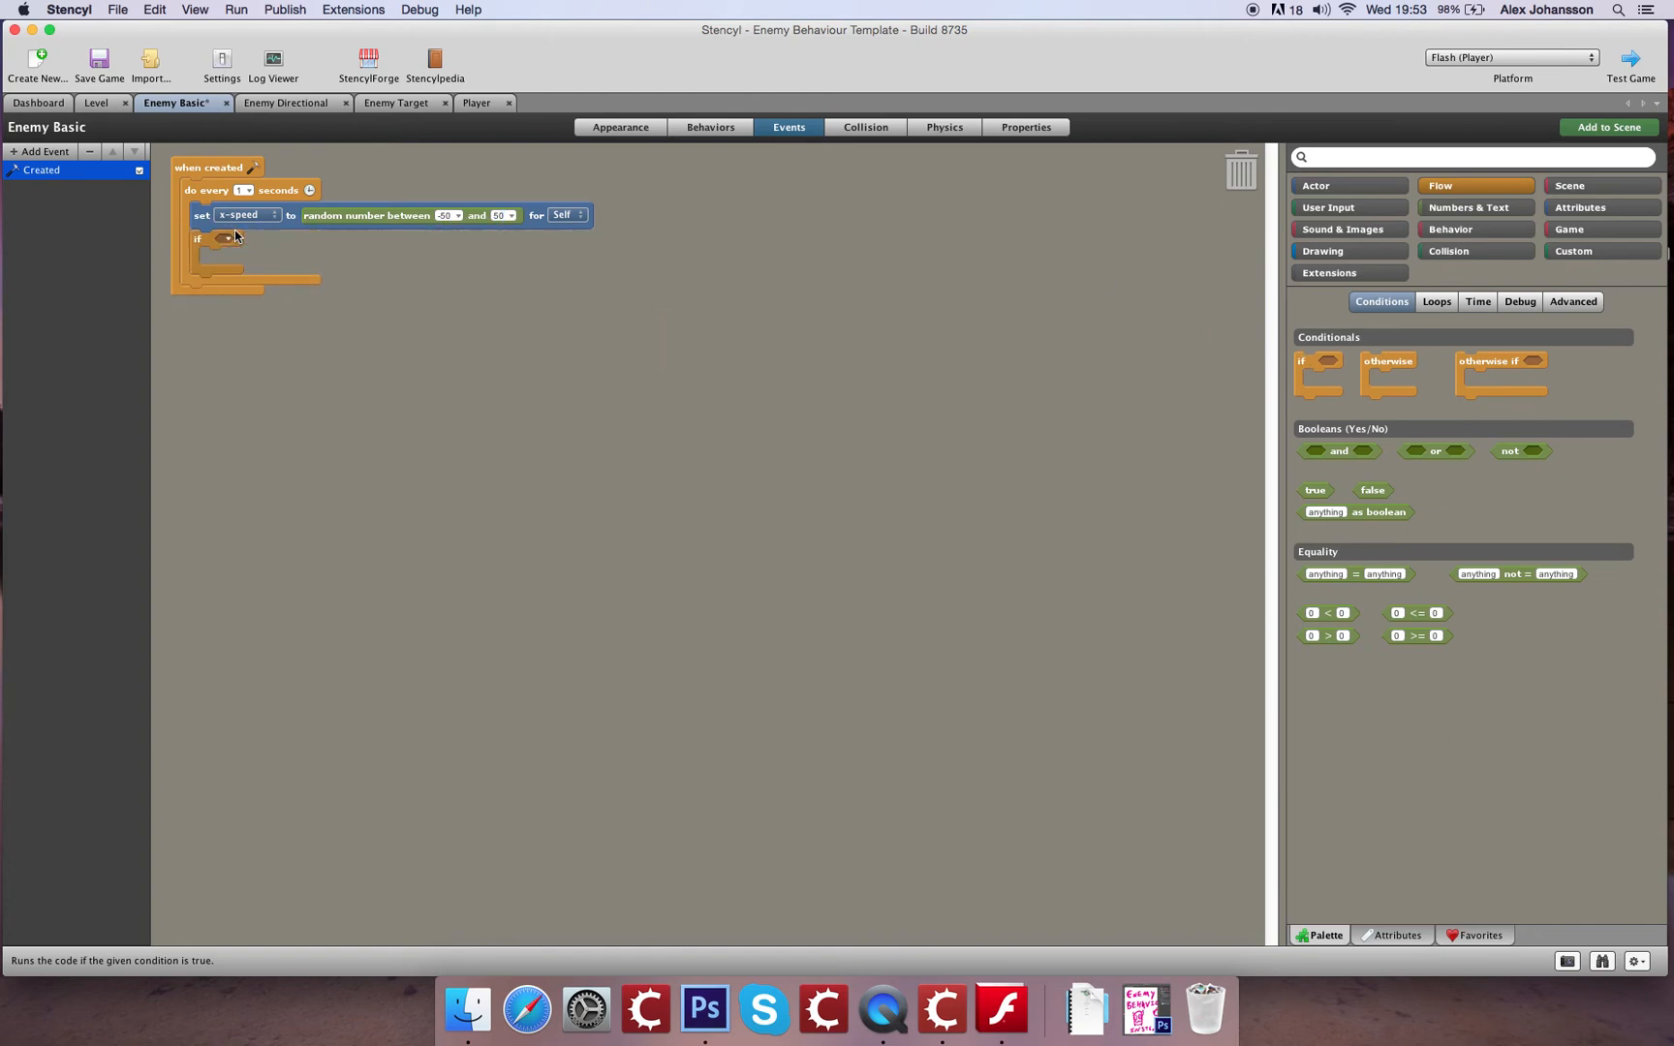
left_click(225, 238)
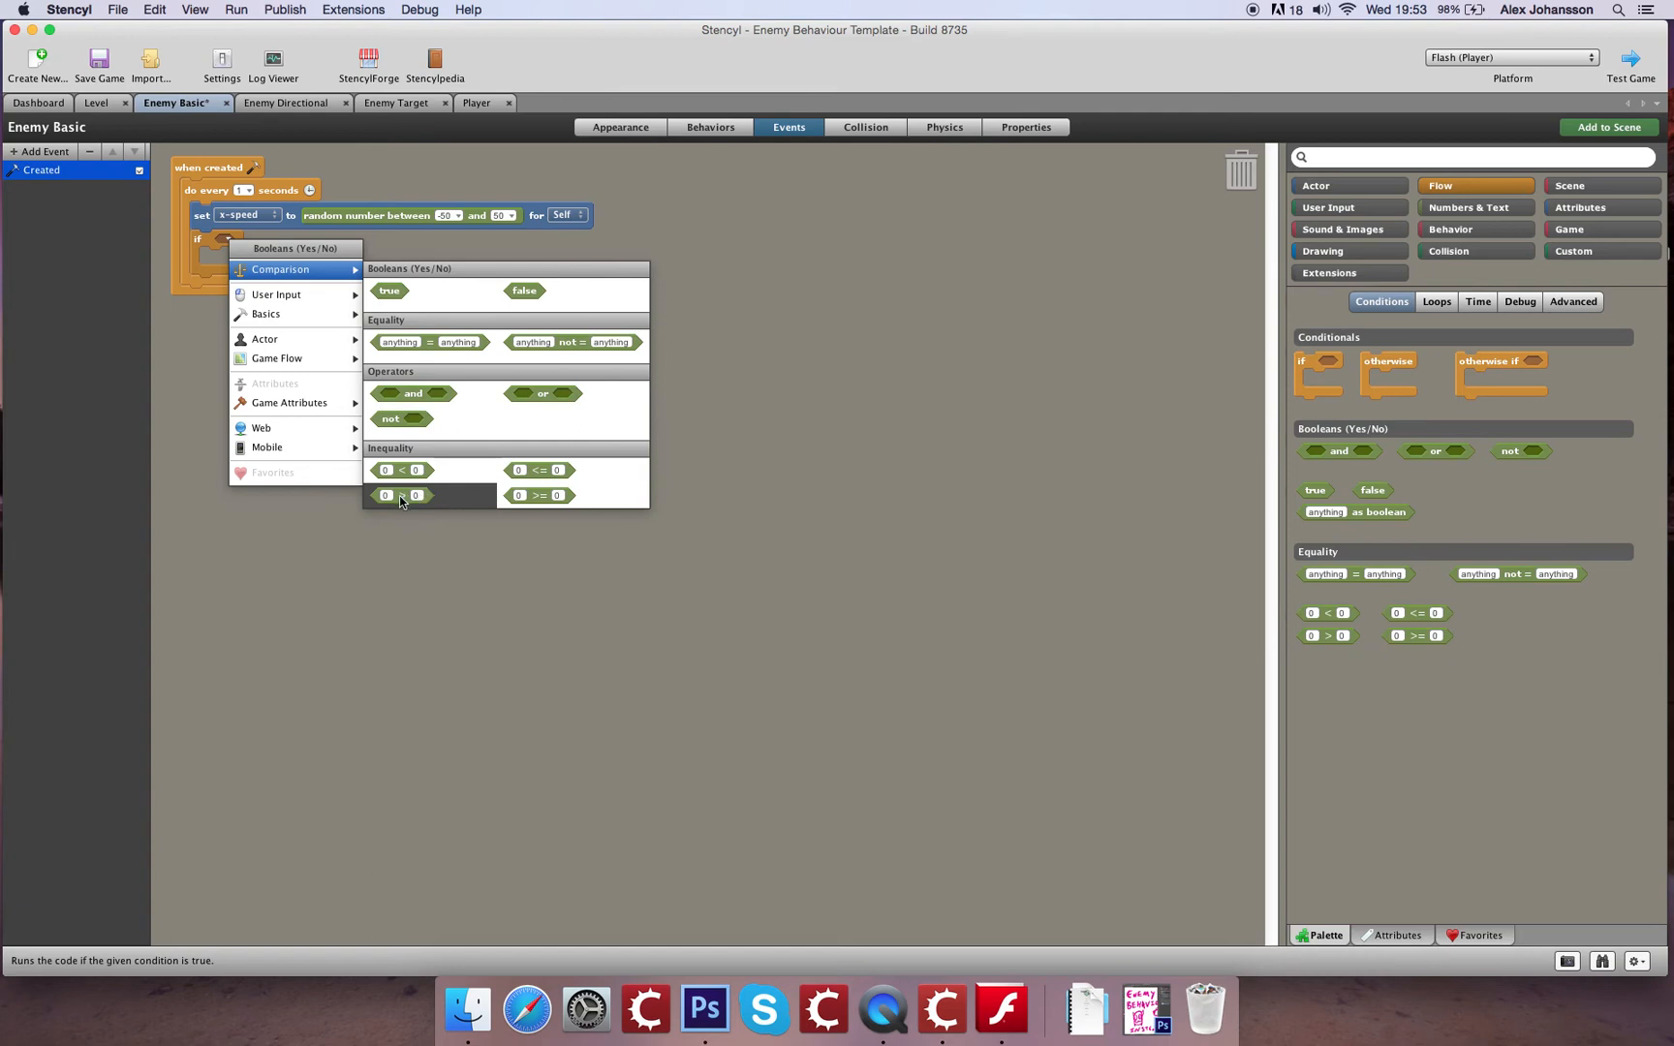
left_click(399, 496)
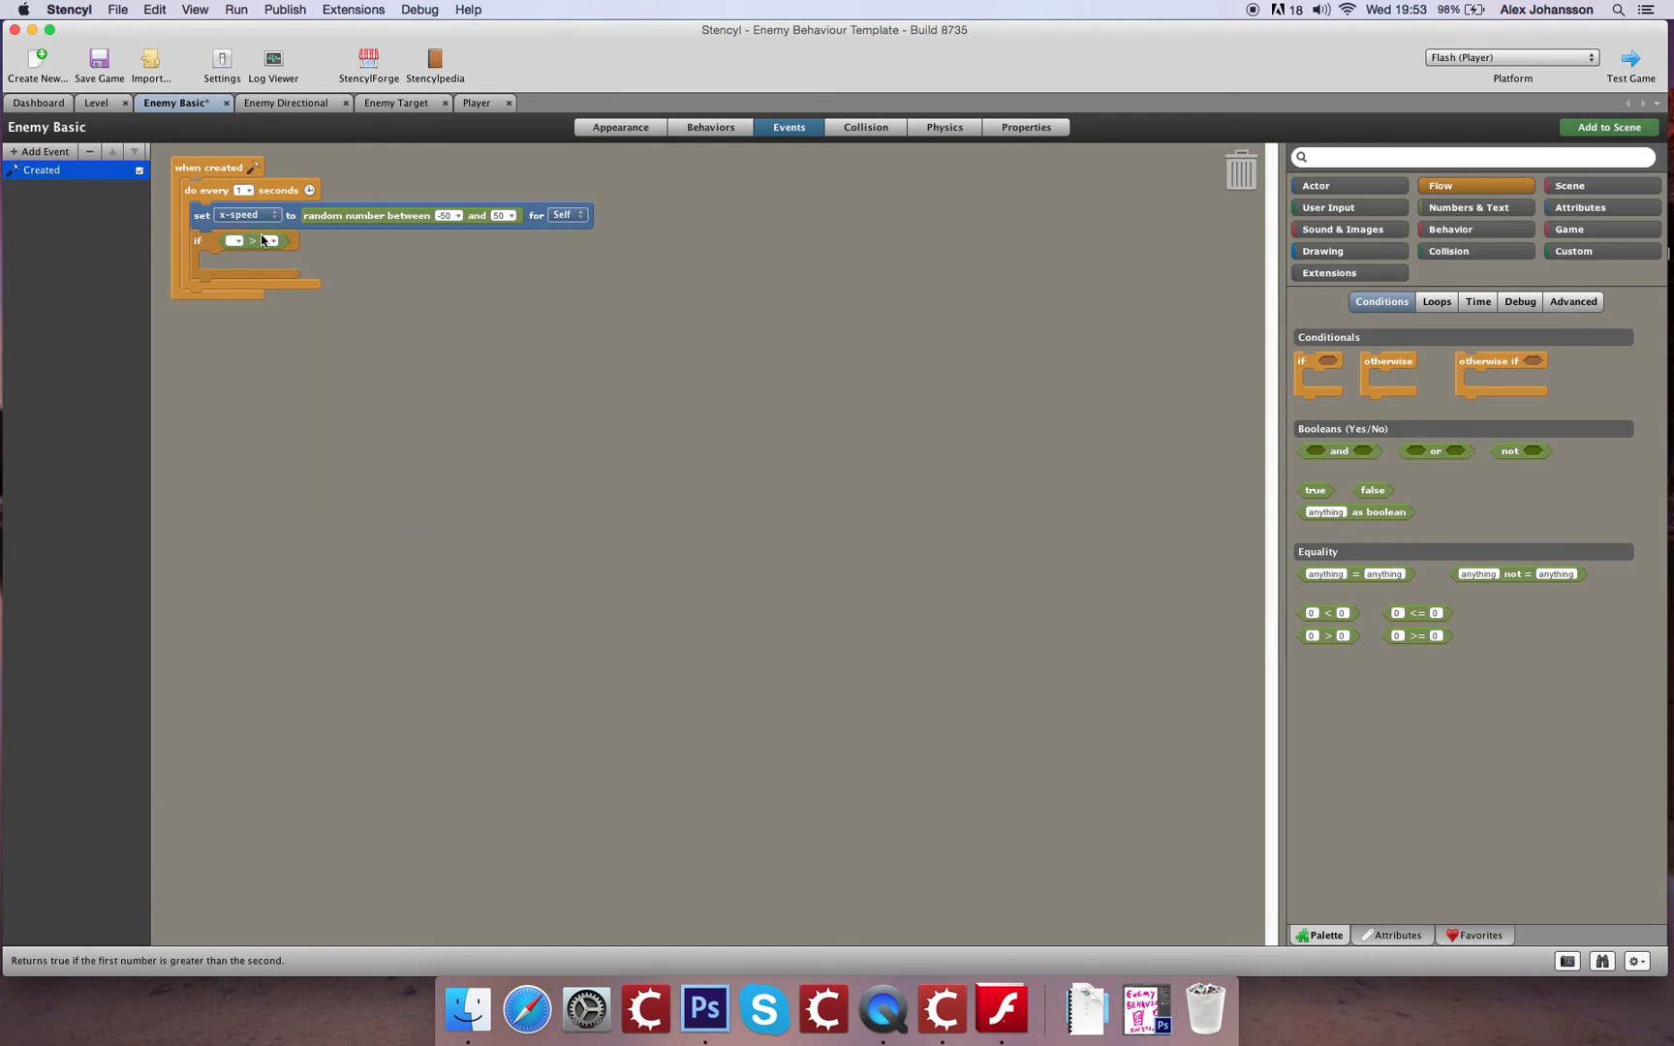
mouse_move(1258, 406)
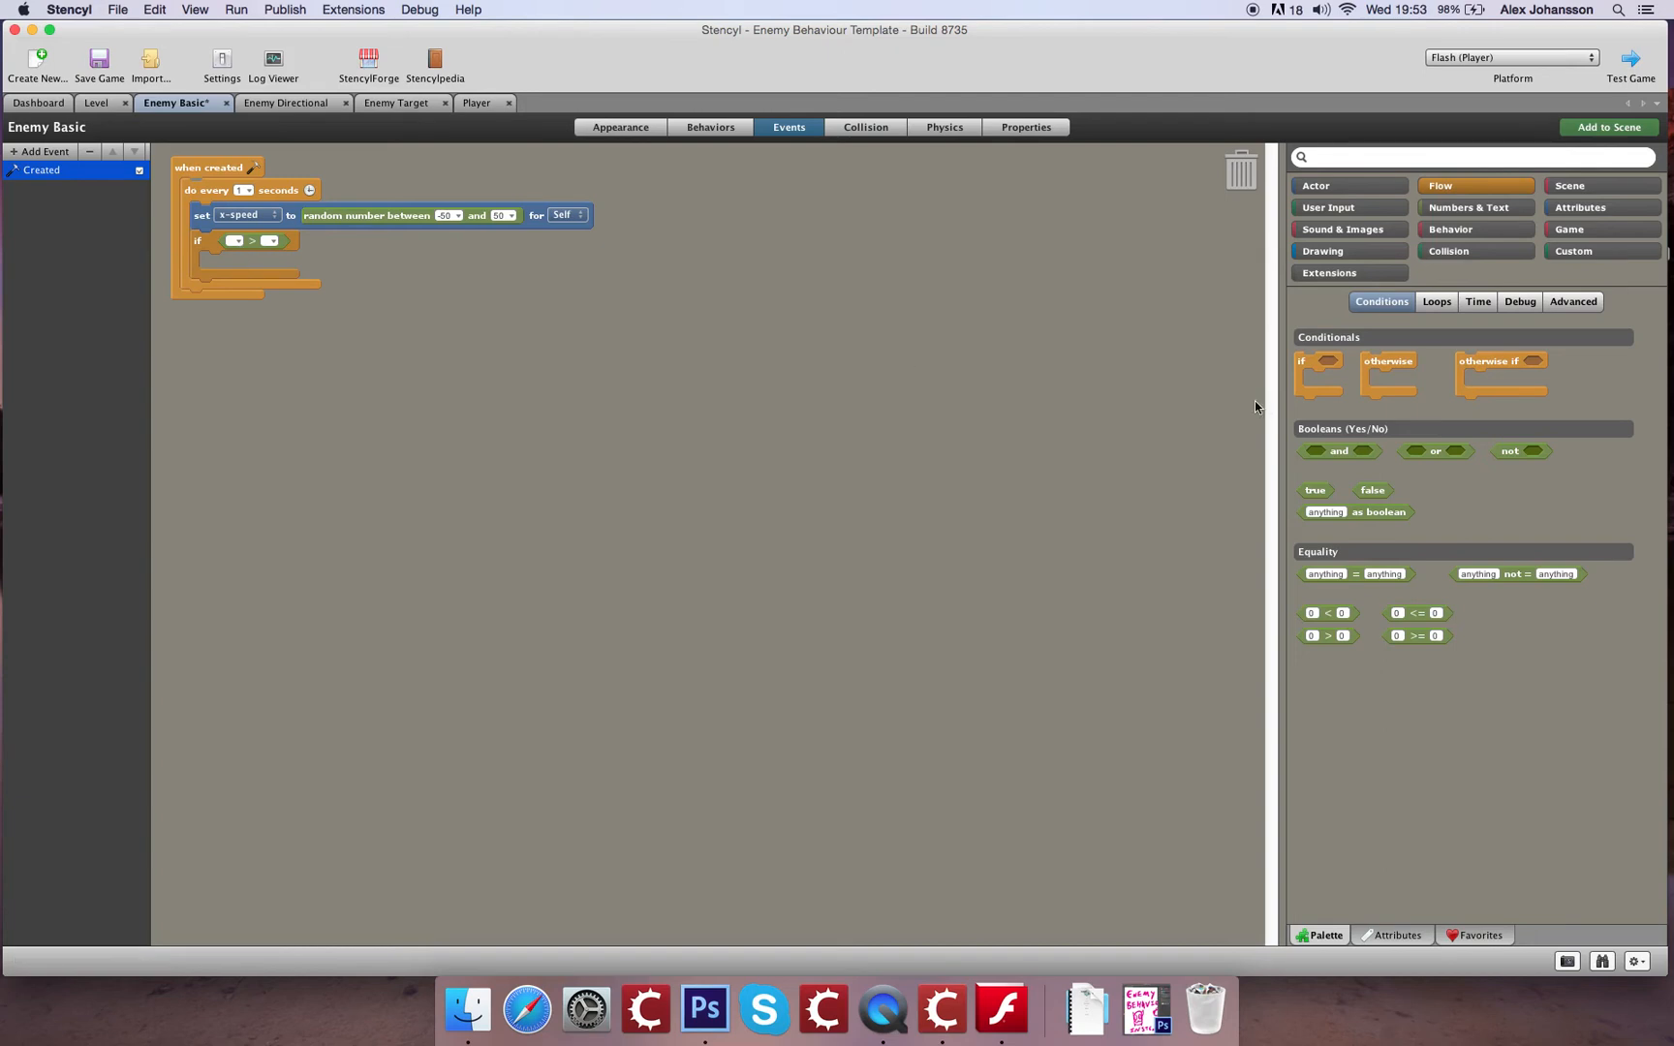
mouse_move(1358, 201)
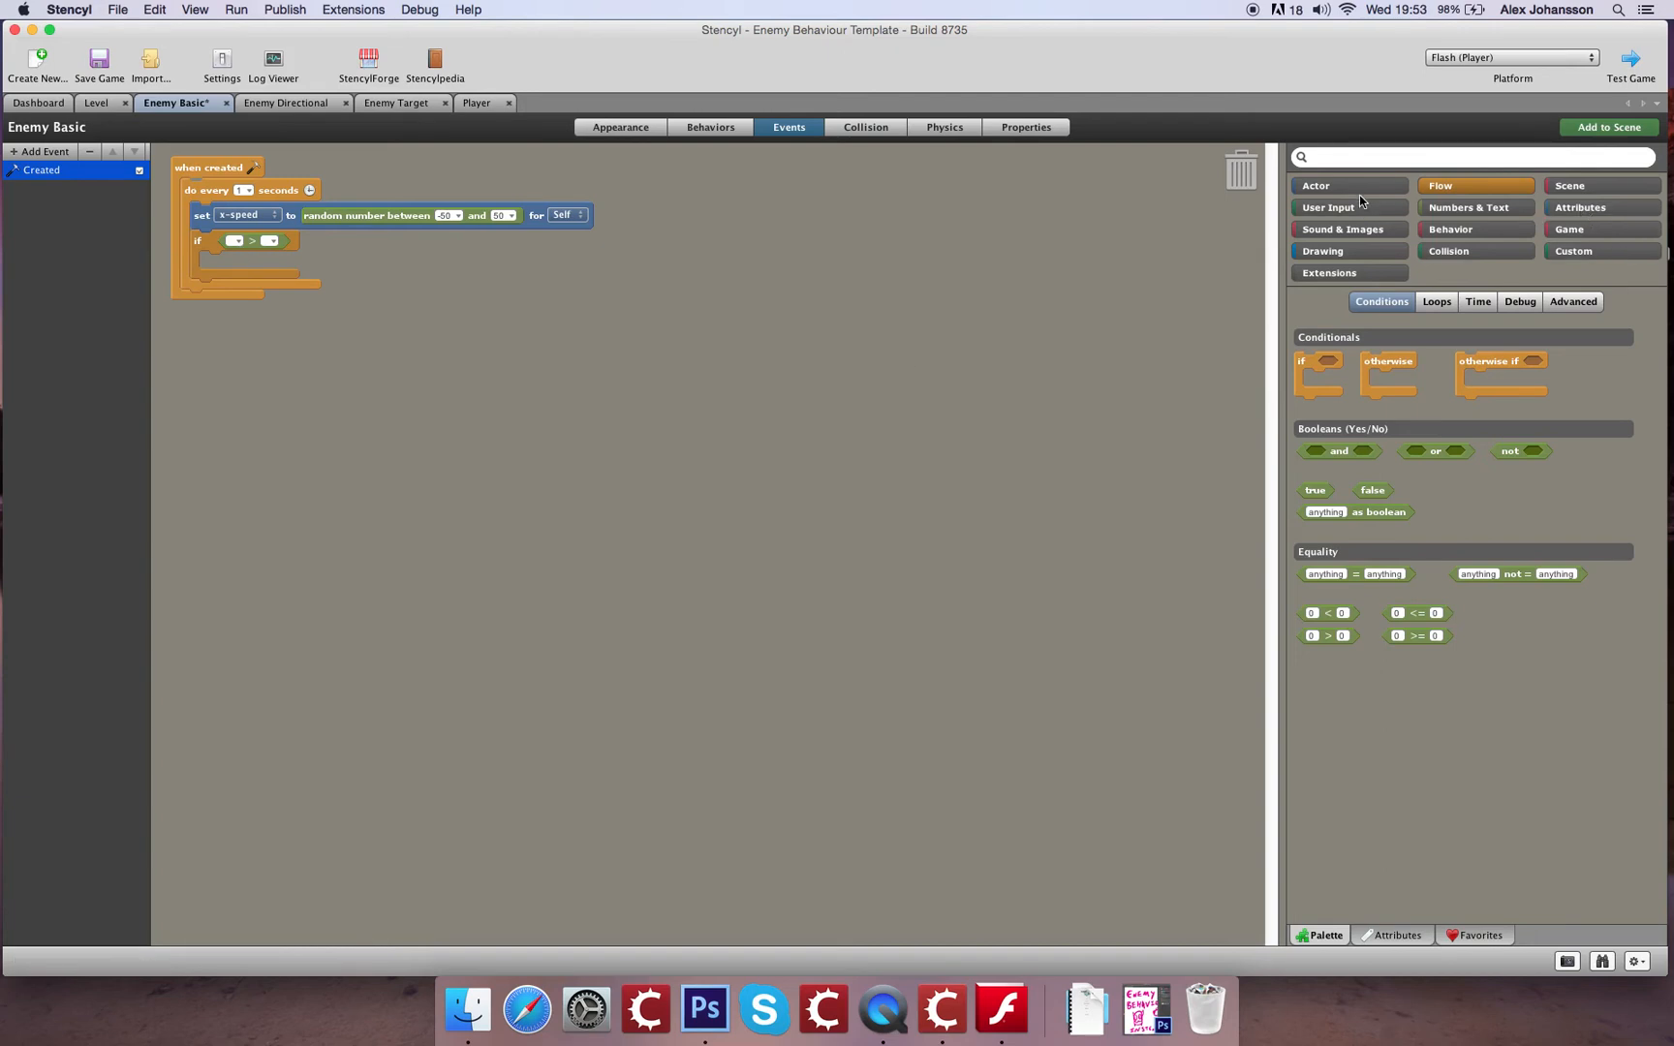
left_click(1315, 184)
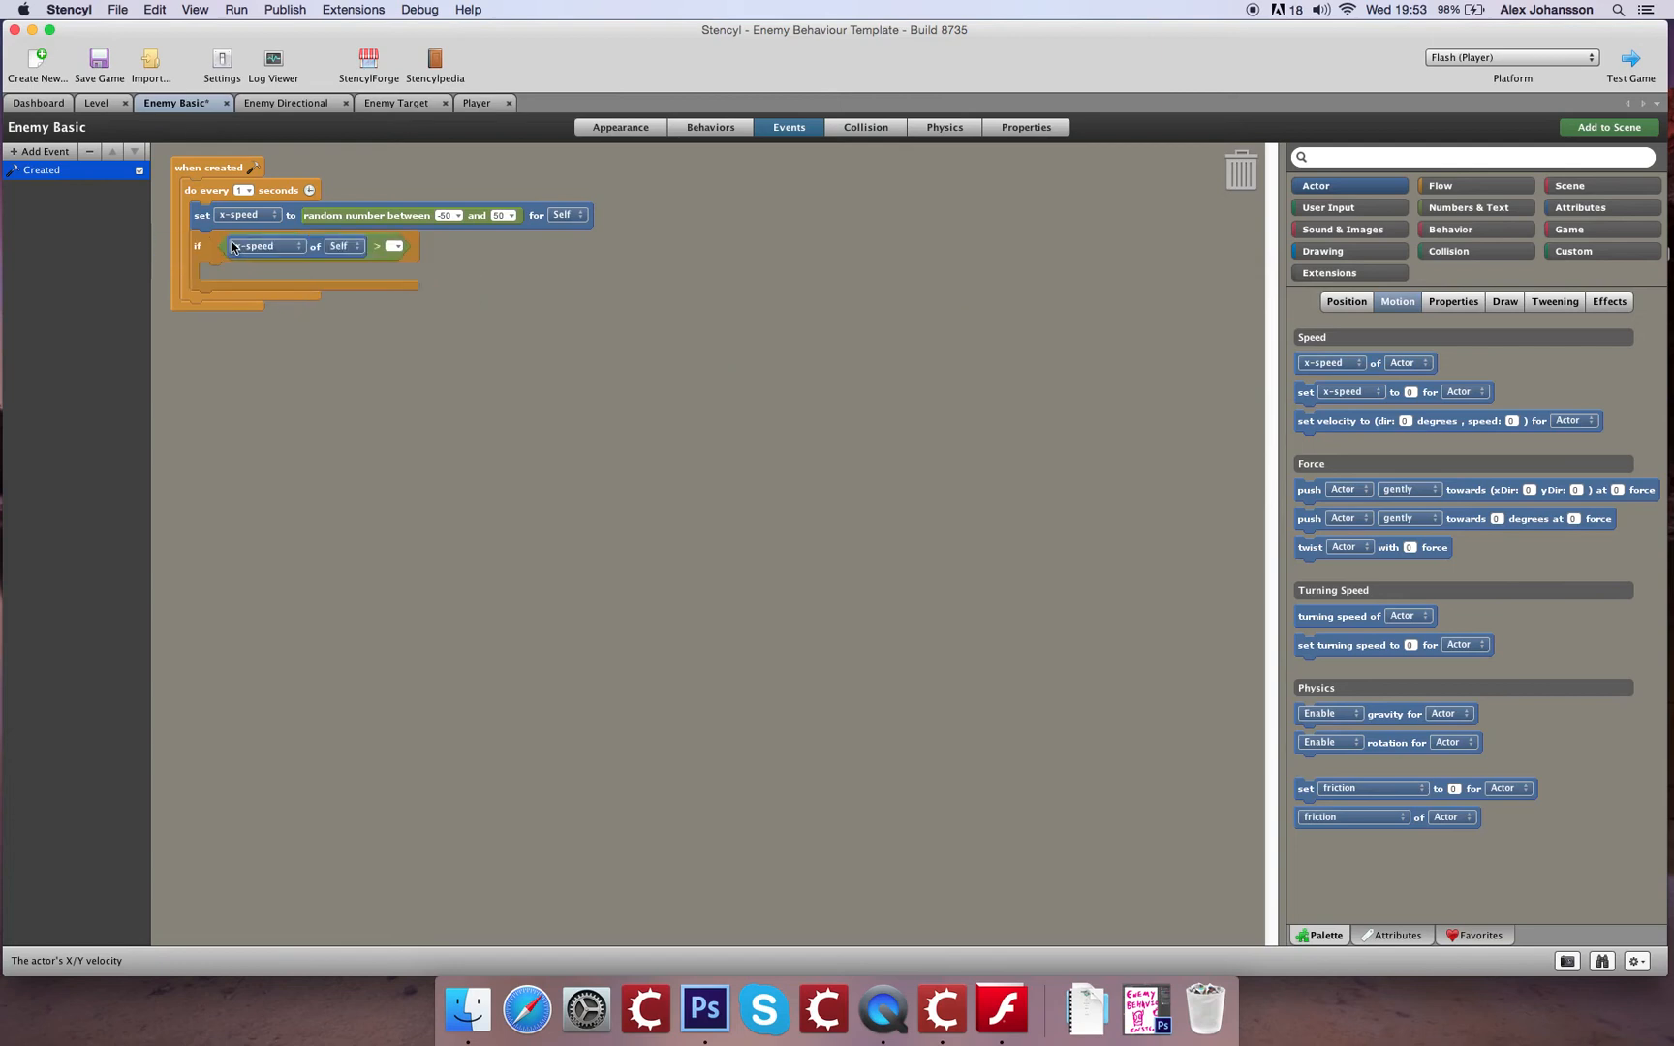
mouse_move(368, 215)
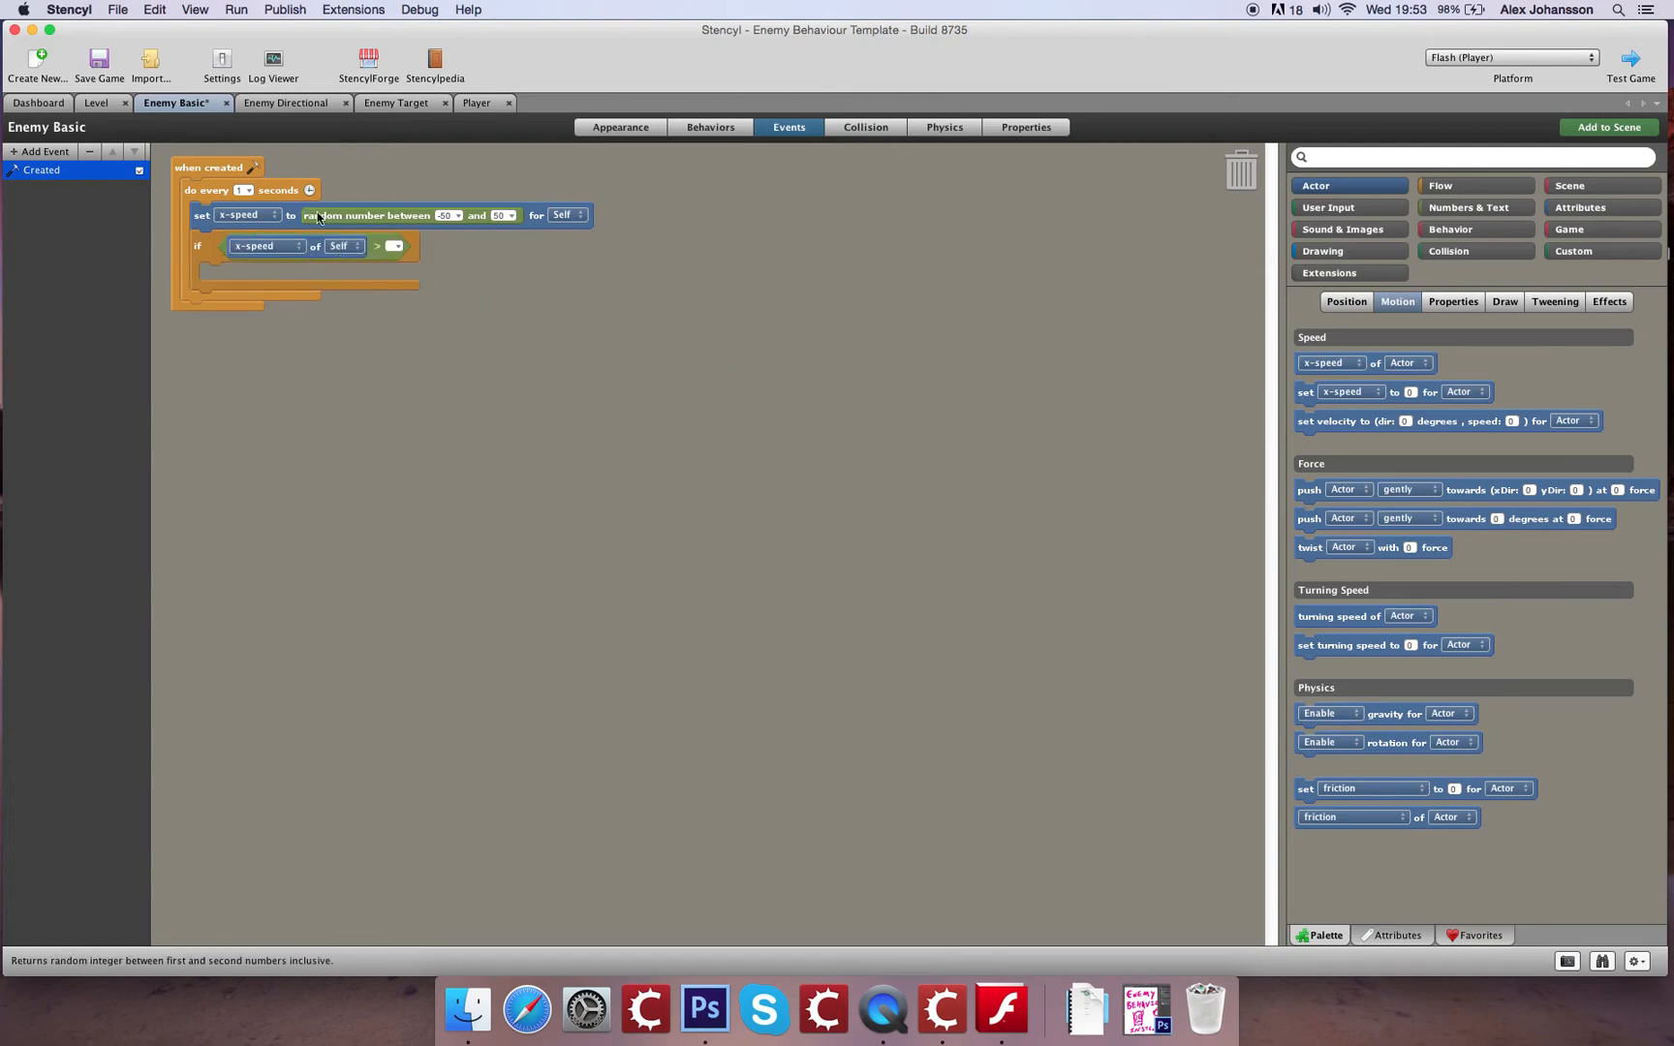
mouse_move(403, 273)
type("0")
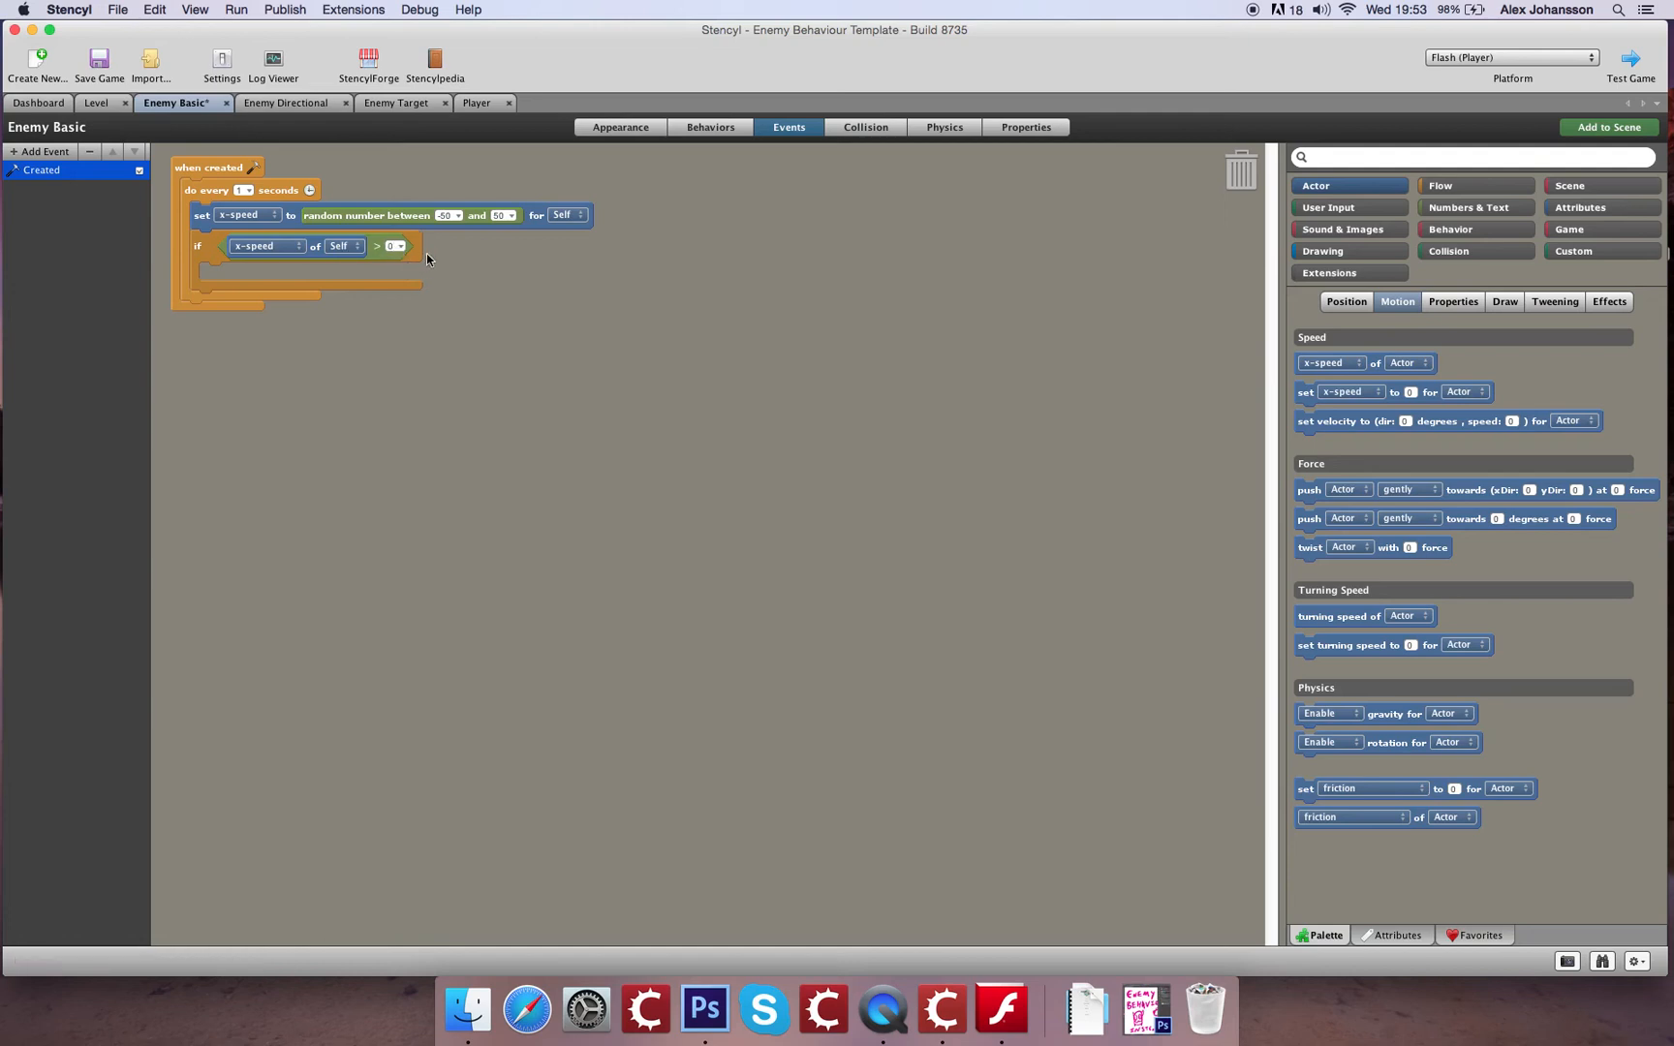
mouse_move(244, 215)
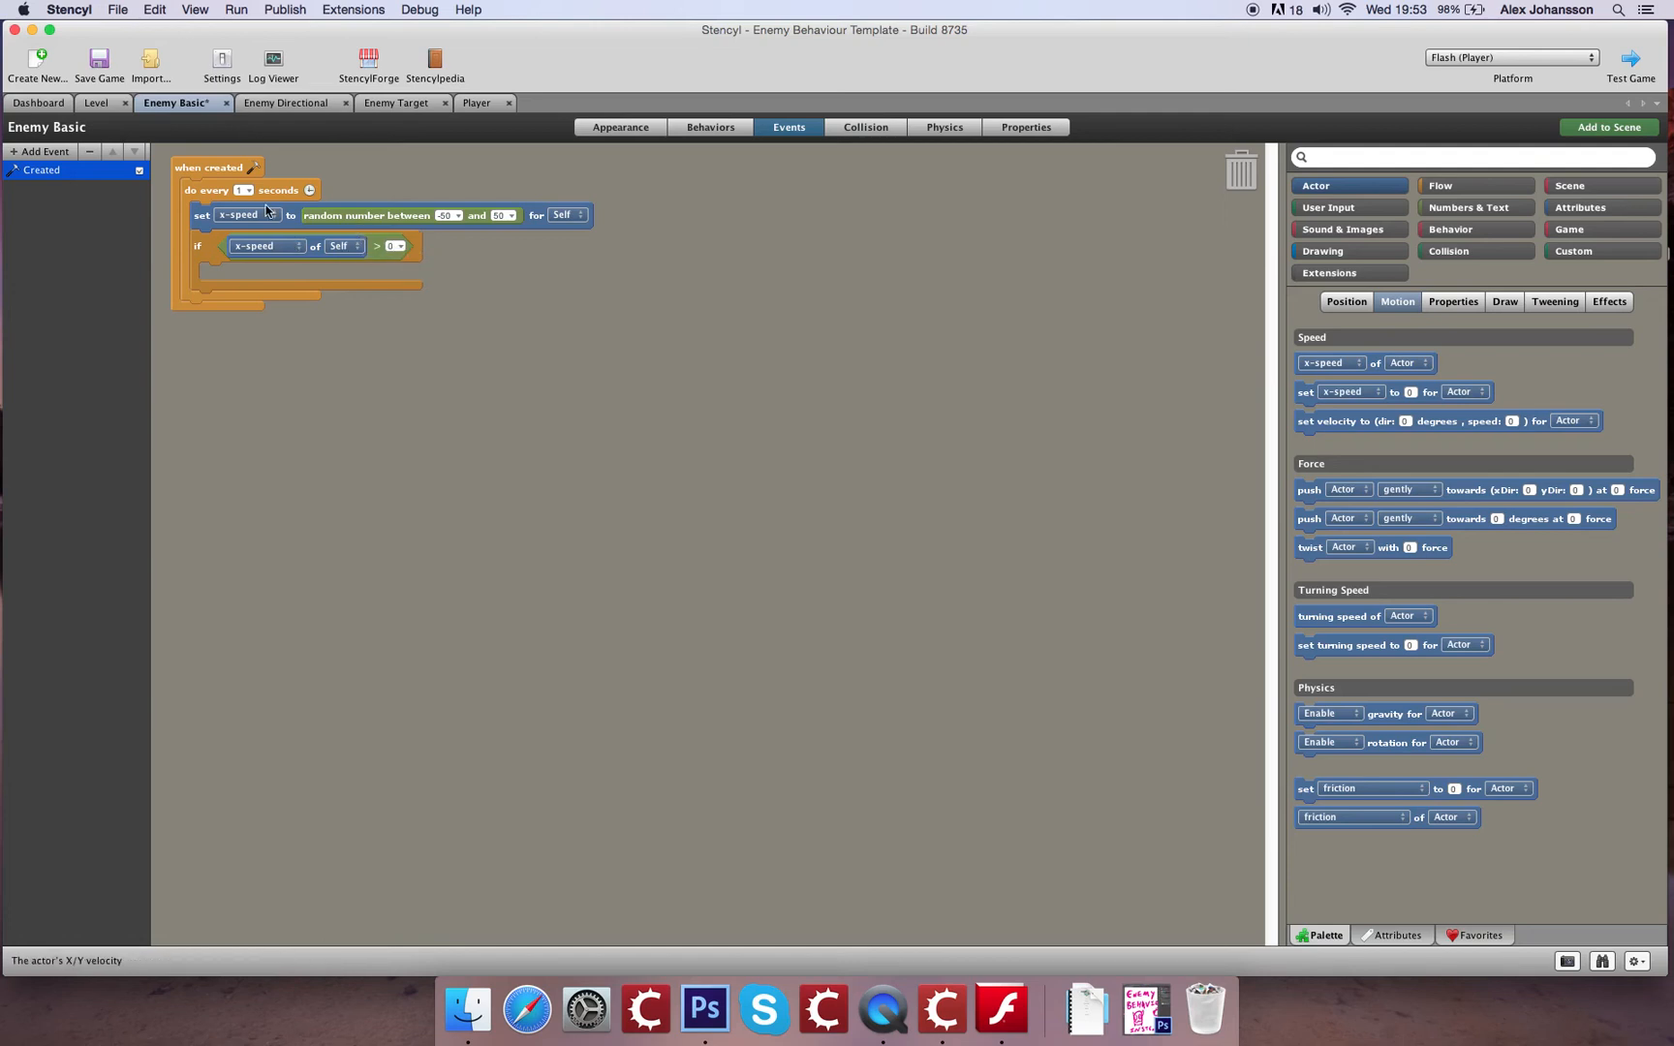
mouse_move(374, 217)
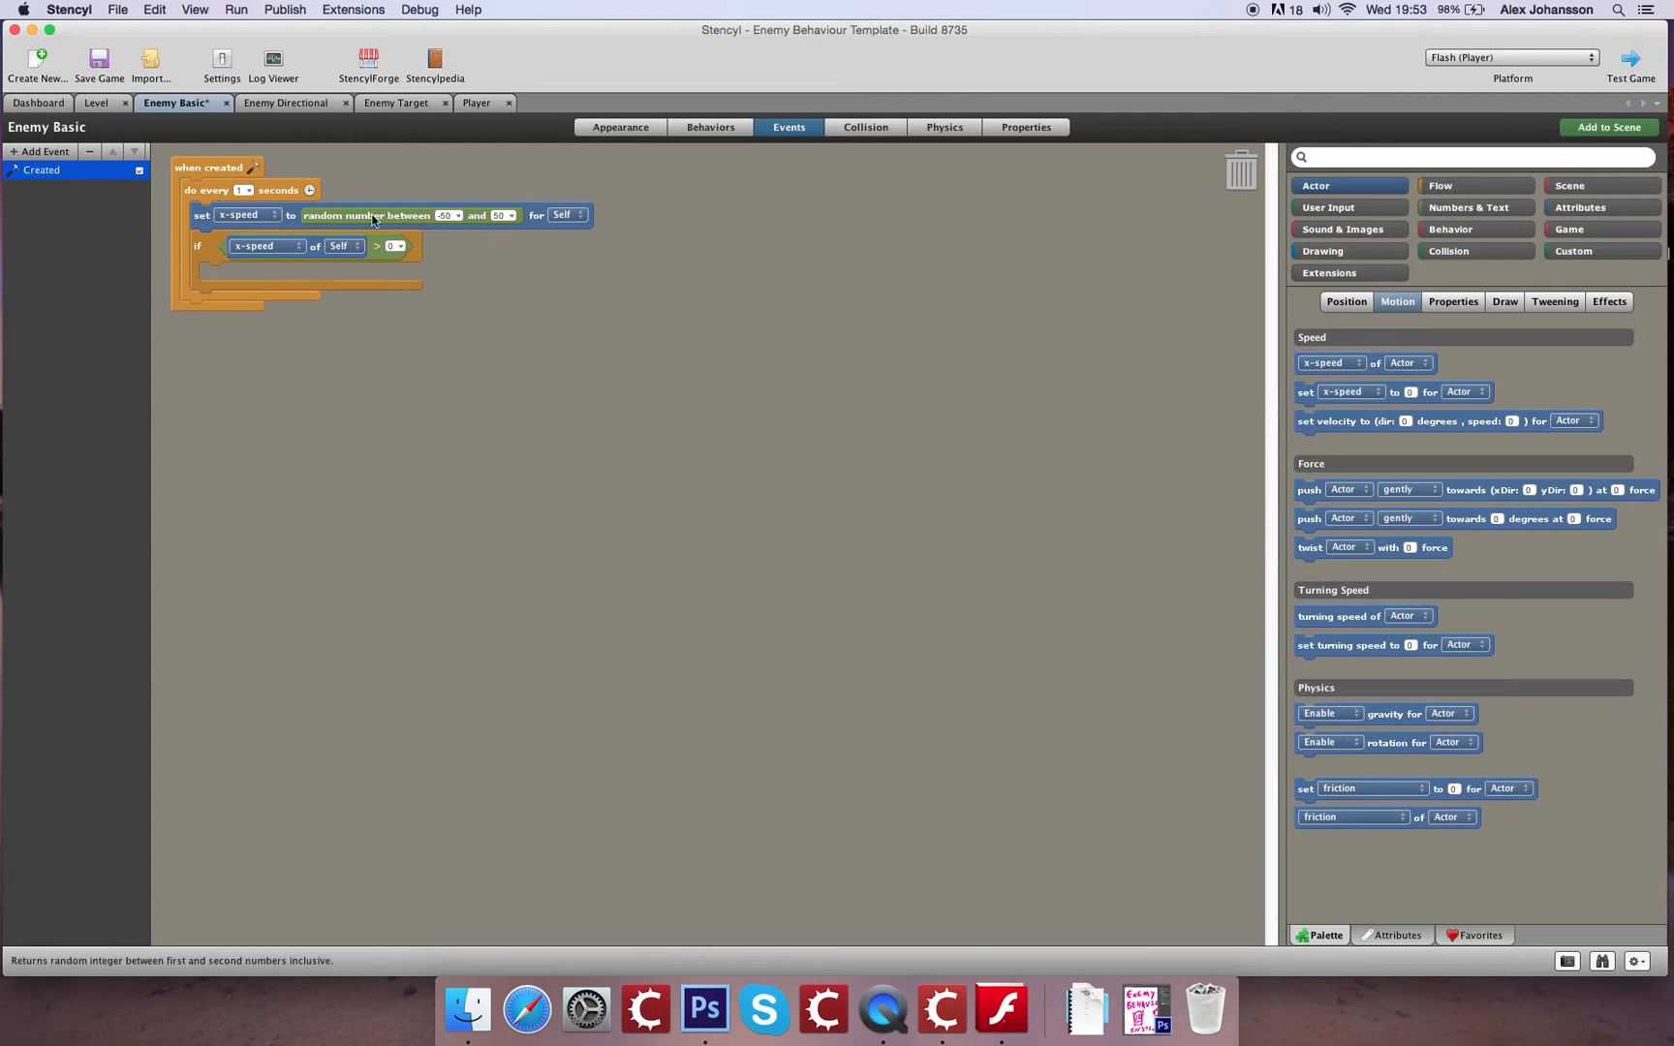
mouse_move(610, 153)
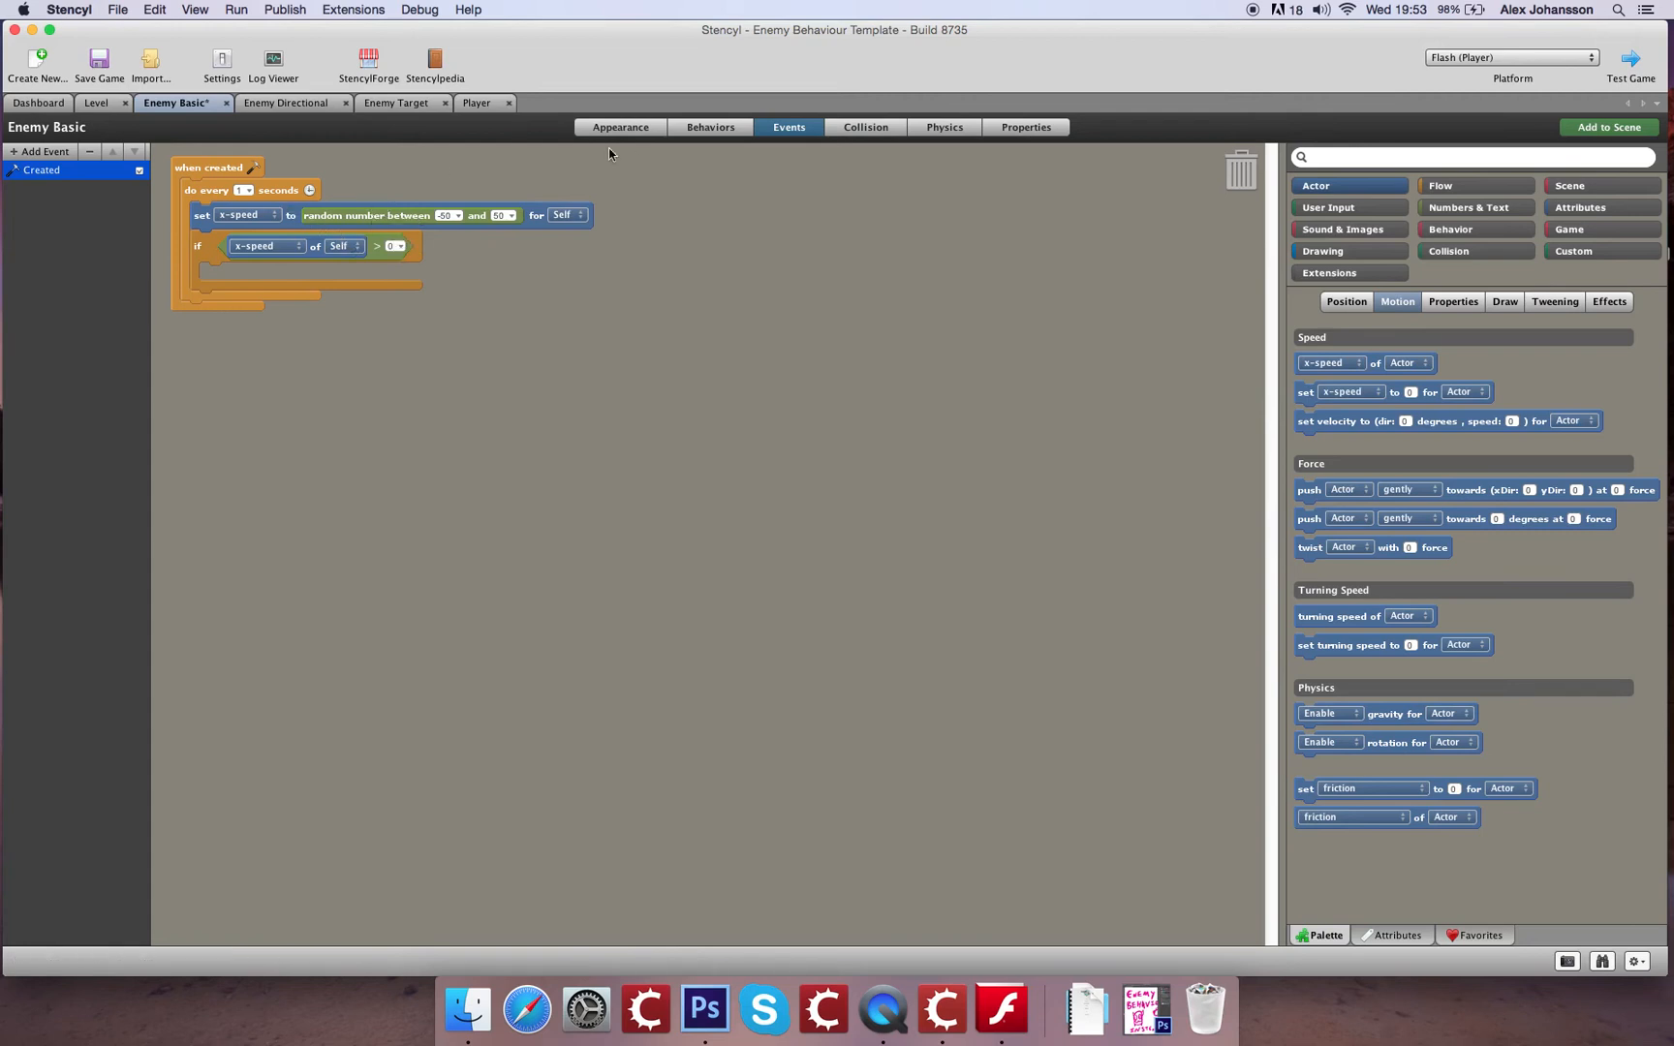
Check the Idle and Walking animations, then find the 'grow Self to w/h' block by searching 'grow'
left_click(620, 128)
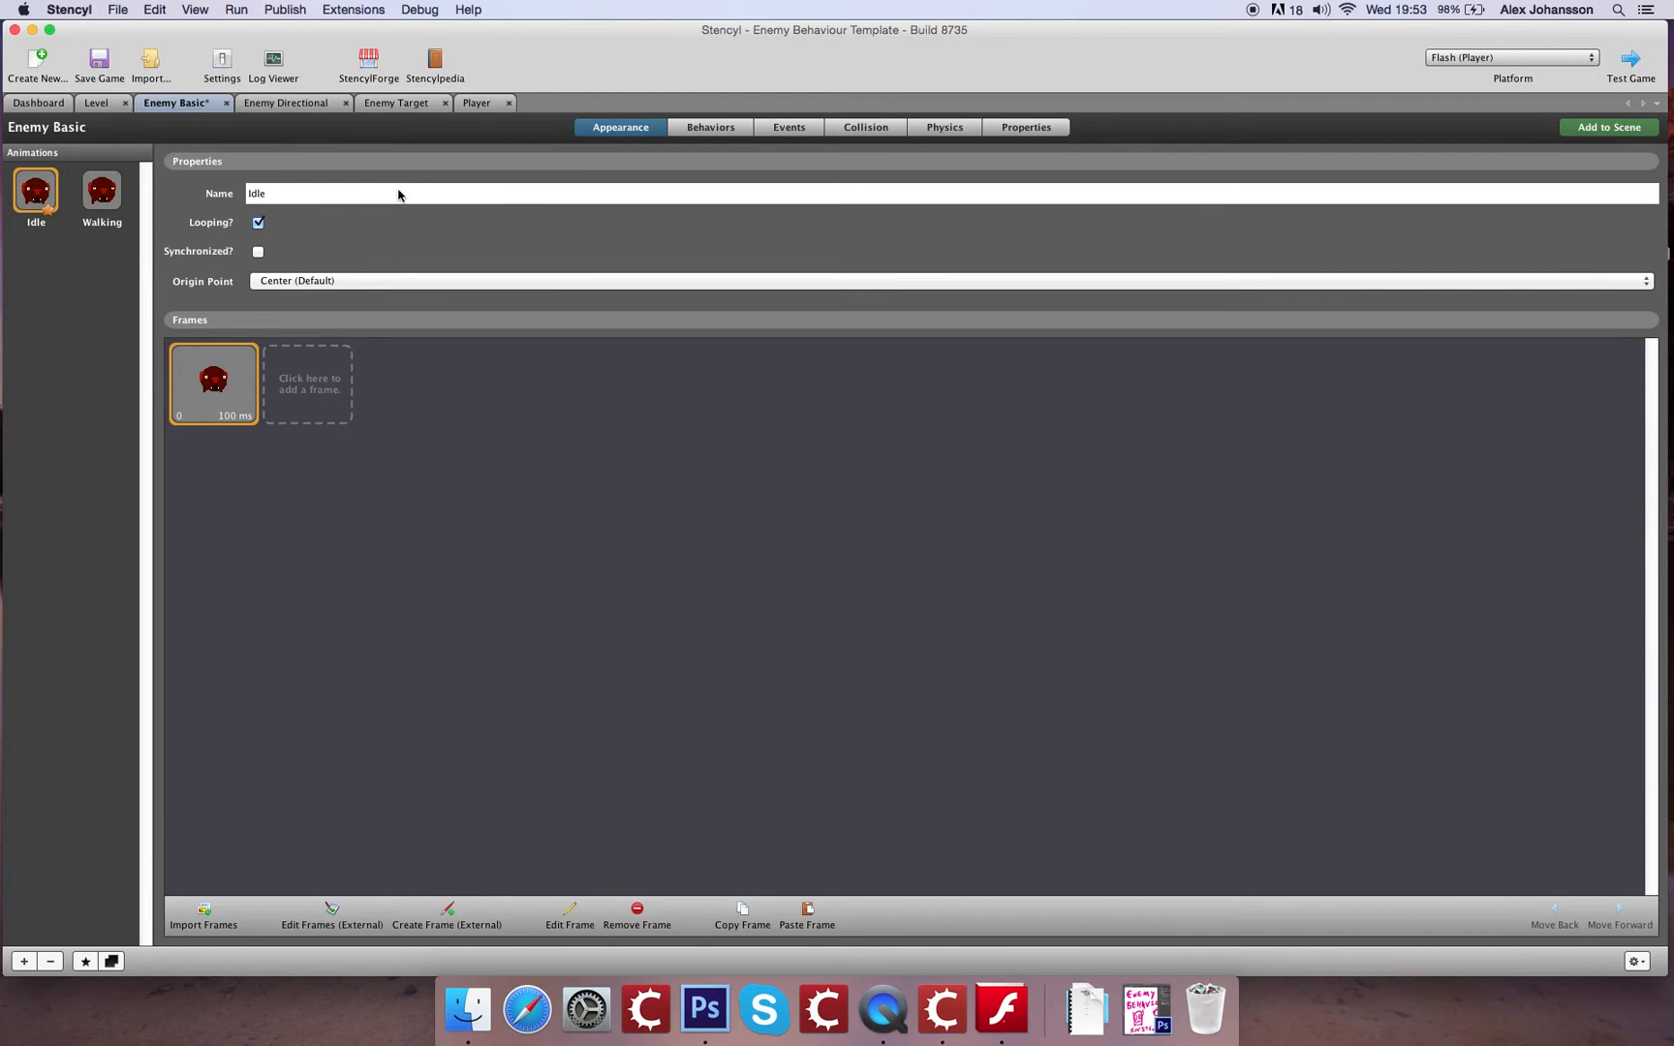
left_click(788, 128)
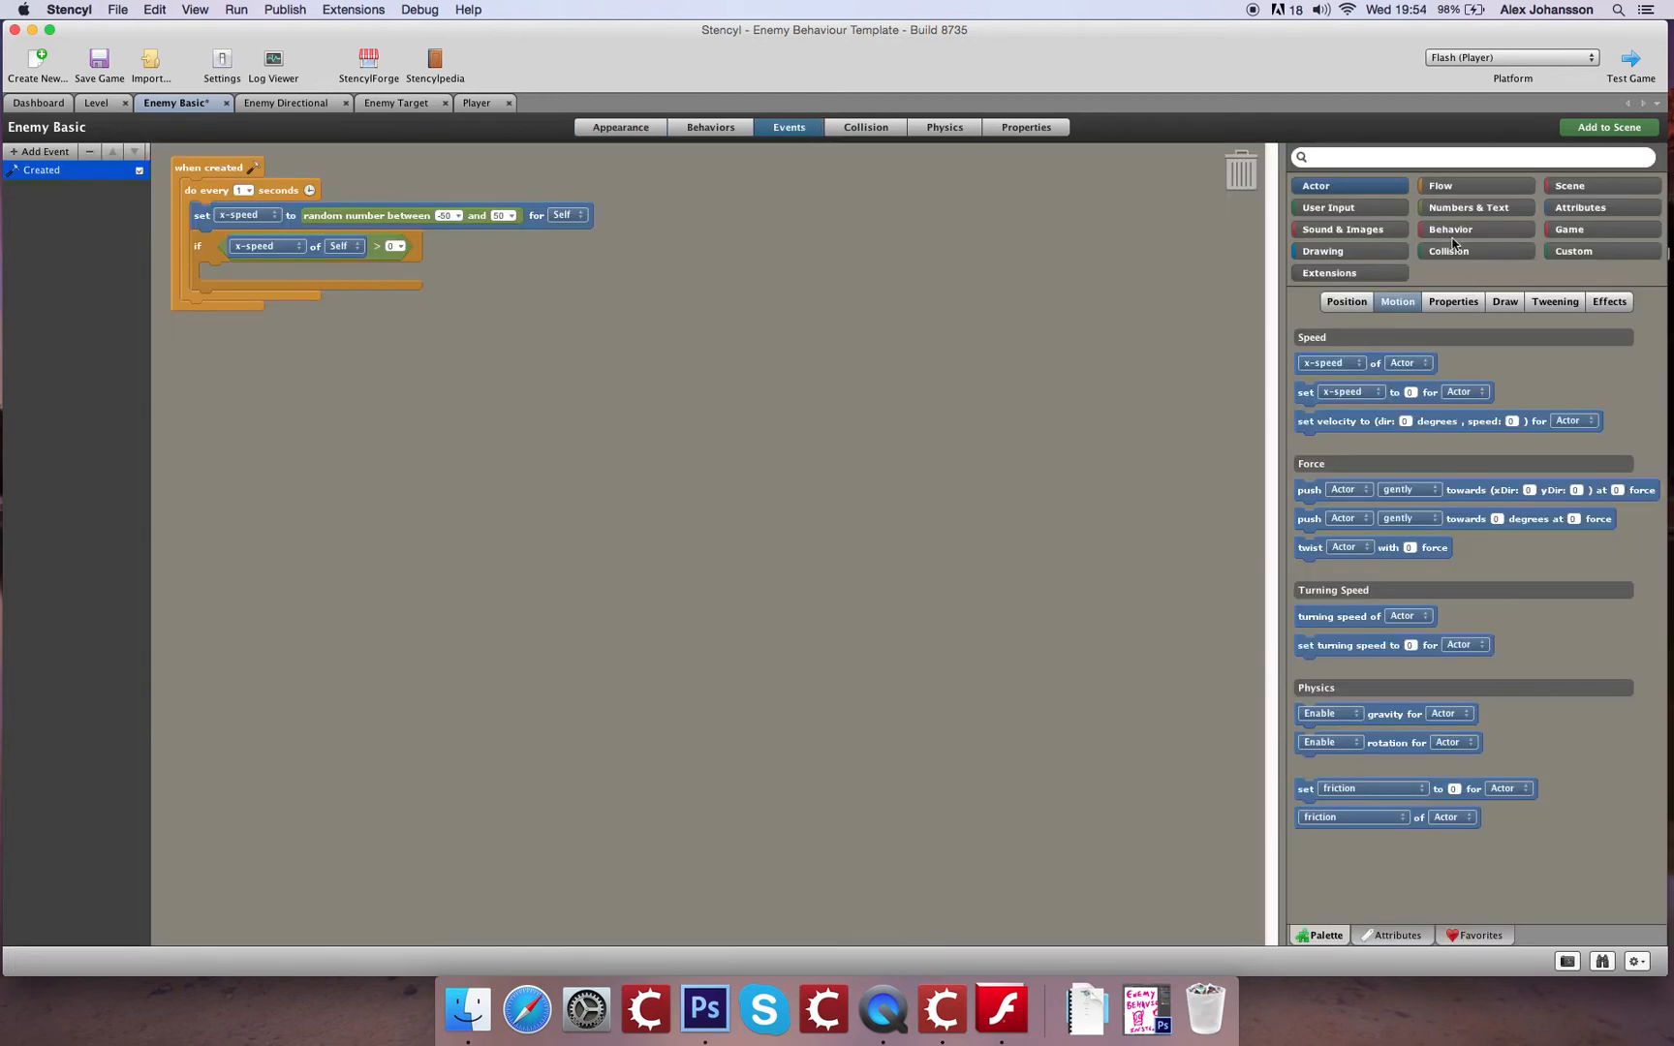
type("scal")
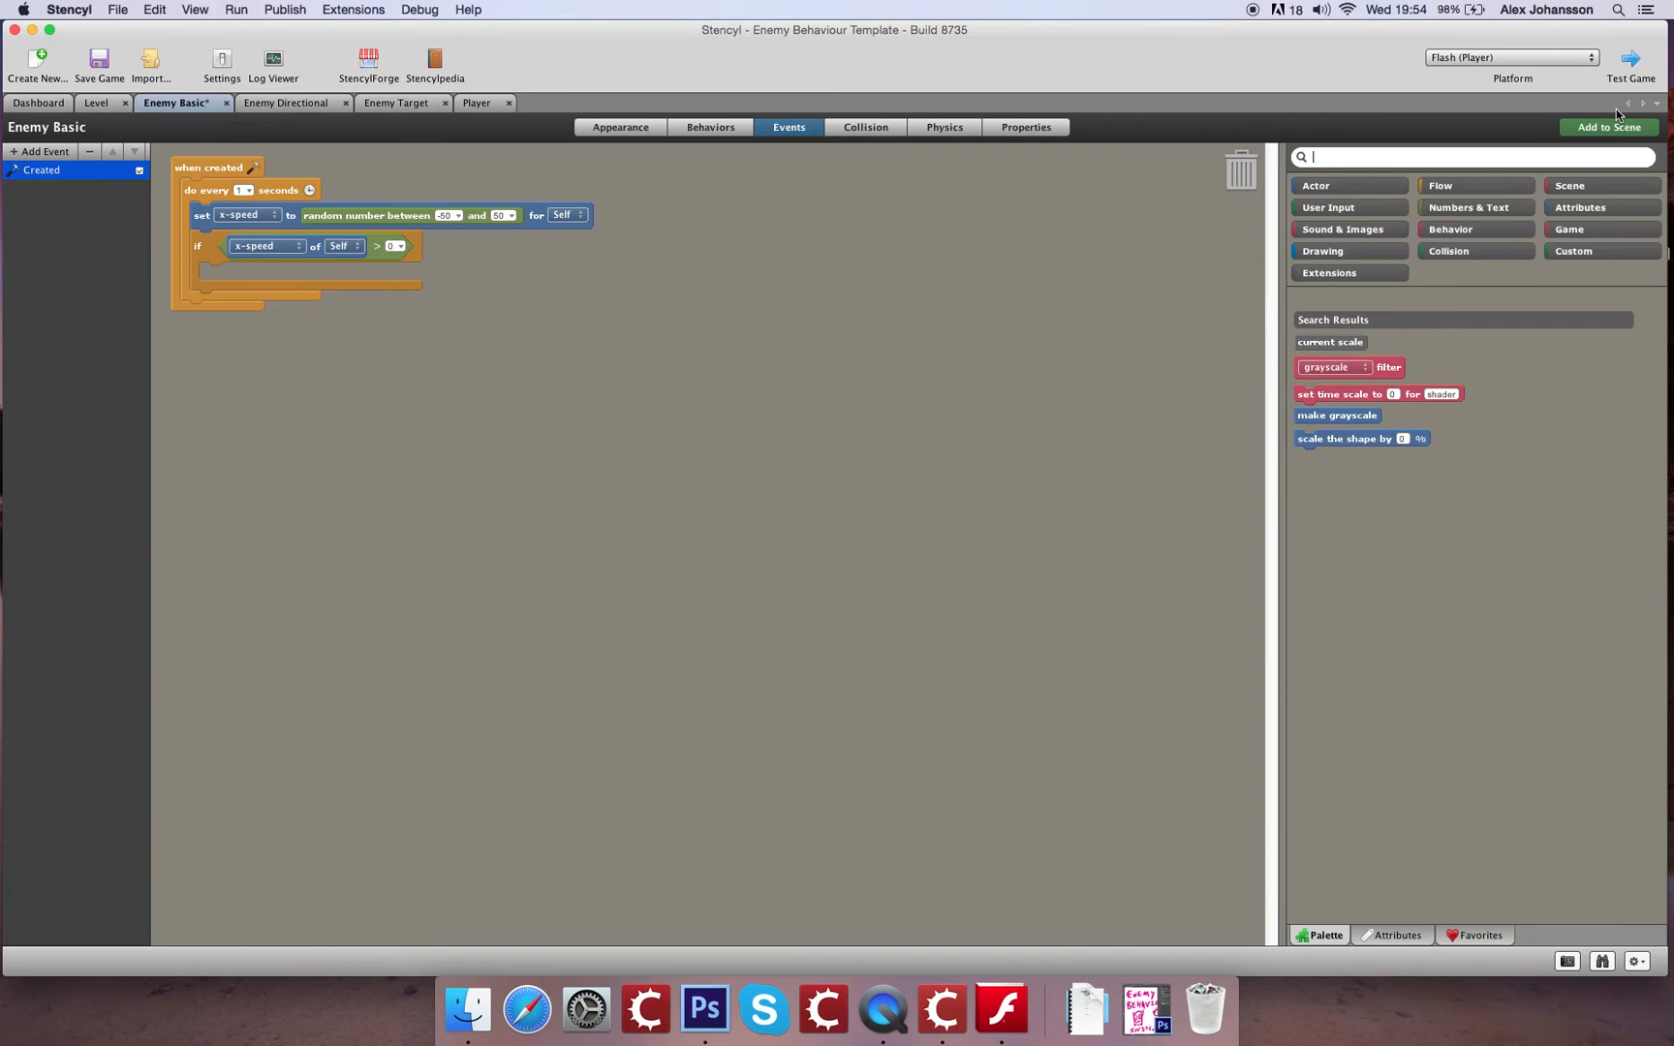
type("grow")
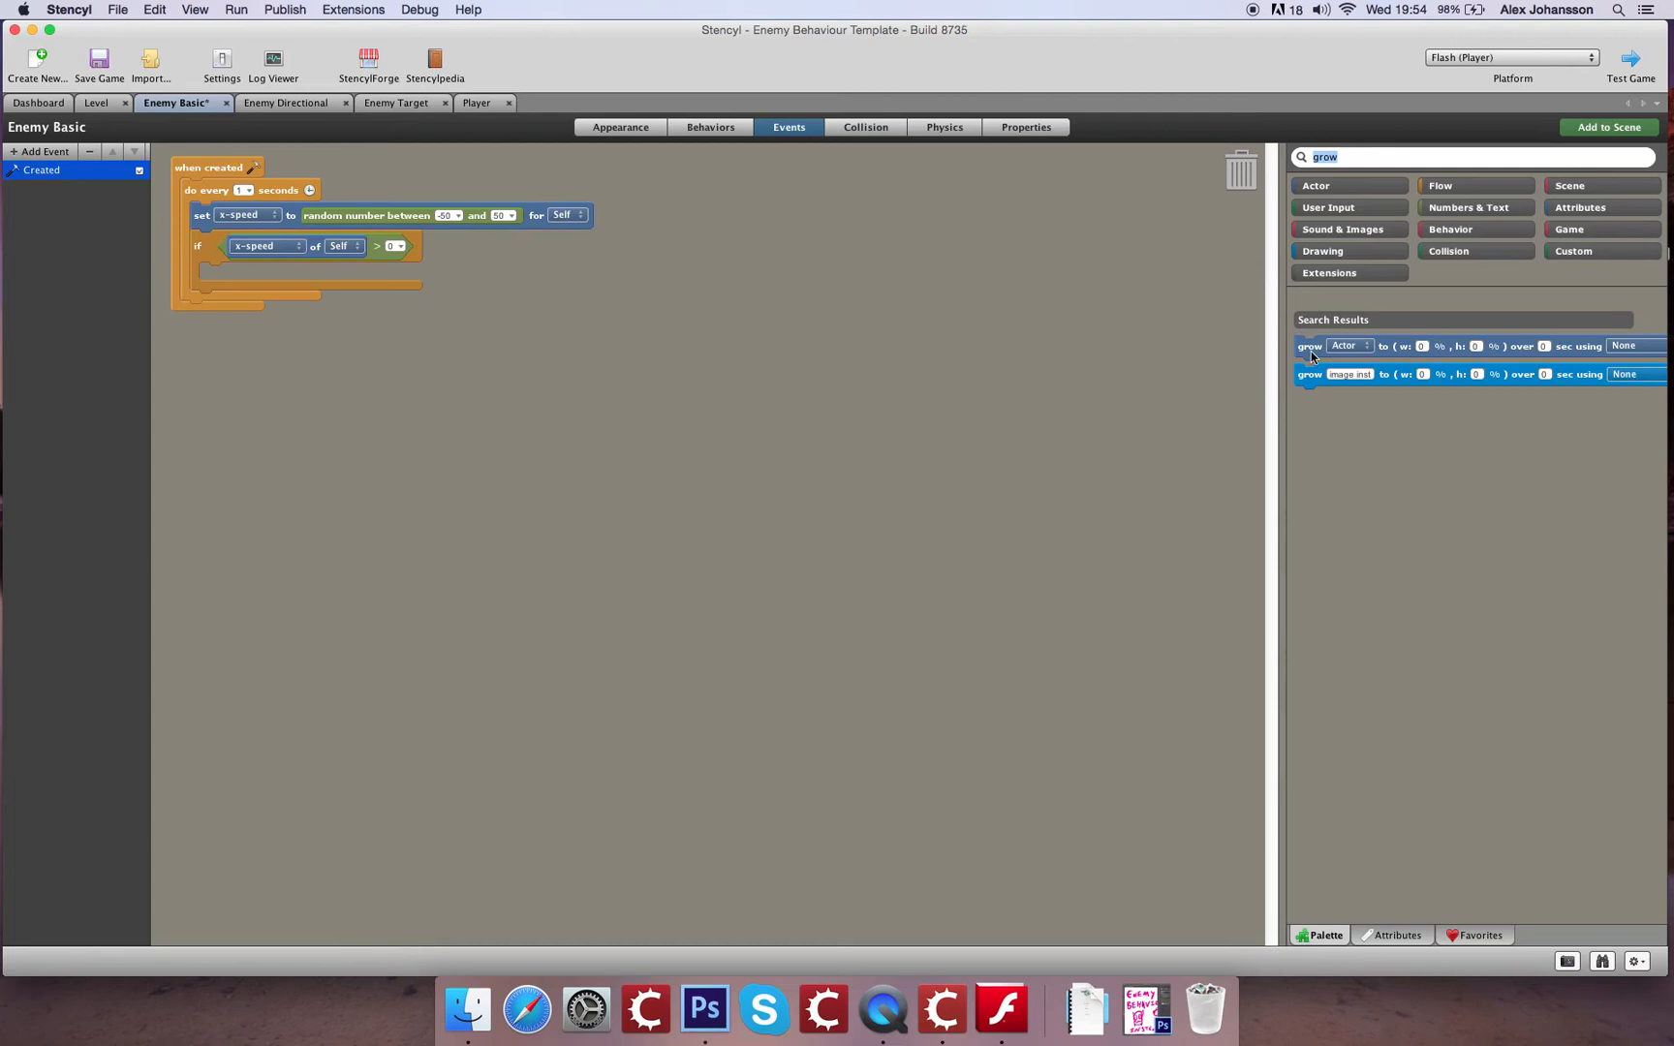
left_click(1315, 184)
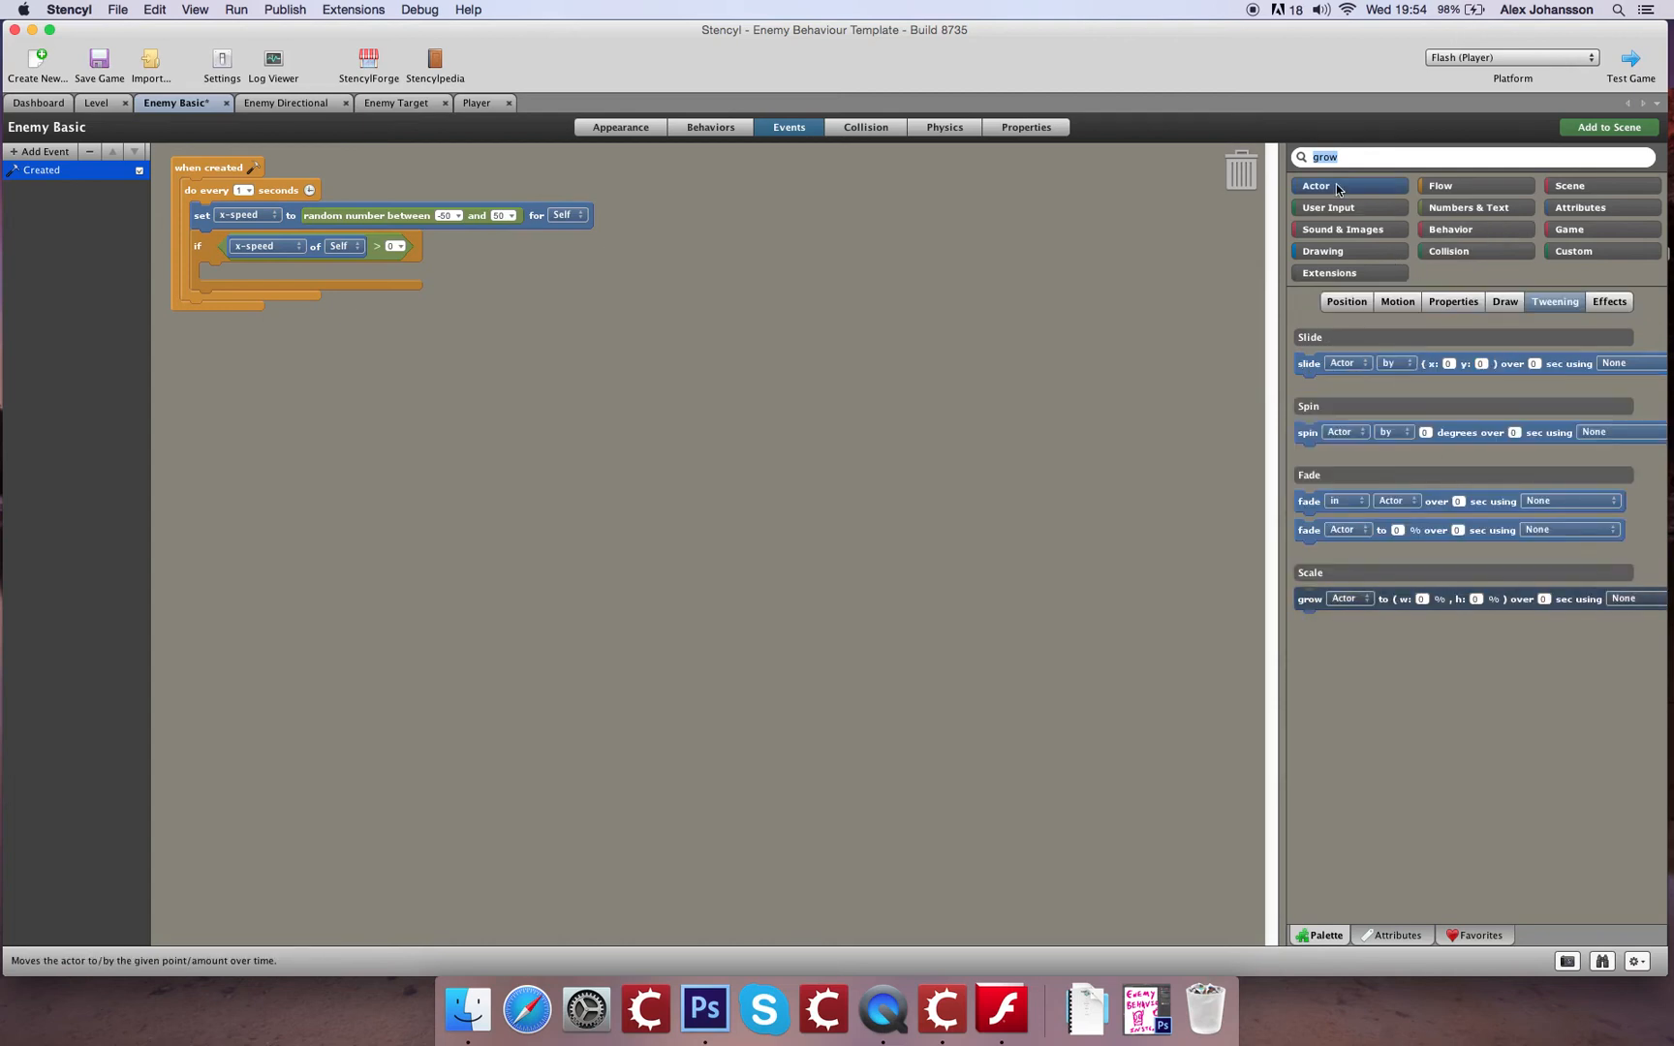
mouse_move(1404, 614)
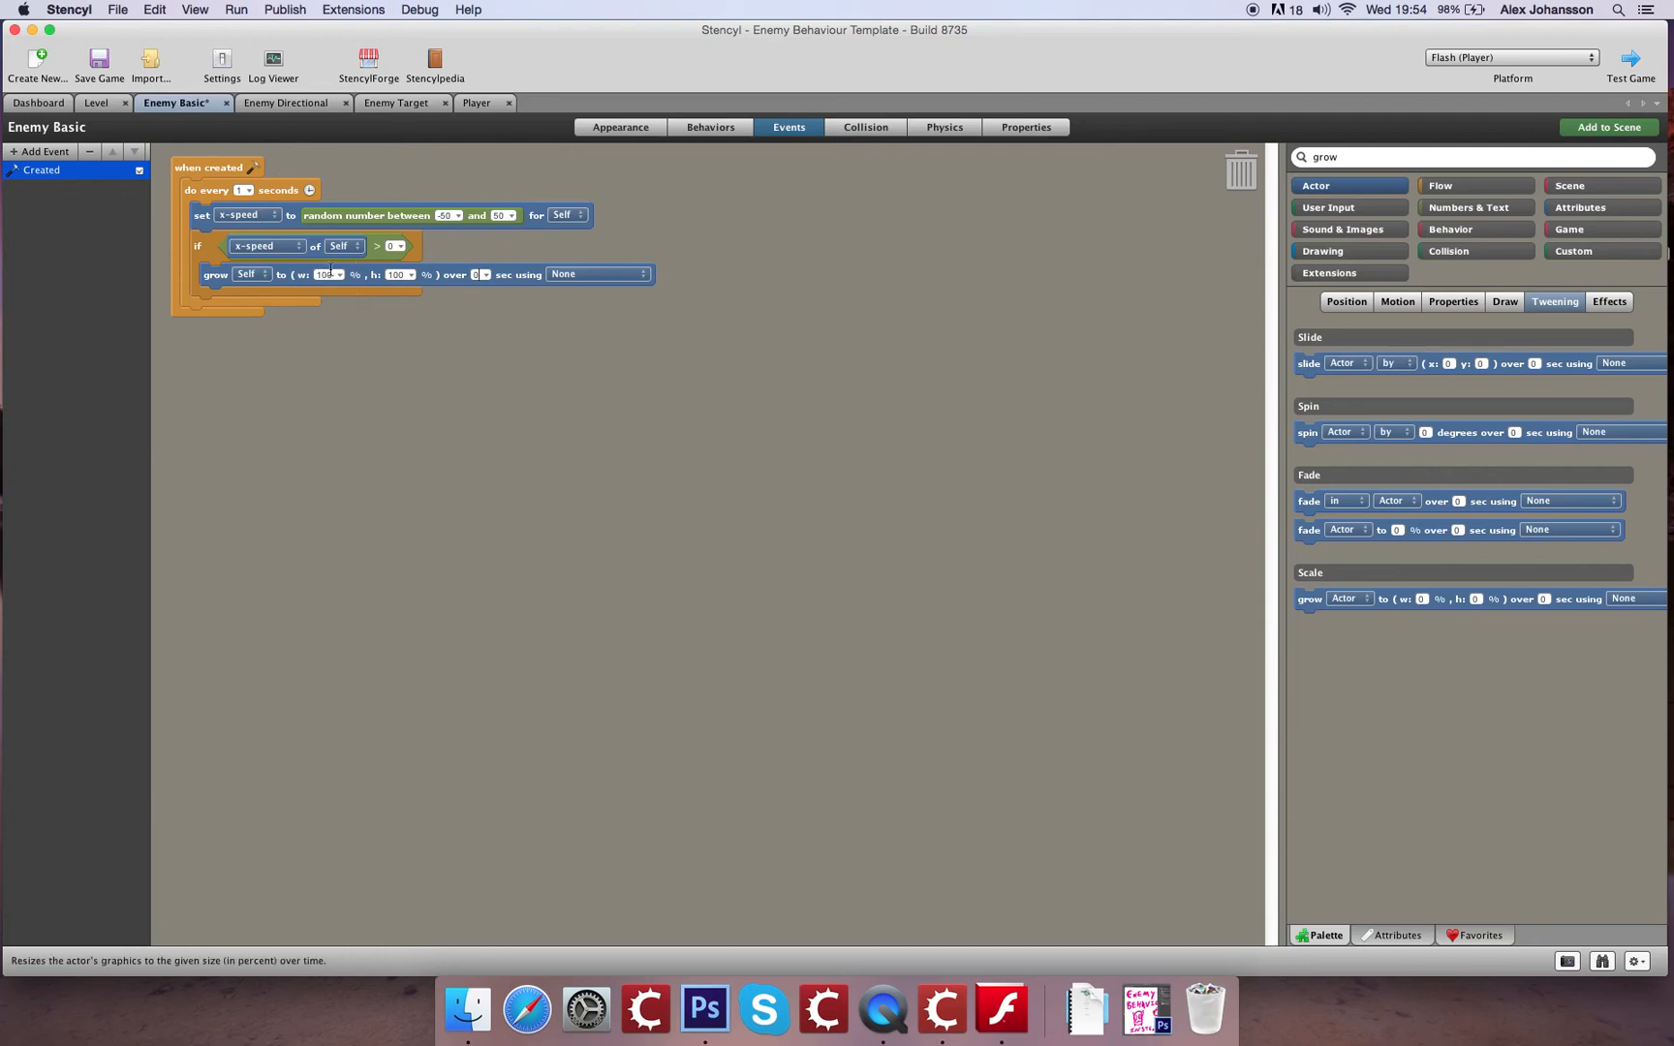
mouse_move(267, 246)
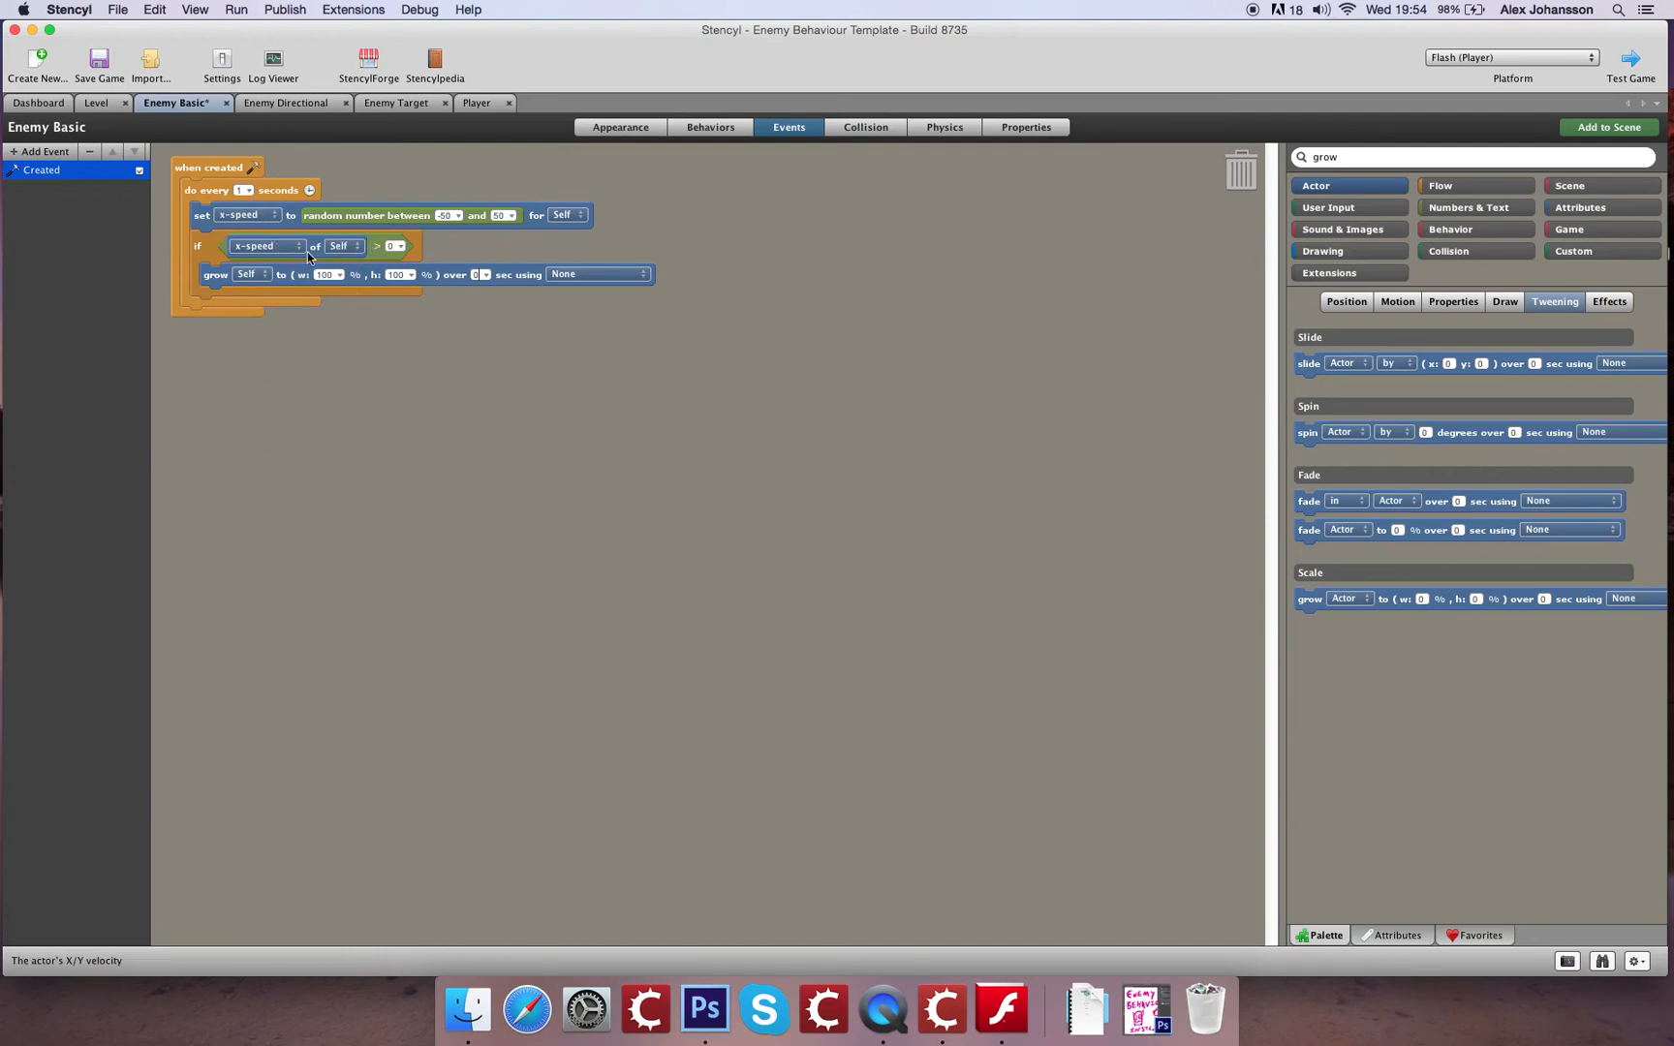
mouse_move(380, 246)
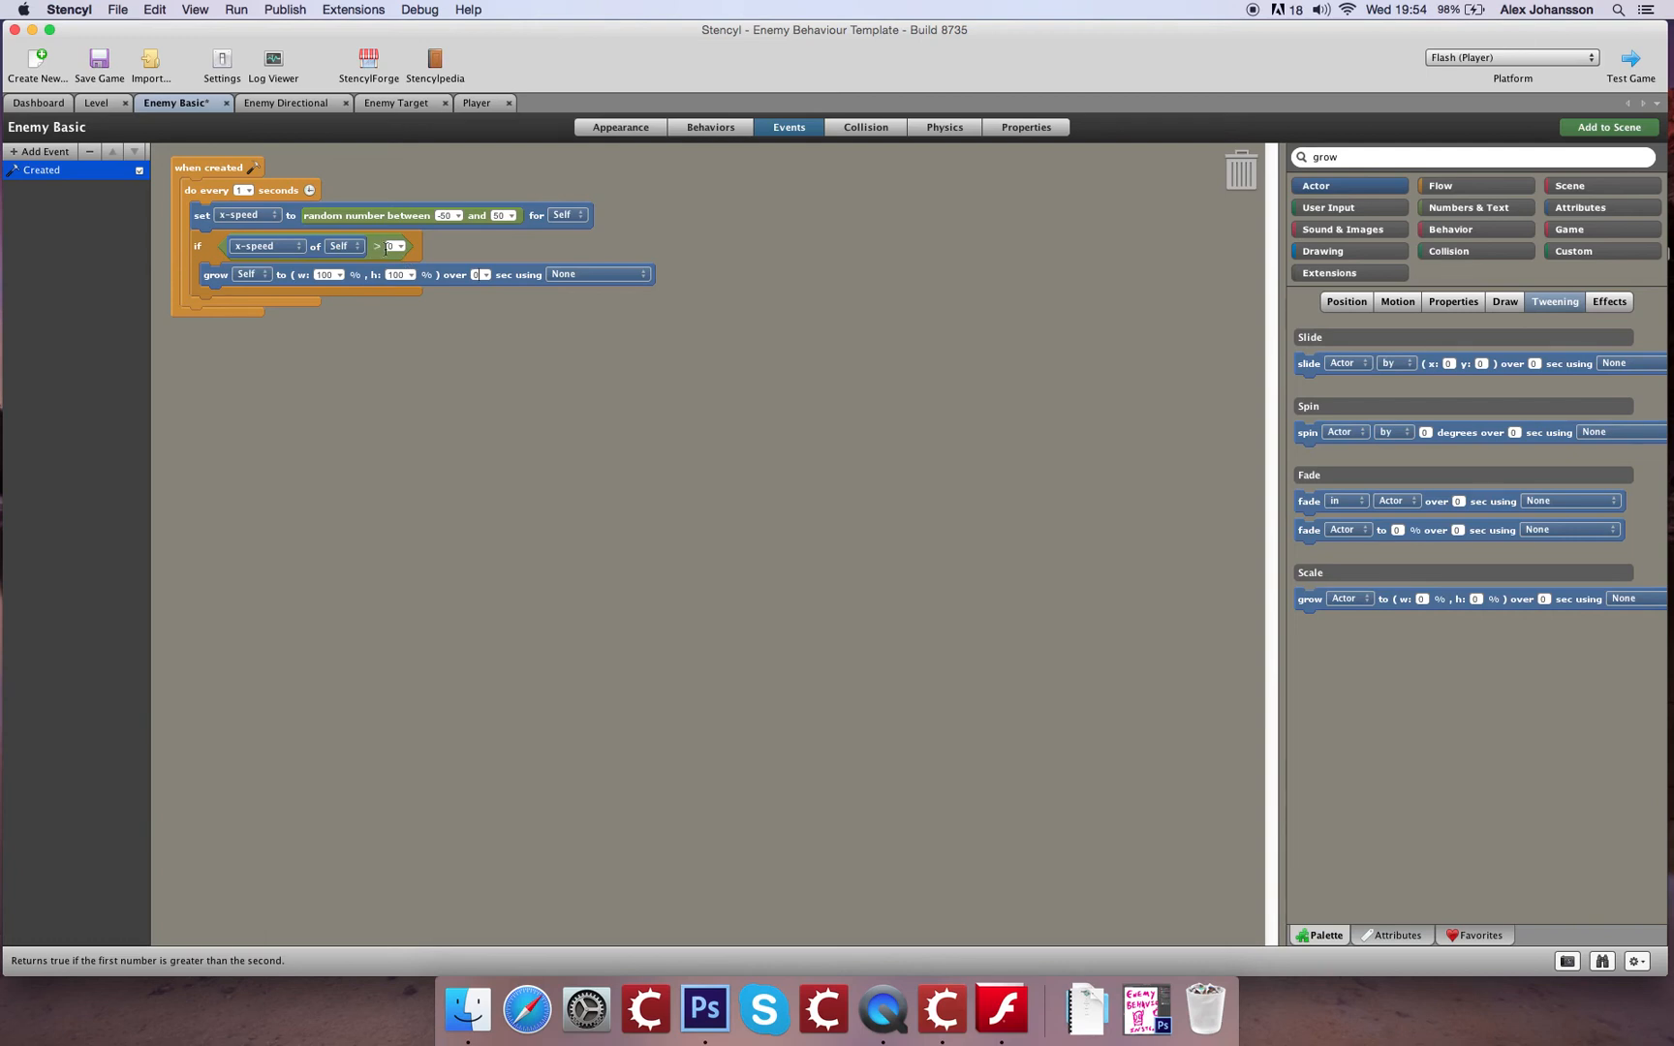
mouse_move(217, 276)
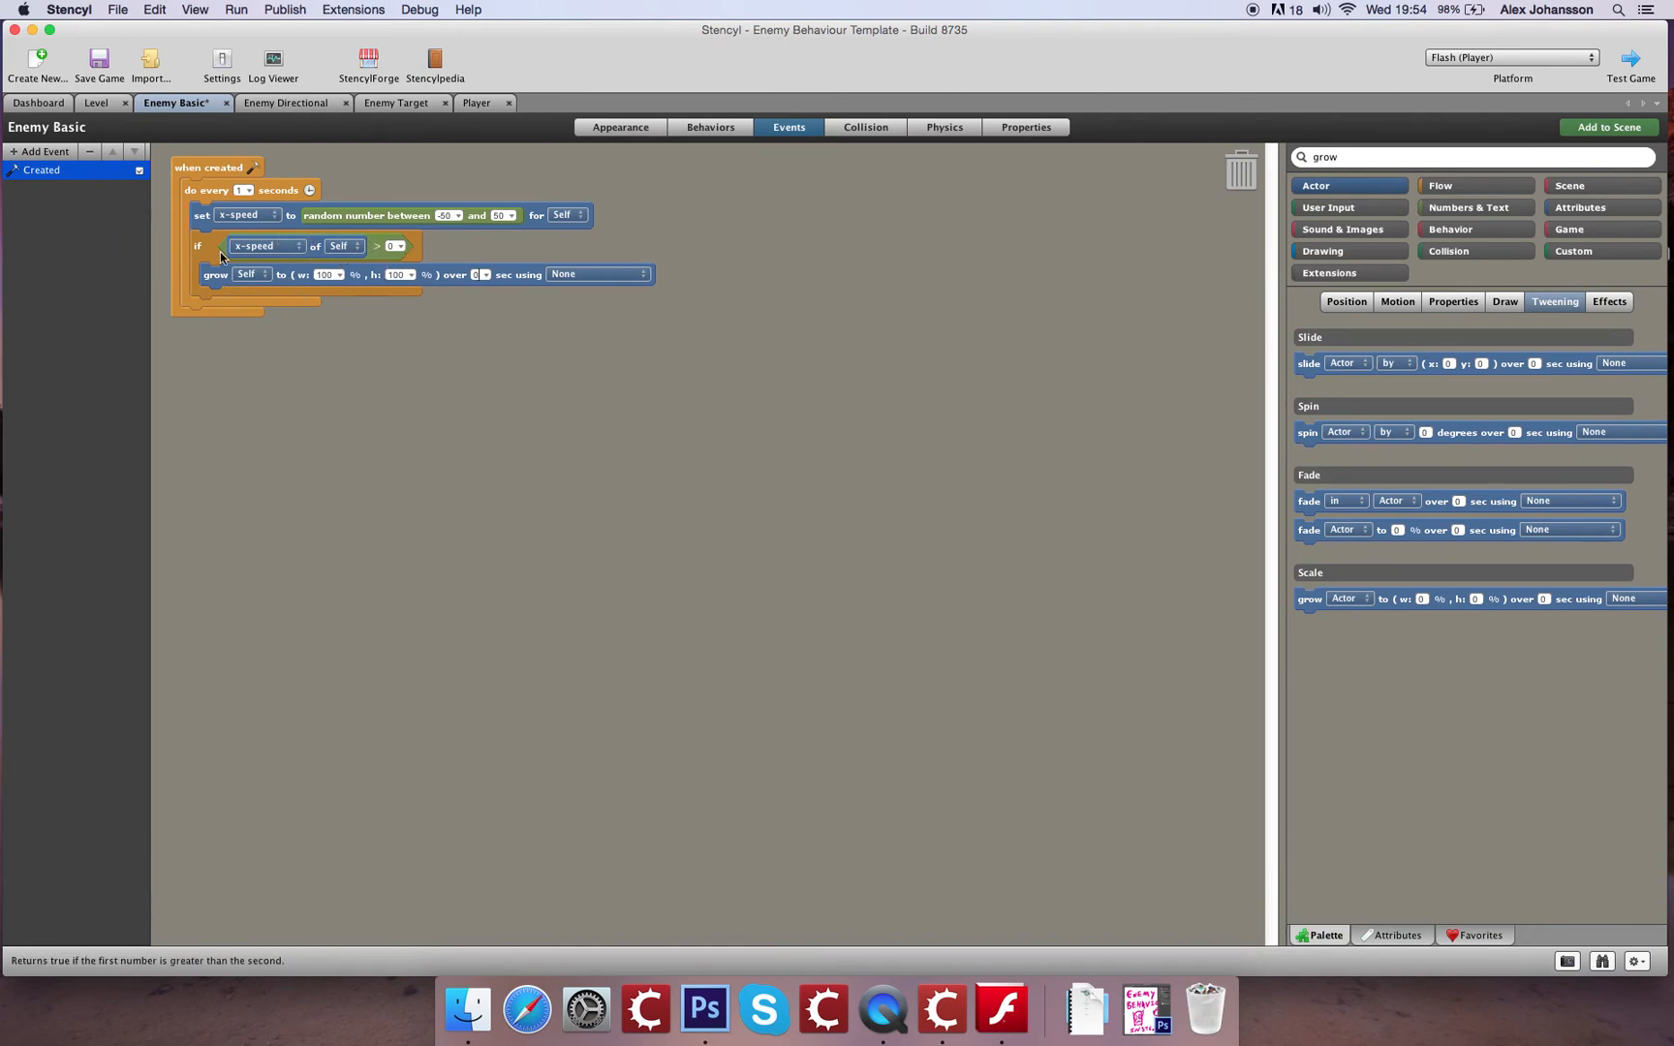
Add an 'otherwise if x-speed of Self < 0' branch with a grow block, followed by an empty otherwise
left_click(1477, 184)
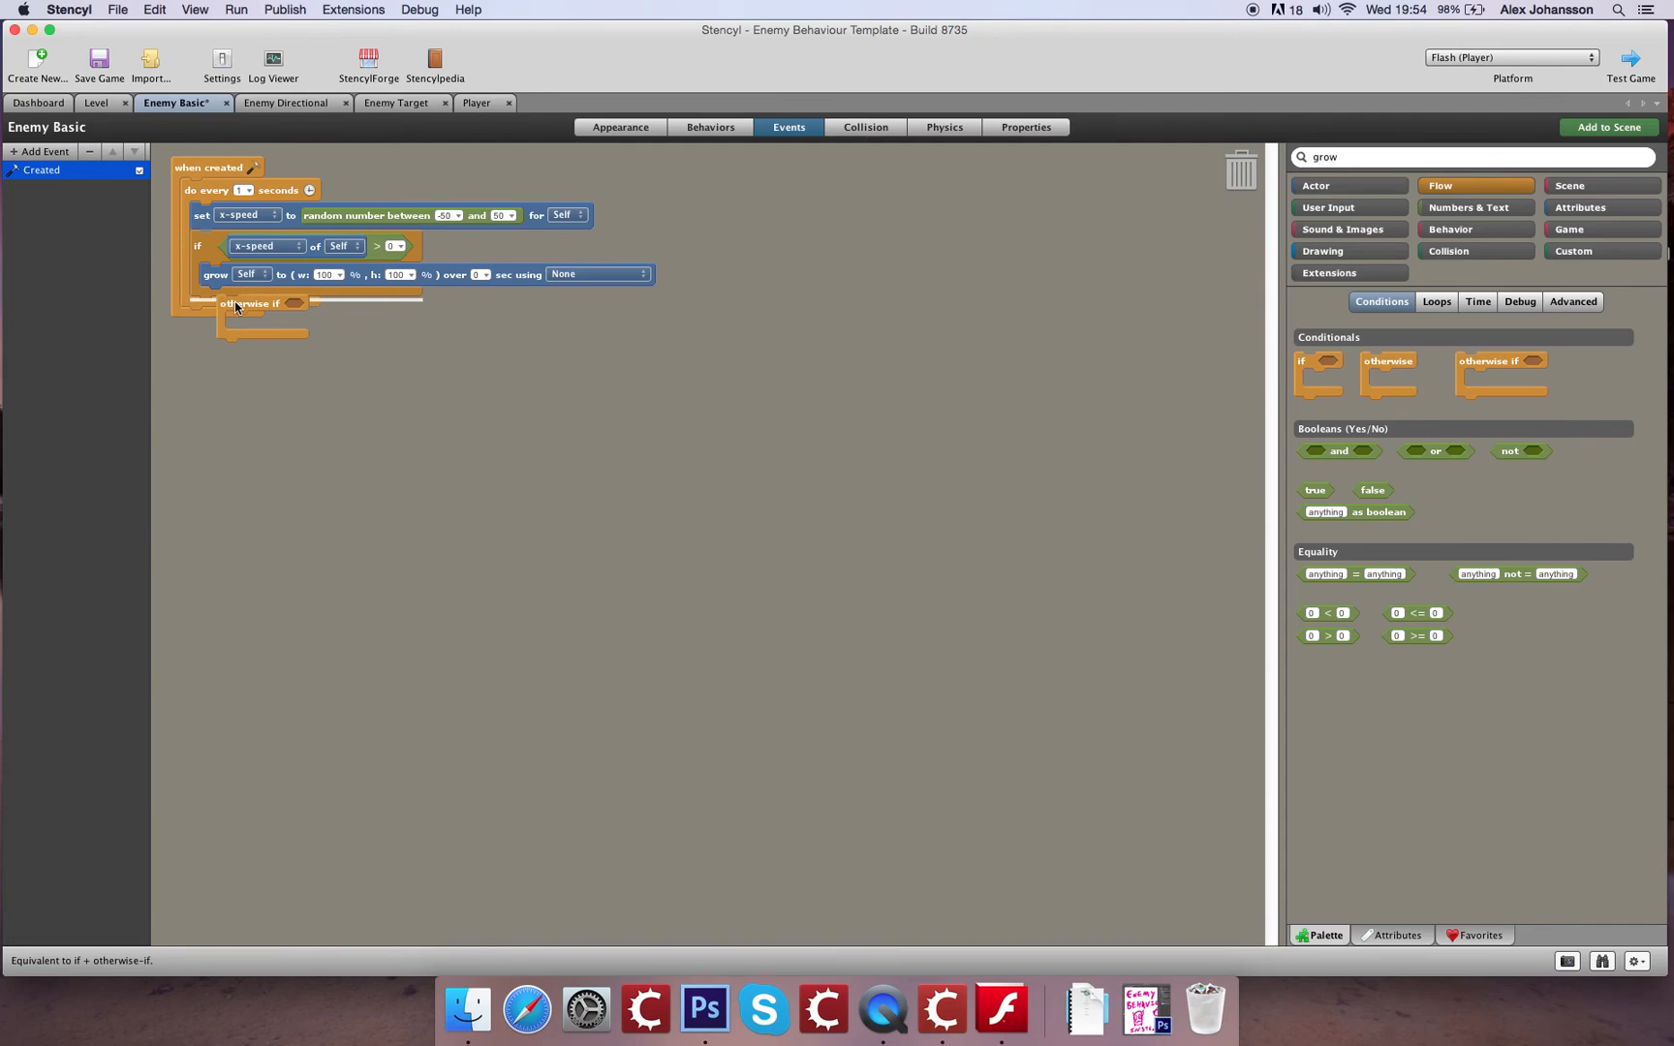
left_click(269, 307)
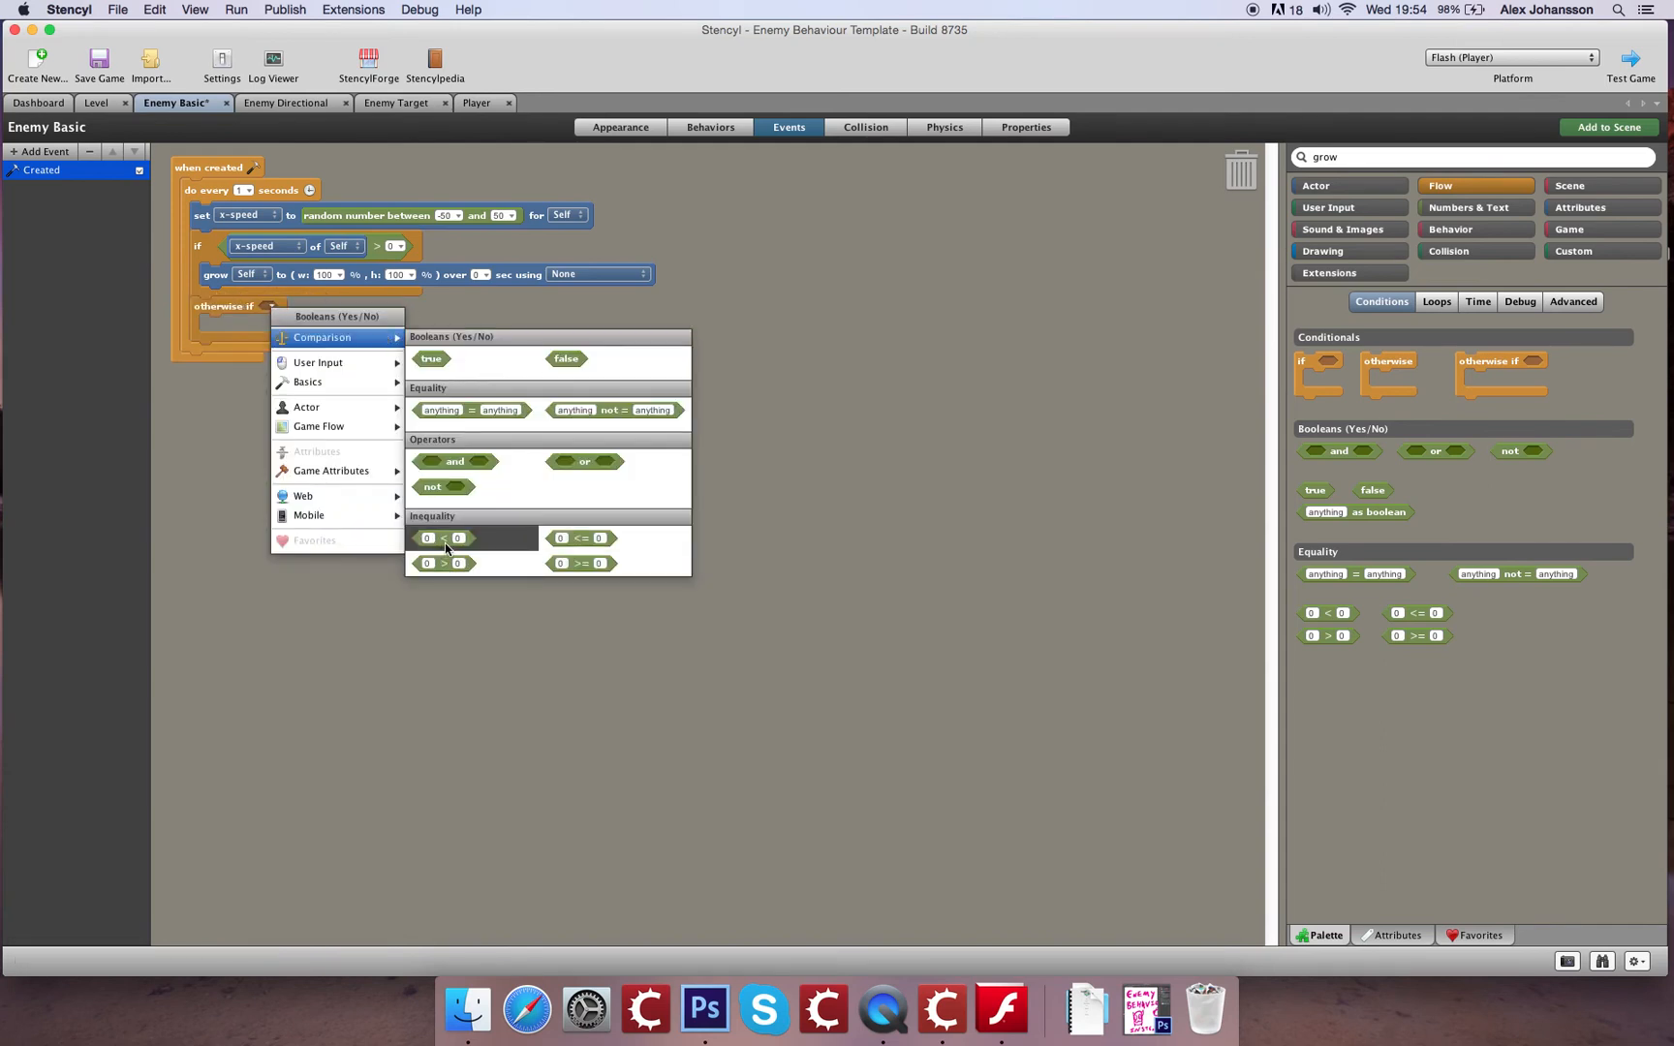
left_click(442, 538)
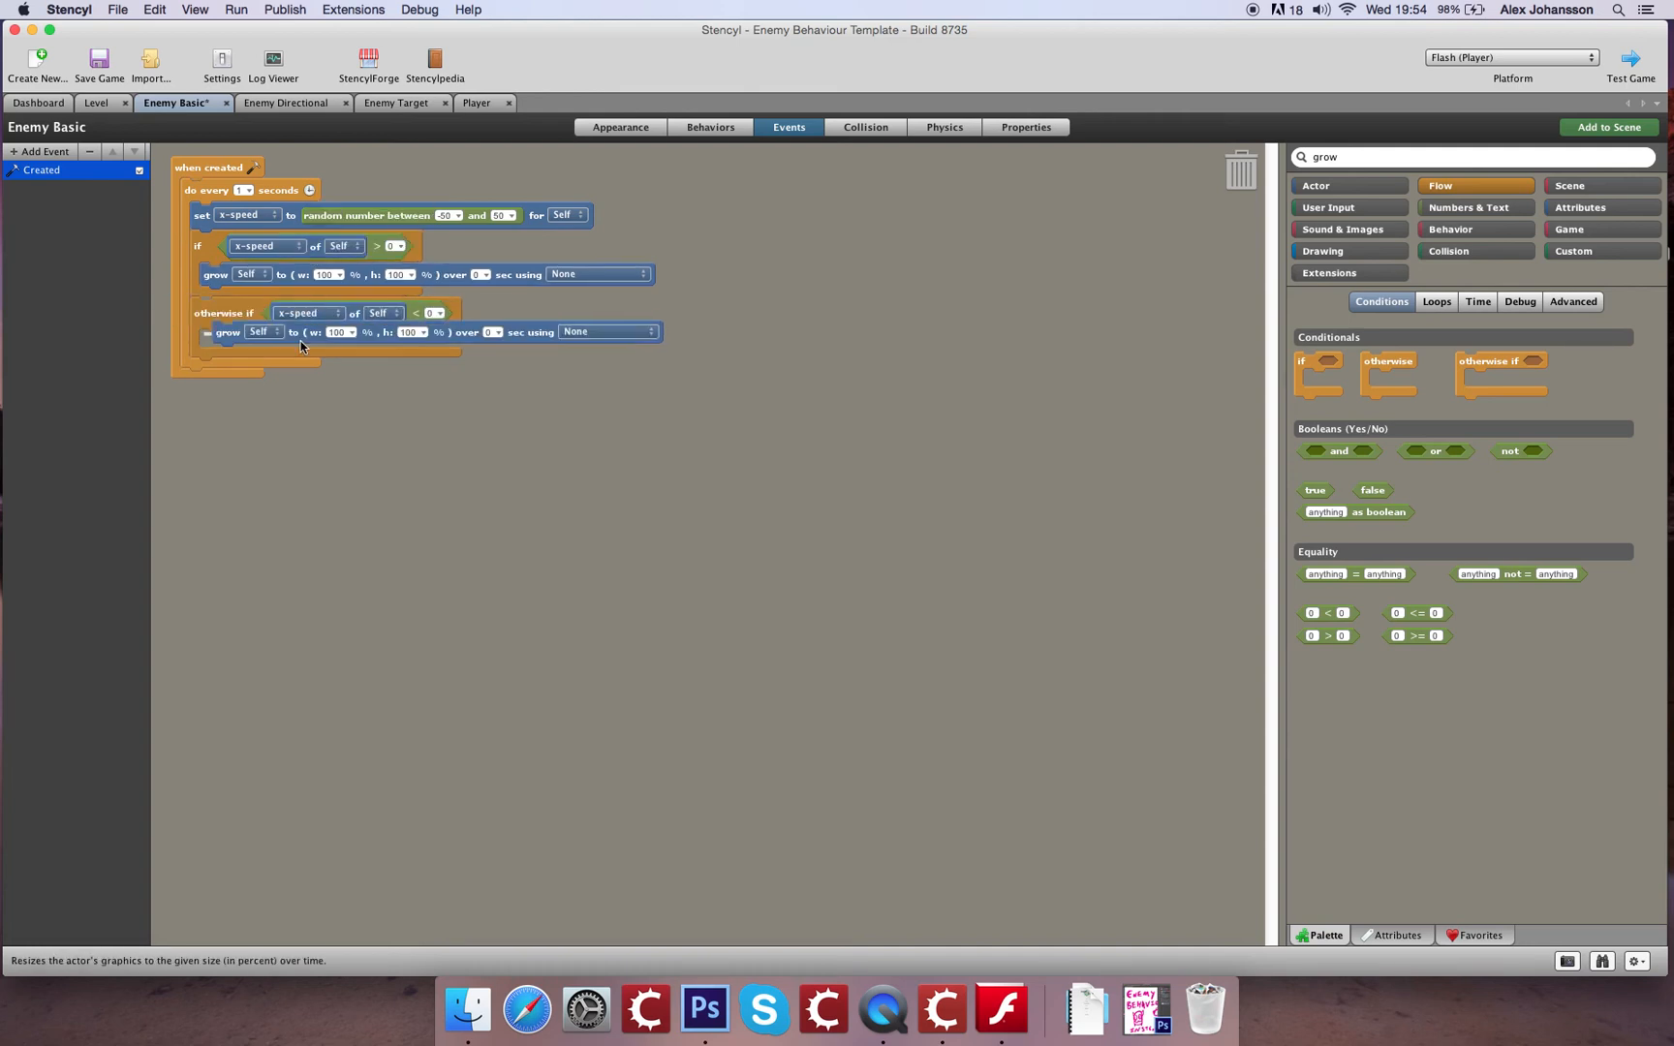
left_click(328, 341)
type("-100")
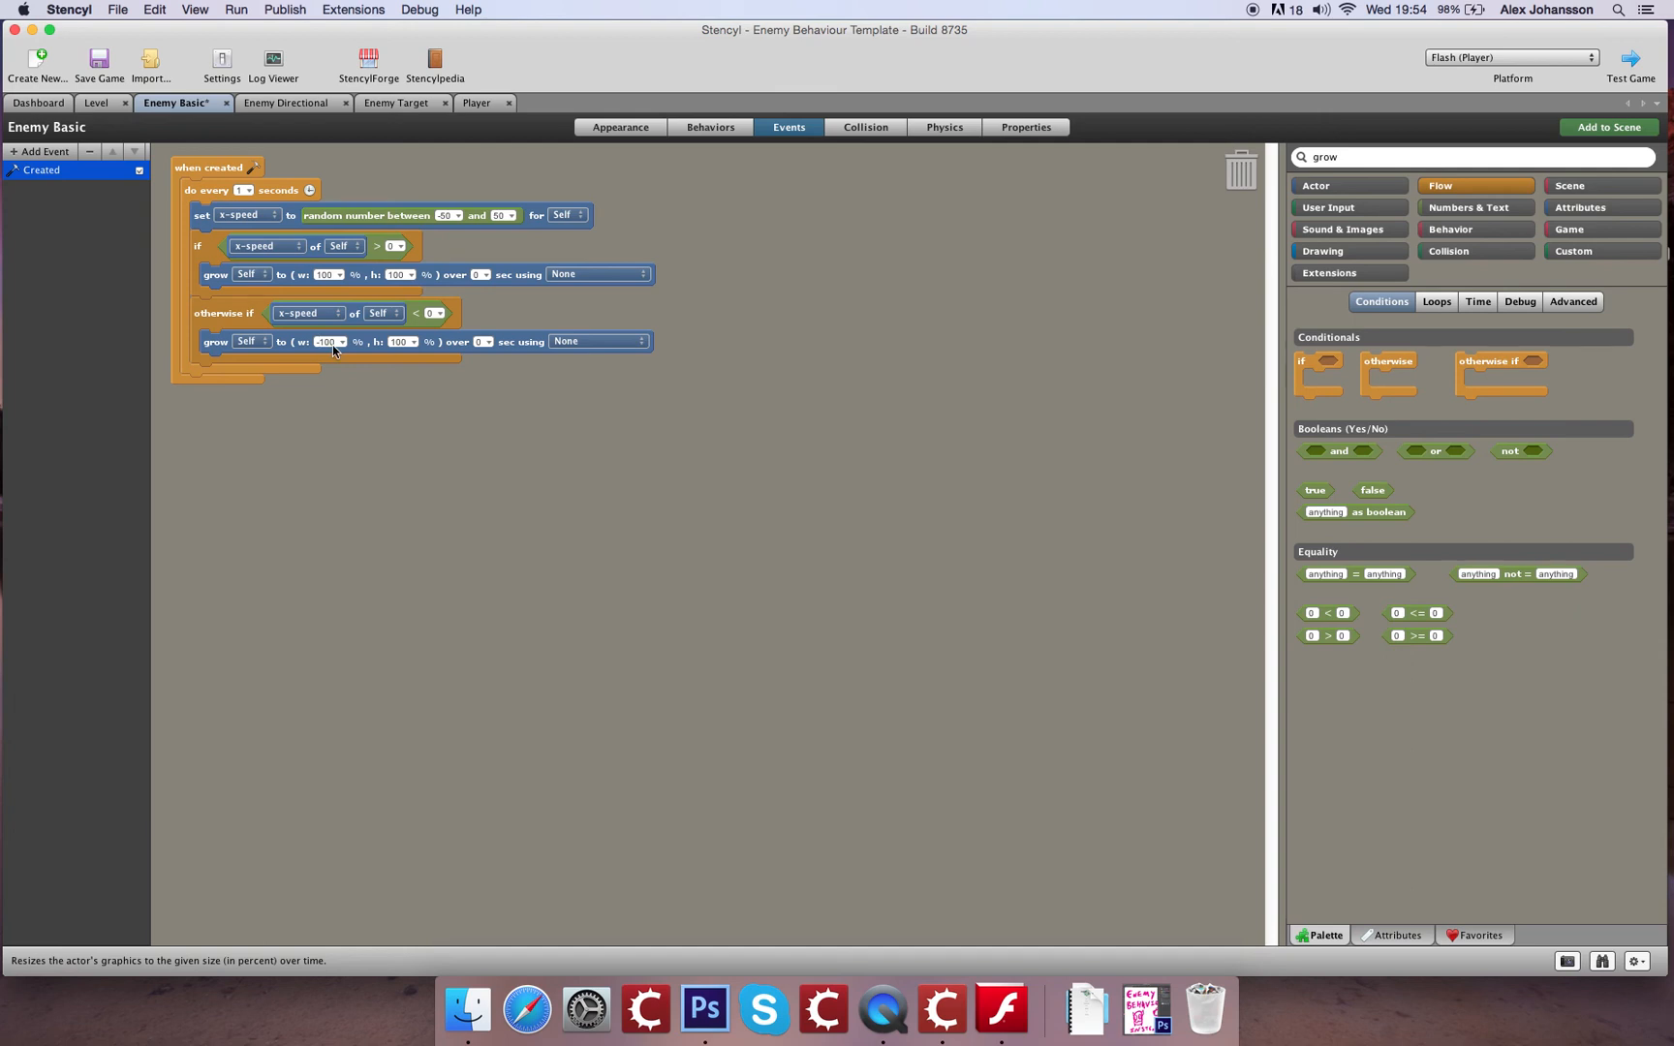
mouse_move(403, 332)
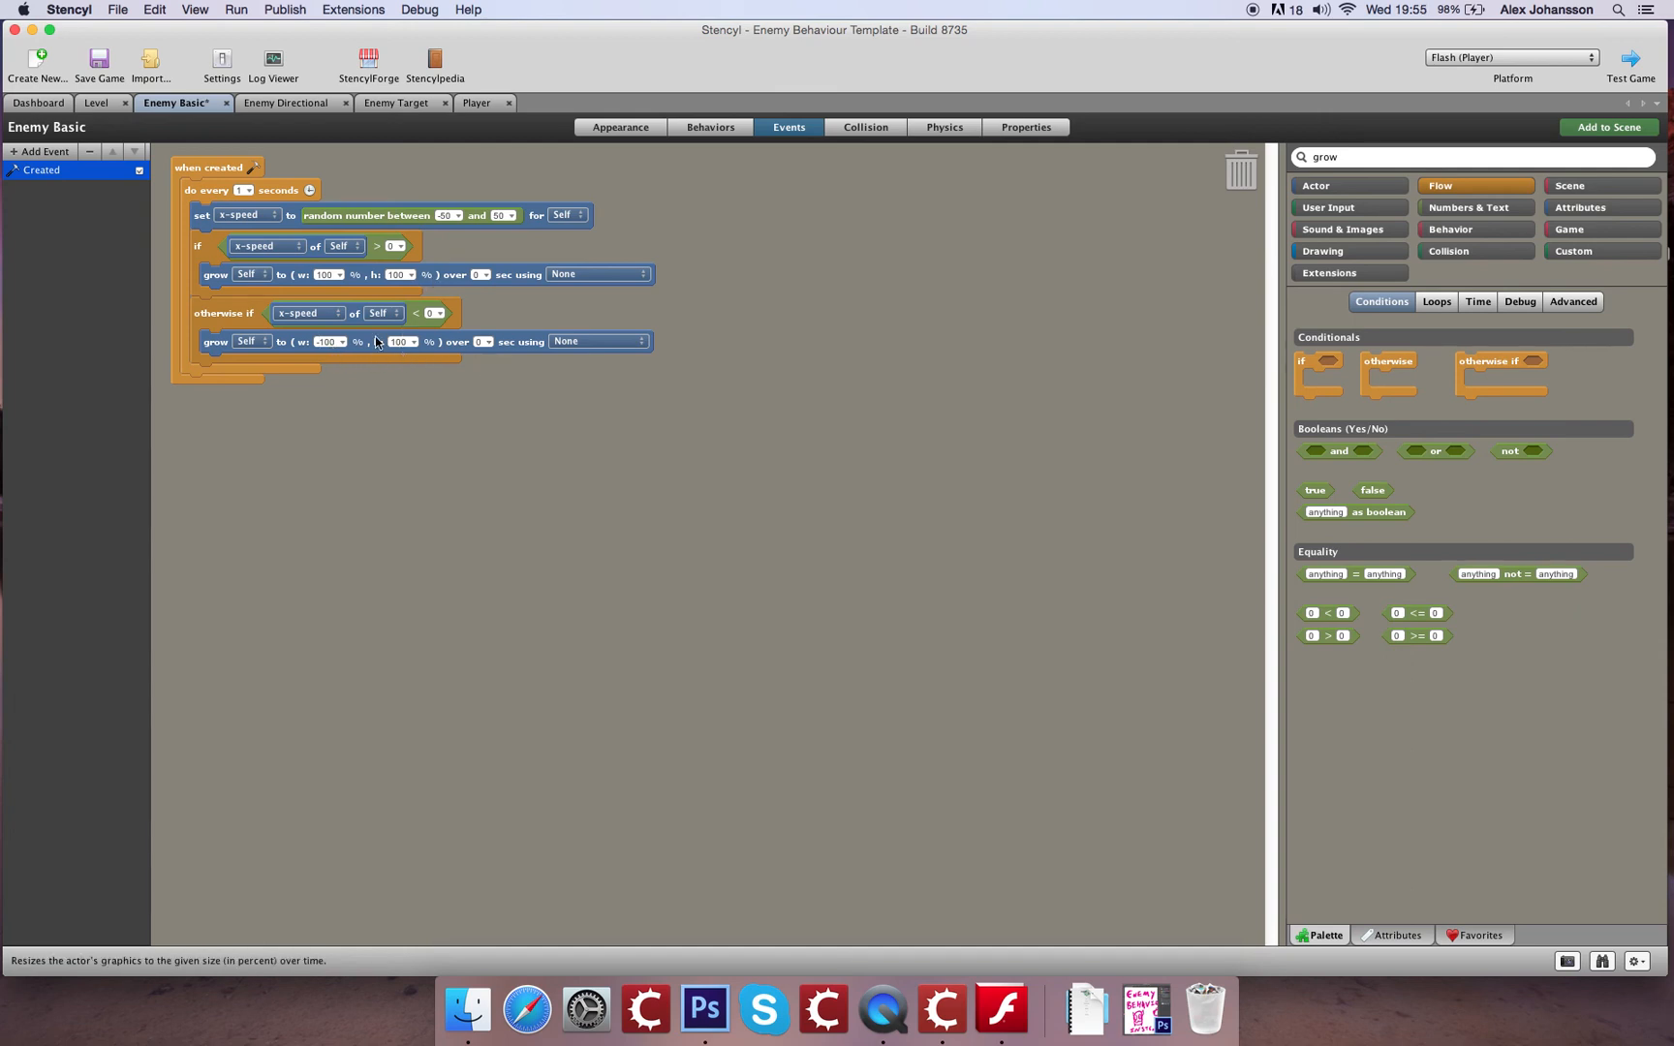
mouse_move(1400, 360)
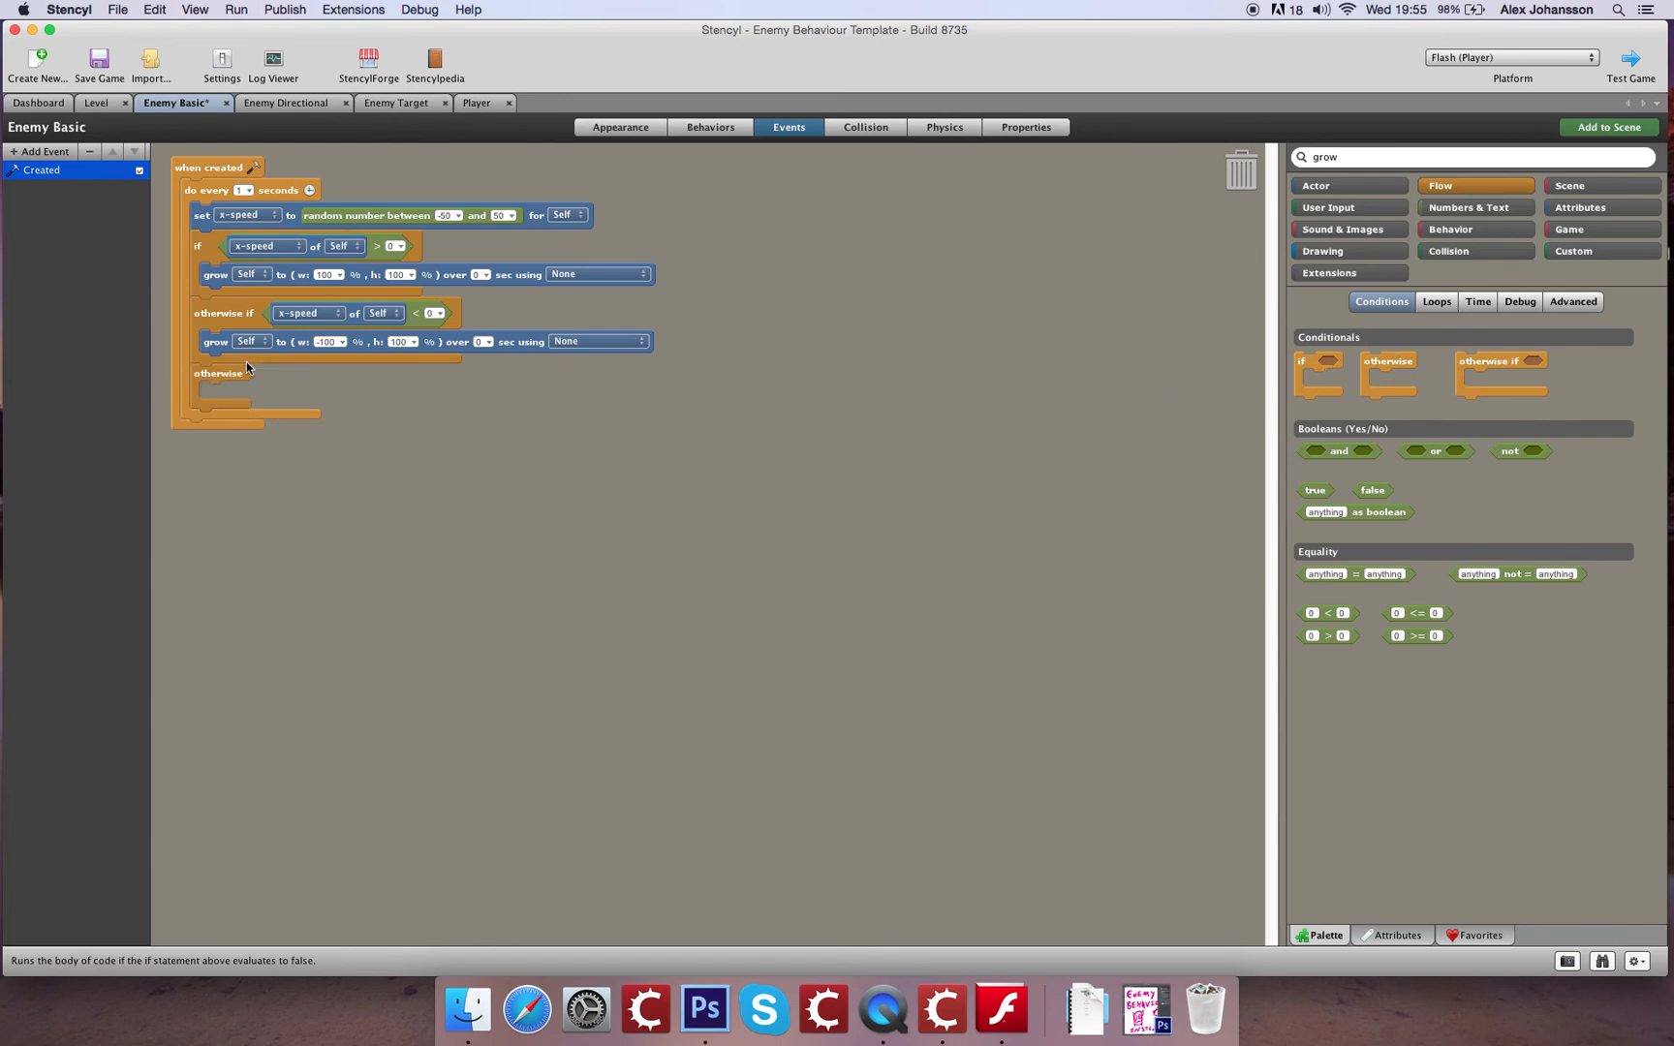
mouse_move(202, 382)
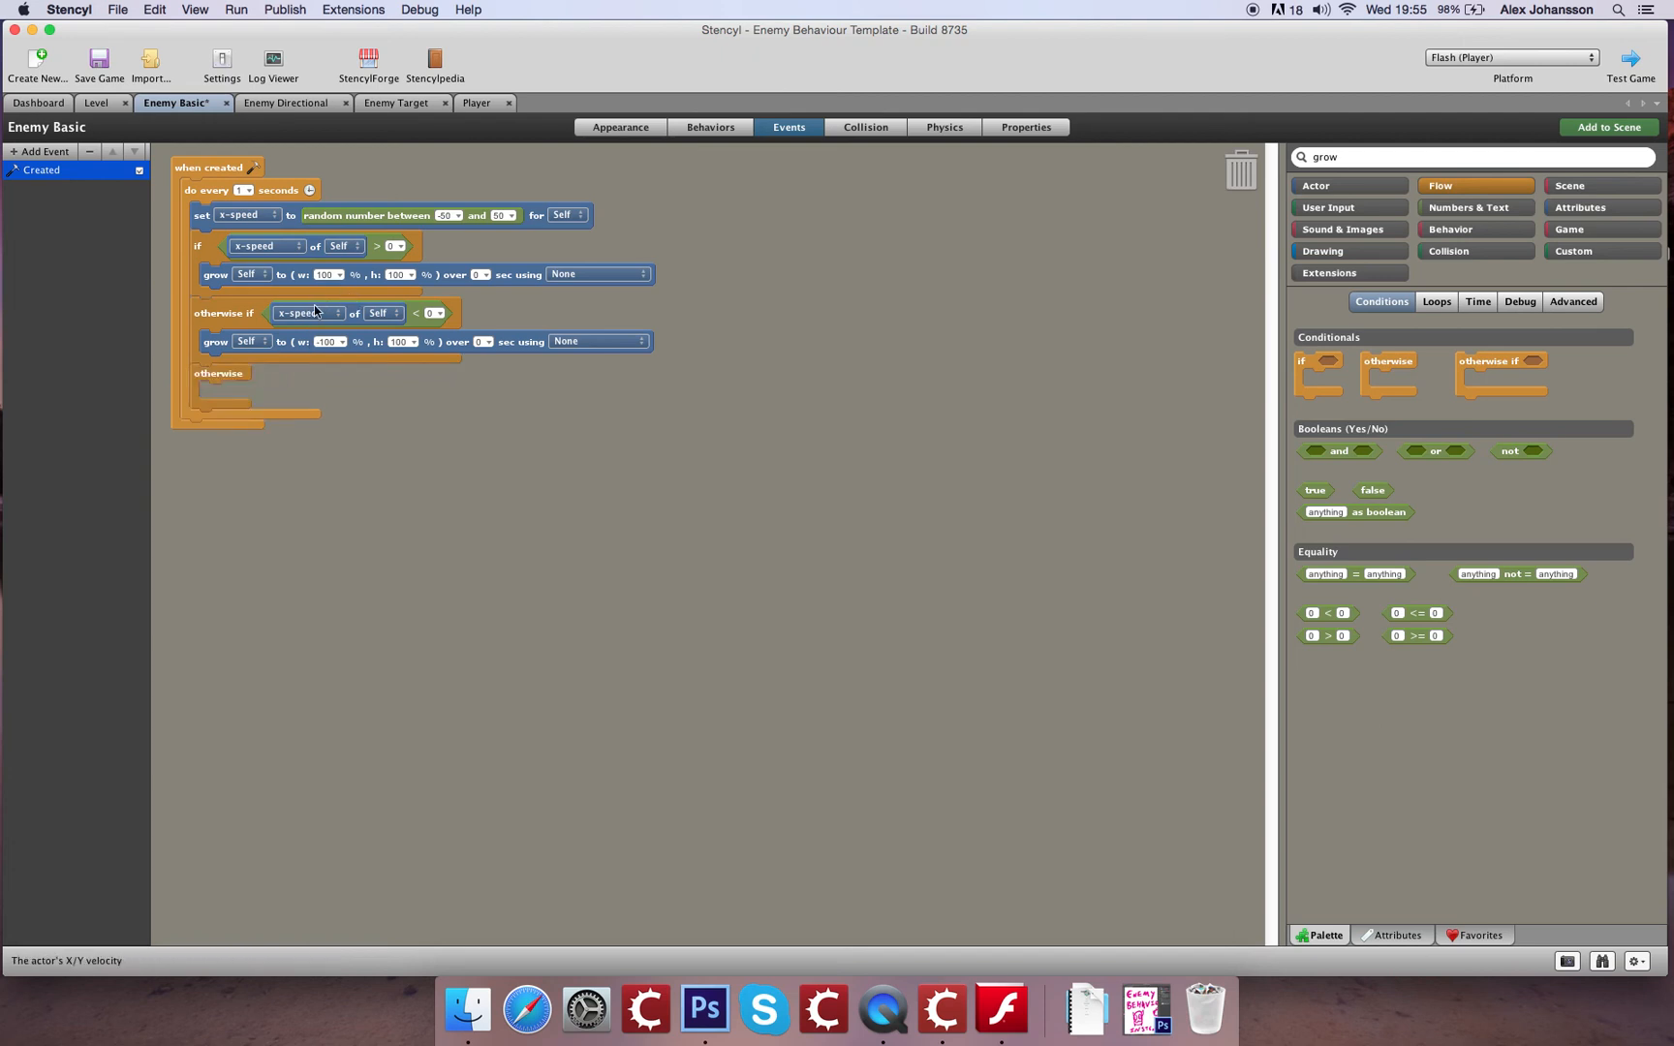
mouse_move(416, 312)
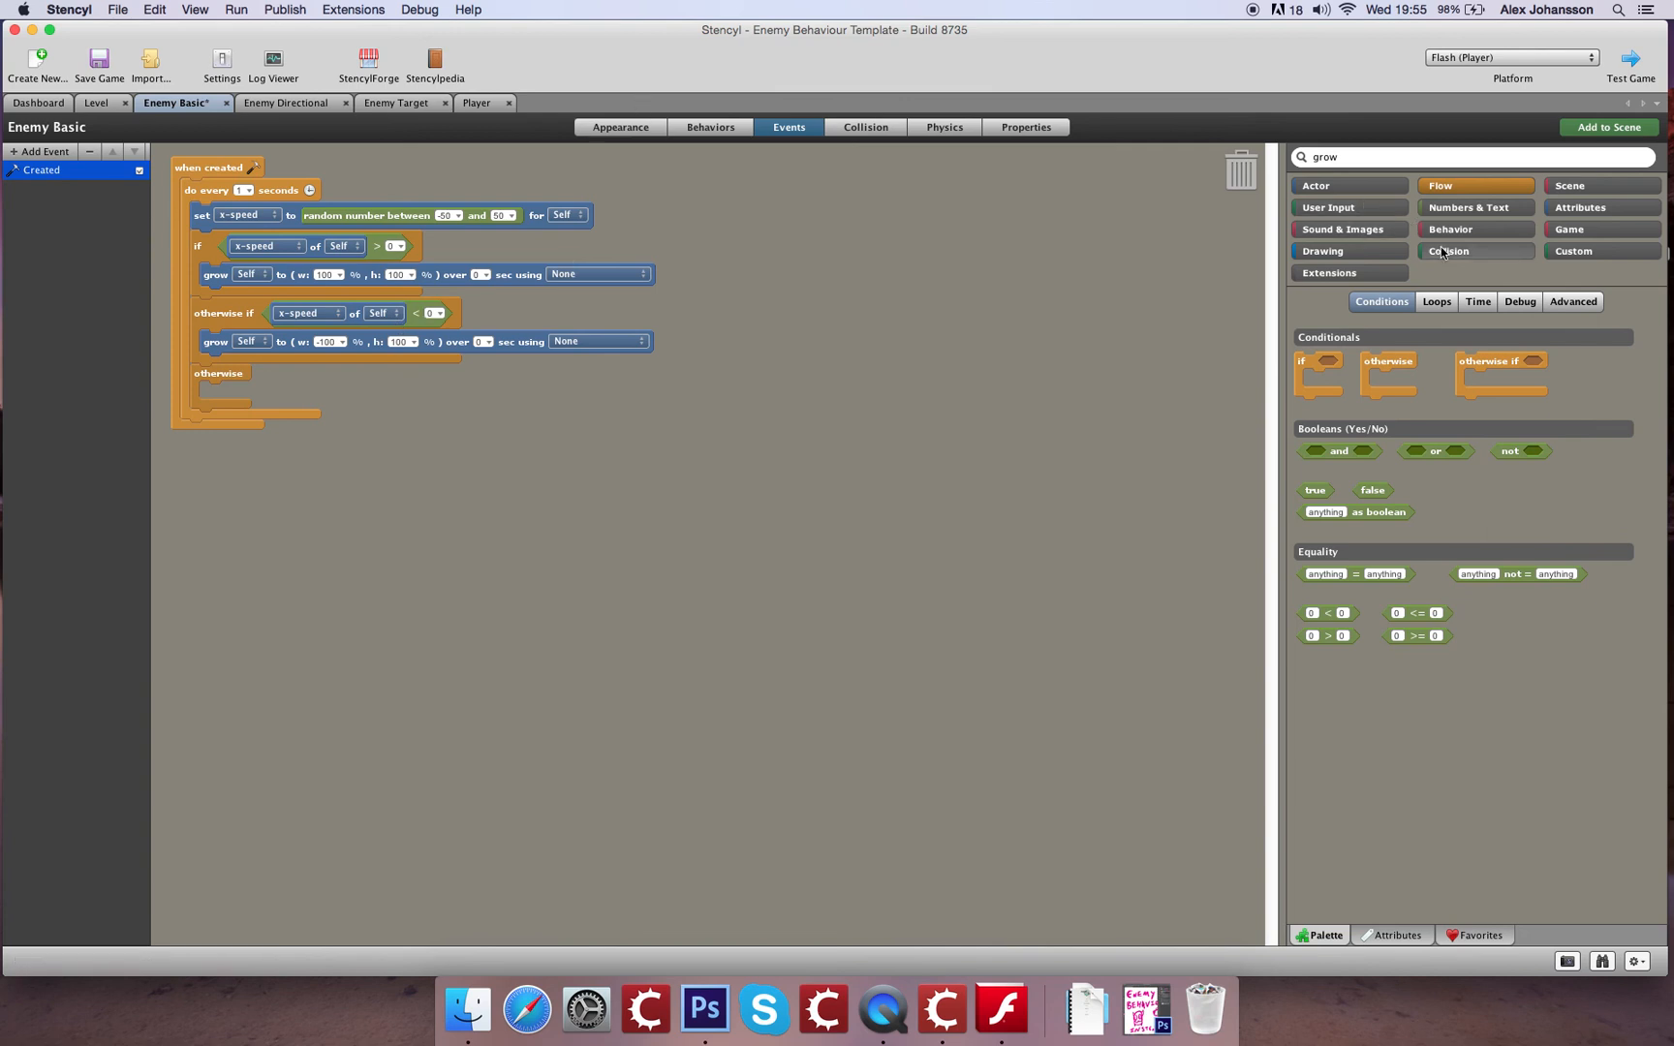
Switch animation to Walking in both speed branches and to Idle in the otherwise branch
left_click(1316, 184)
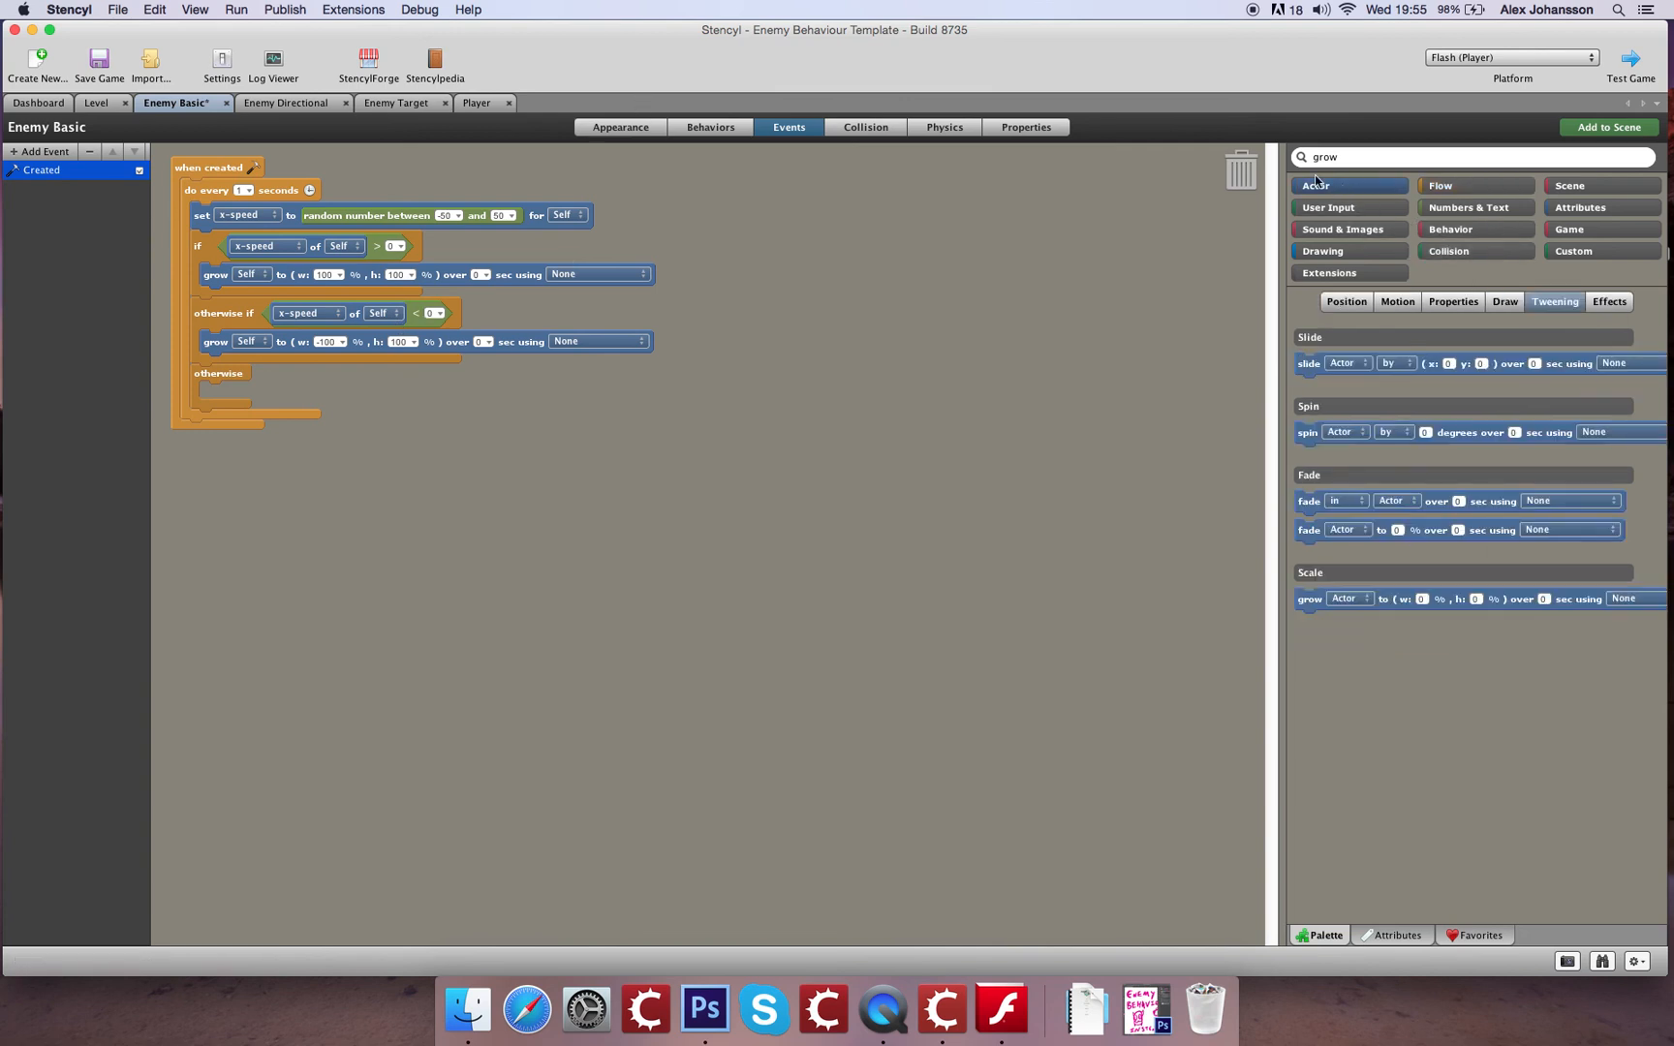
left_click(1504, 301)
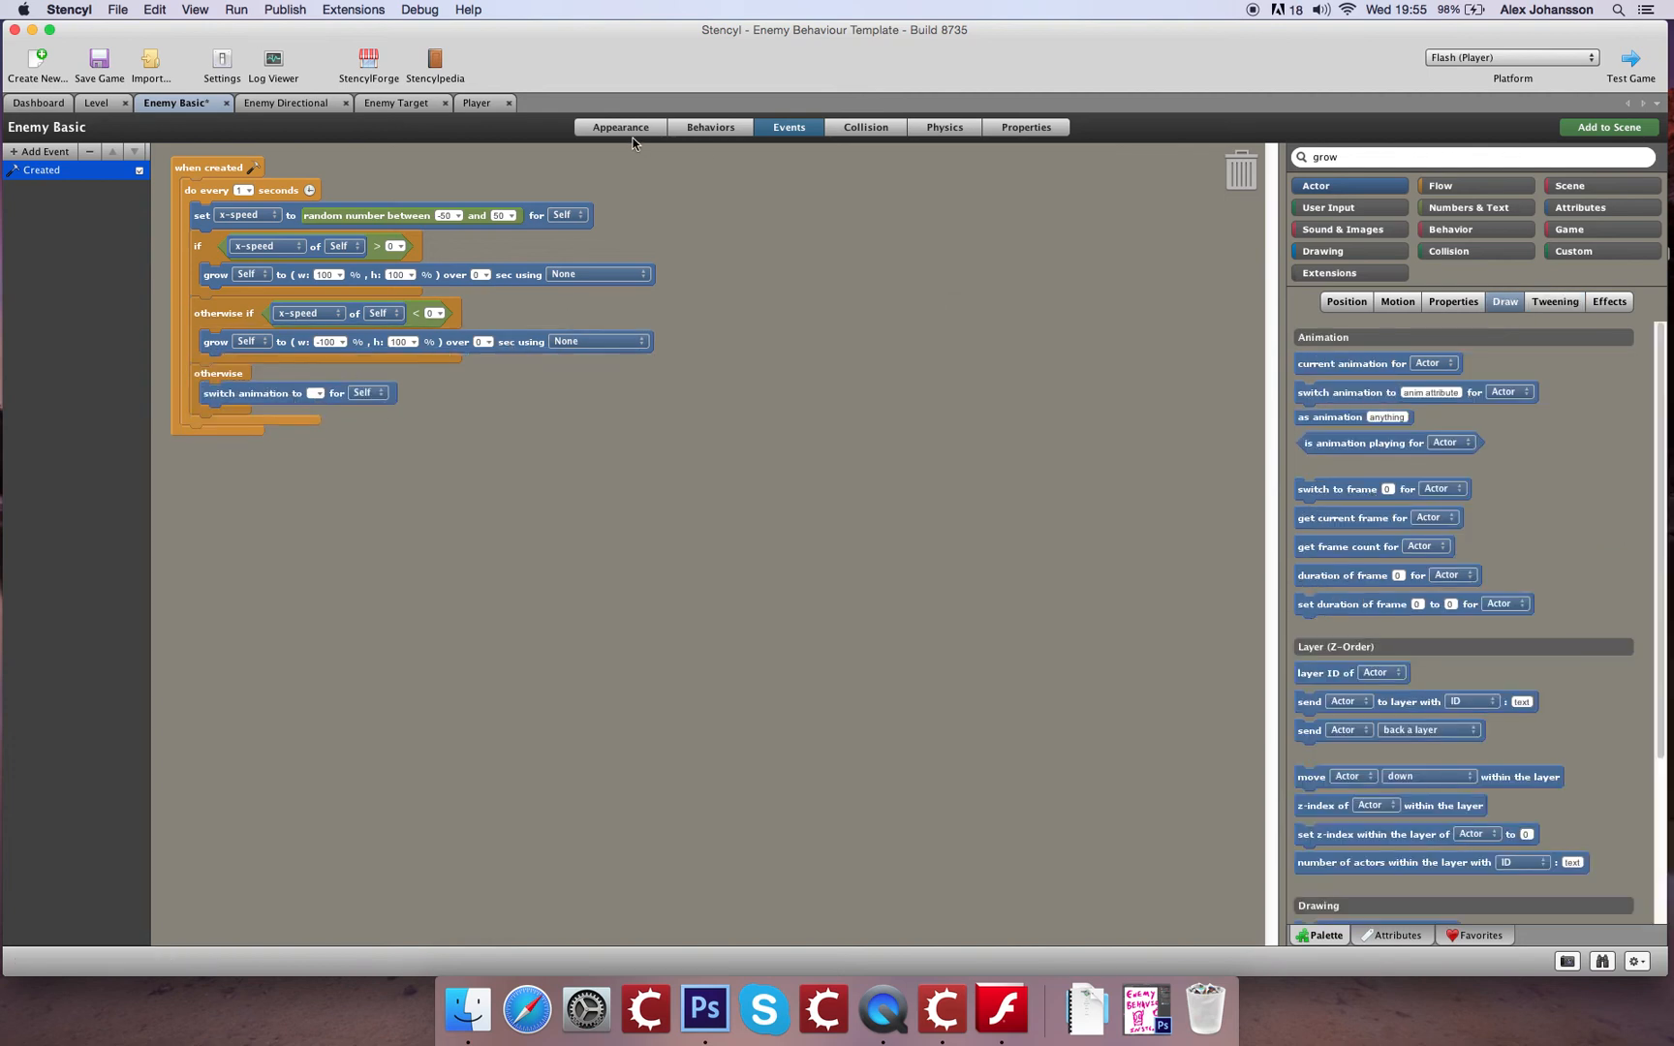
left_click(620, 127)
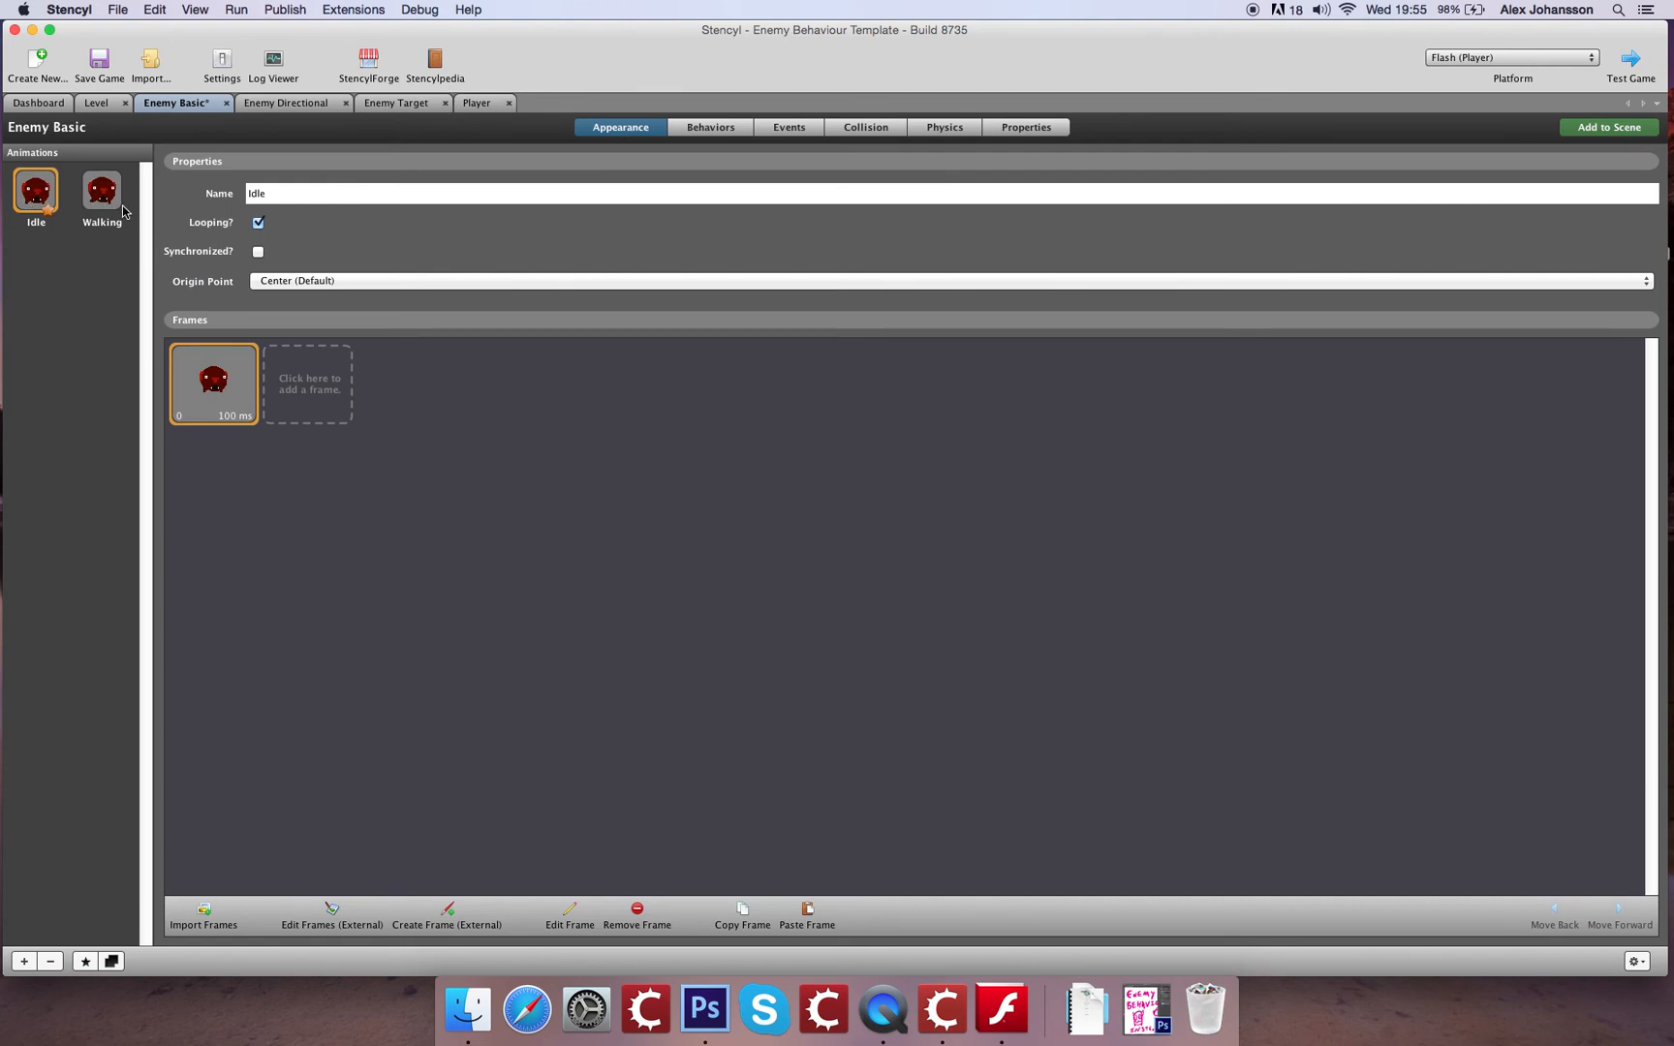
left_click(788, 128)
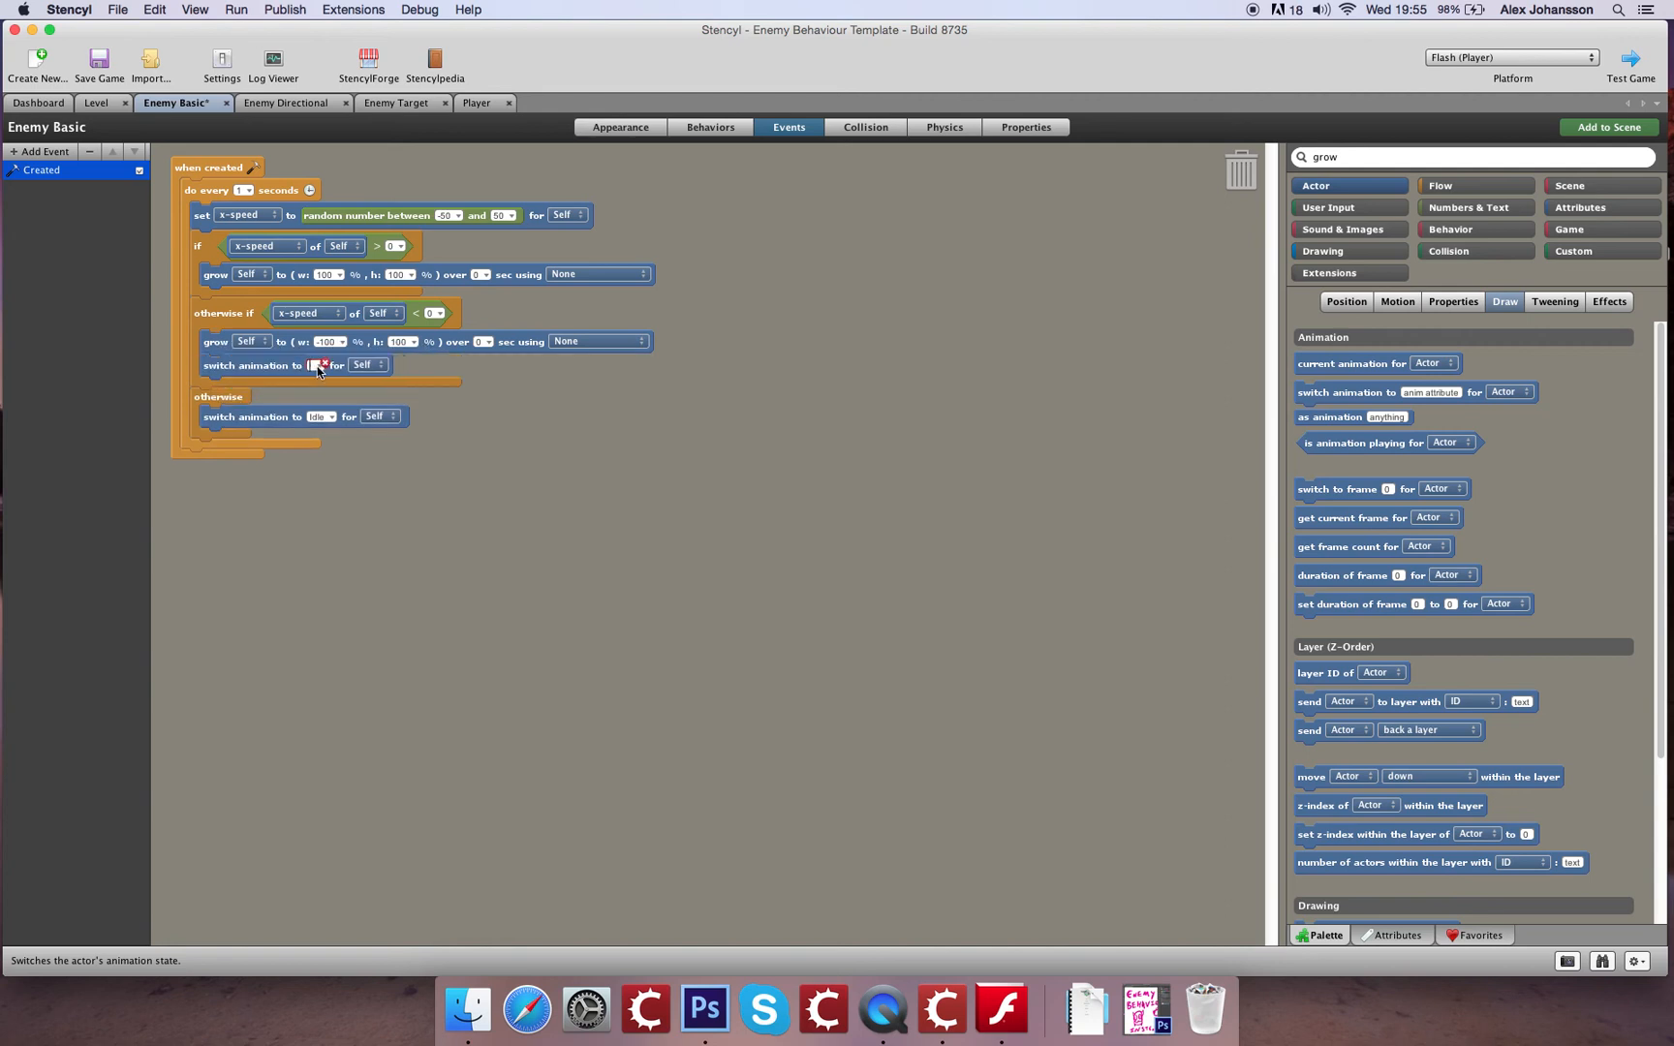
left_click(320, 365)
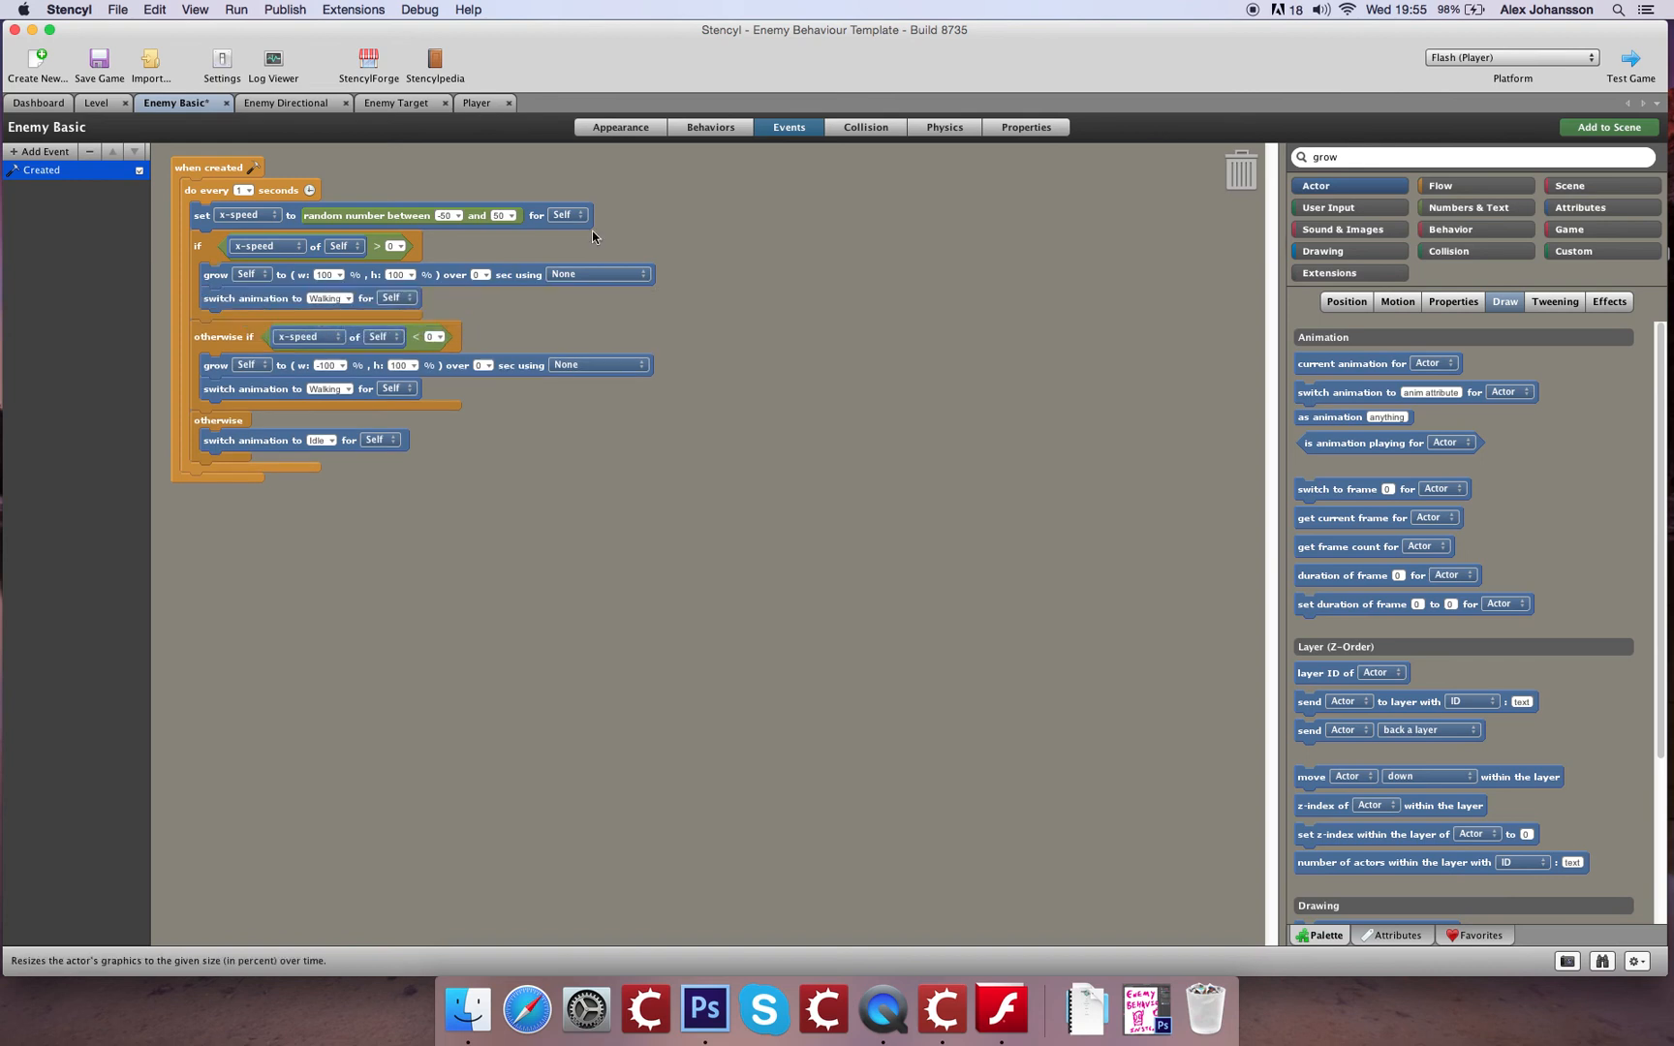
mouse_move(399, 262)
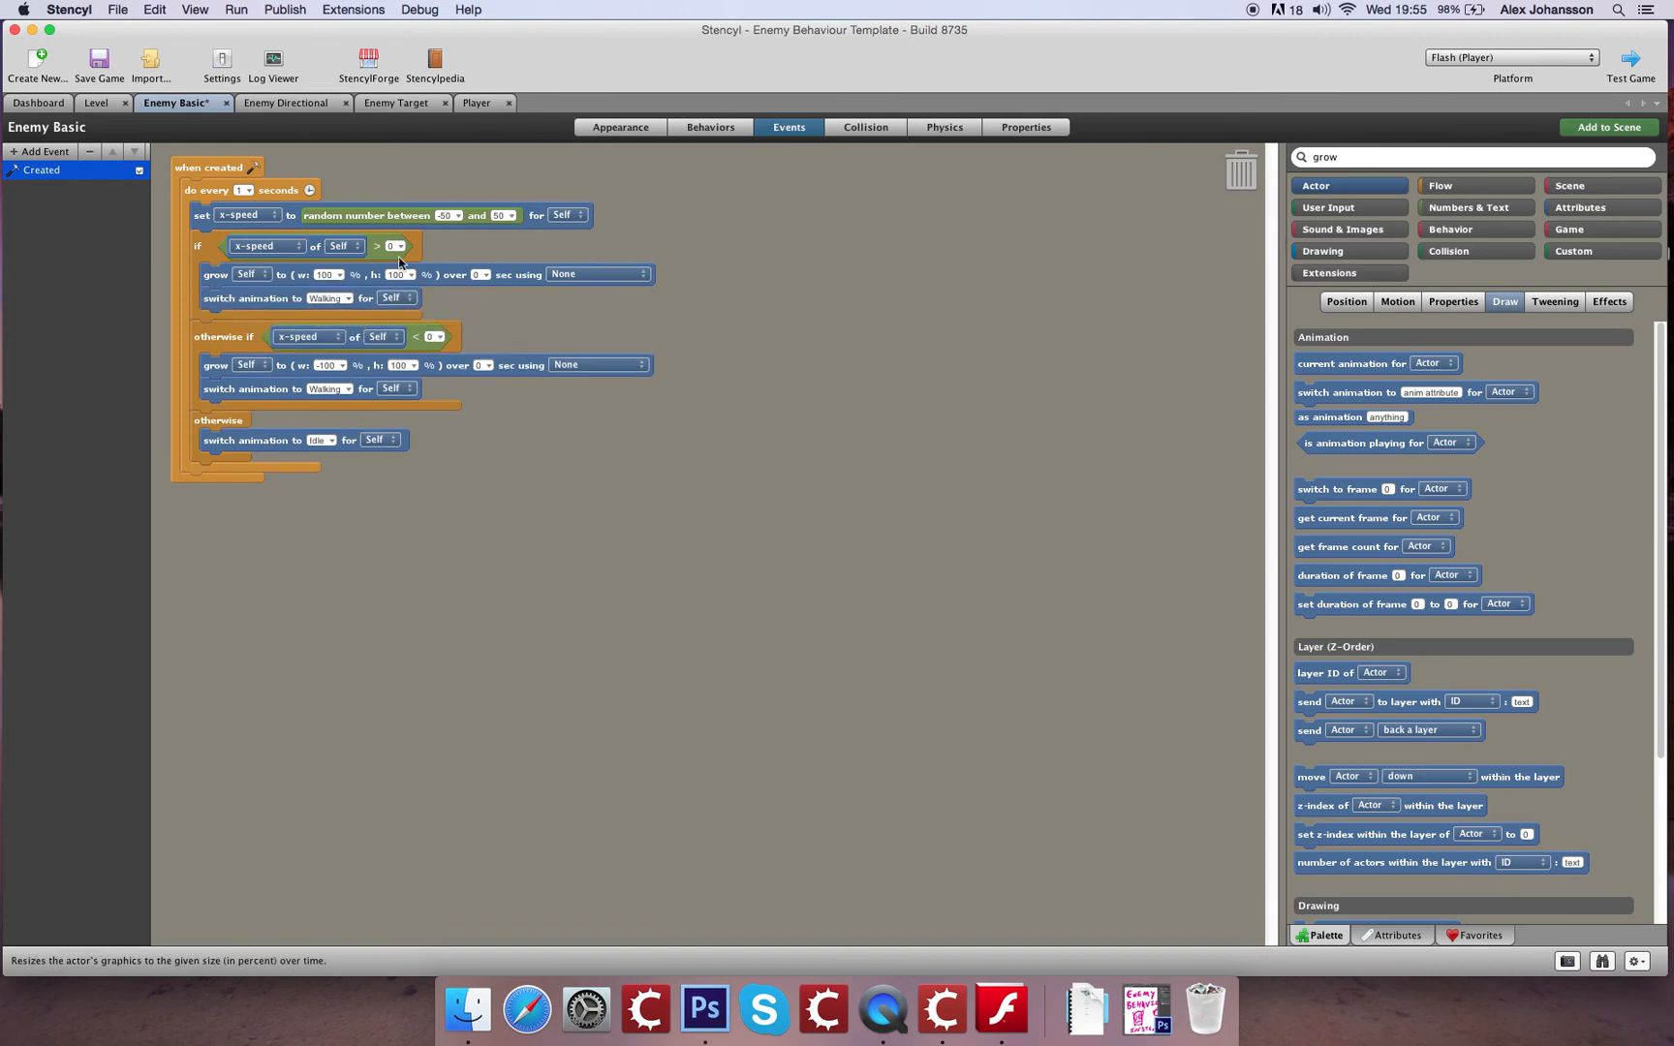
mouse_move(379, 284)
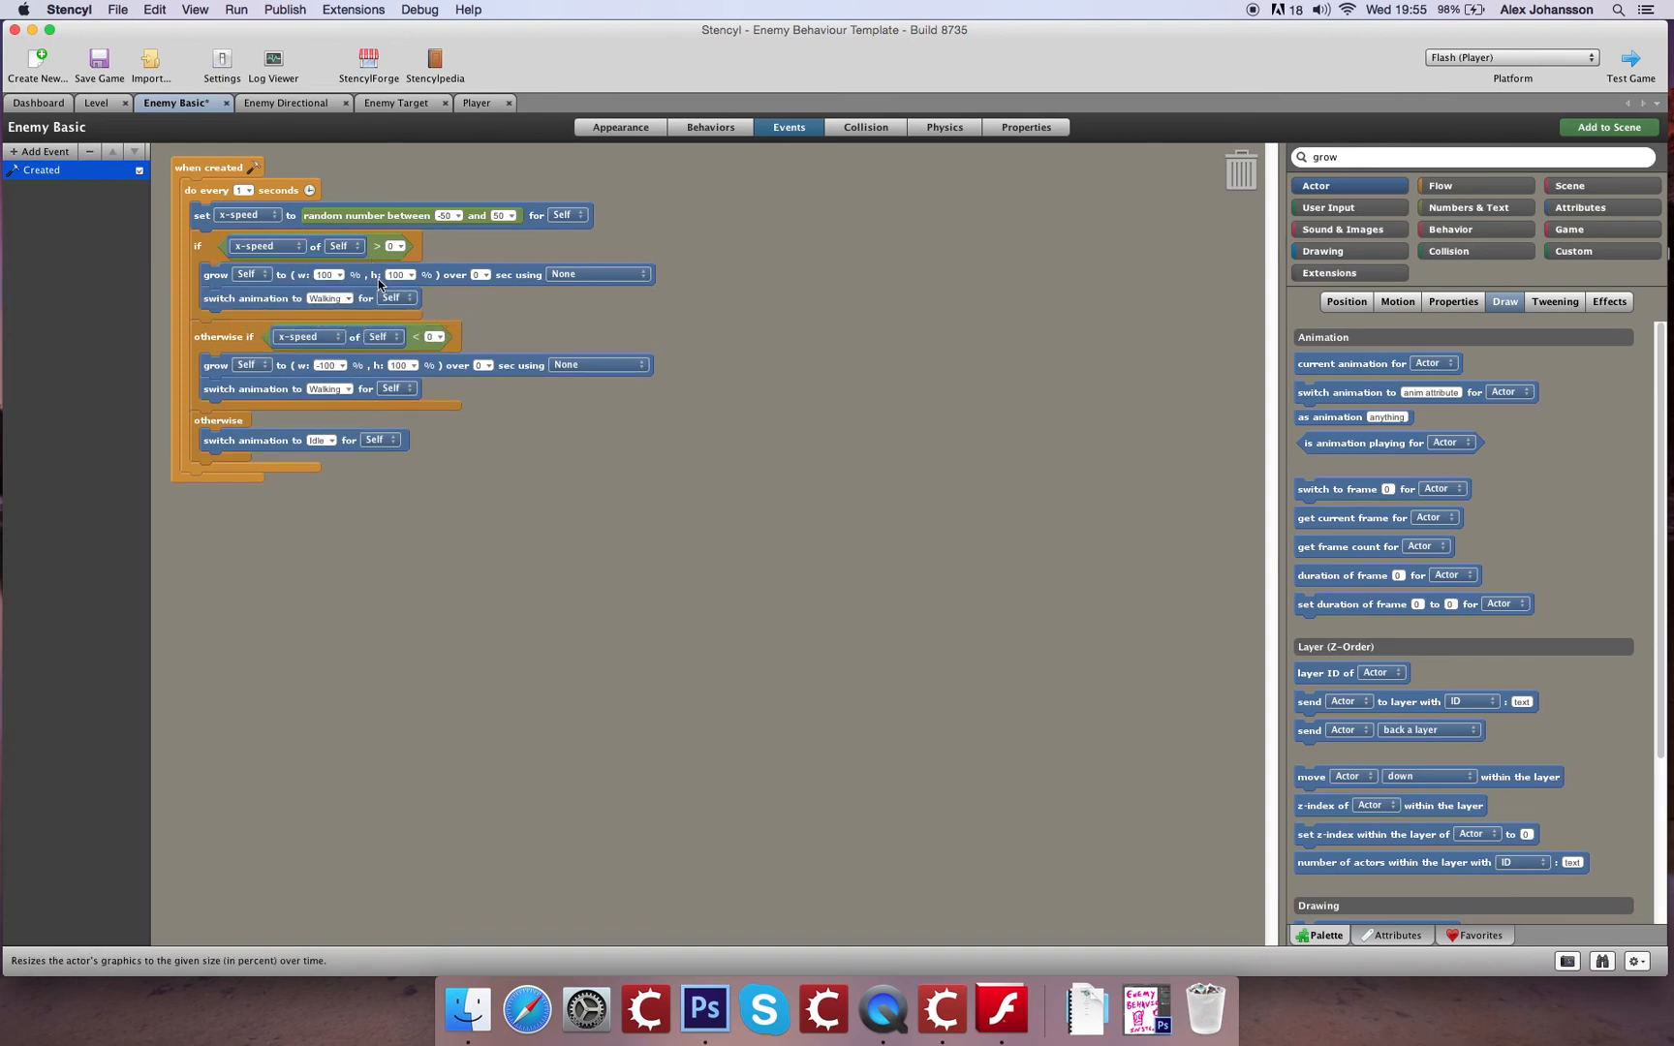
mouse_move(347, 302)
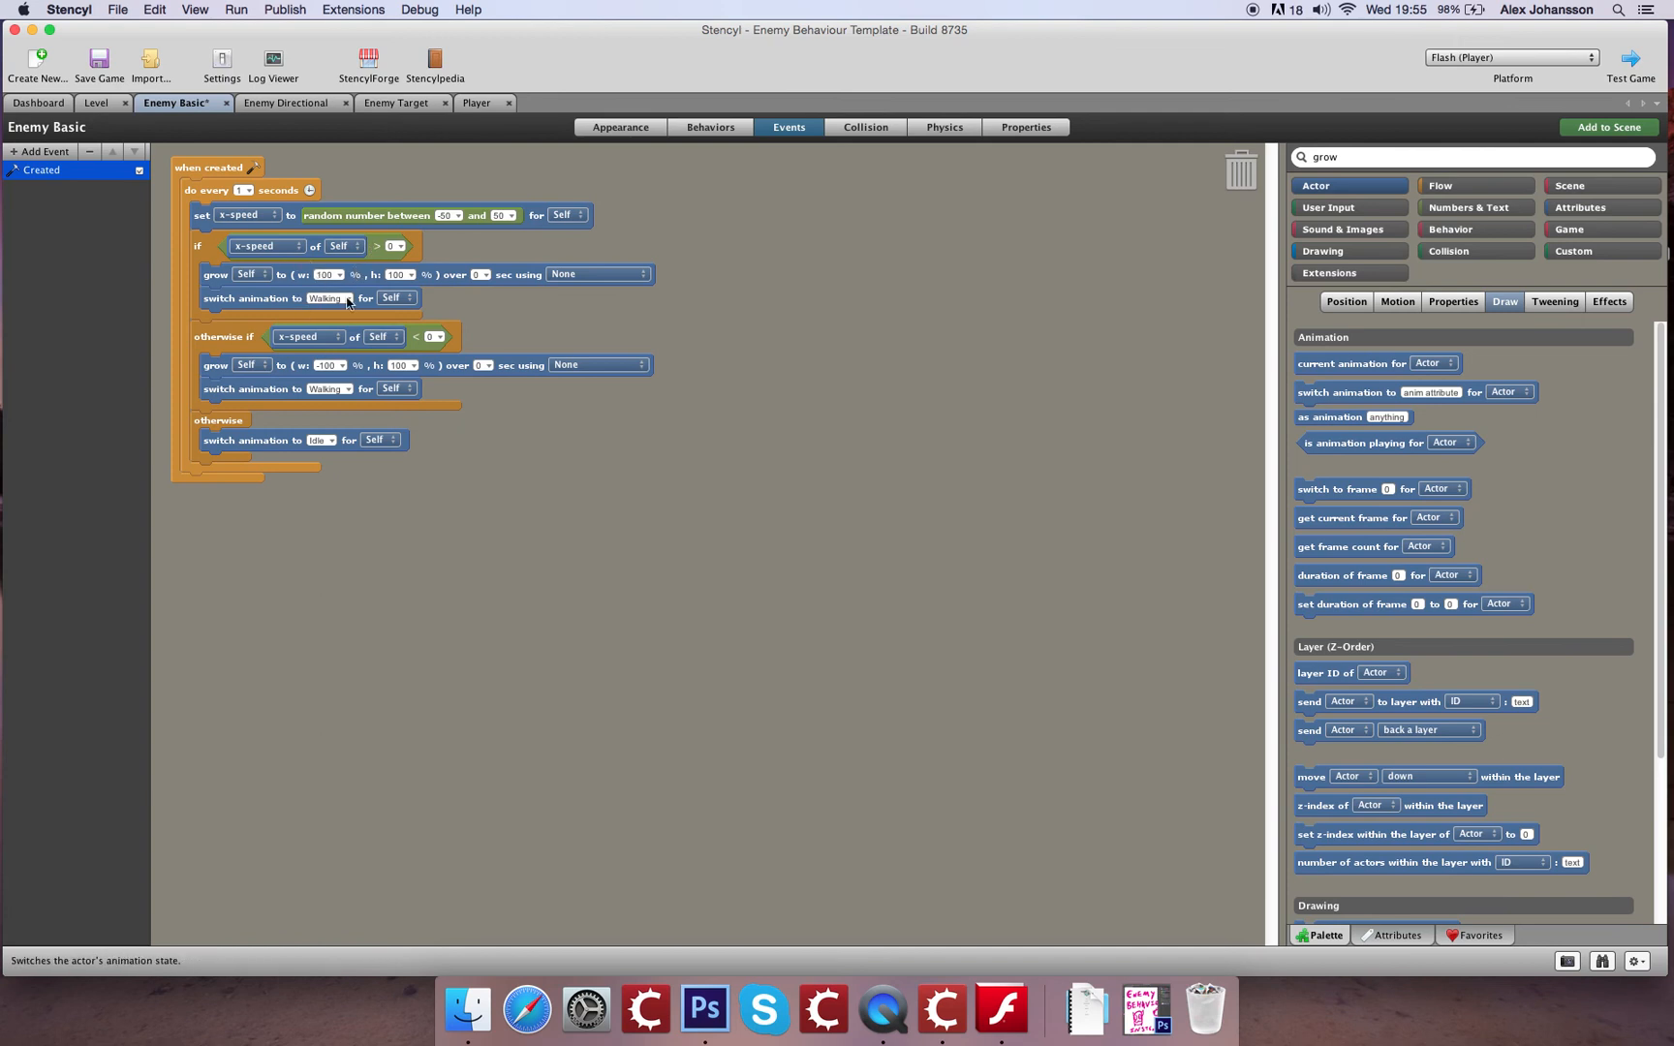
mouse_move(376, 326)
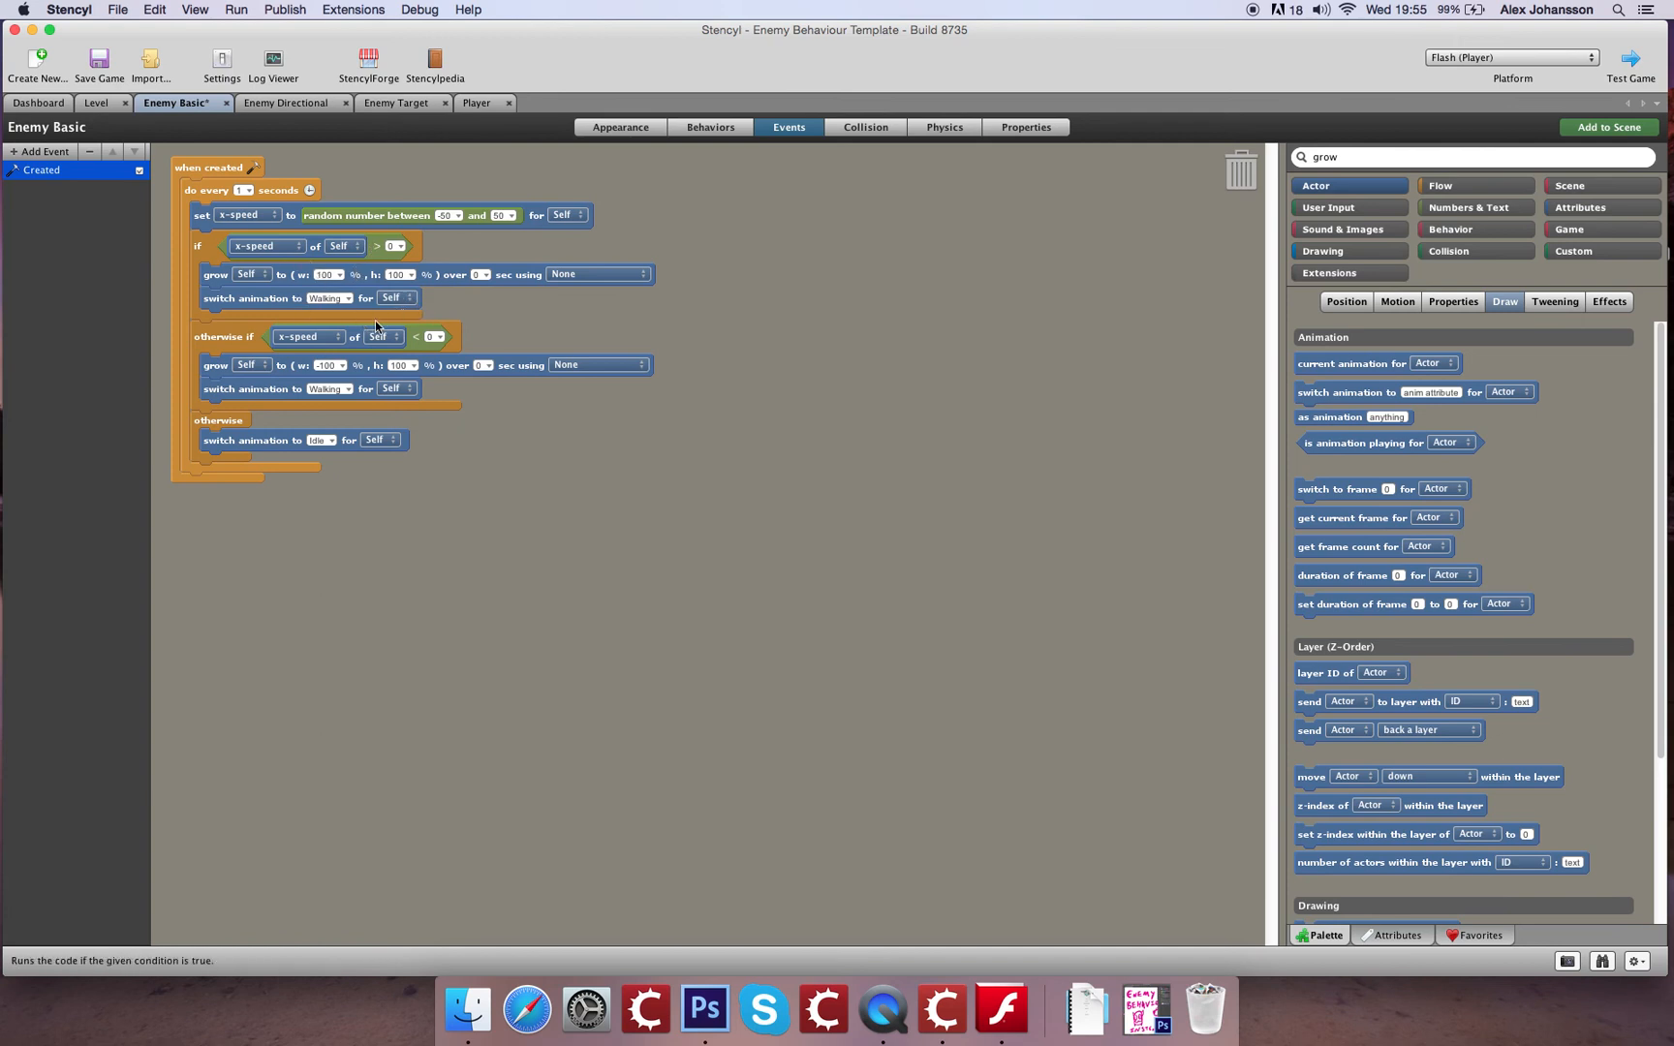
mouse_move(331, 310)
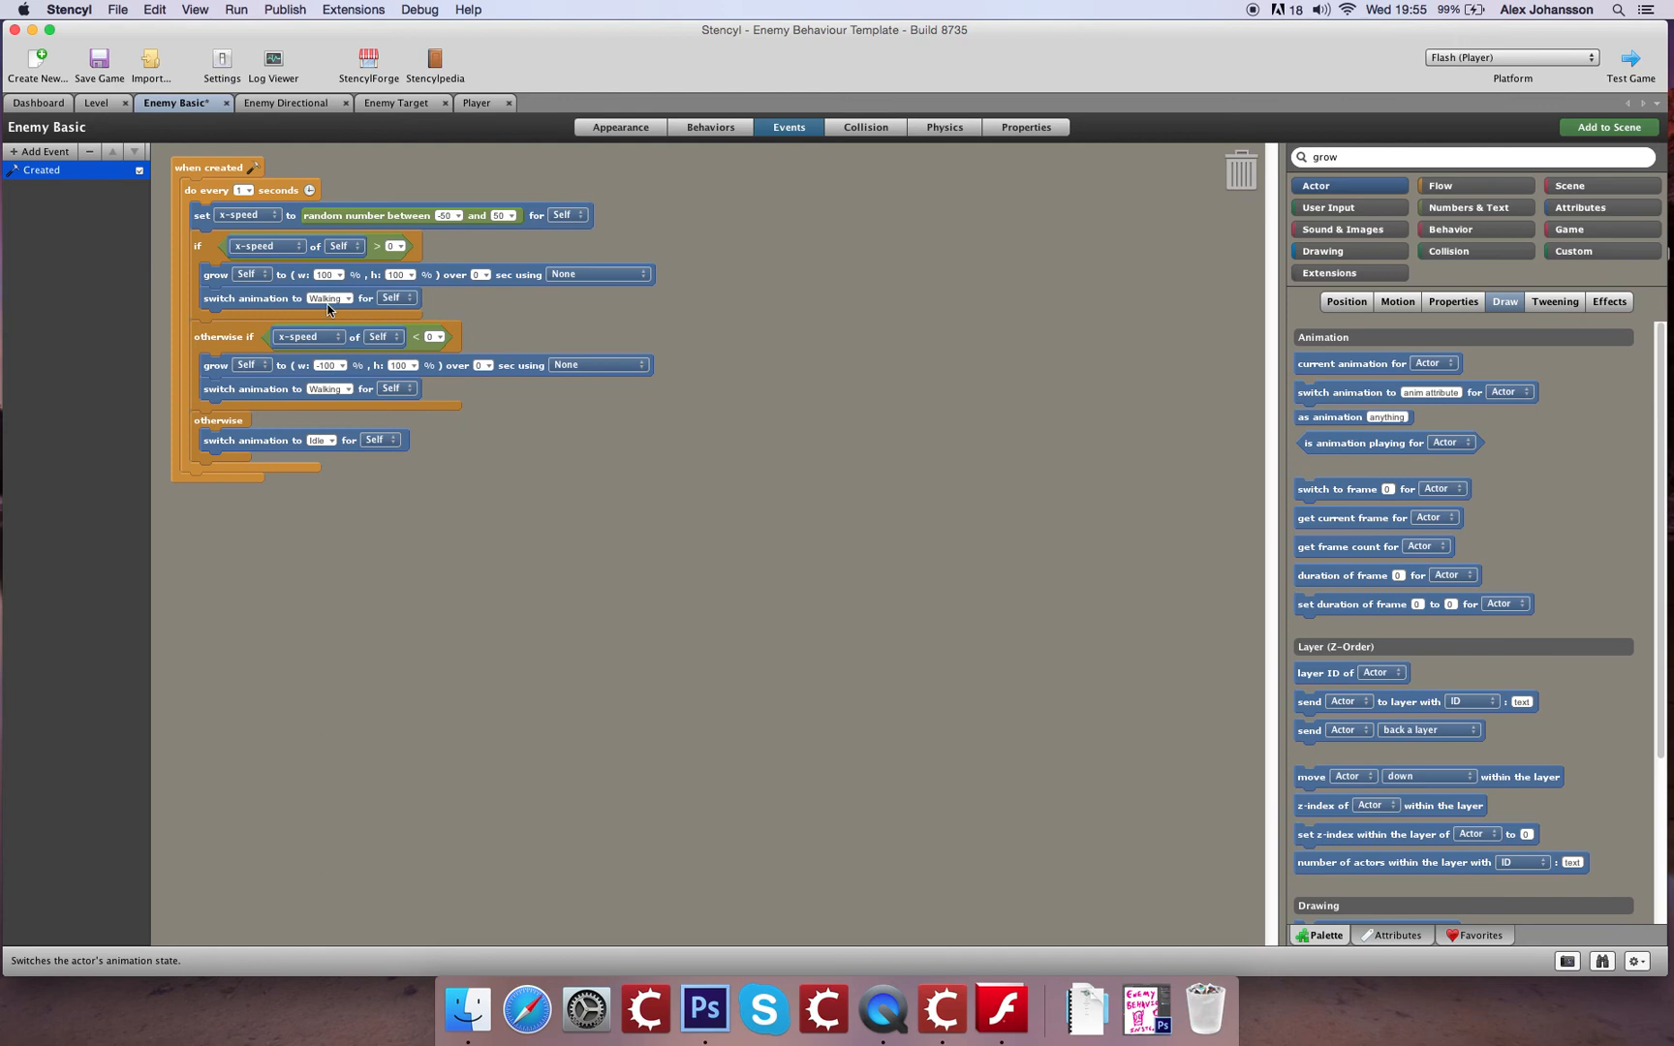
mouse_move(287, 394)
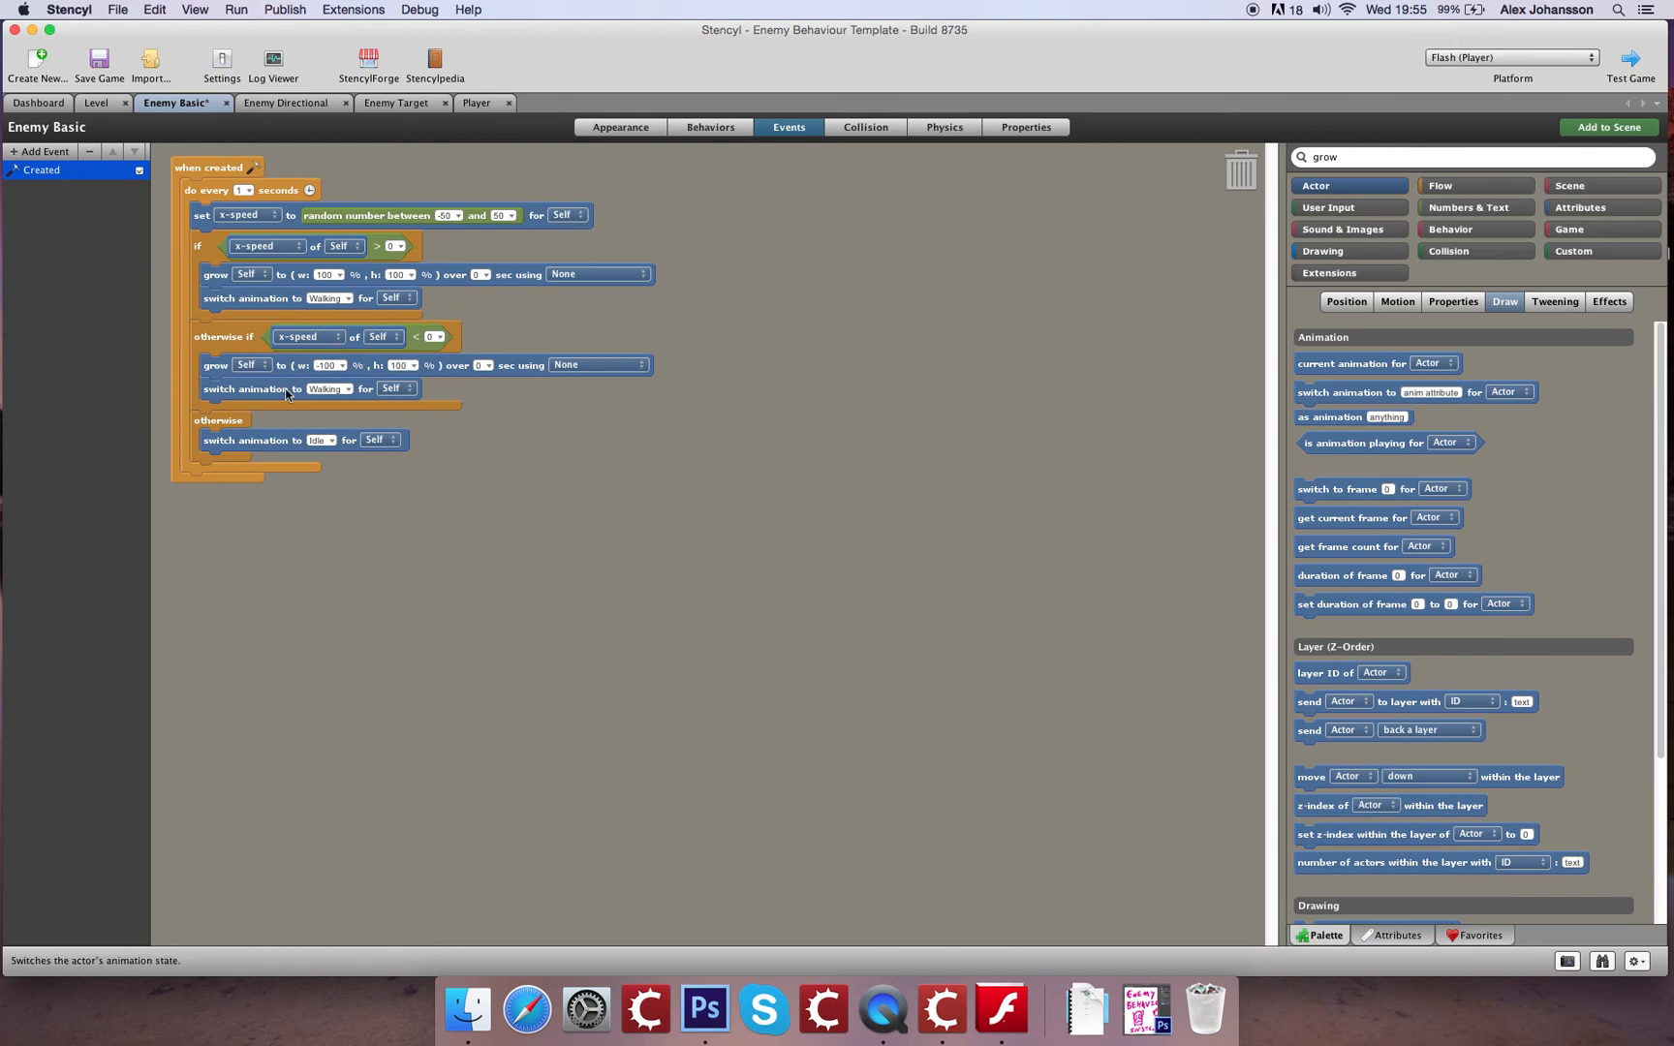
mouse_move(374, 436)
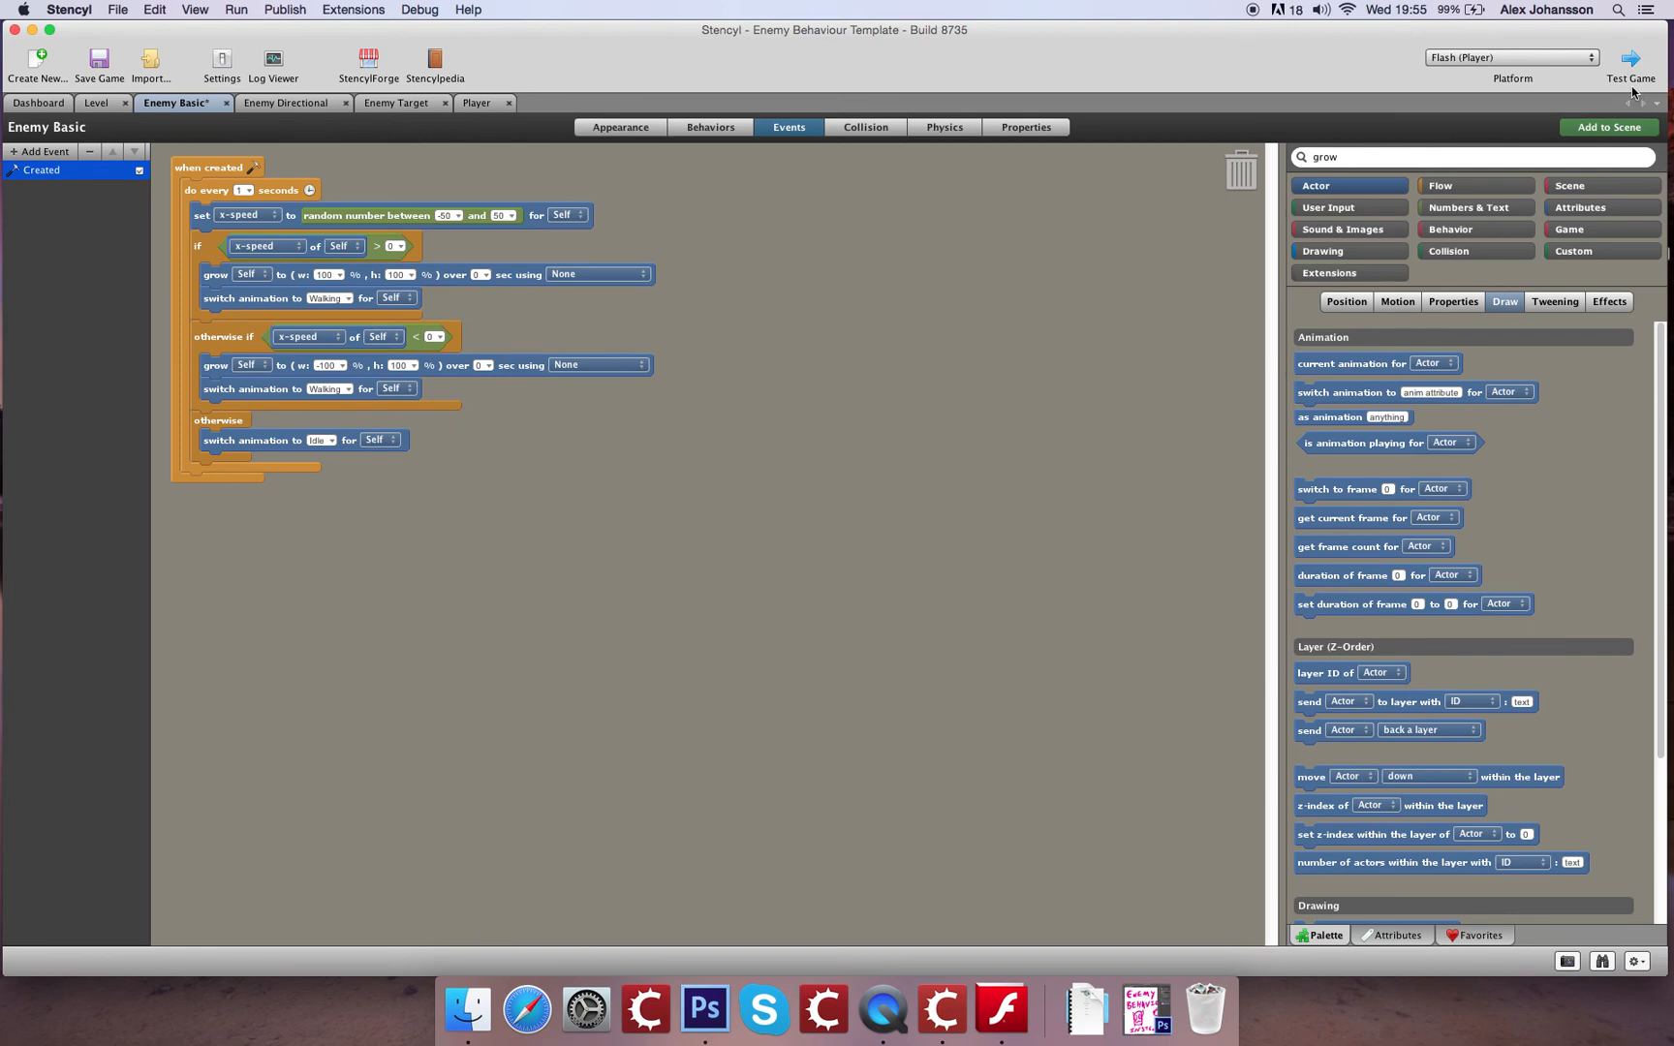
Compile and launch the test build with Test Game
left_click(1631, 60)
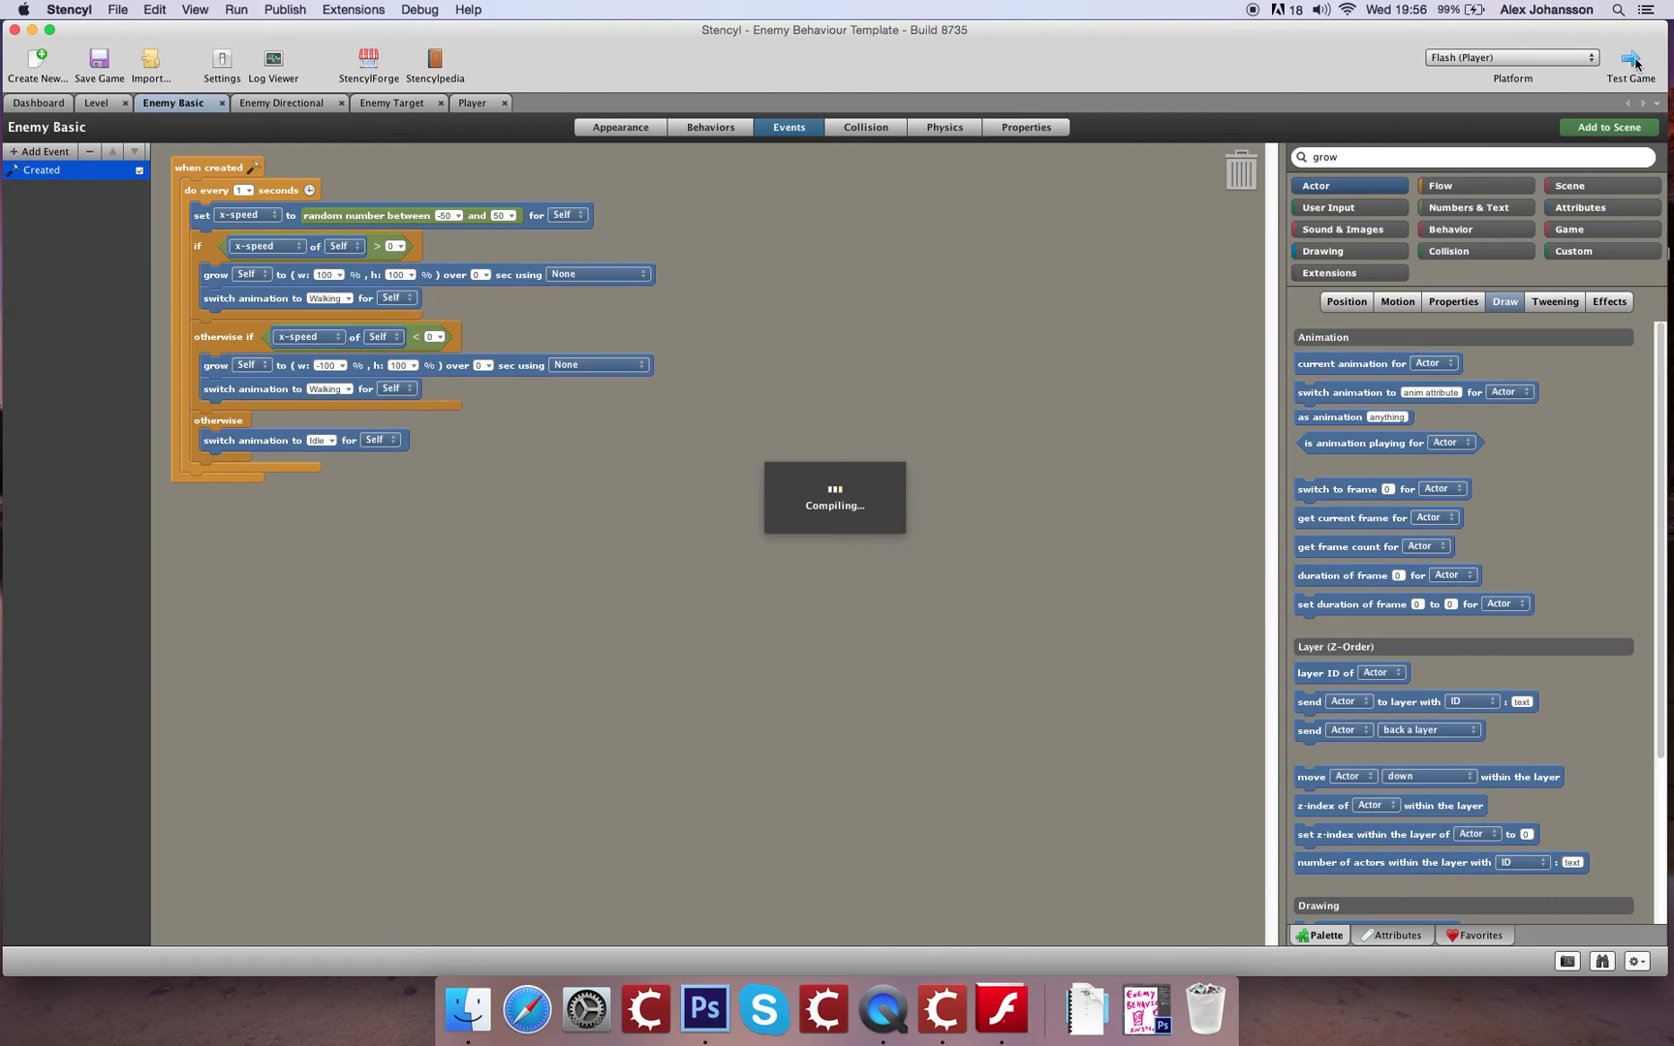
left_click(1632, 62)
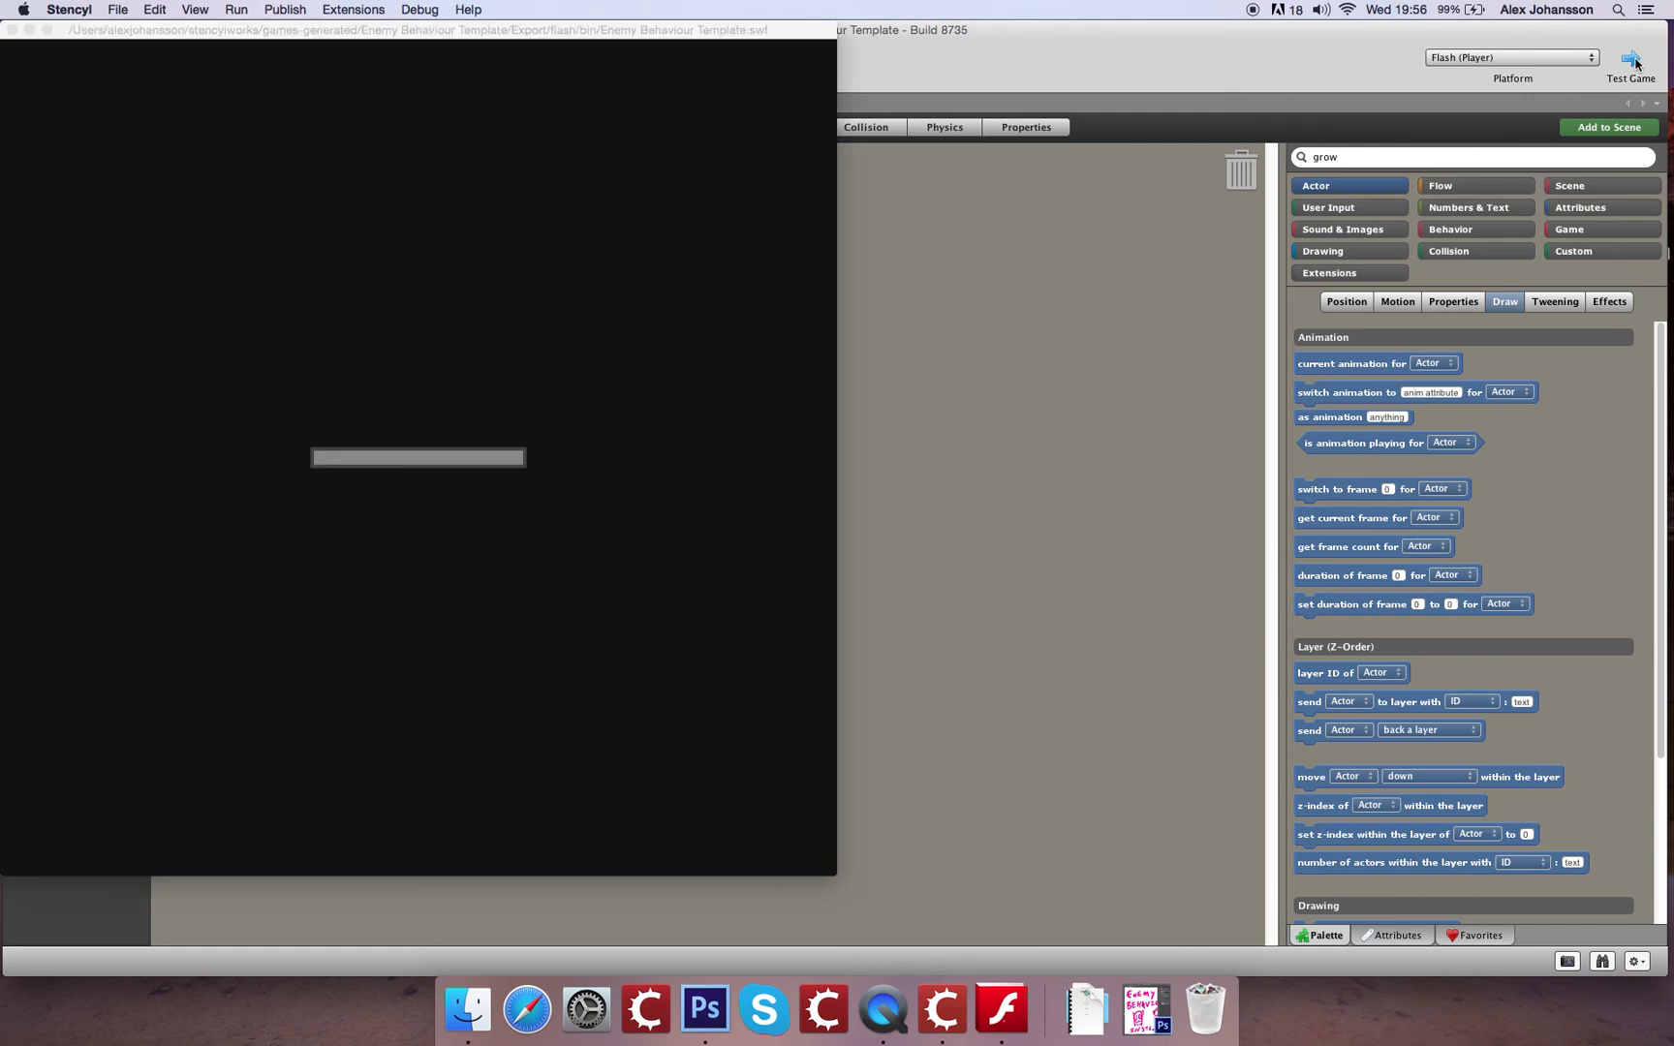
Watch the running test level to check the enemy's facing and animation behaviour
left_click(1629, 58)
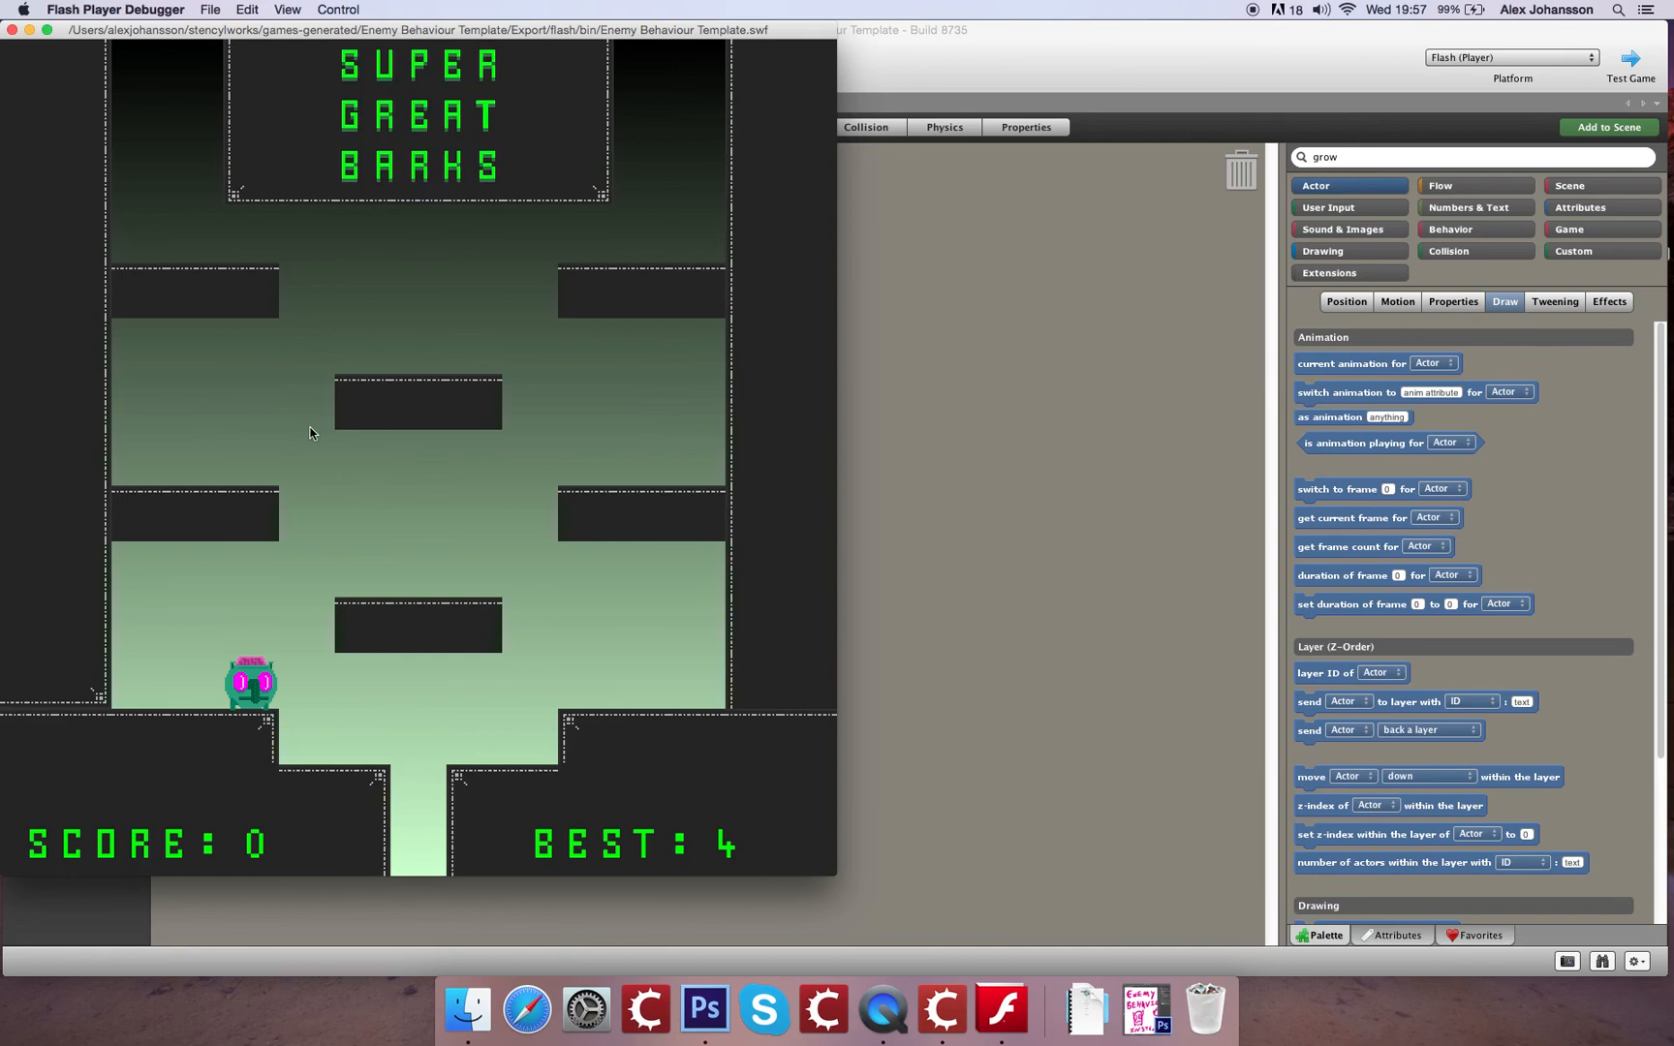
mouse_move(401, 302)
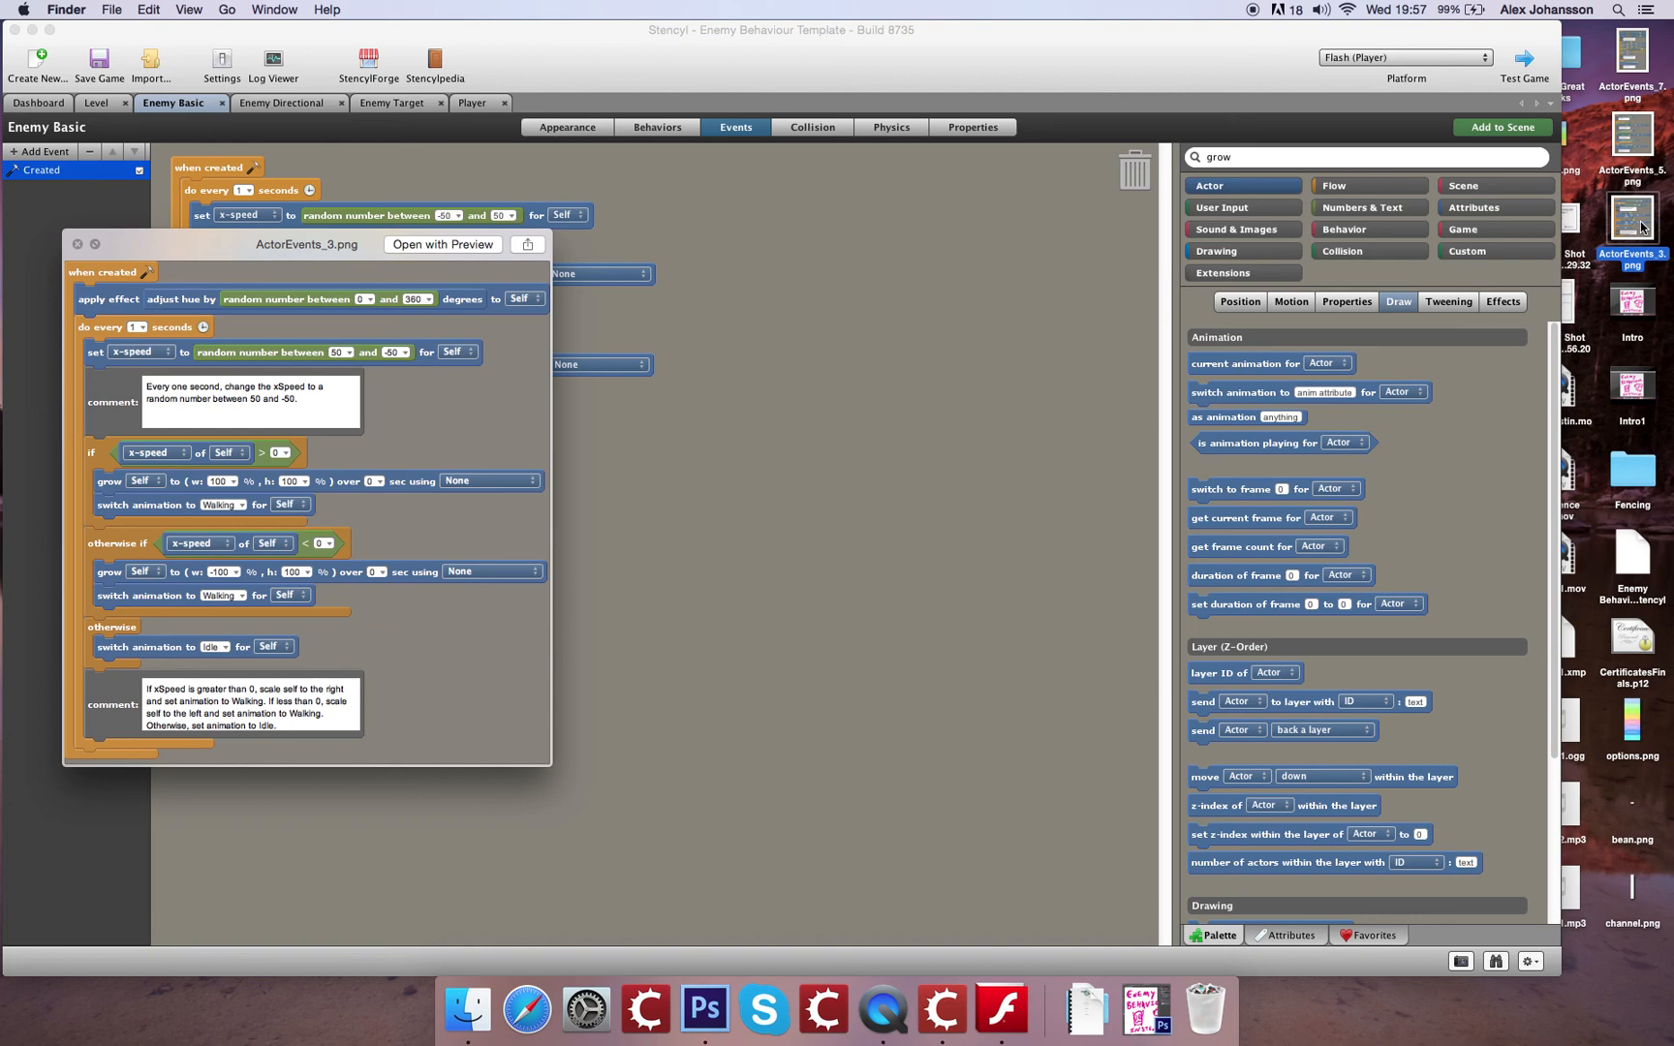
Close the ActorEvents_3.png reference preview, returning to the Enemy Basic script
left_click(78, 244)
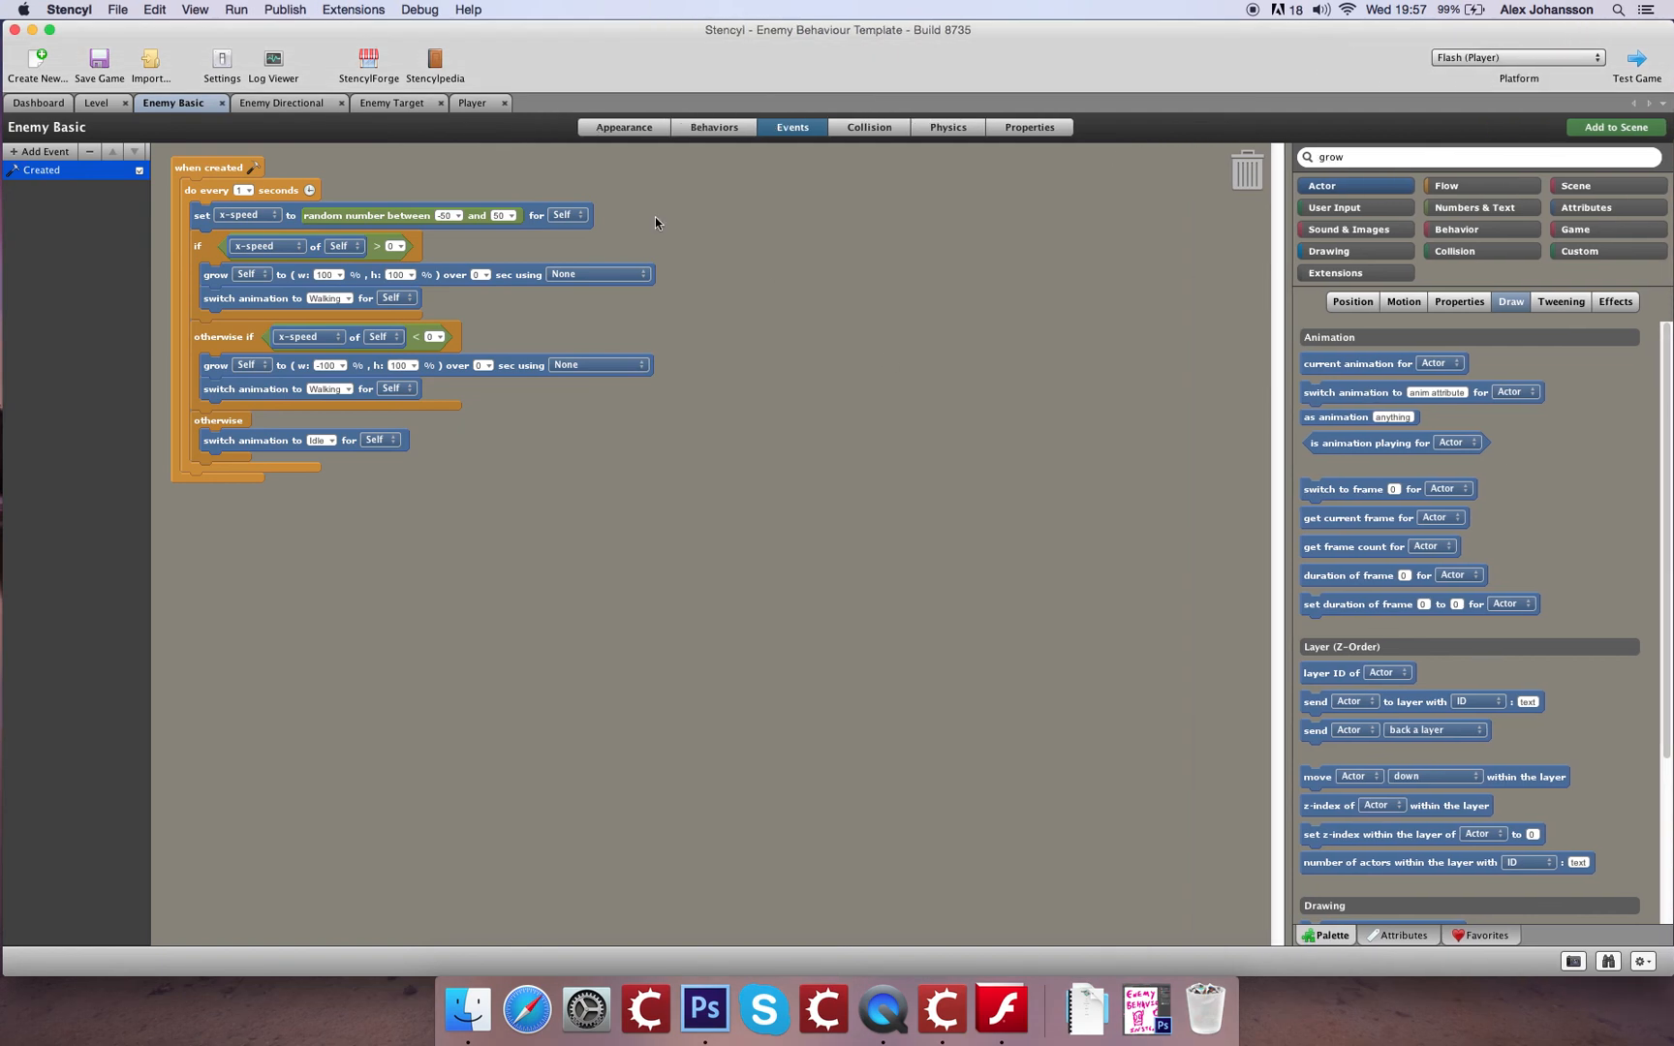
mouse_move(149, 64)
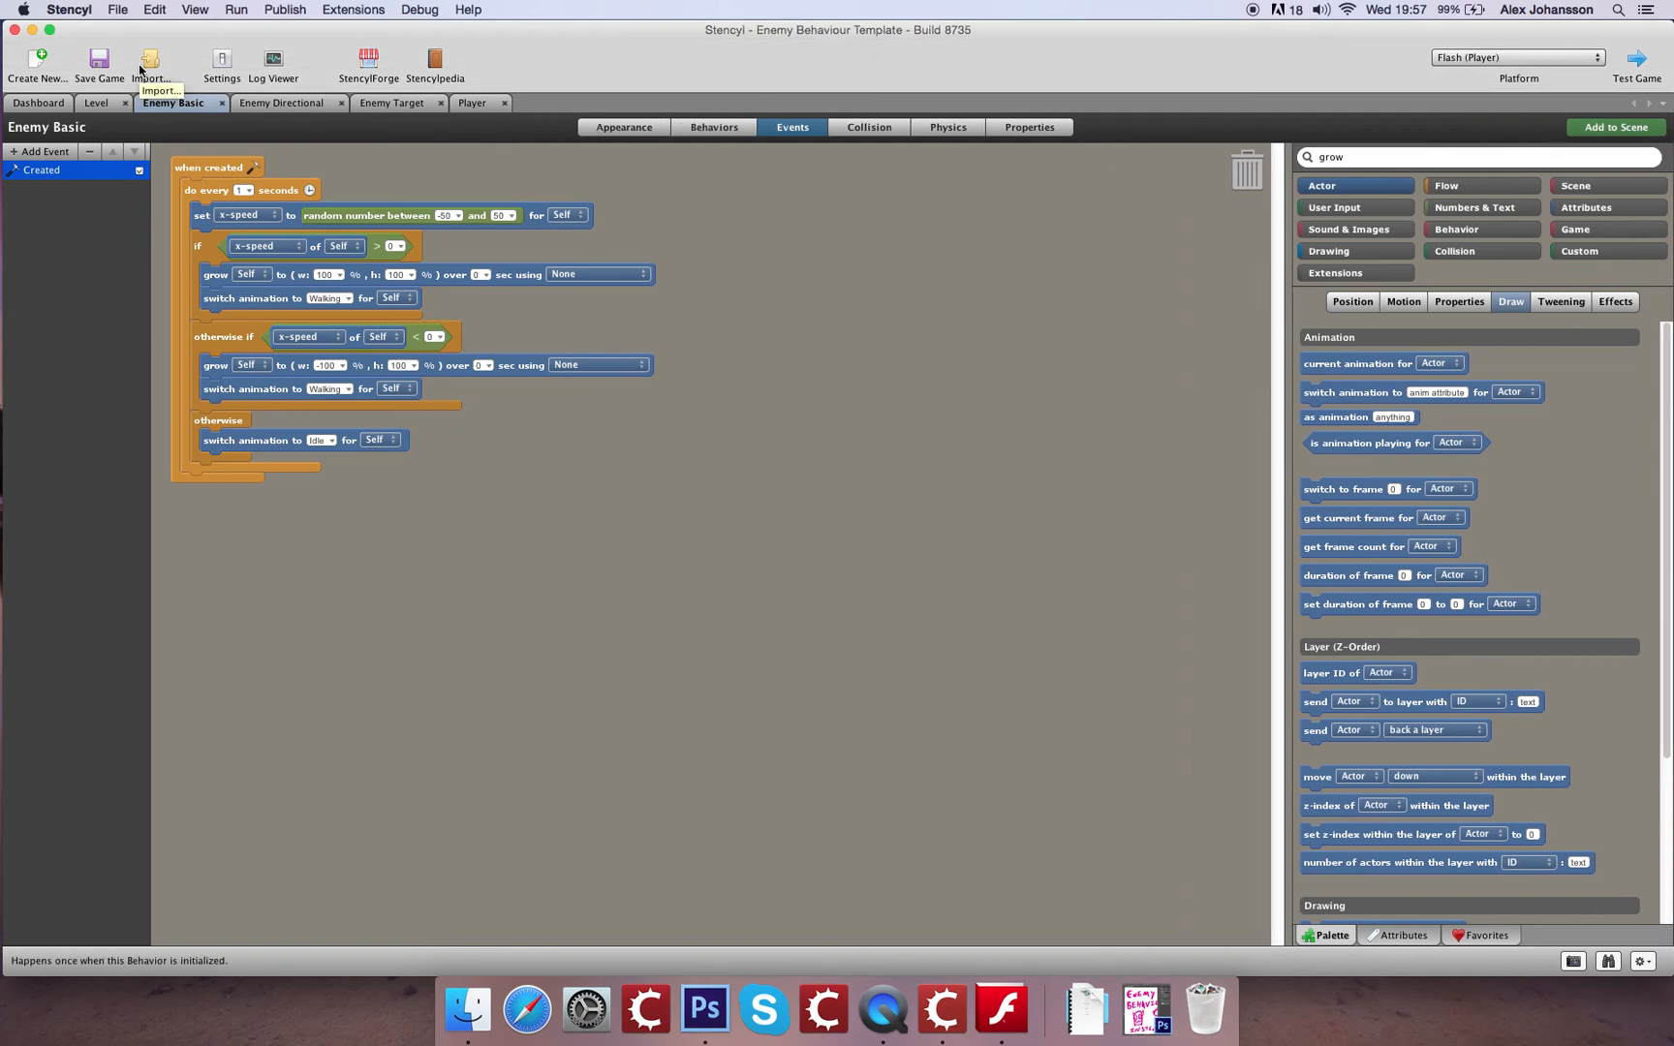
mouse_move(99, 60)
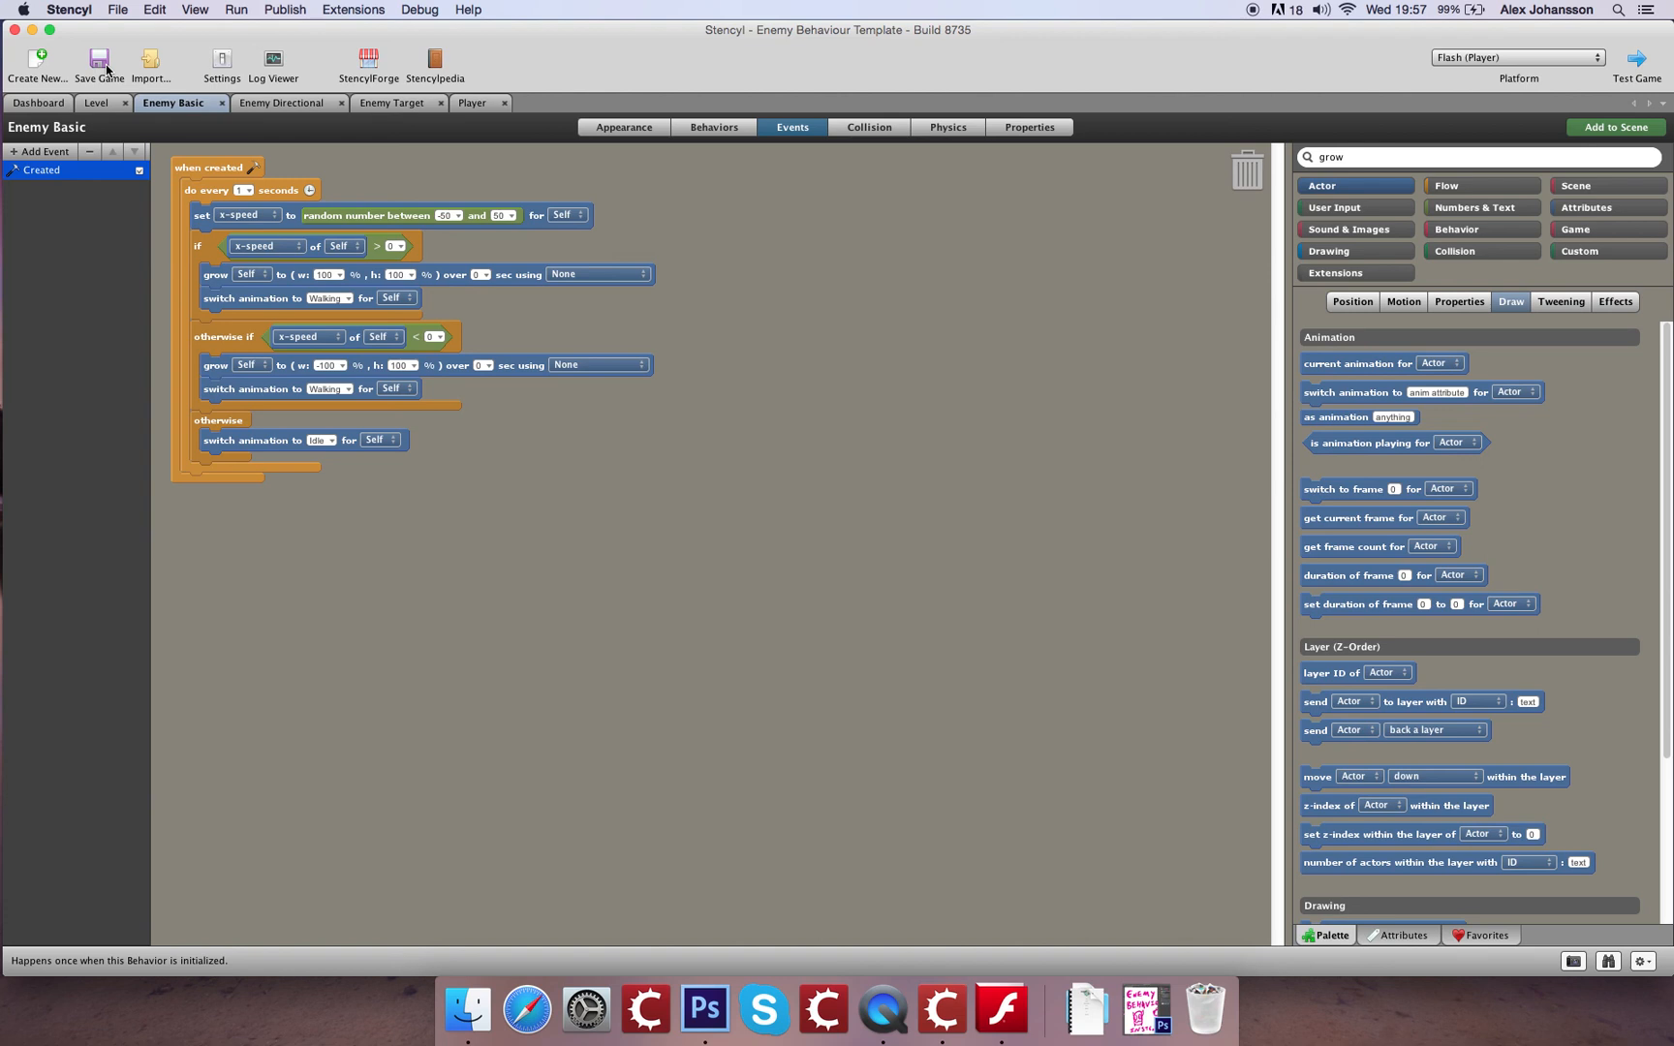
mouse_move(285, 9)
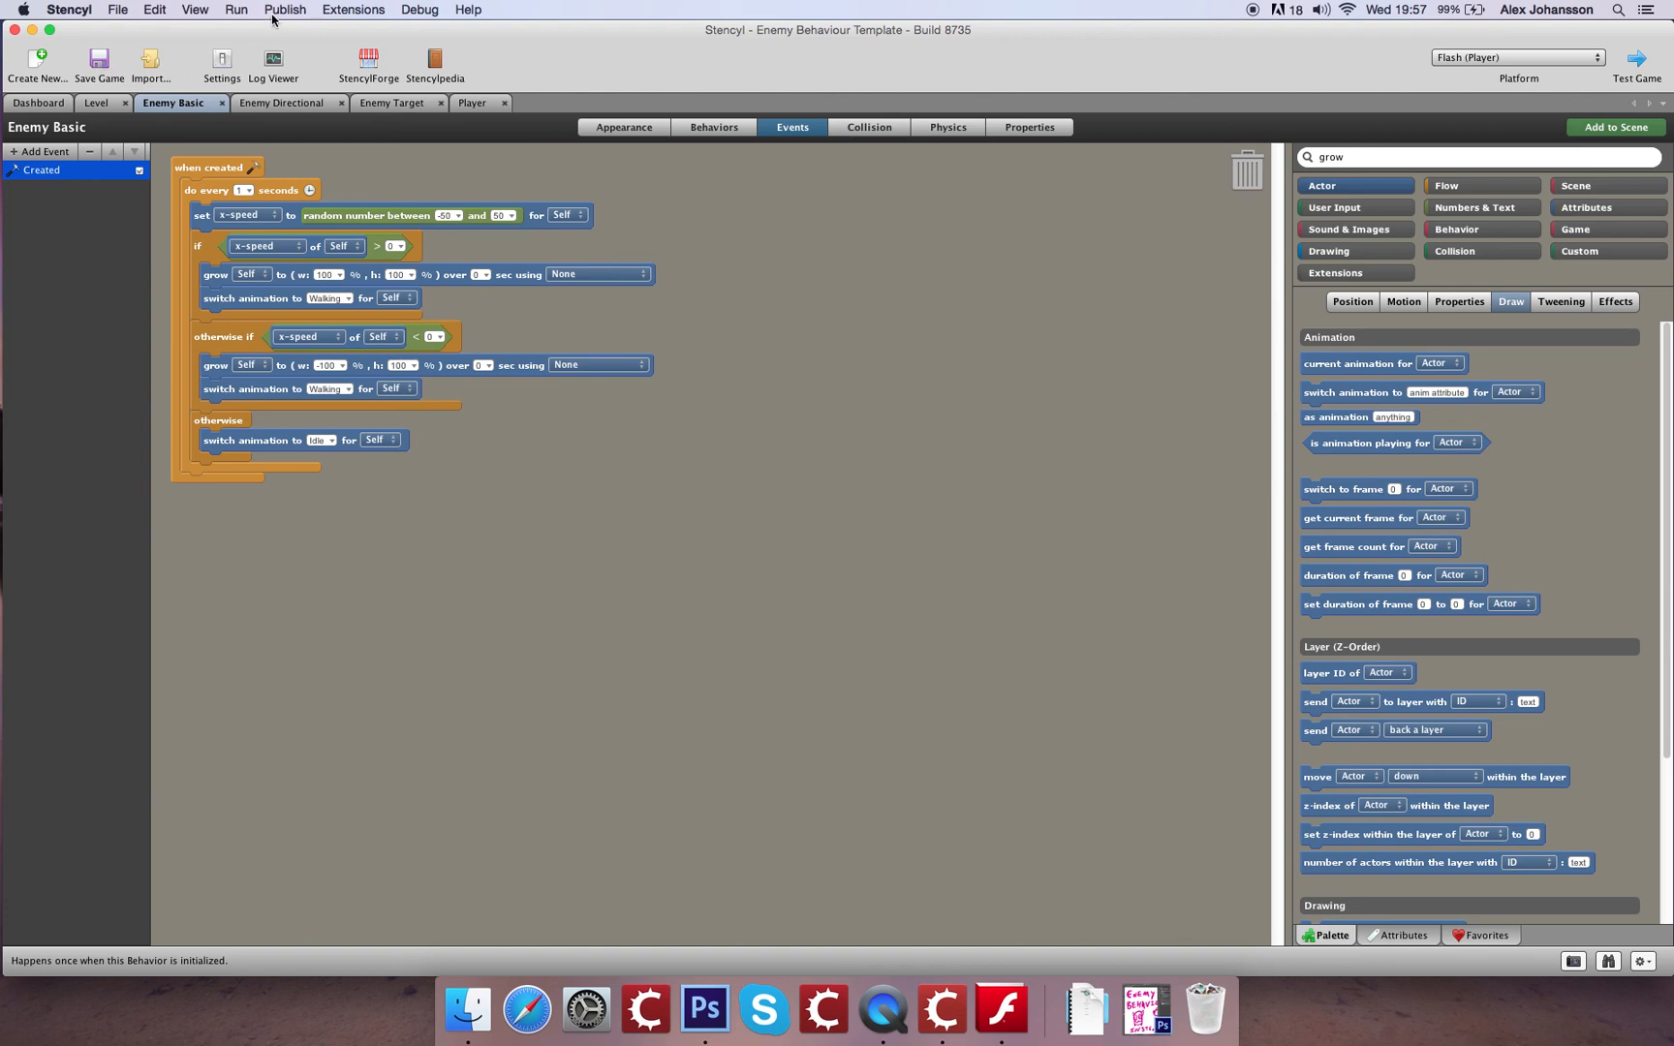
mouse_move(887, 265)
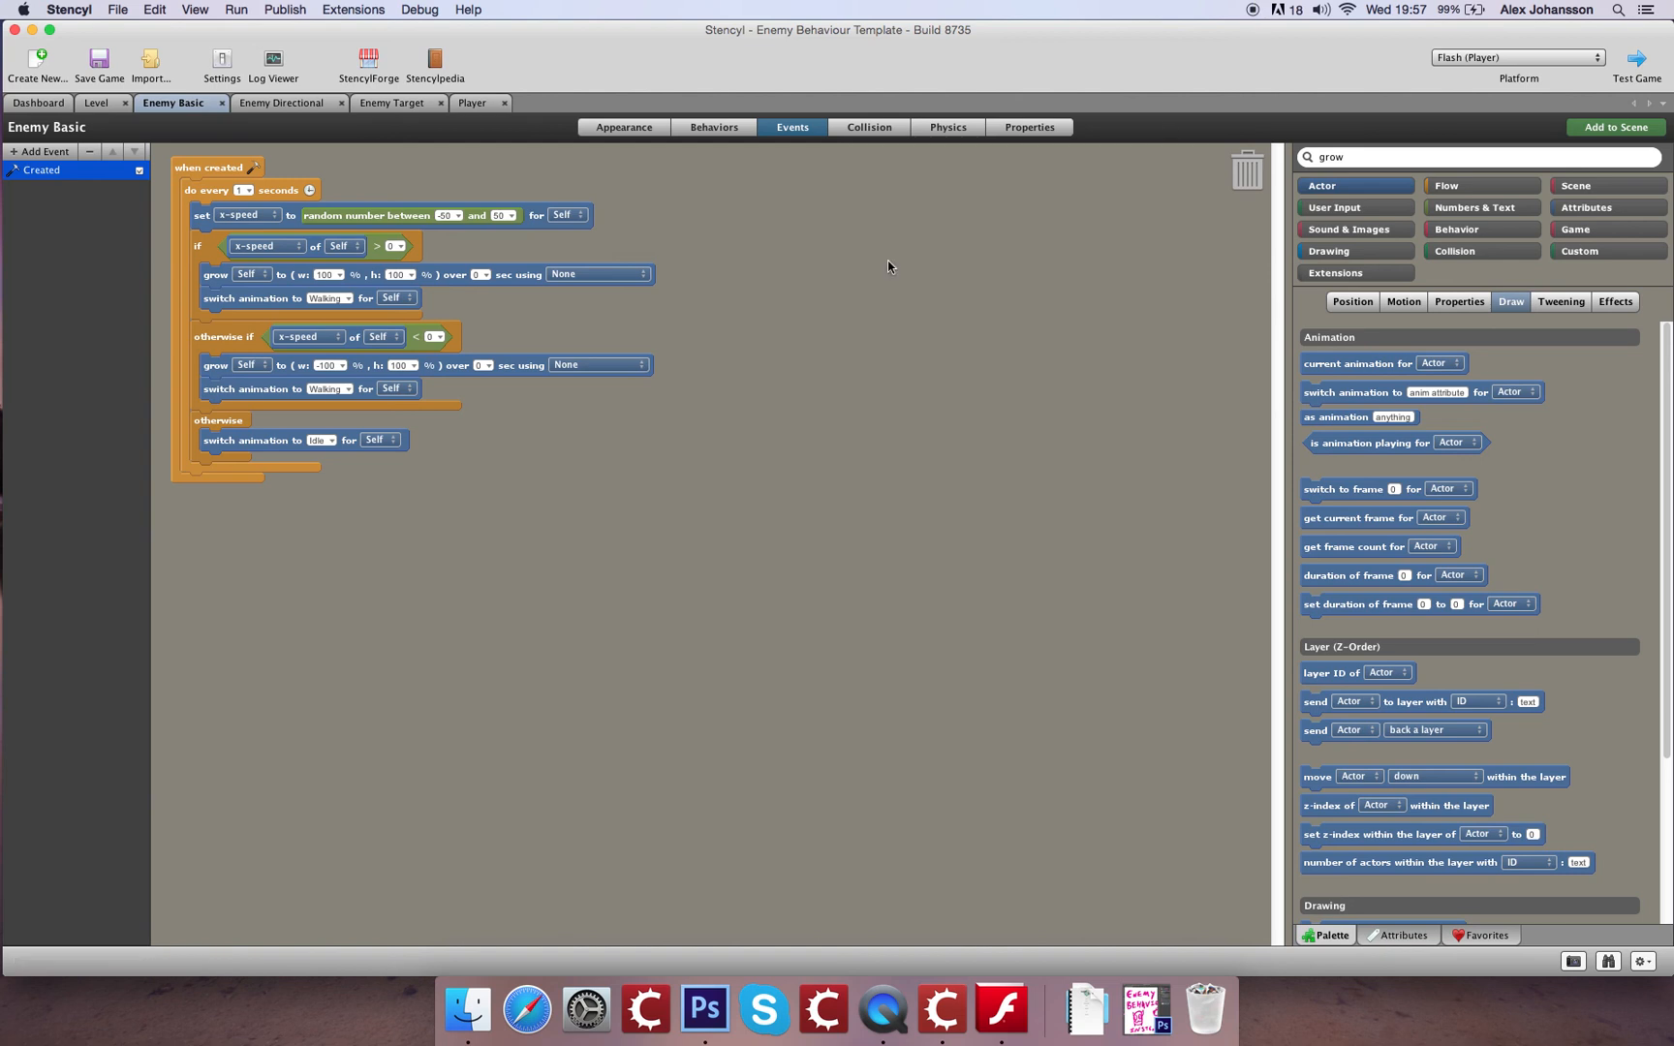
mouse_move(847, 432)
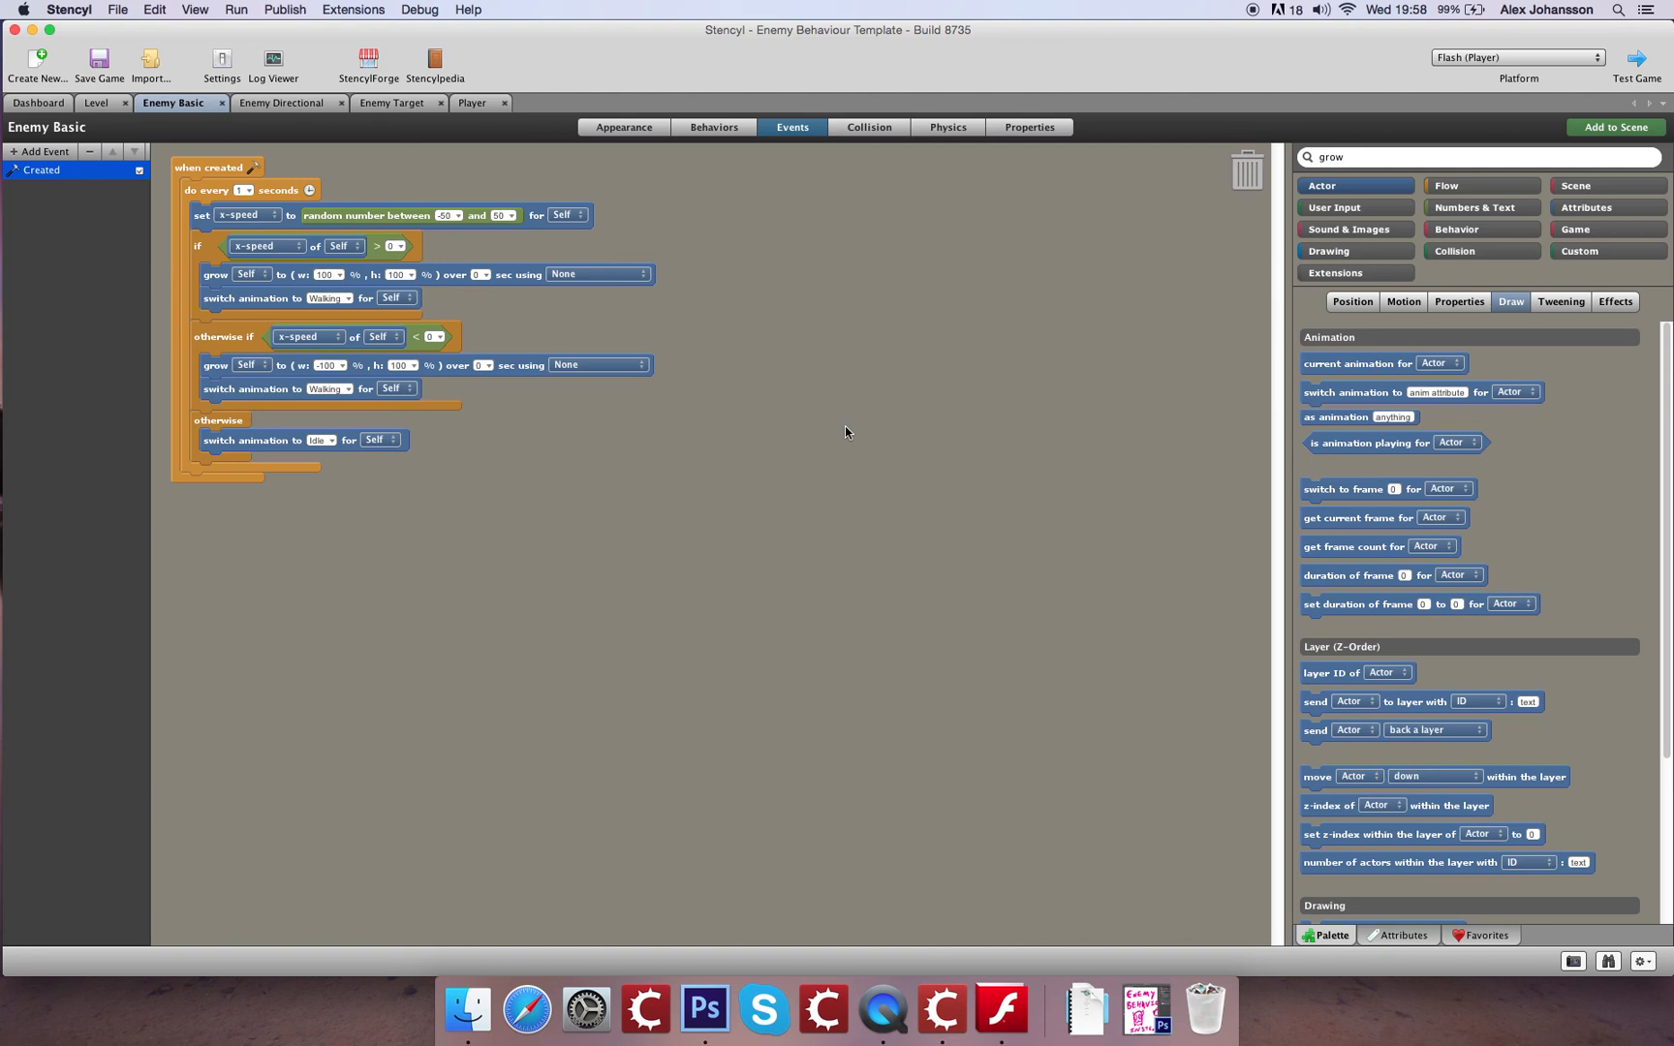
mouse_move(1063, 350)
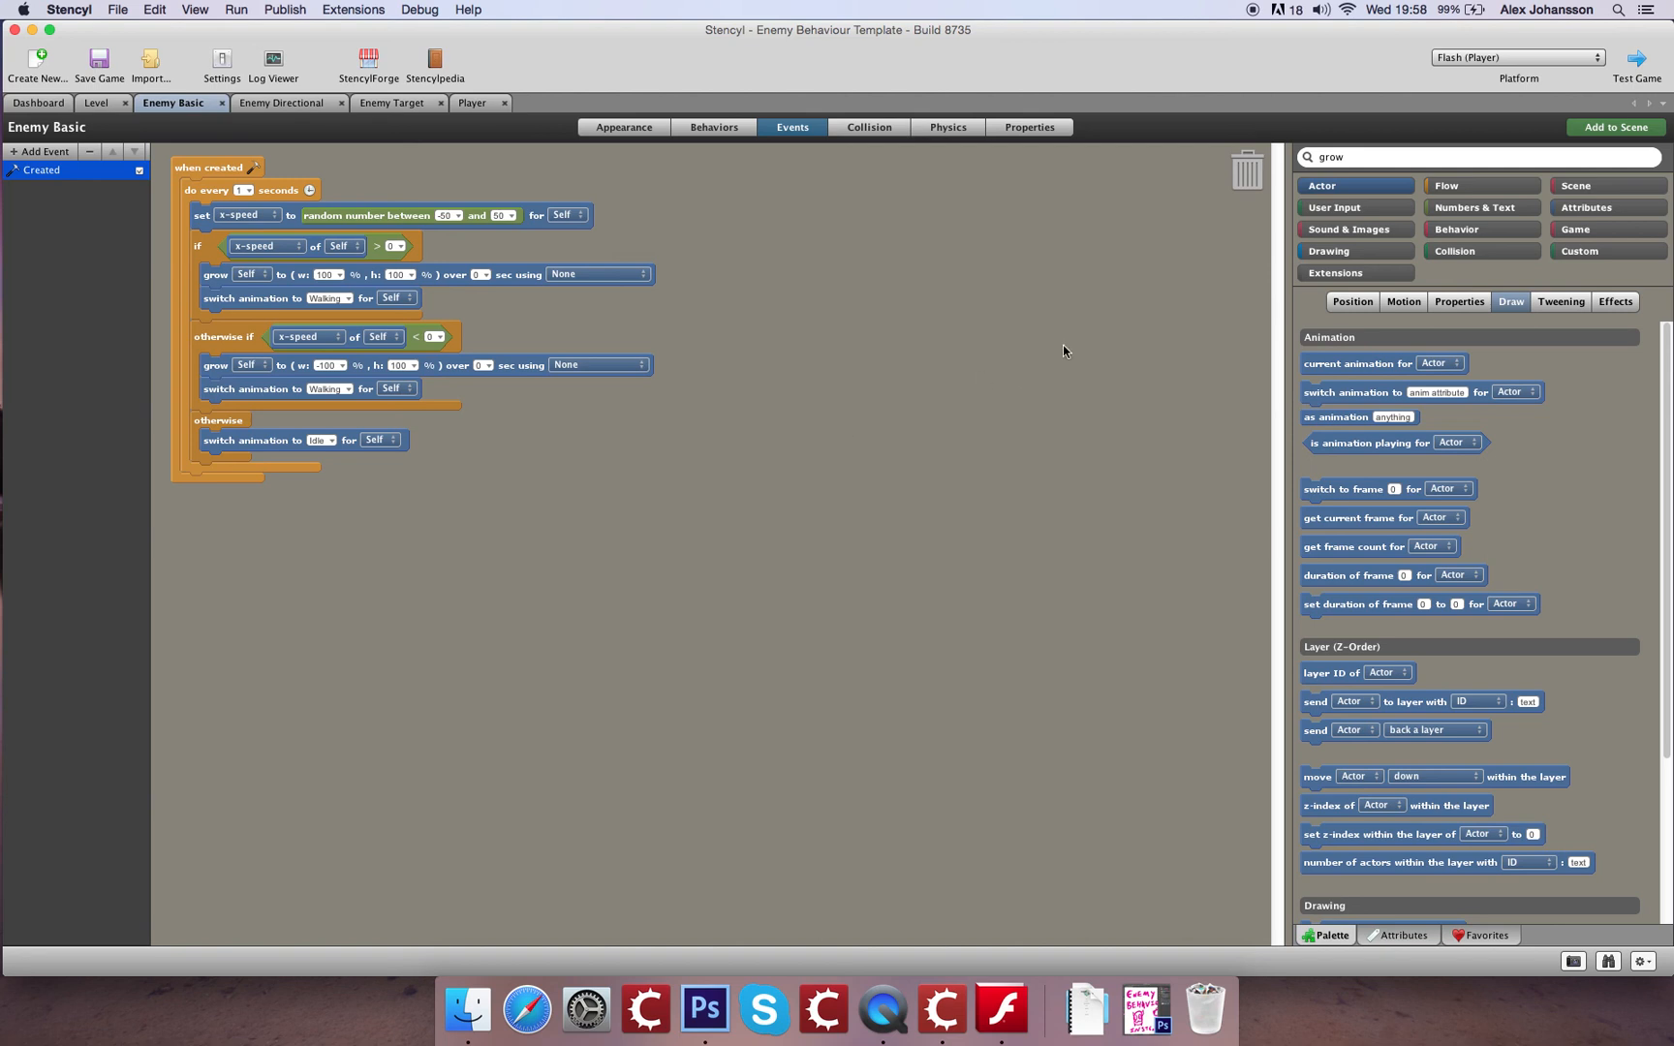
mouse_move(1166, 165)
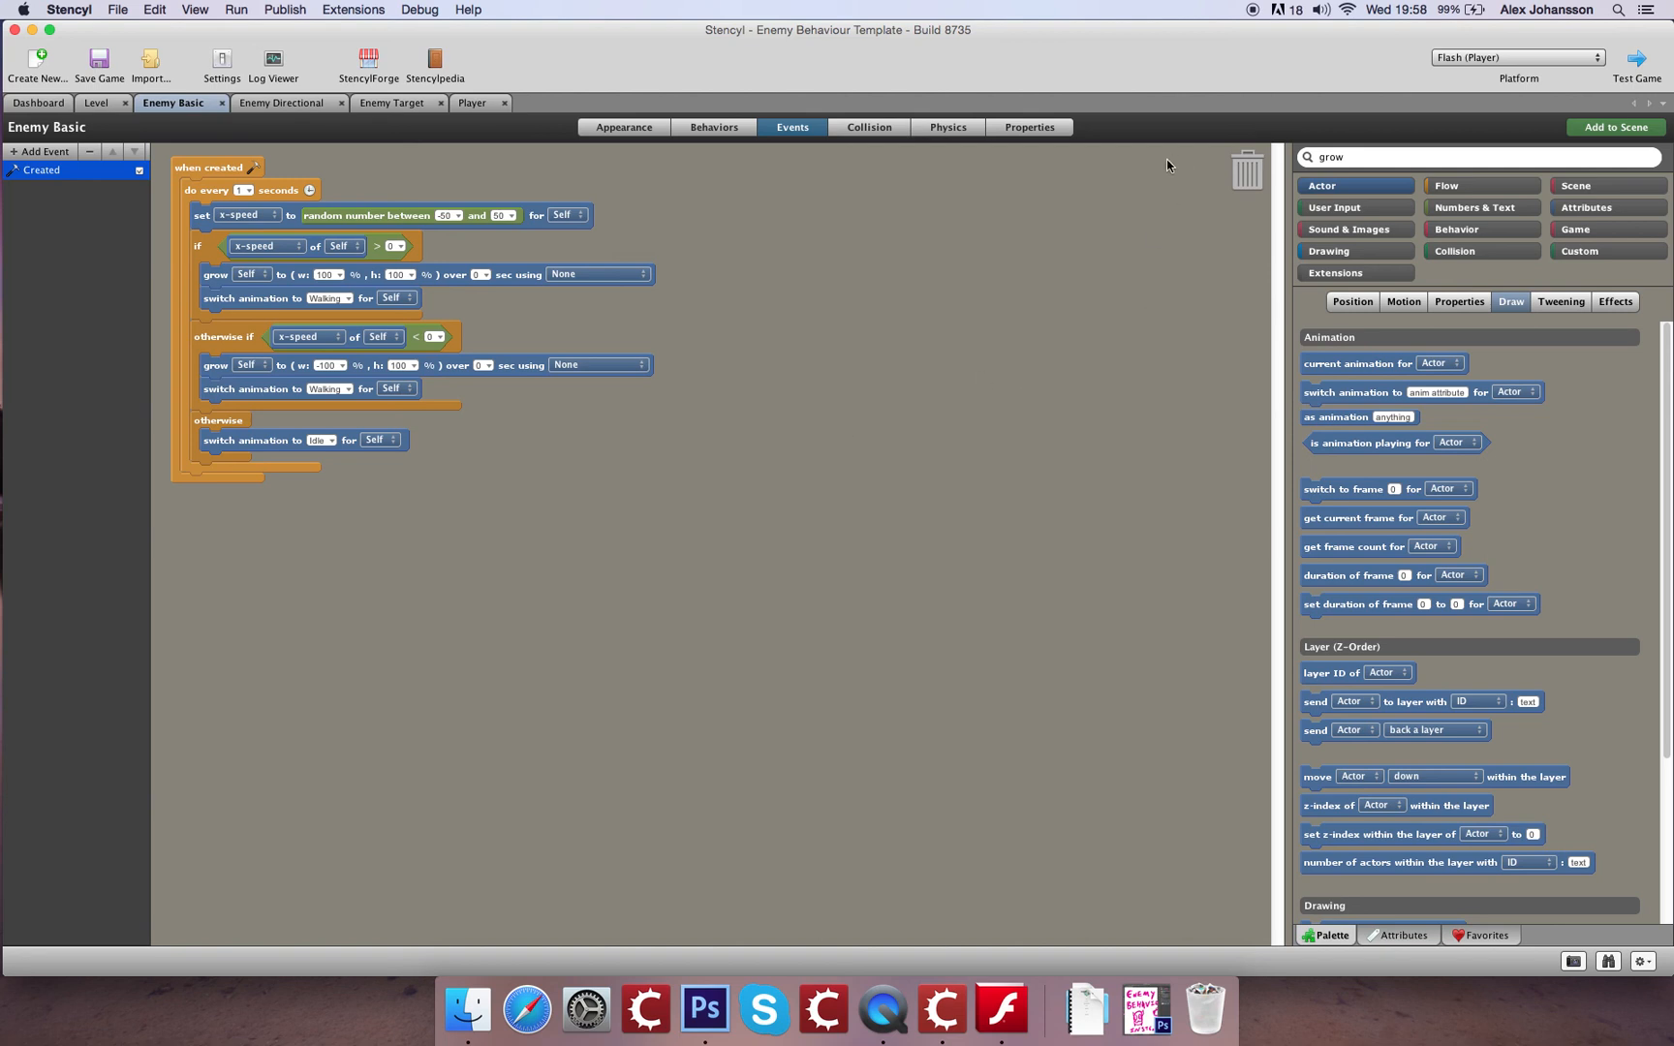
mouse_move(1217, 155)
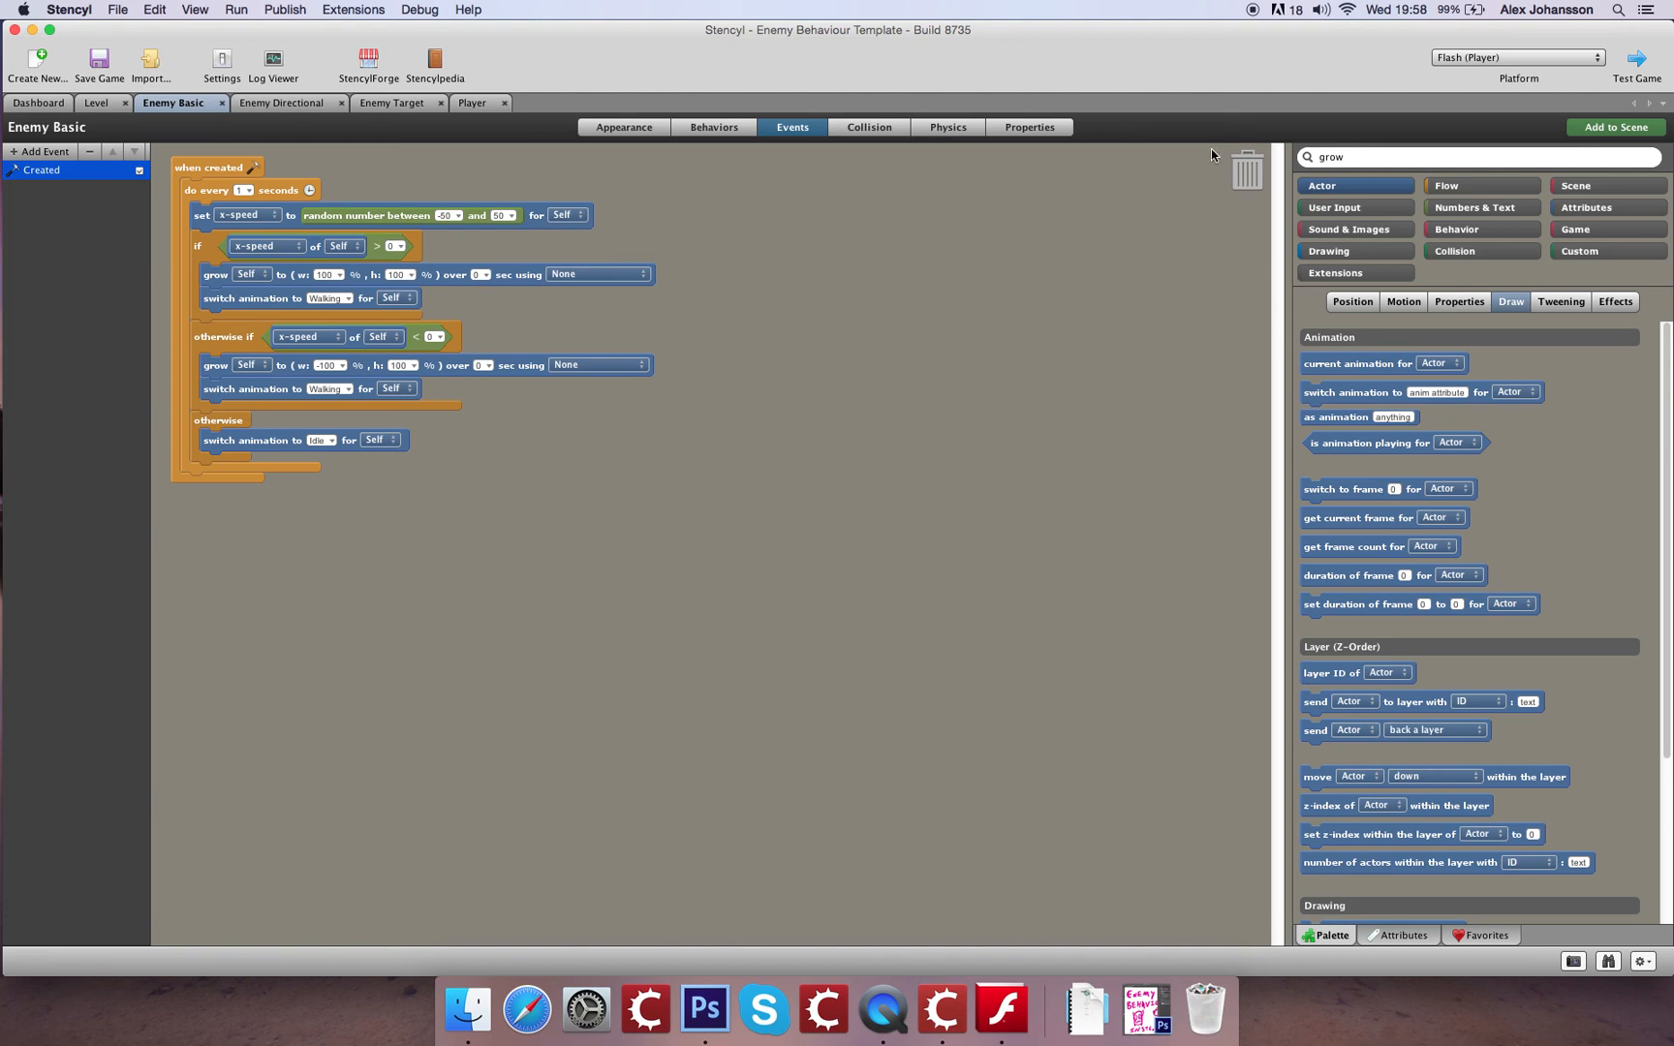